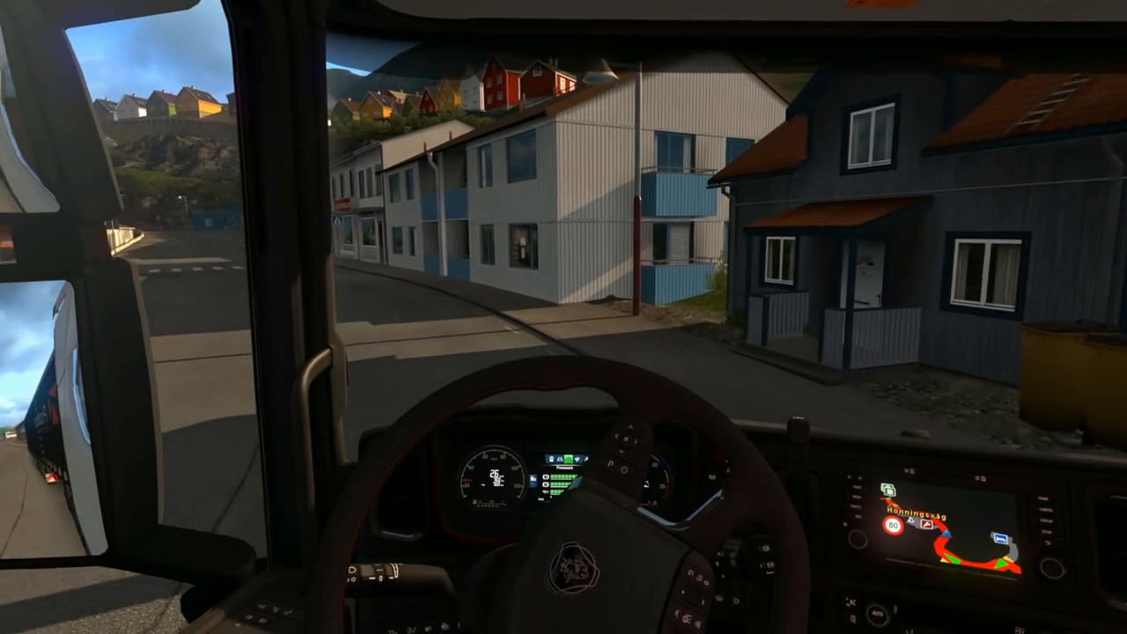
Drive the truck forward along the Honningsvåg harbour streets
key(w)
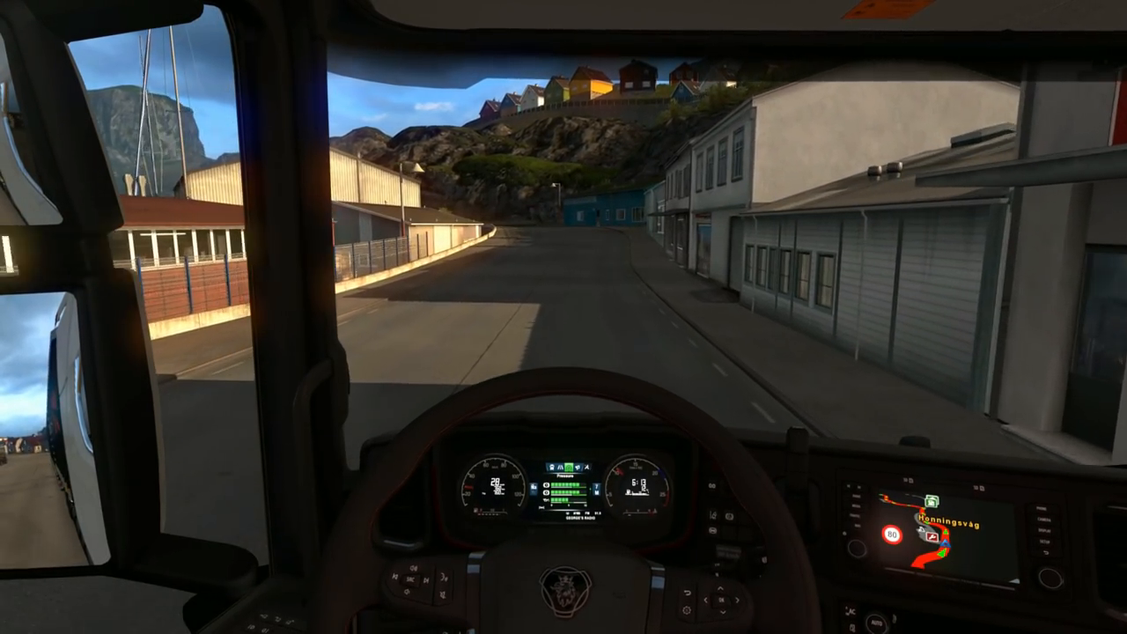
key(w)
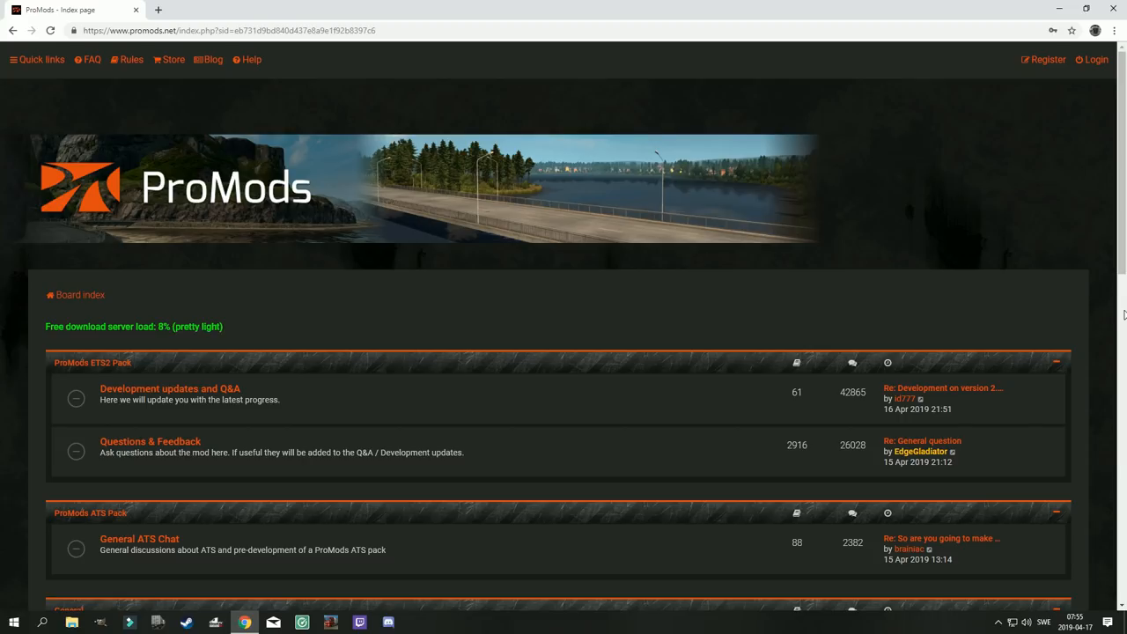
mouse_move(452, 313)
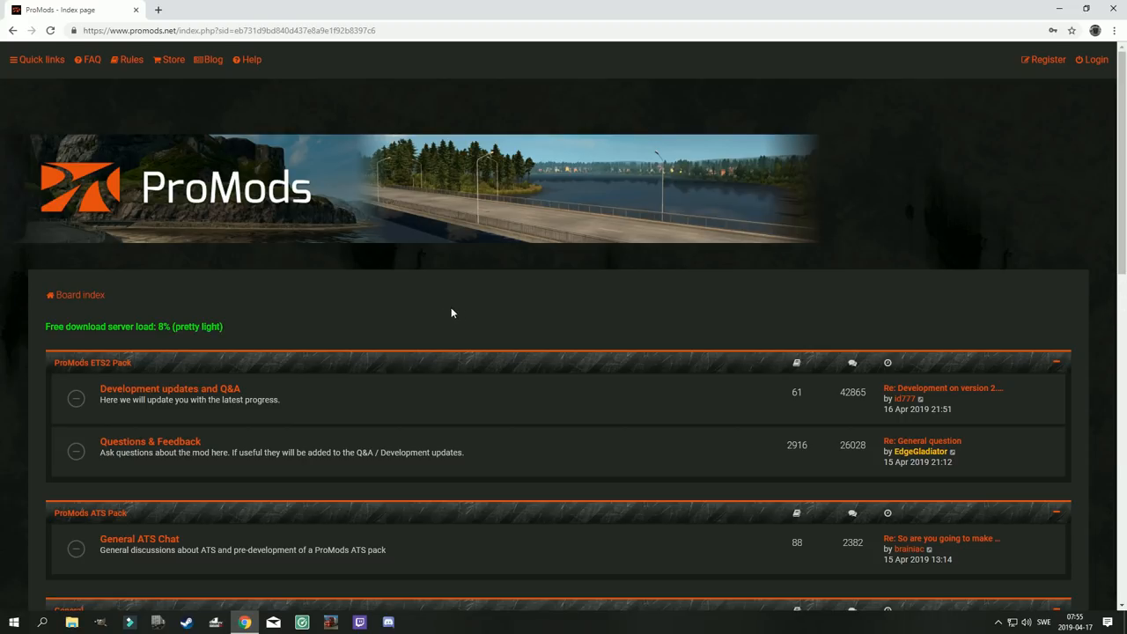
mouse_move(361, 91)
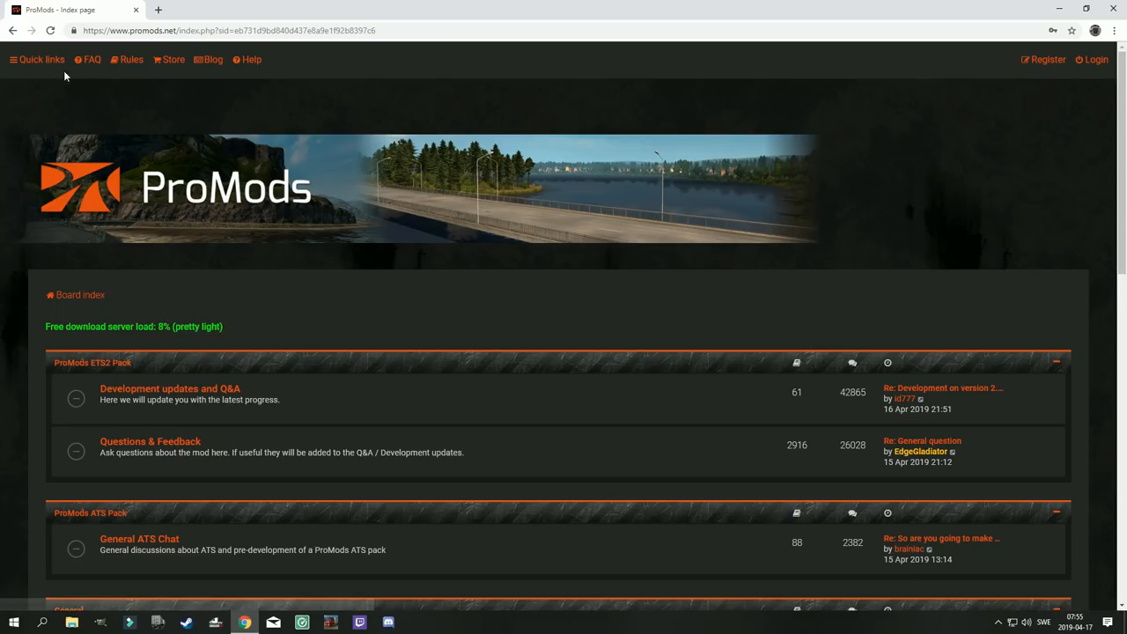
mouse_move(252, 83)
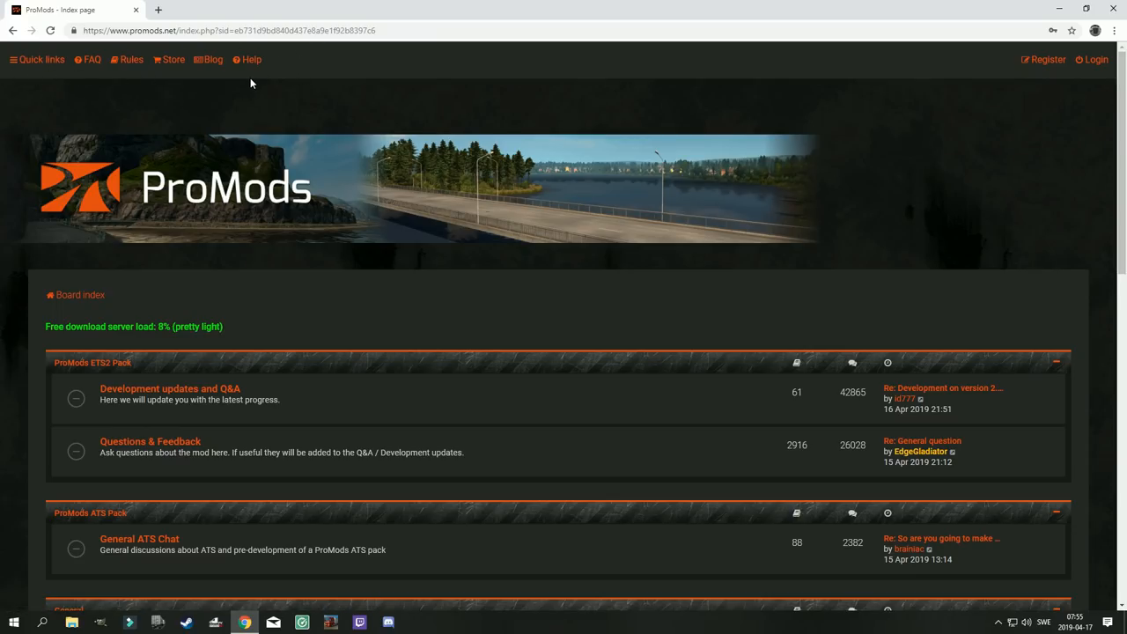
mouse_move(762, 82)
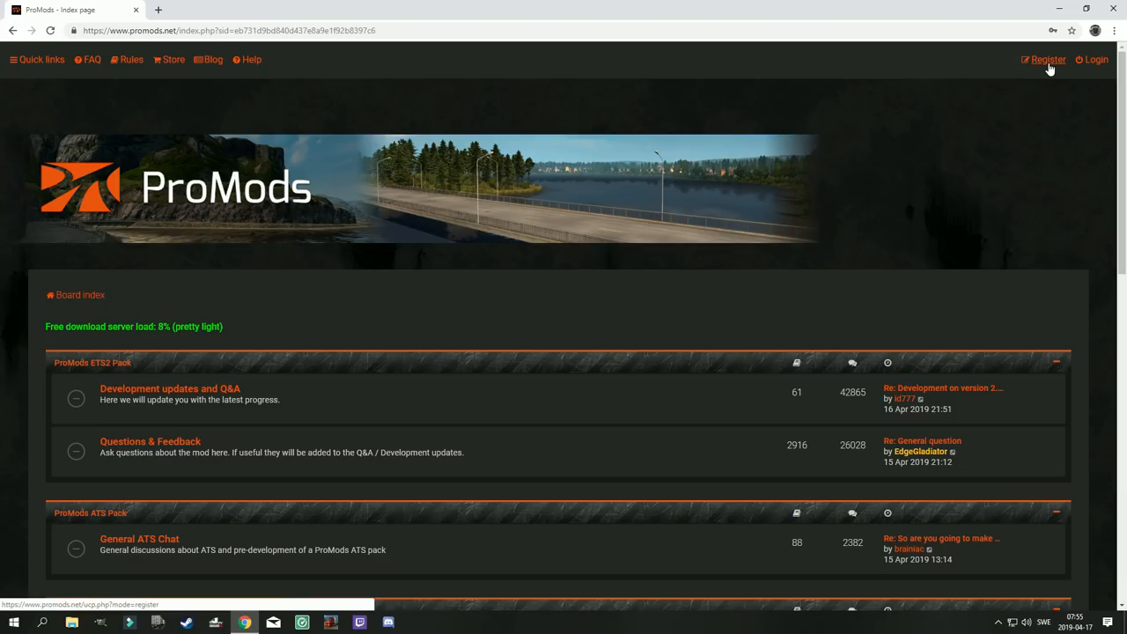
Start ProMods forum registration and agree to the registration terms
click(1045, 59)
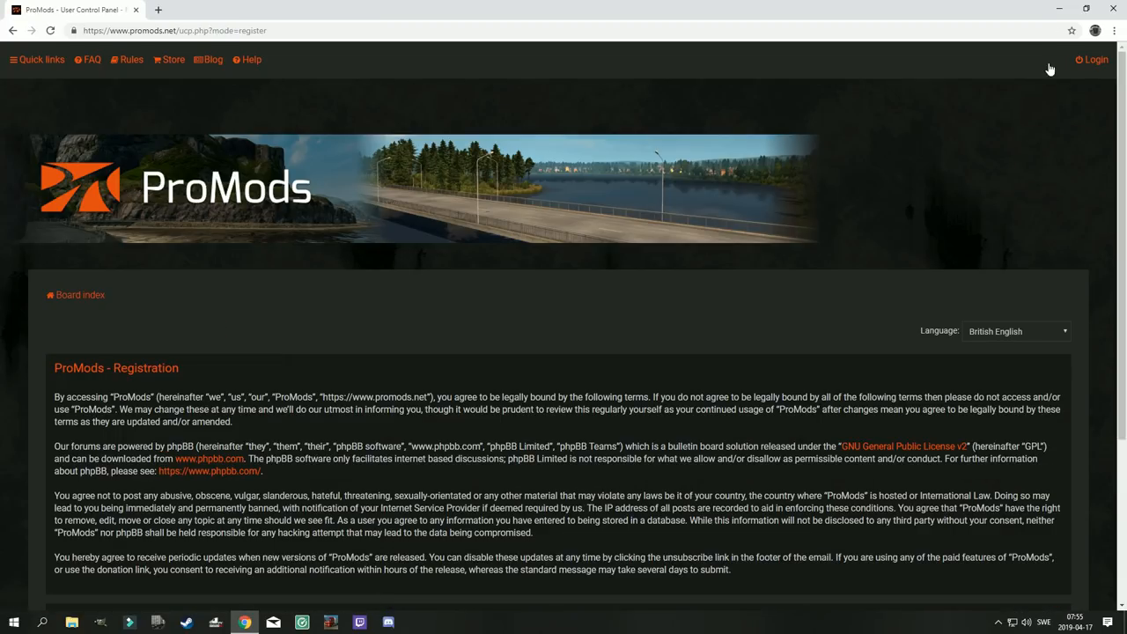
scroll(down, 3)
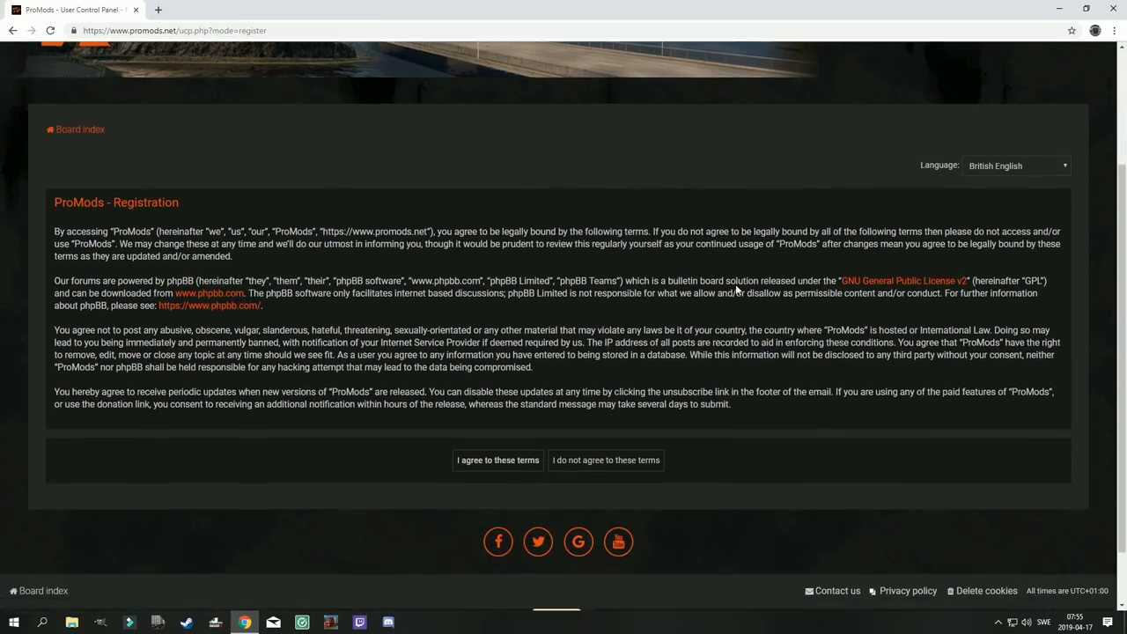
scroll(down, 3)
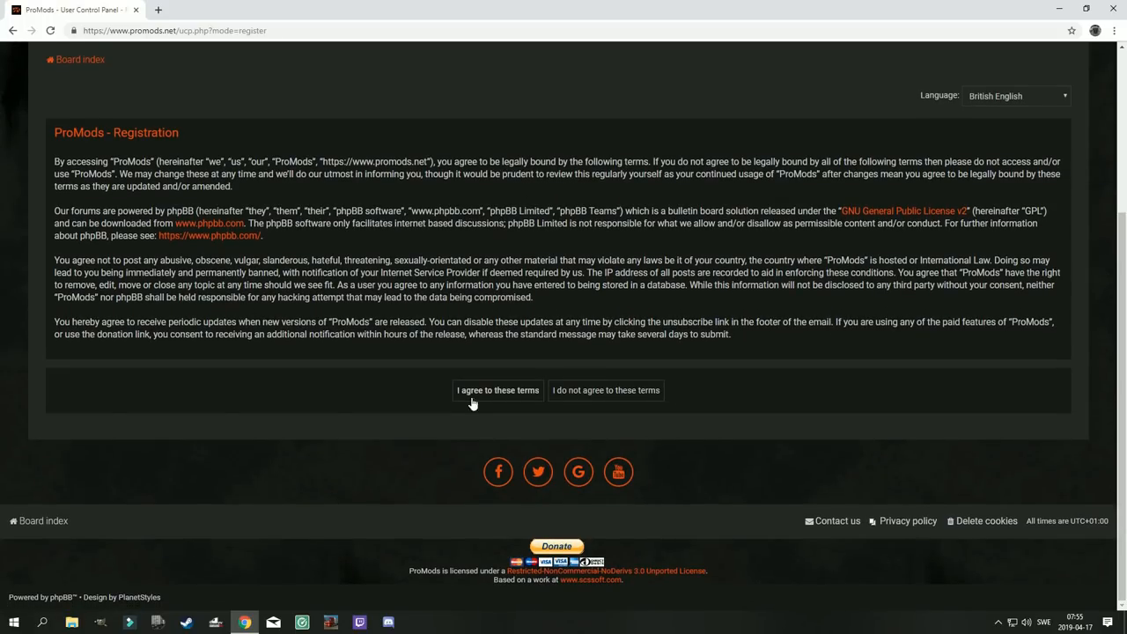
click(497, 390)
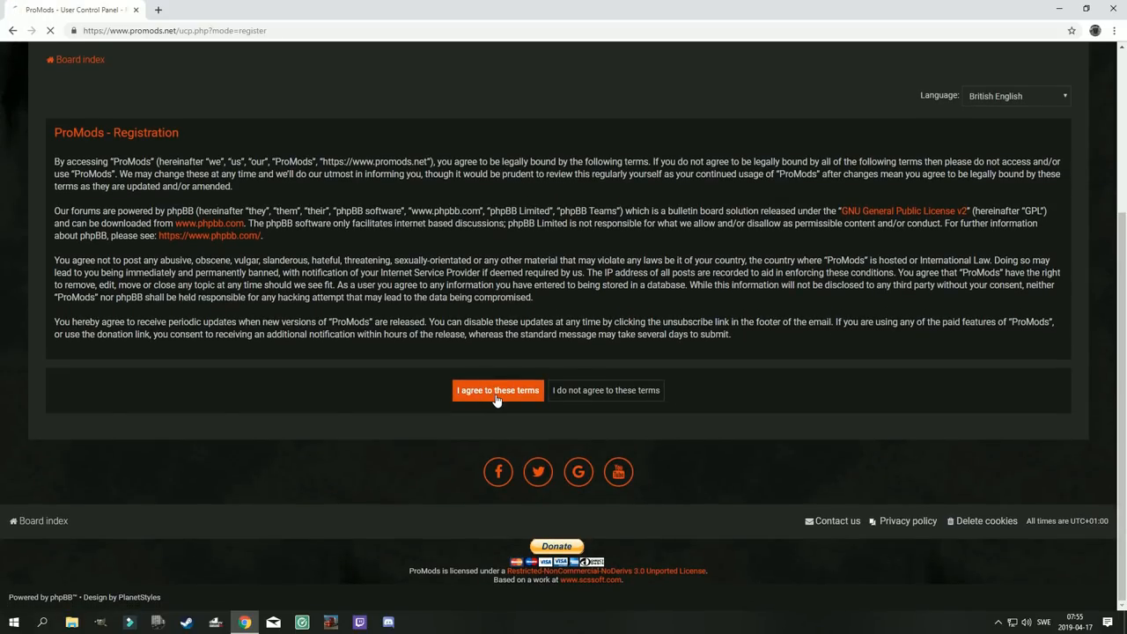
Enter username 'Wombat Jun' and a Gmail email address in the registration form
click(497, 390)
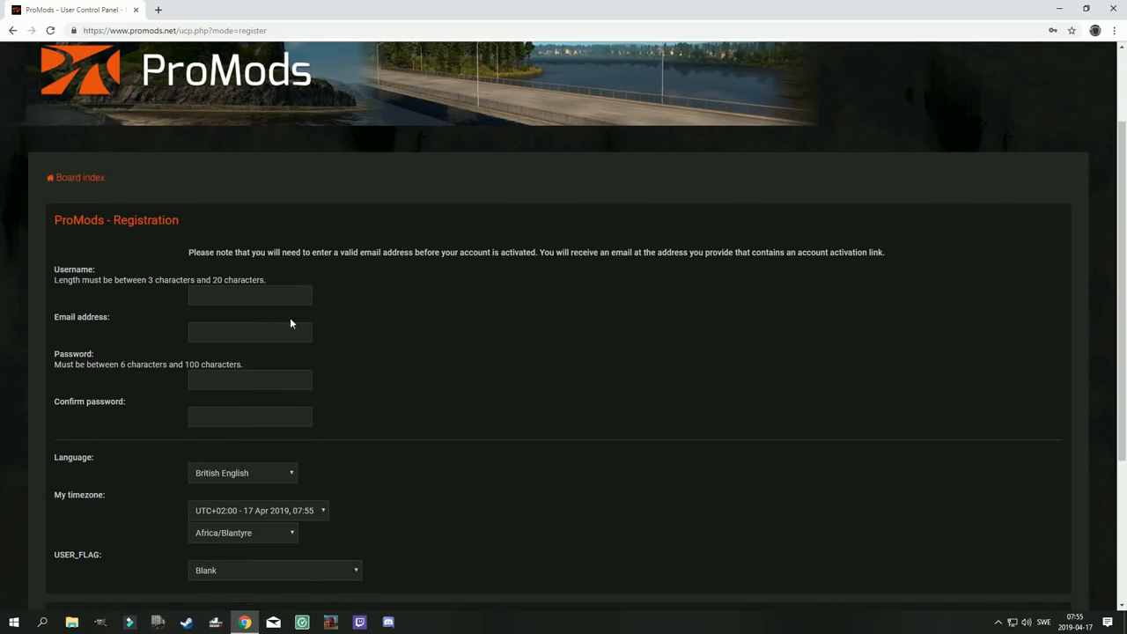
click(249, 295)
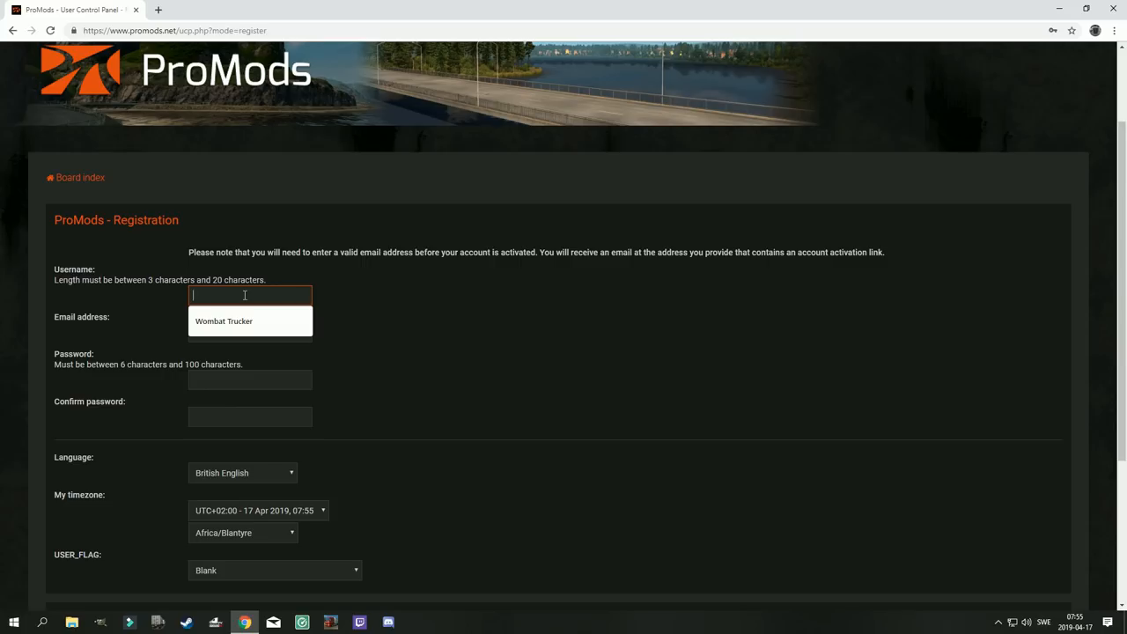
text(Wombat Jun)
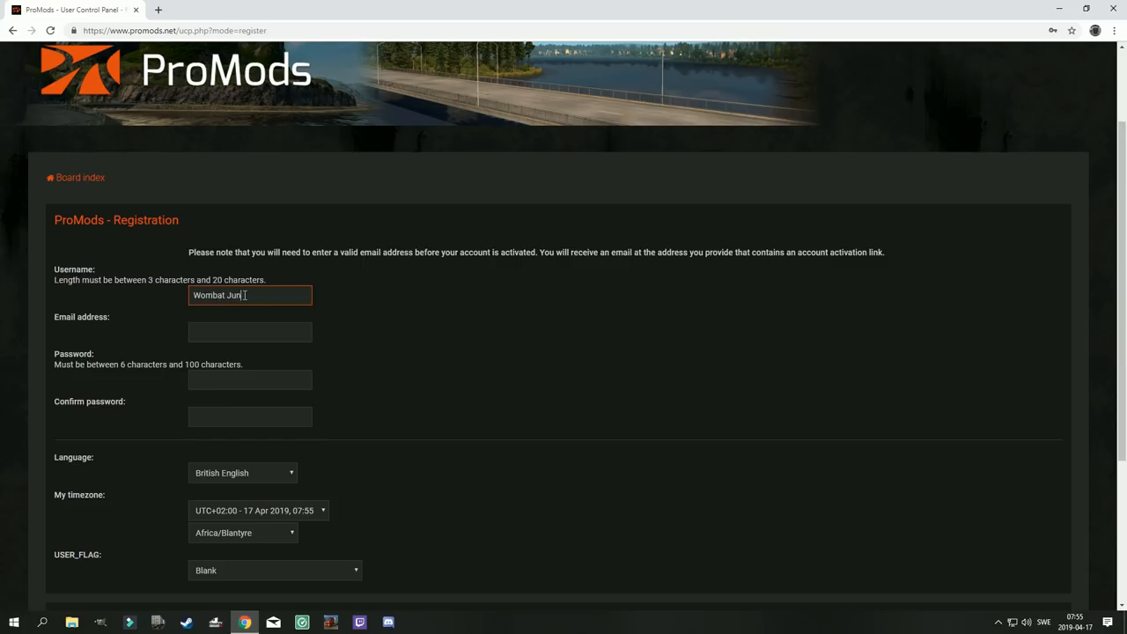
click(249, 332)
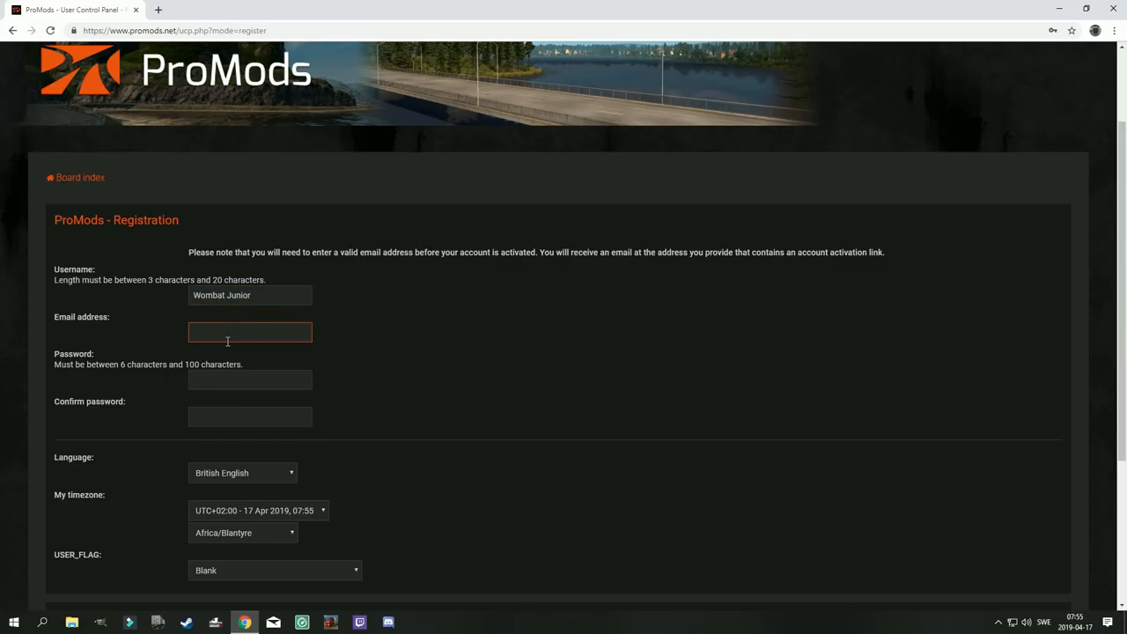
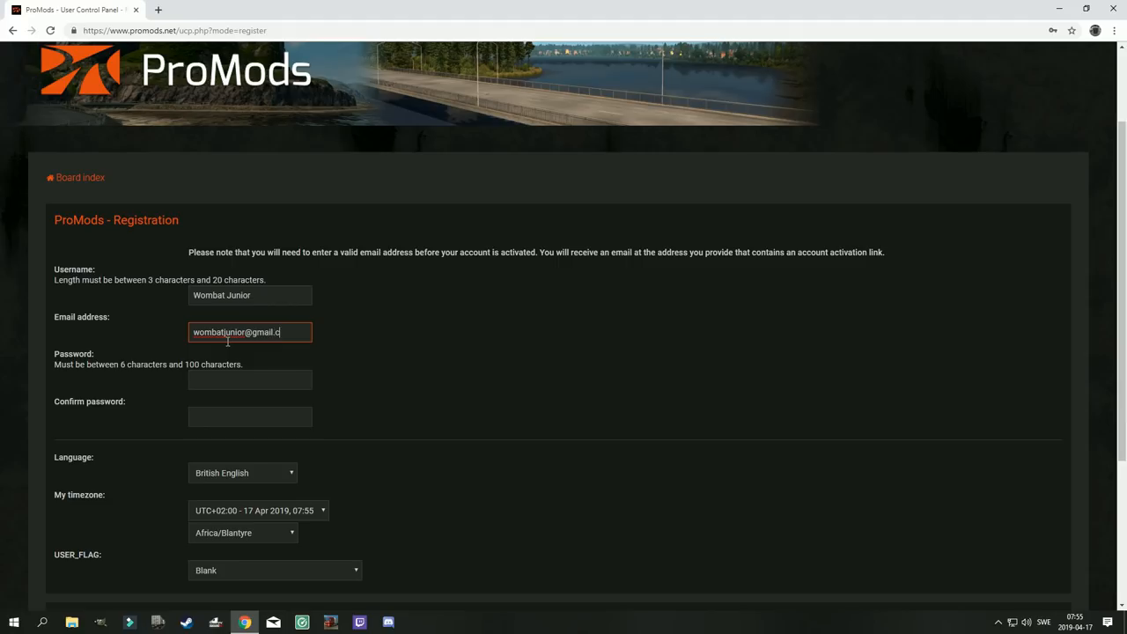
Enter and confirm the account password, then submit the registration form
click(249, 380)
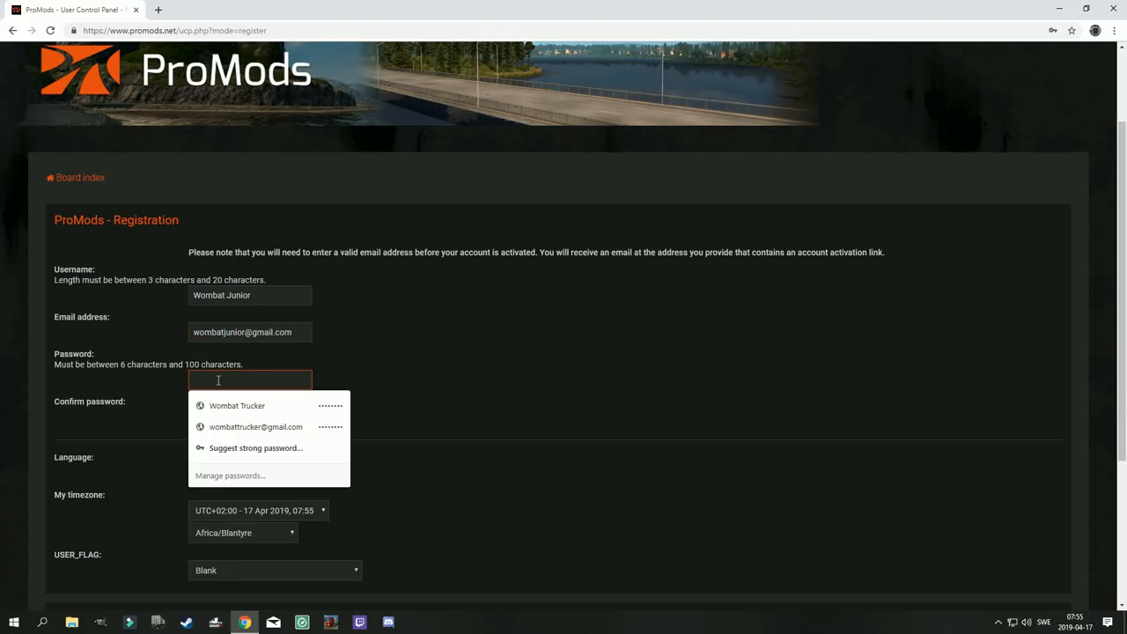
text(••••)
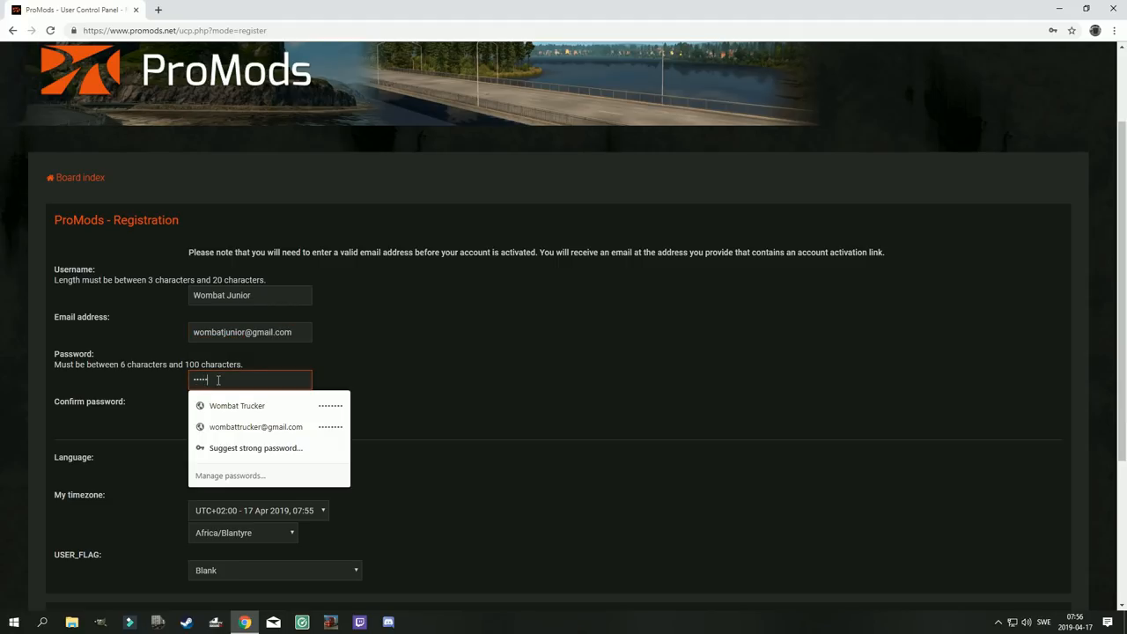
click(249, 416)
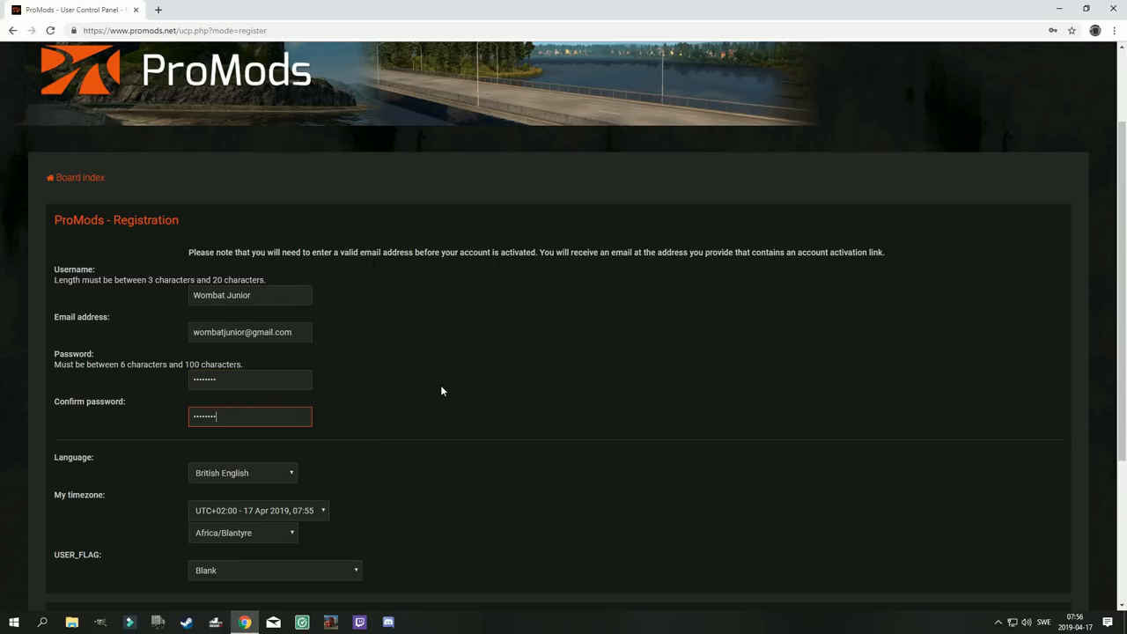
scroll(down, 3)
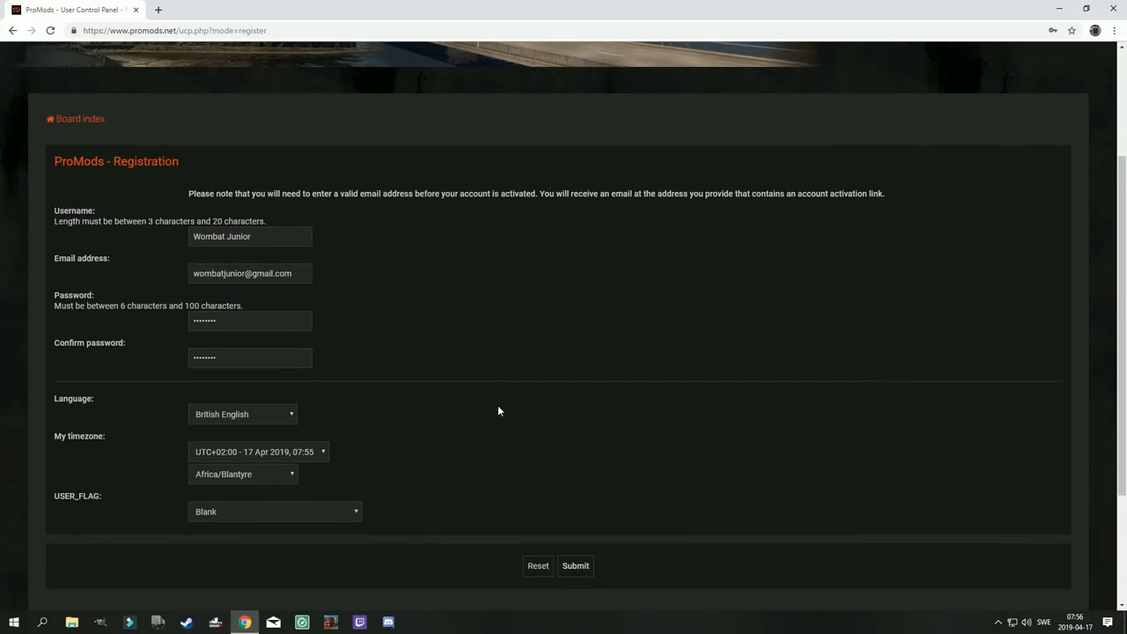
scroll(down, 3)
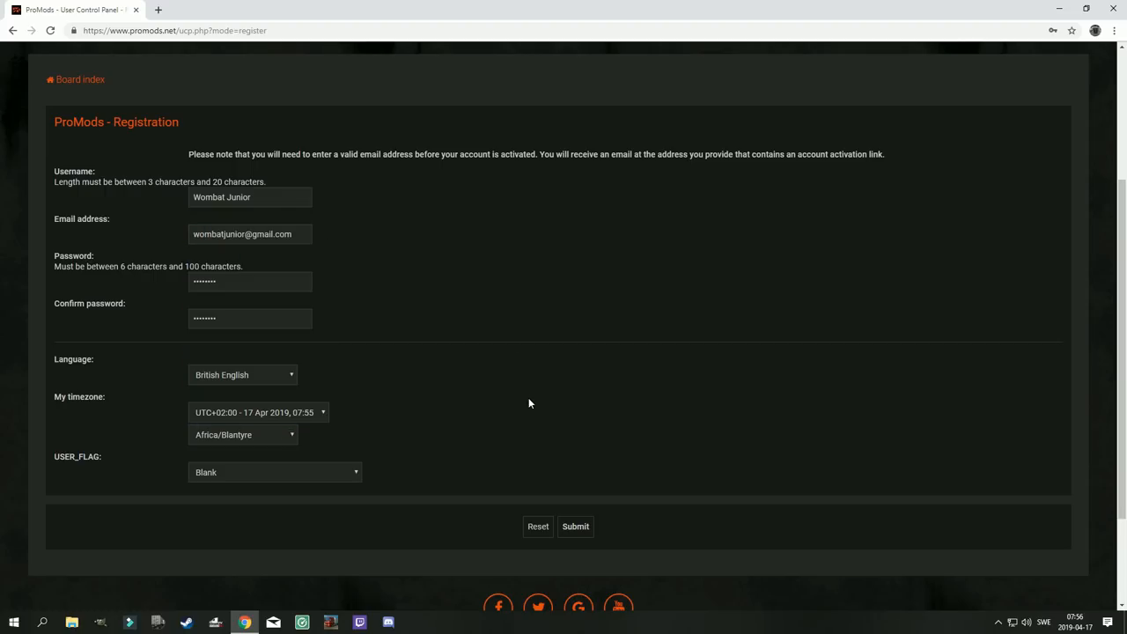
scroll(down, 3)
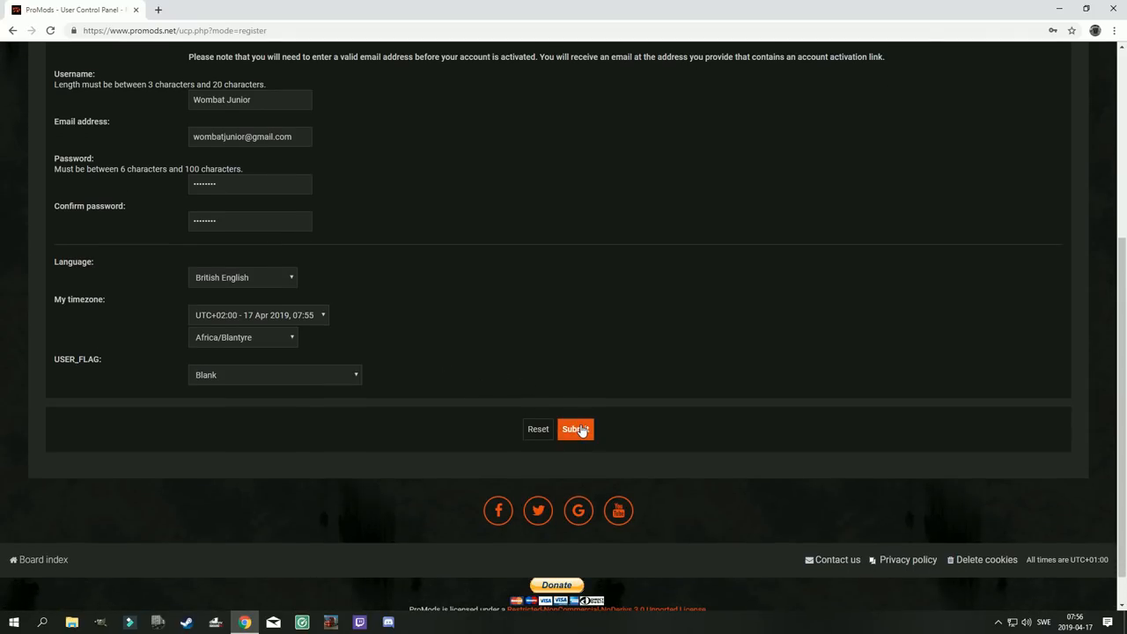
click(575, 429)
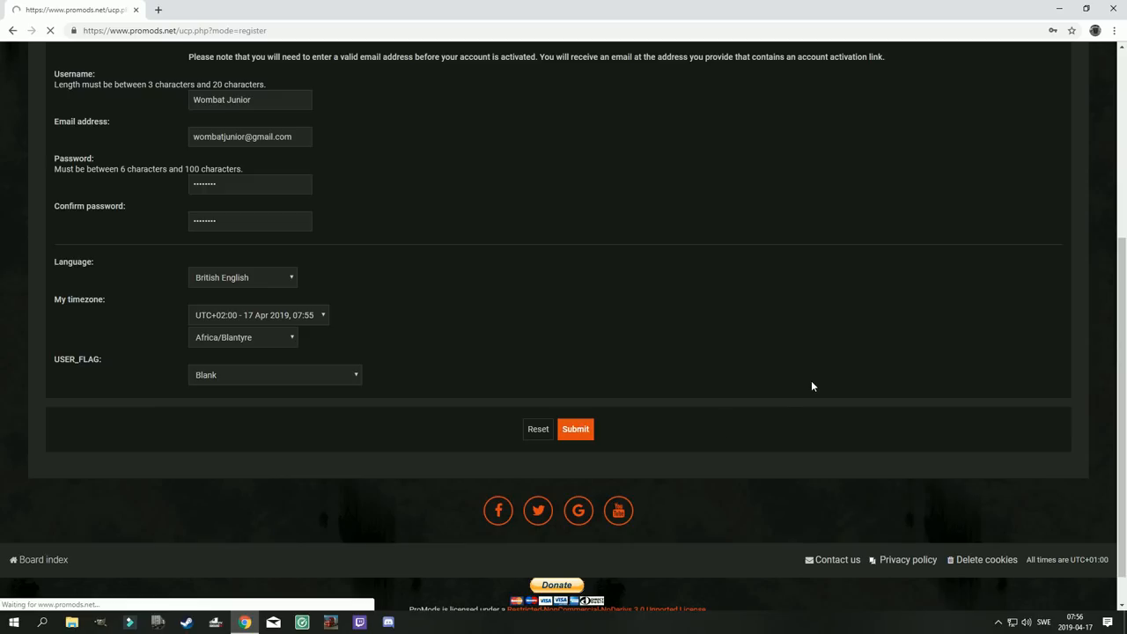
click(575, 428)
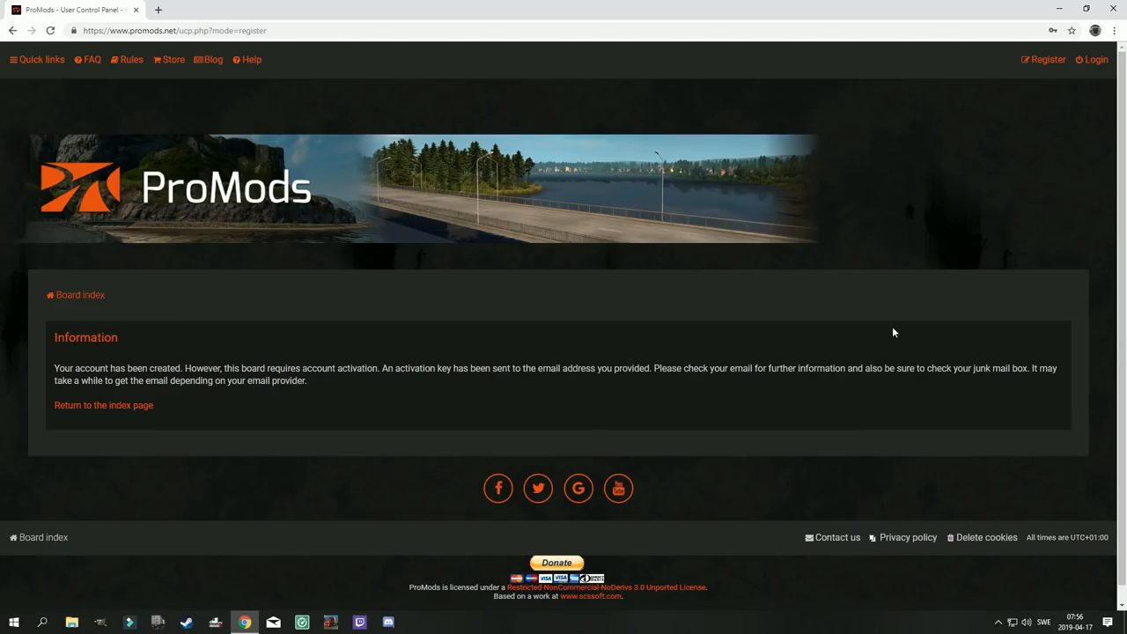
mouse_move(153, 11)
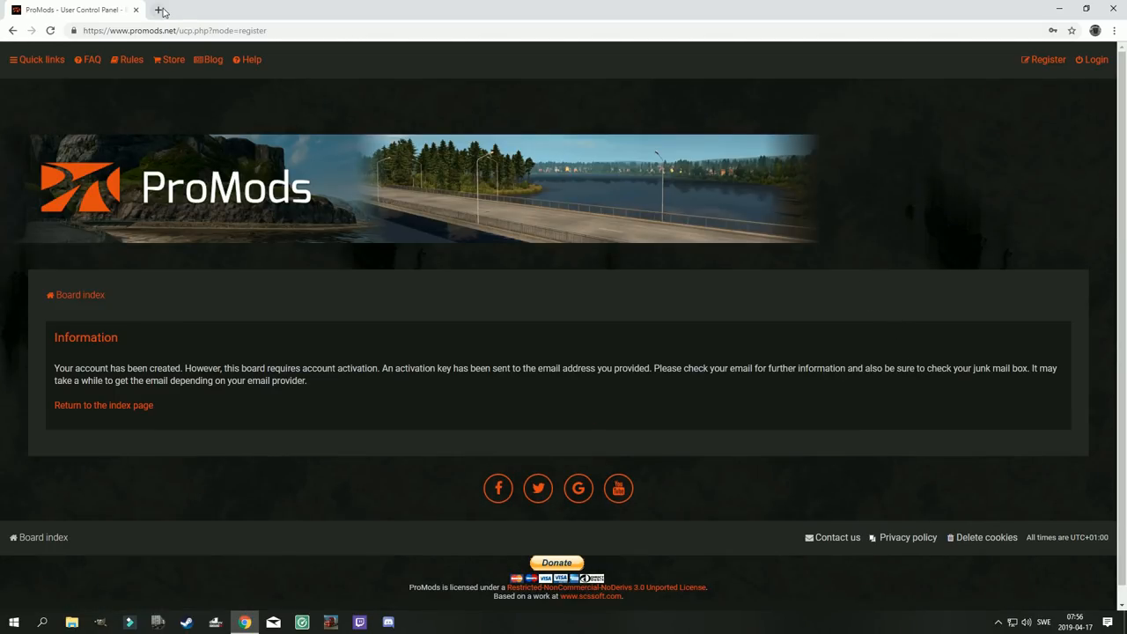
mouse_move(326, 175)
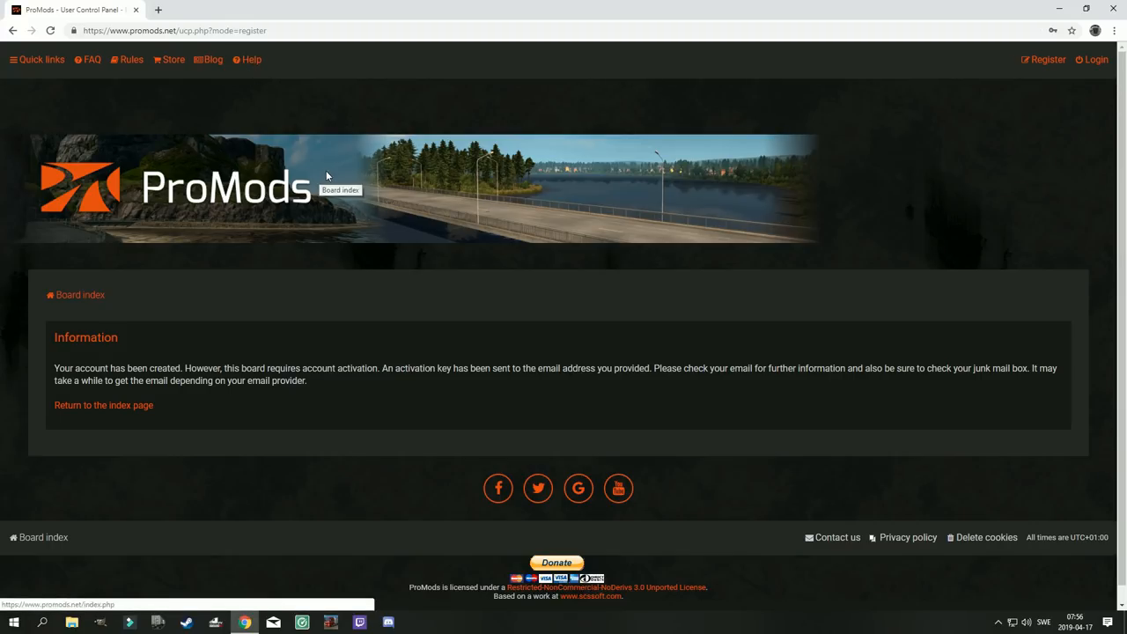
mouse_move(156, 9)
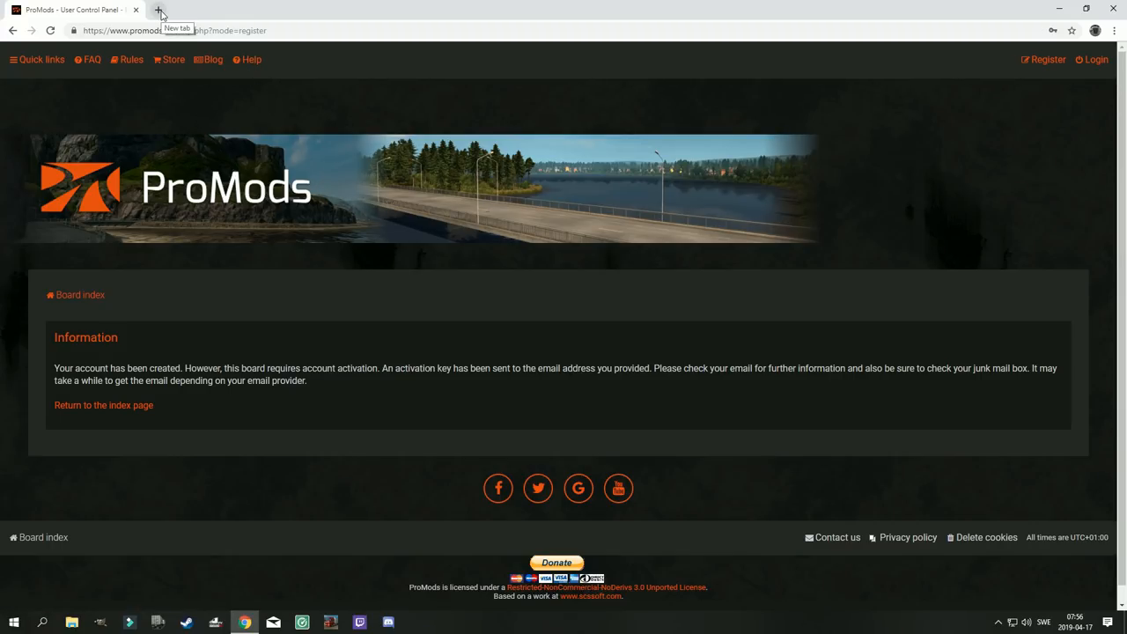
Check Gmail in a new tab and follow the ProMods welcome email's activation link
click(150, 11)
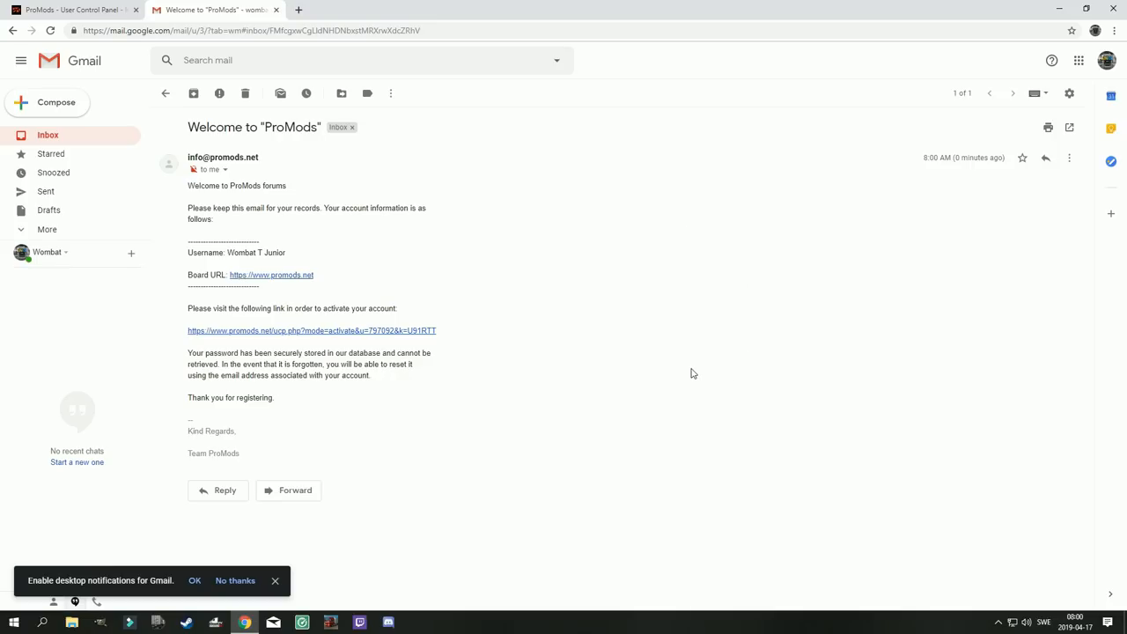
mouse_move(678, 376)
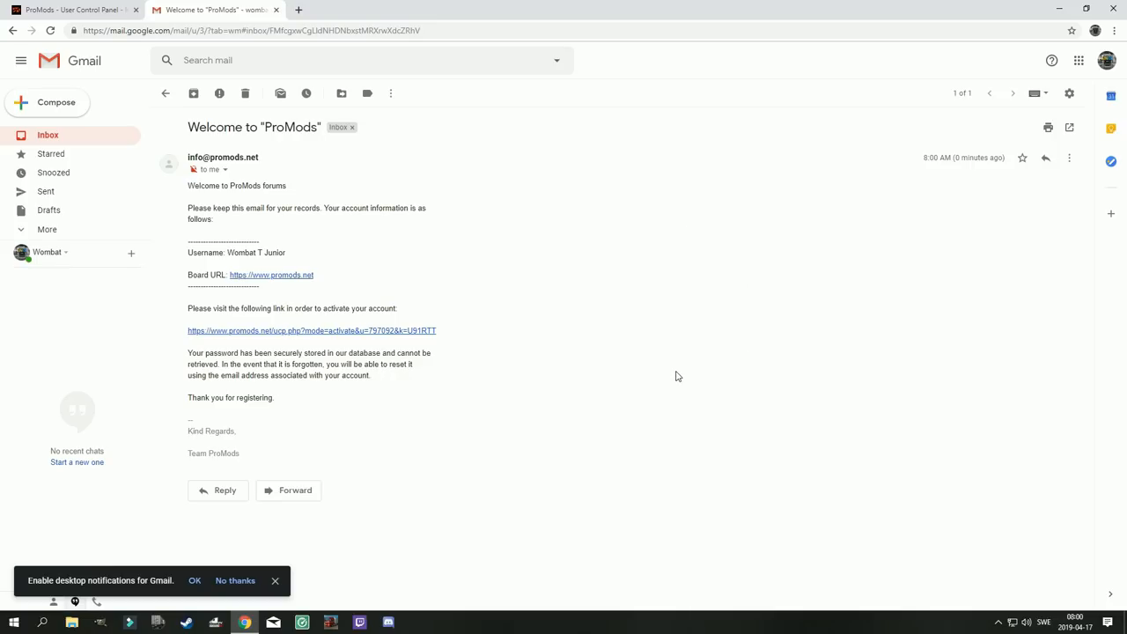
mouse_move(396, 212)
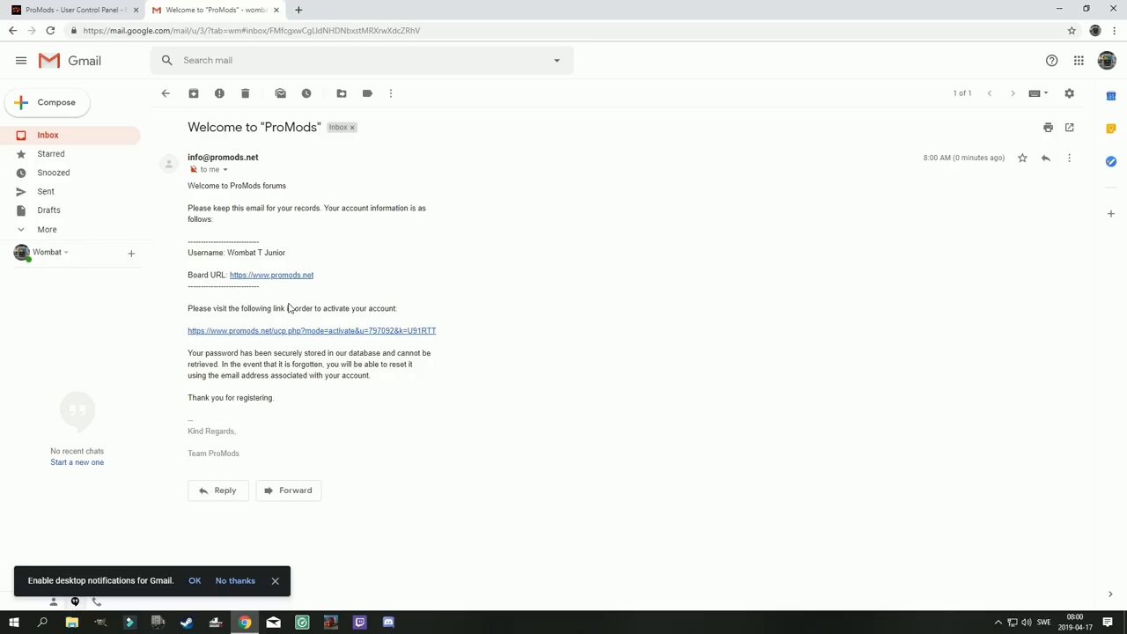
mouse_move(305, 335)
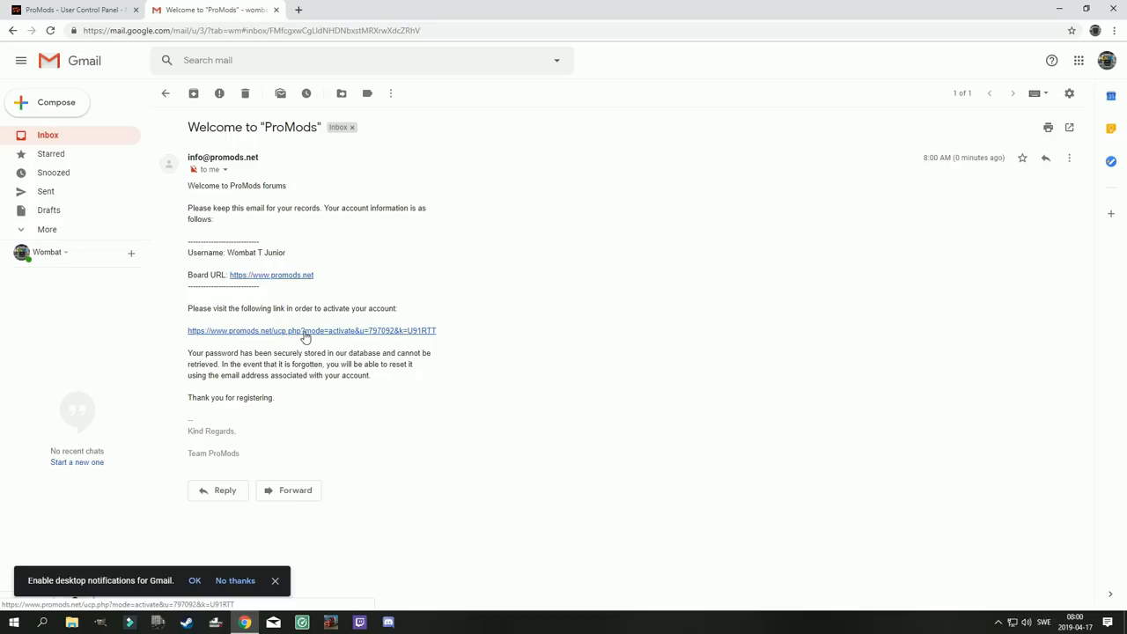
click(305, 331)
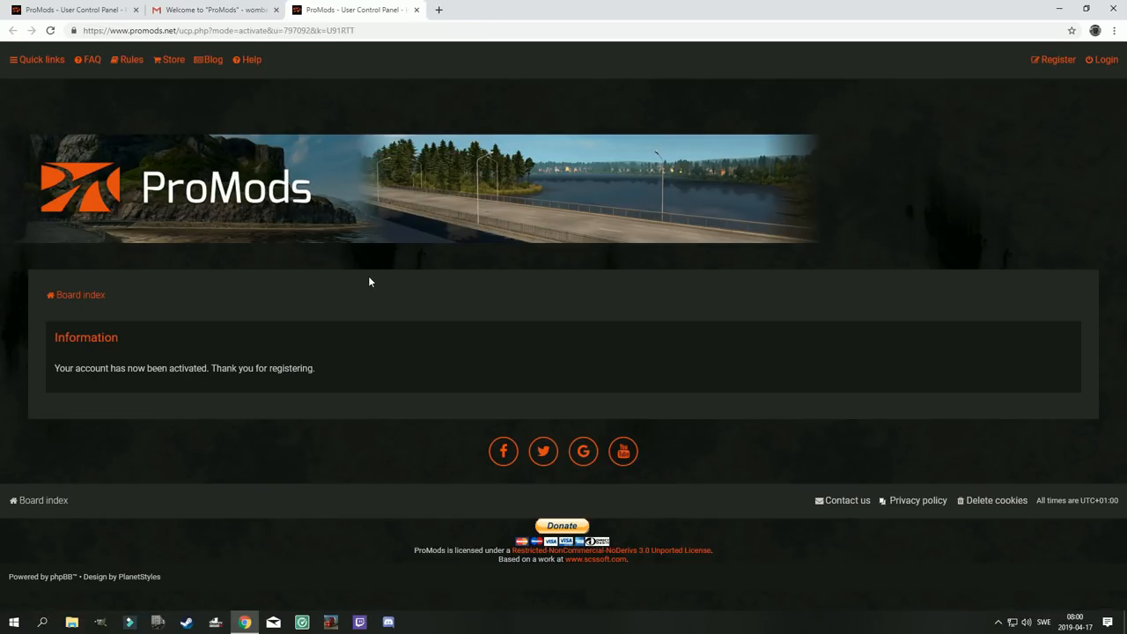
Log into the new ProMods forum account with Remember me ticked
click(80, 294)
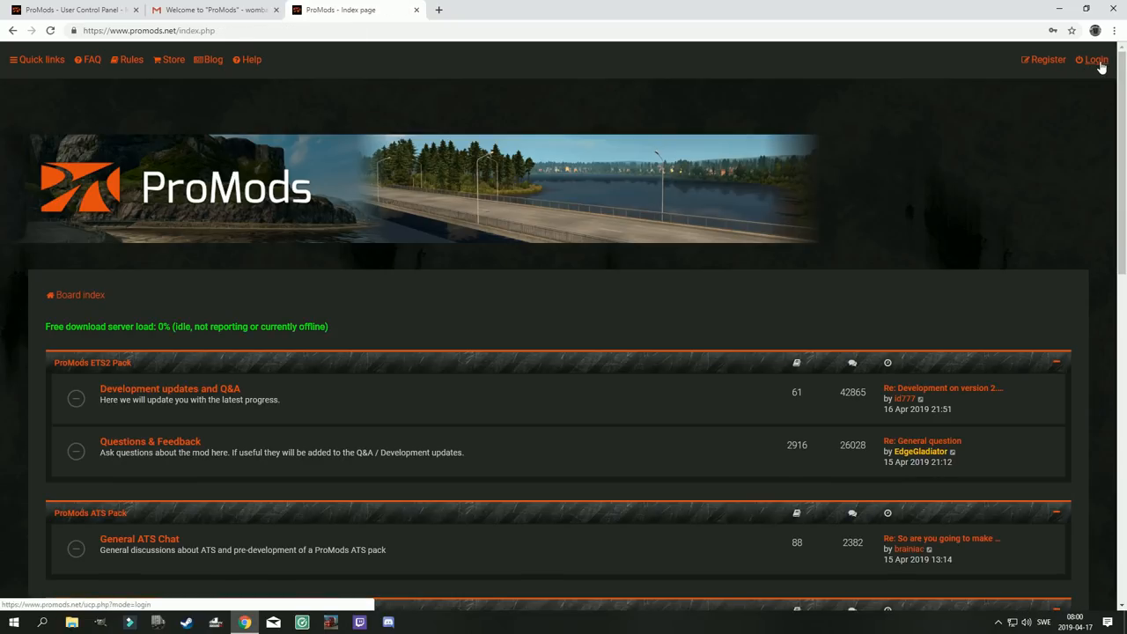
mouse_move(1074, 59)
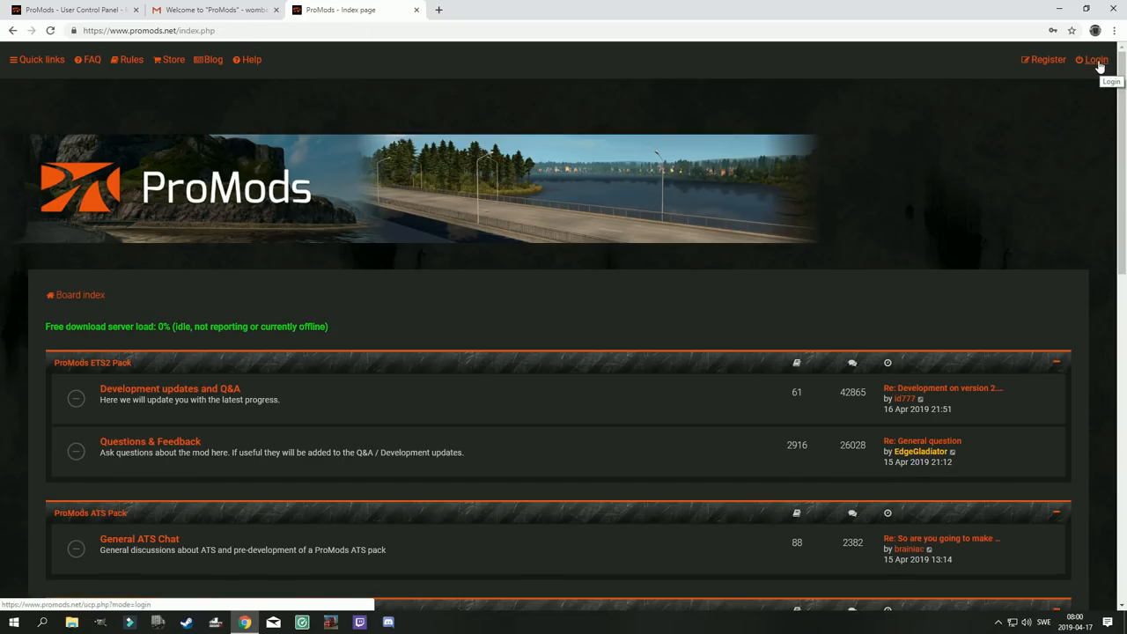
click(1092, 60)
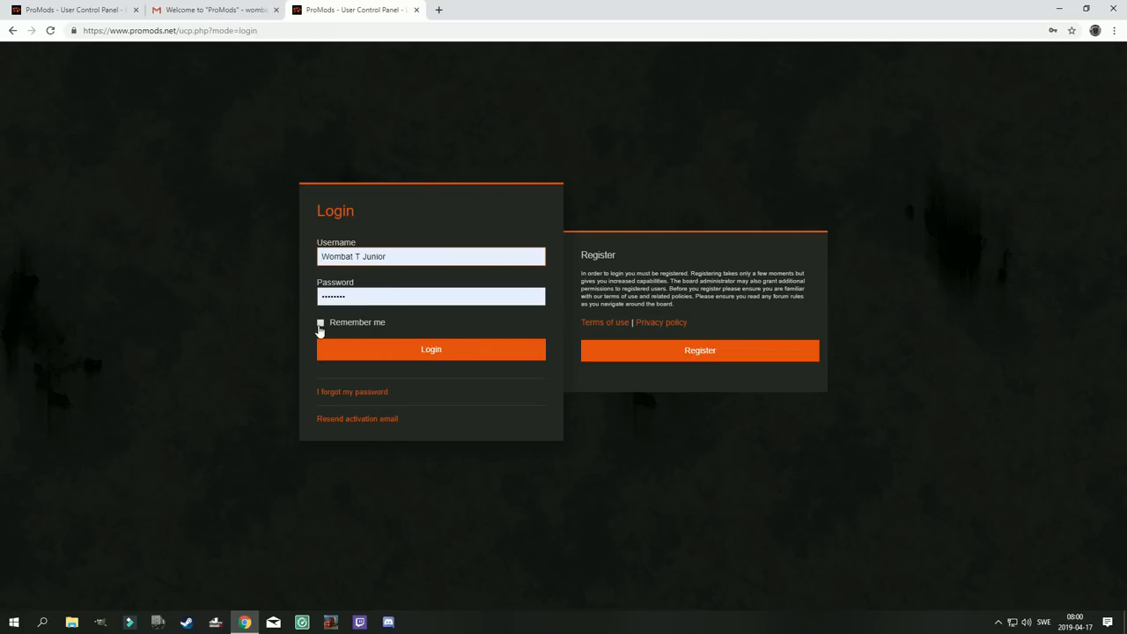
click(321, 322)
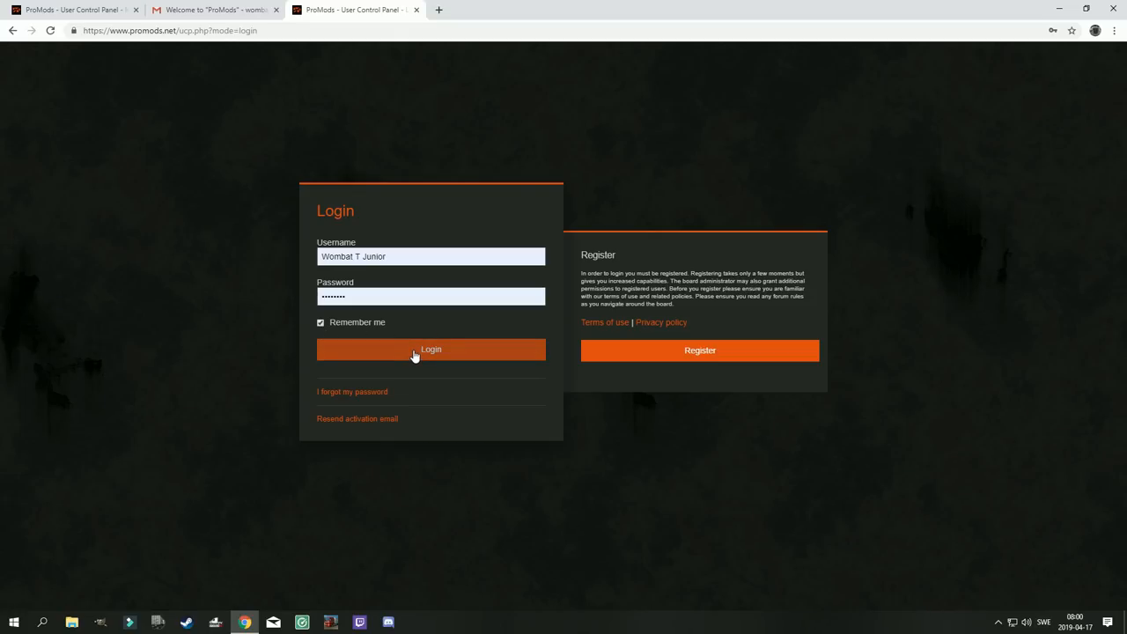
mouse_move(424, 354)
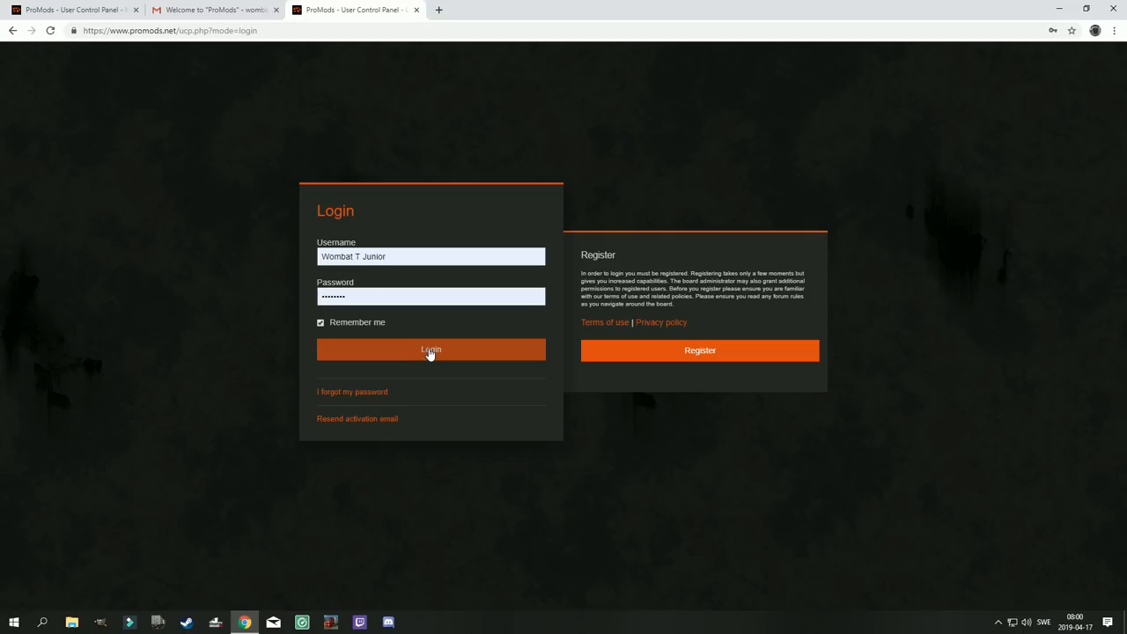
click(431, 349)
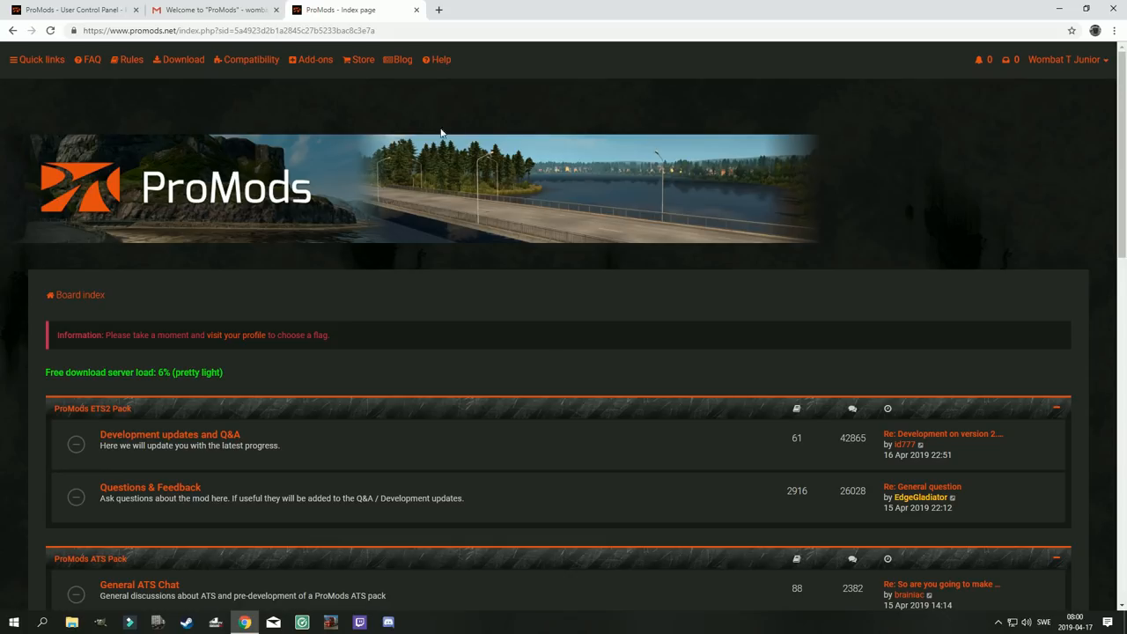
mouse_move(232, 59)
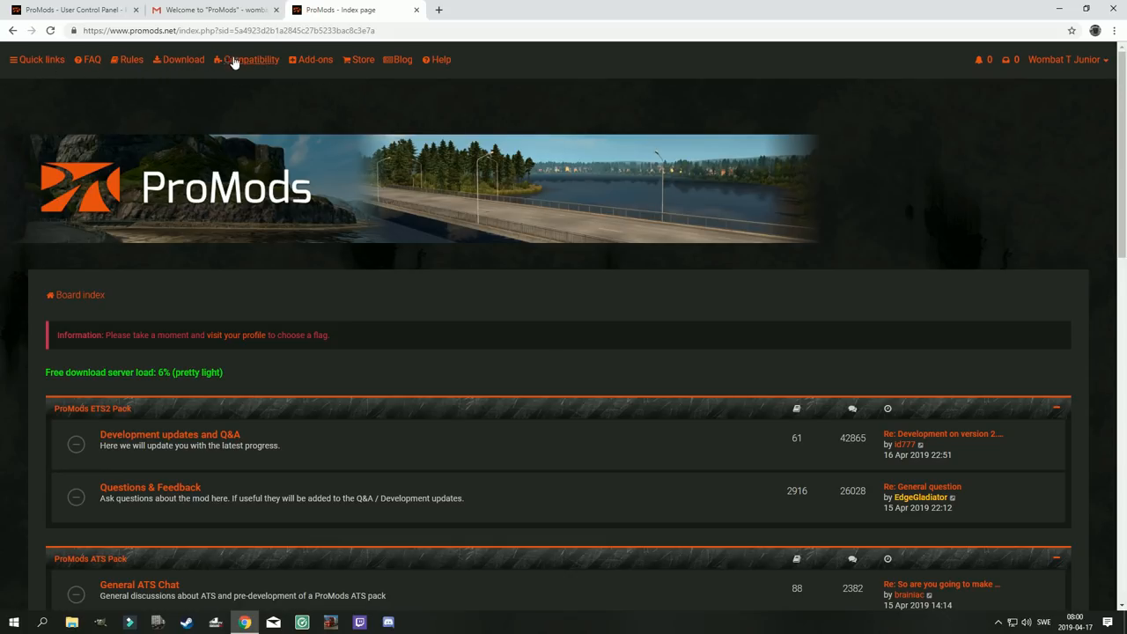
mouse_move(627, 367)
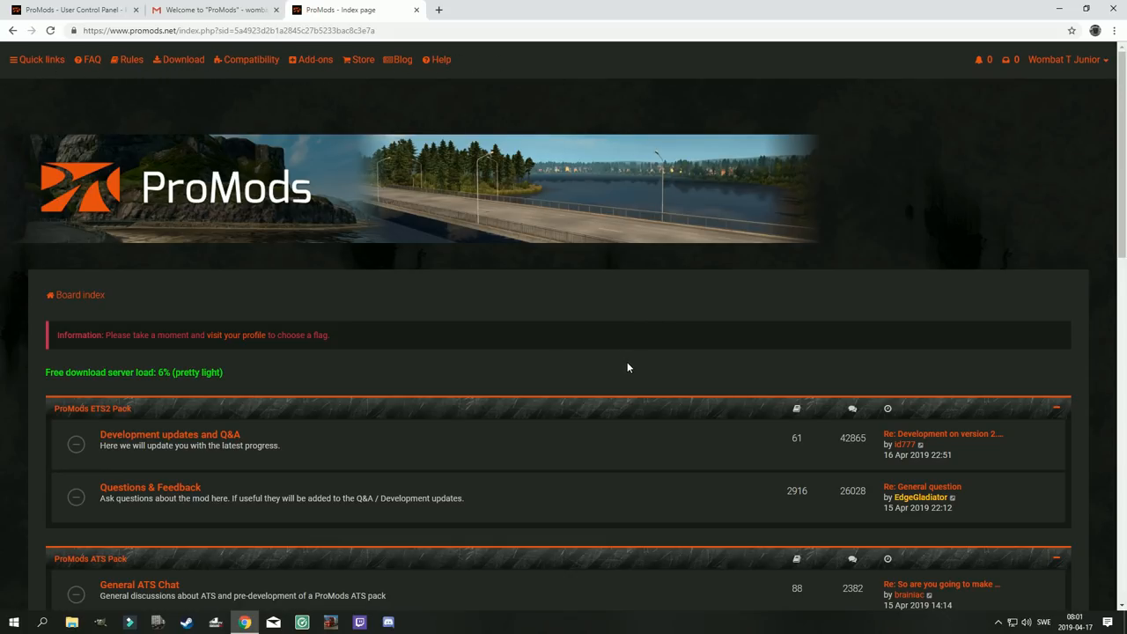
scroll(down, 3)
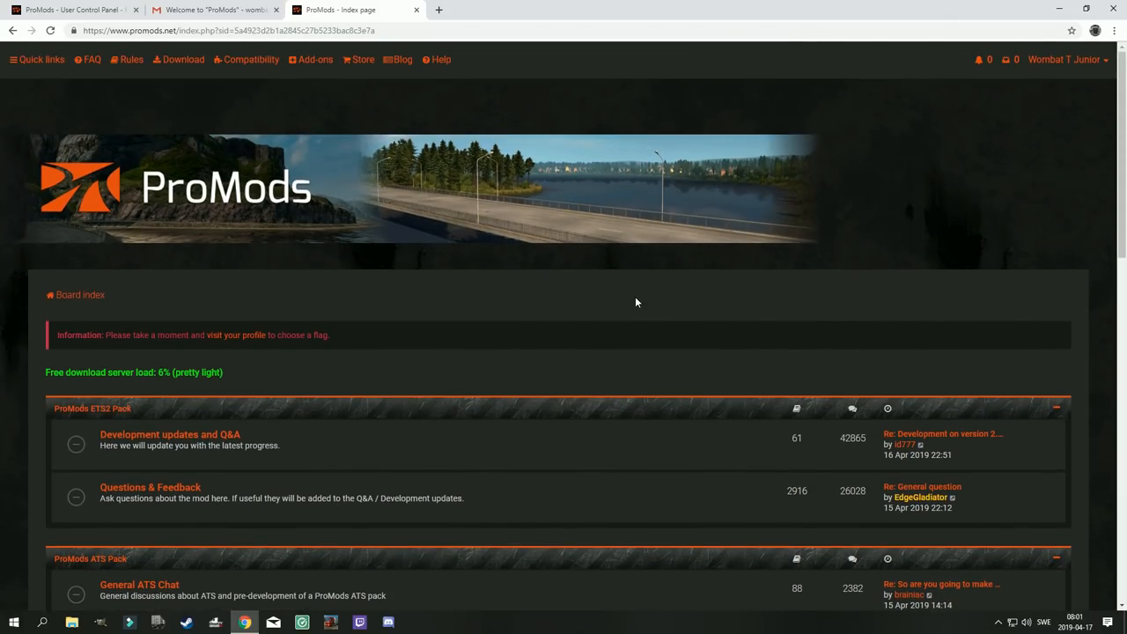
mouse_move(172, 67)
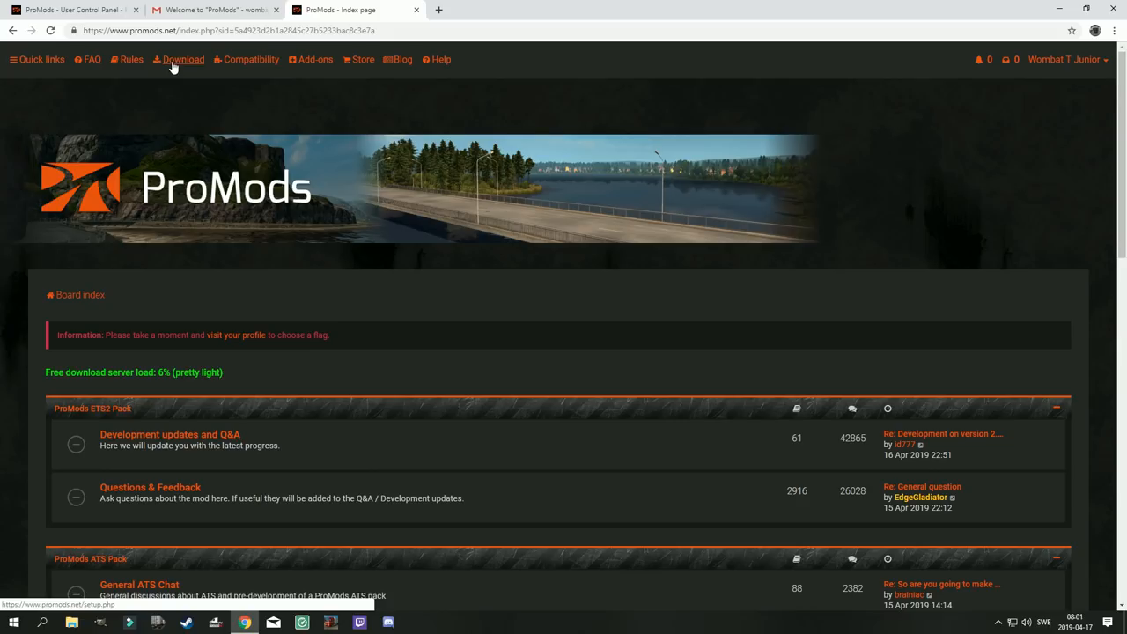
mouse_move(185, 65)
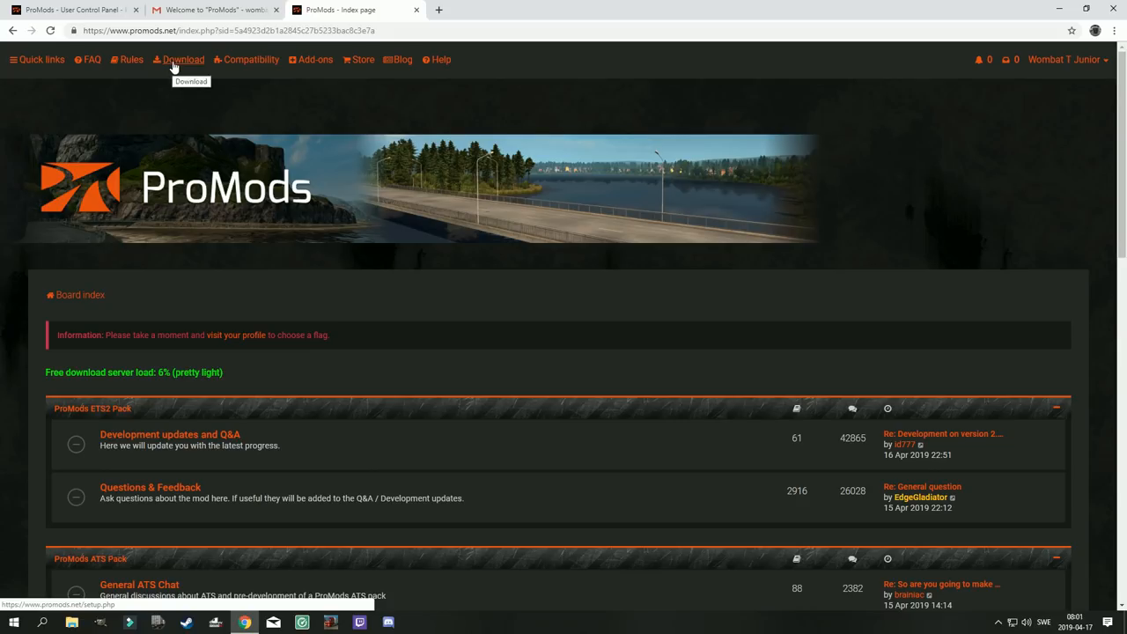
Open the ProMods download guide, confirm EN - English, and reach step 1 def file generation
click(183, 59)
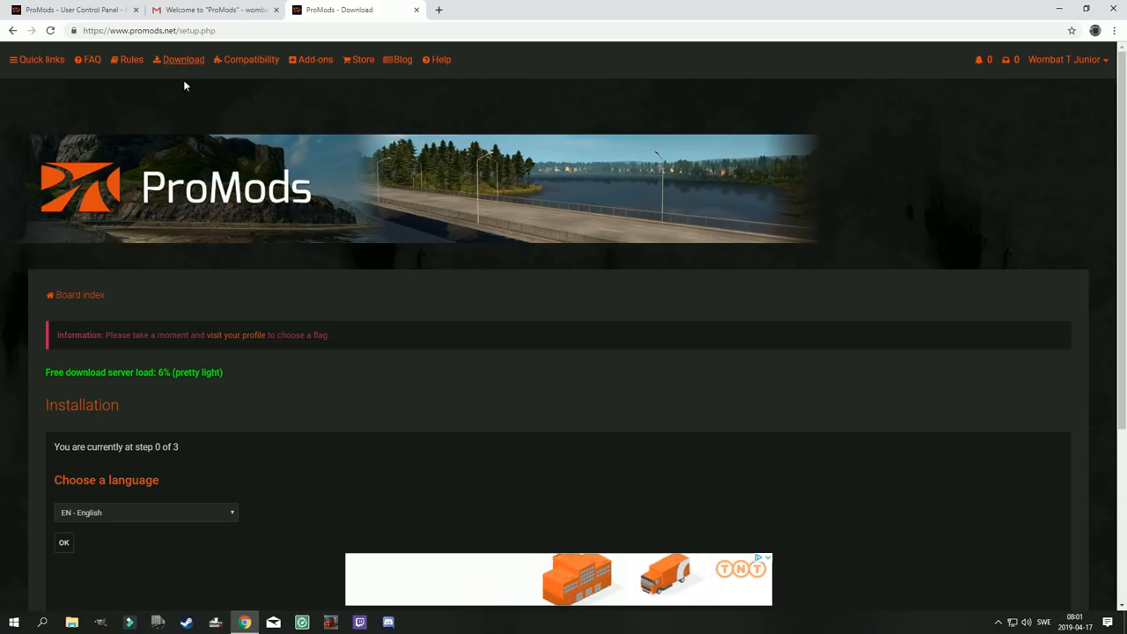
scroll(down, 3)
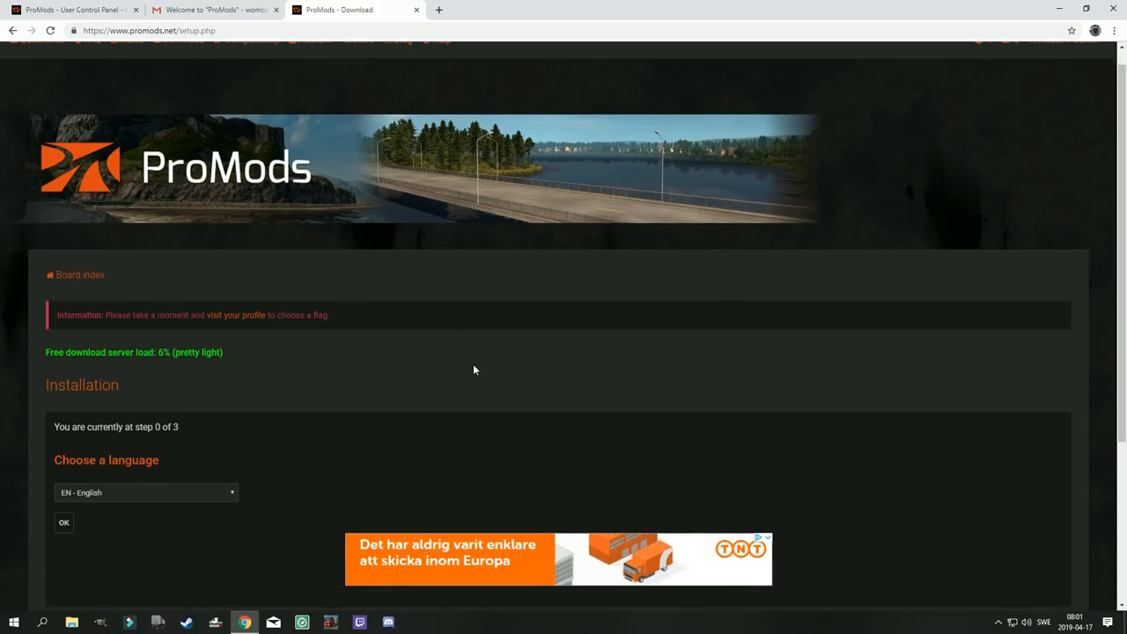
scroll(down, 3)
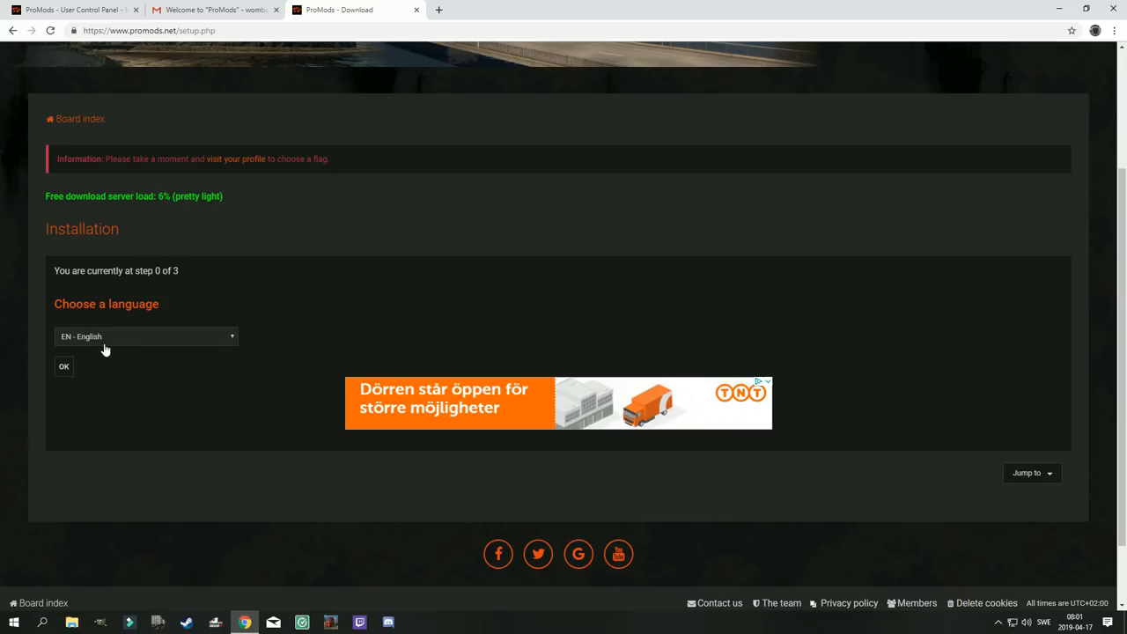
click(146, 337)
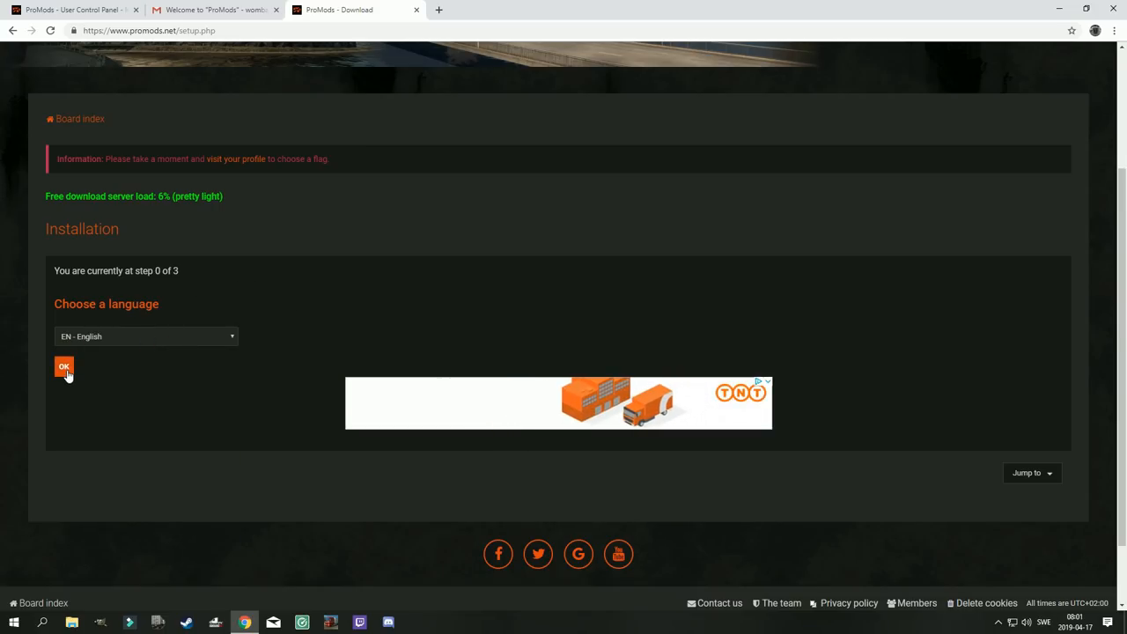
click(66, 365)
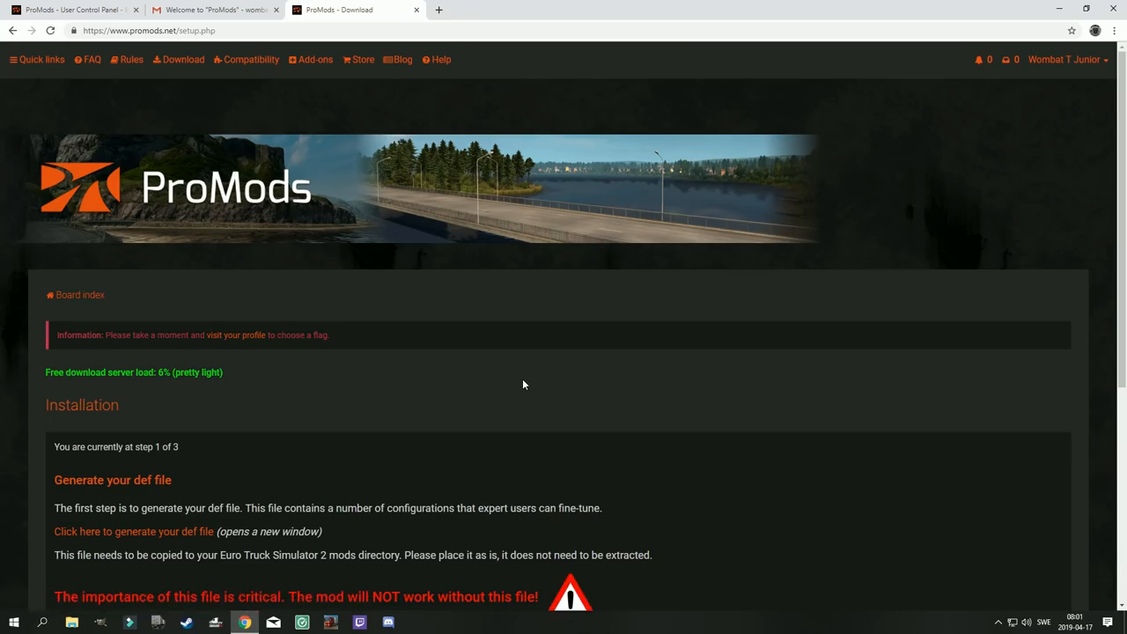
scroll(down, 3)
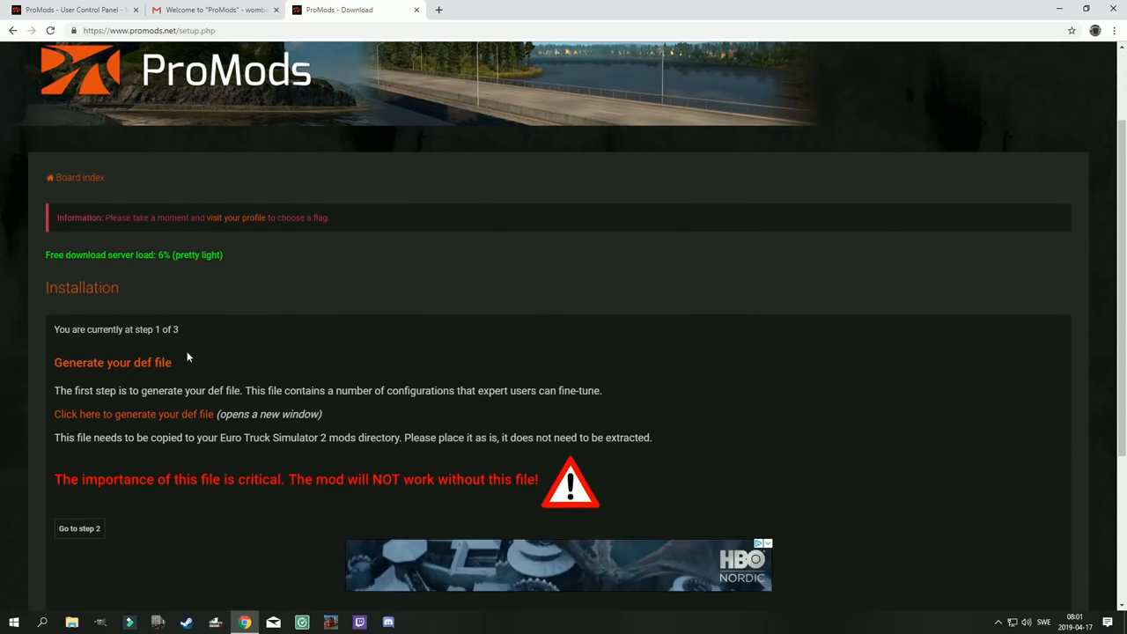
scroll(down, 3)
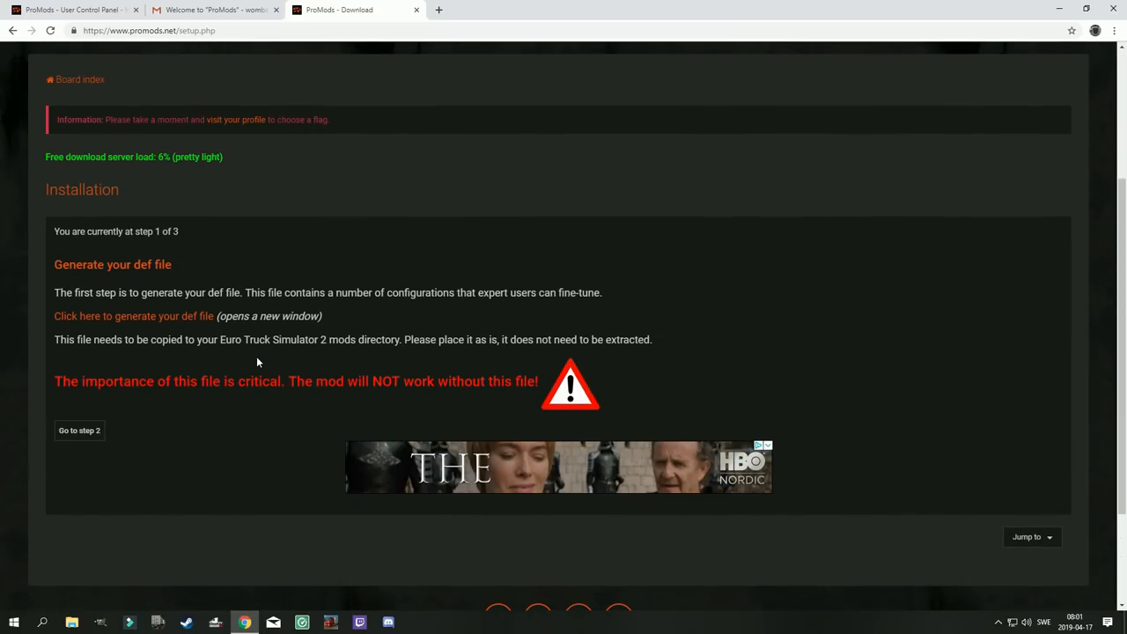
scroll(down, 3)
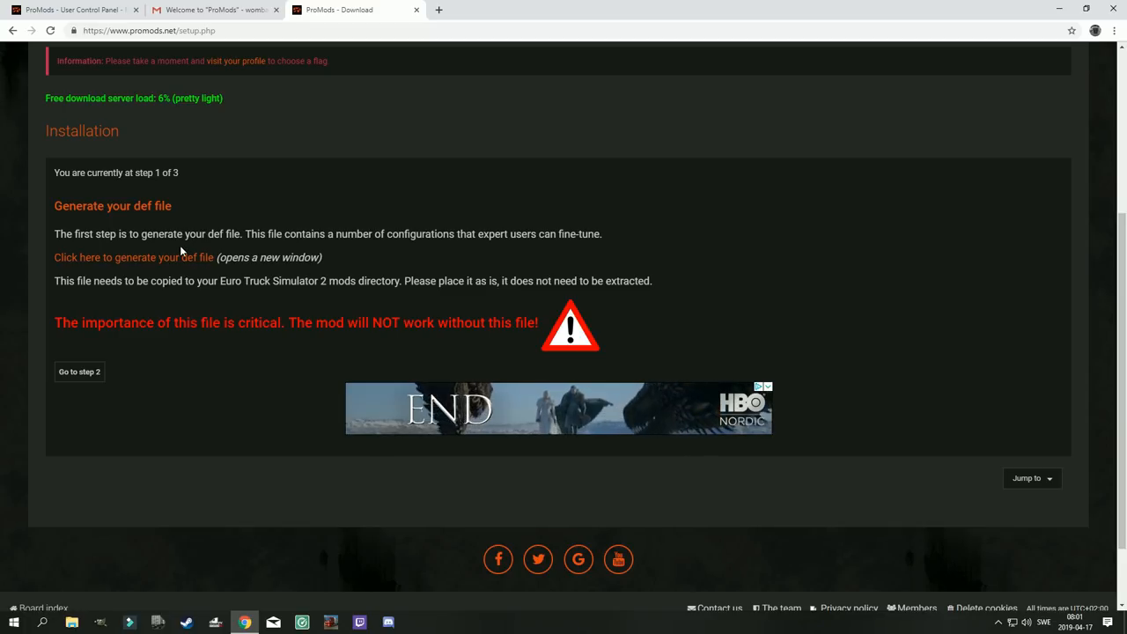
mouse_move(80, 372)
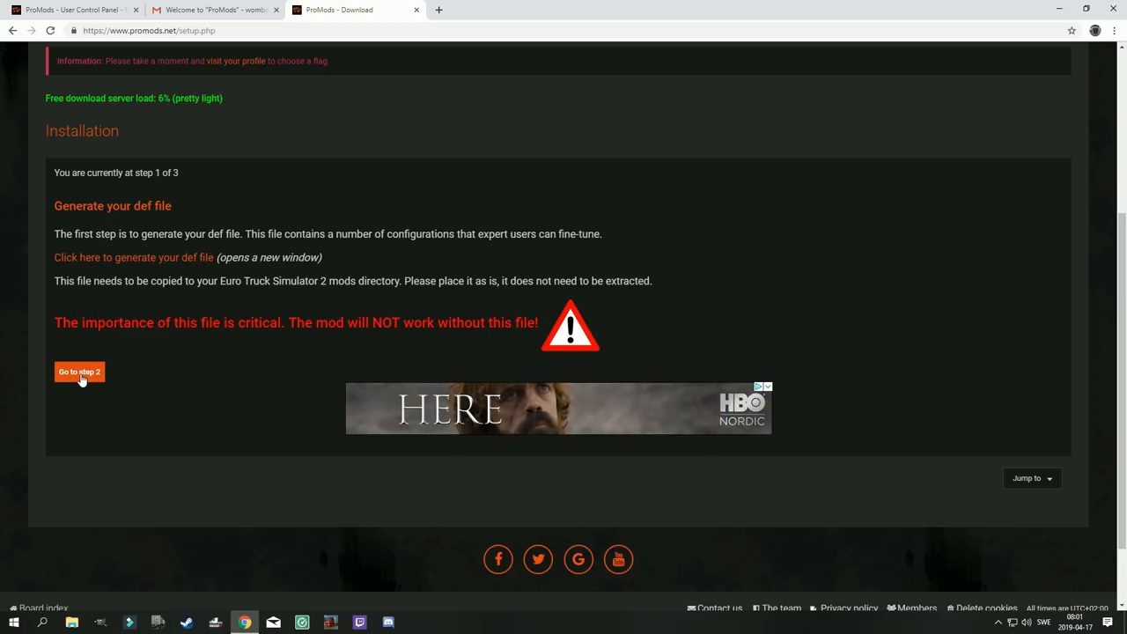
mouse_move(130, 263)
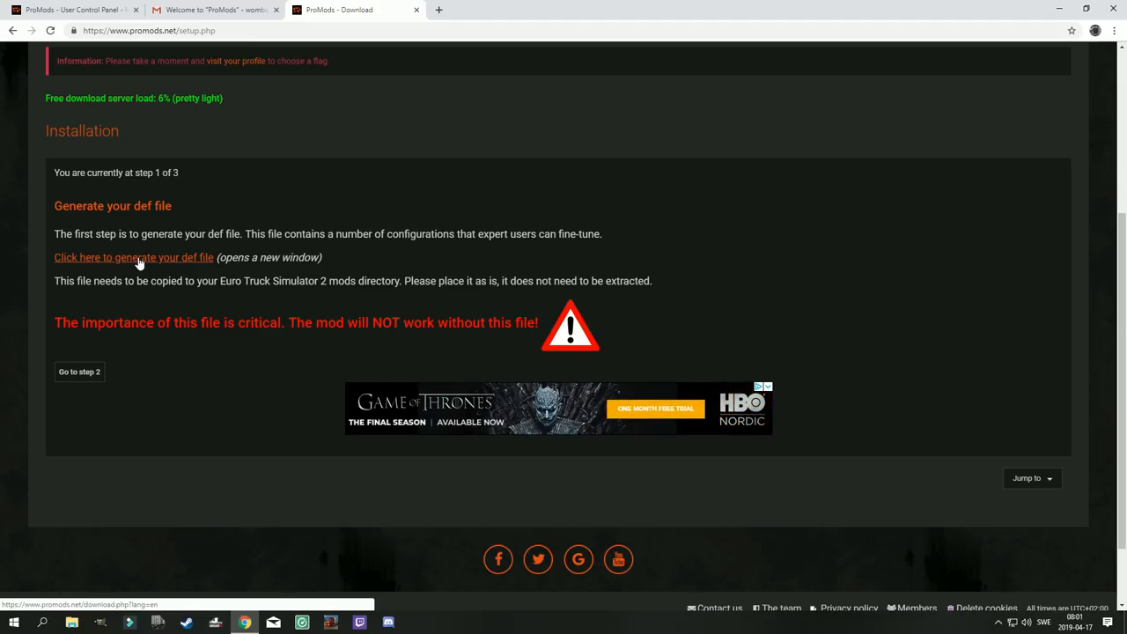
click(133, 257)
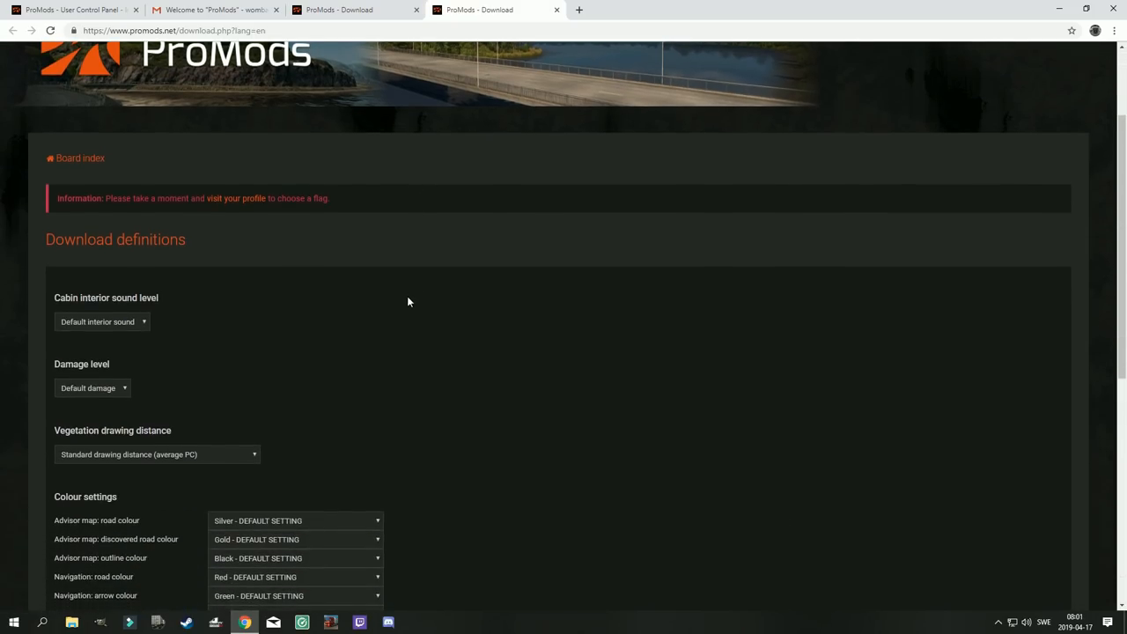
scroll(down, 3)
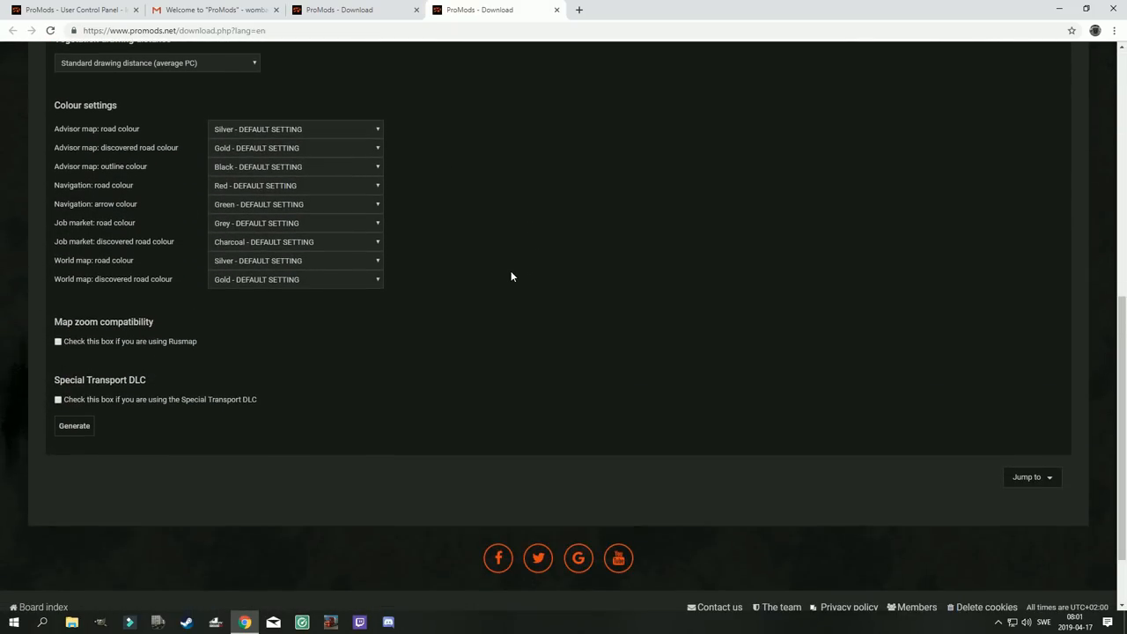
scroll(up, 3)
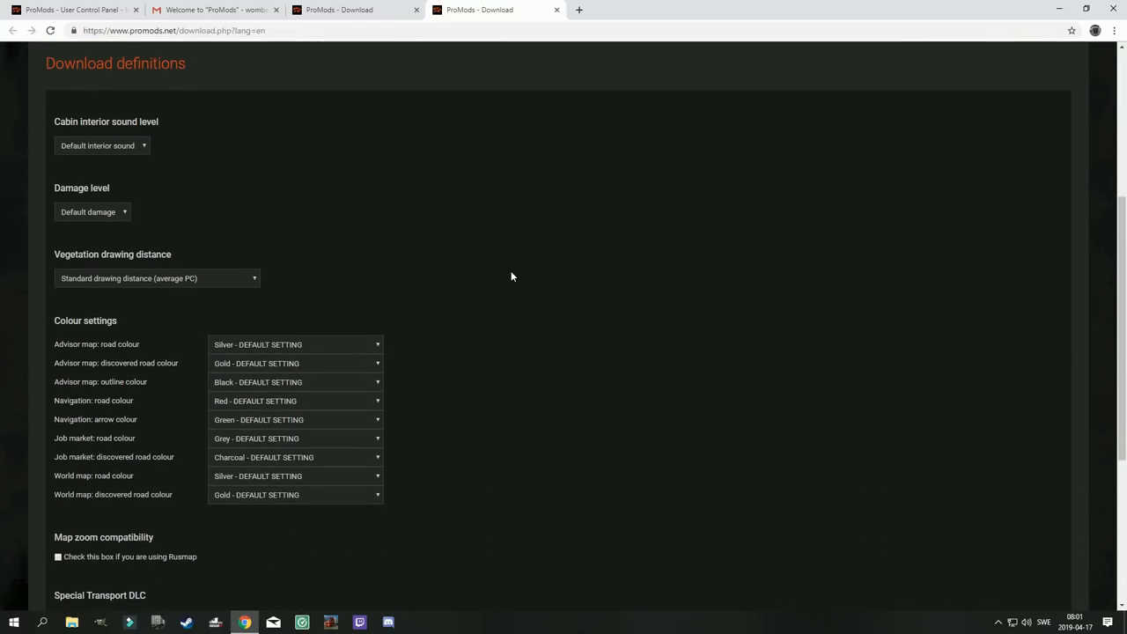
scroll(down, 3)
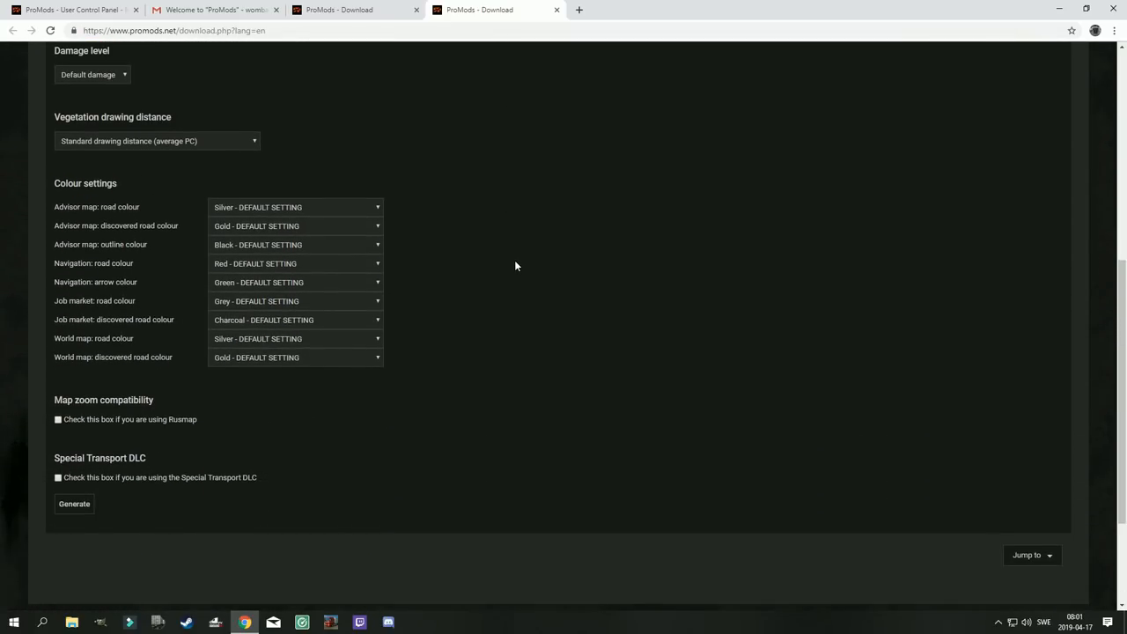
scroll(down, 3)
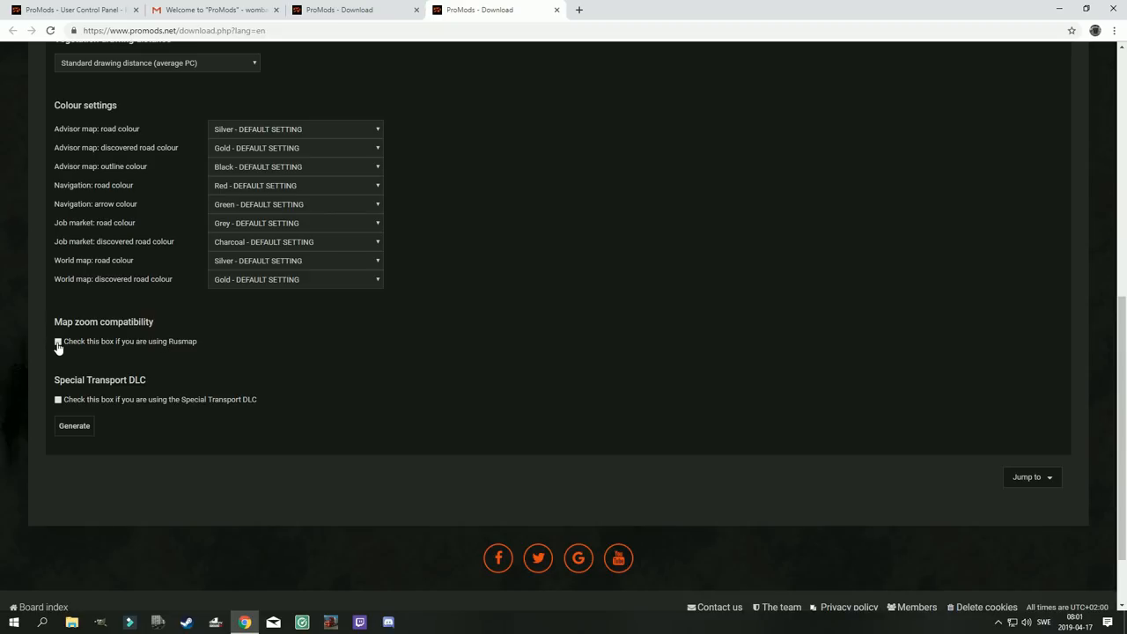
click(55, 342)
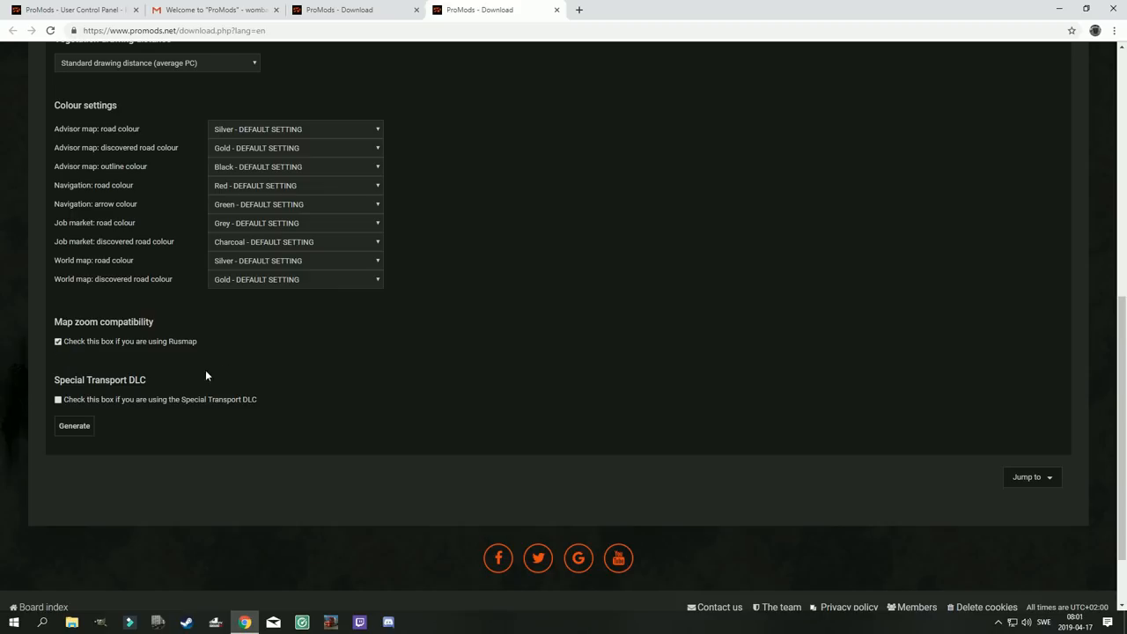
click(54, 399)
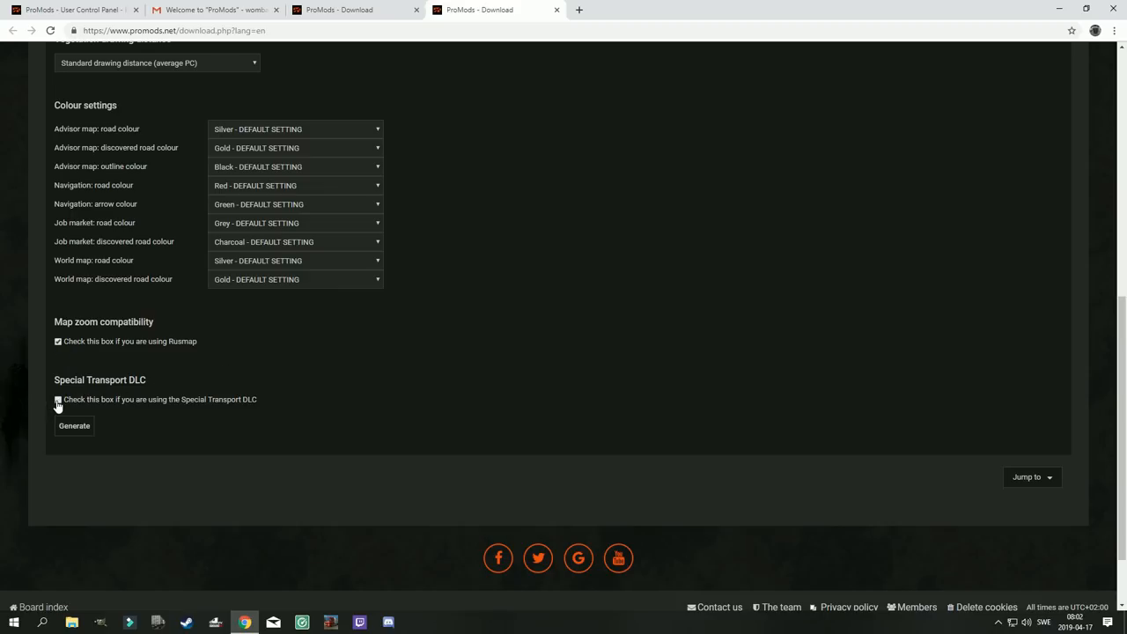
click(55, 399)
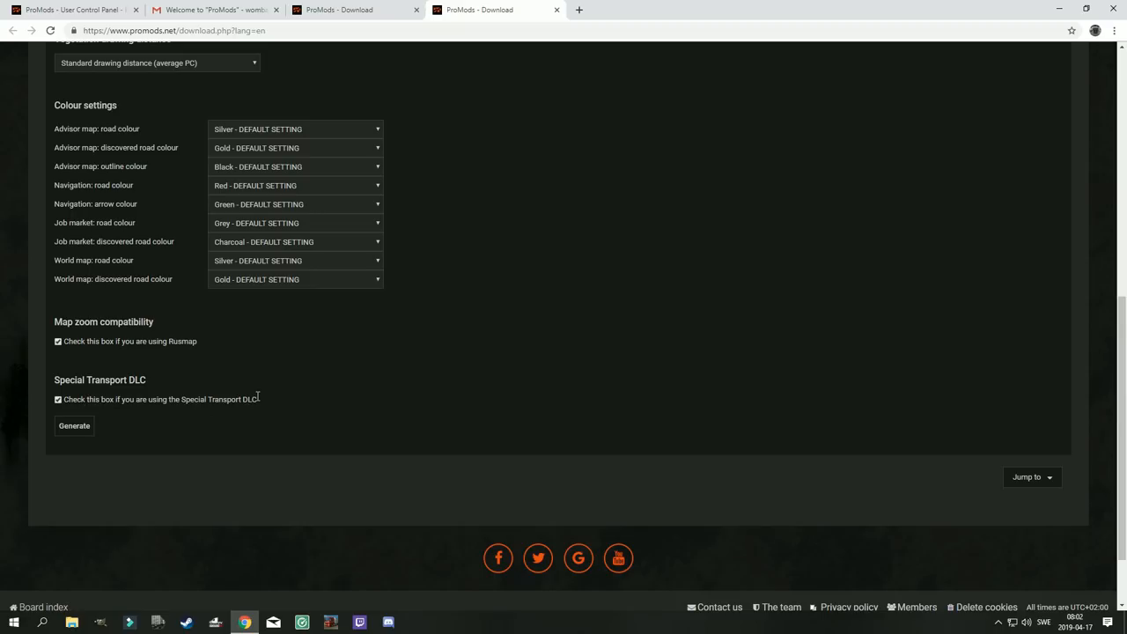
mouse_move(104, 334)
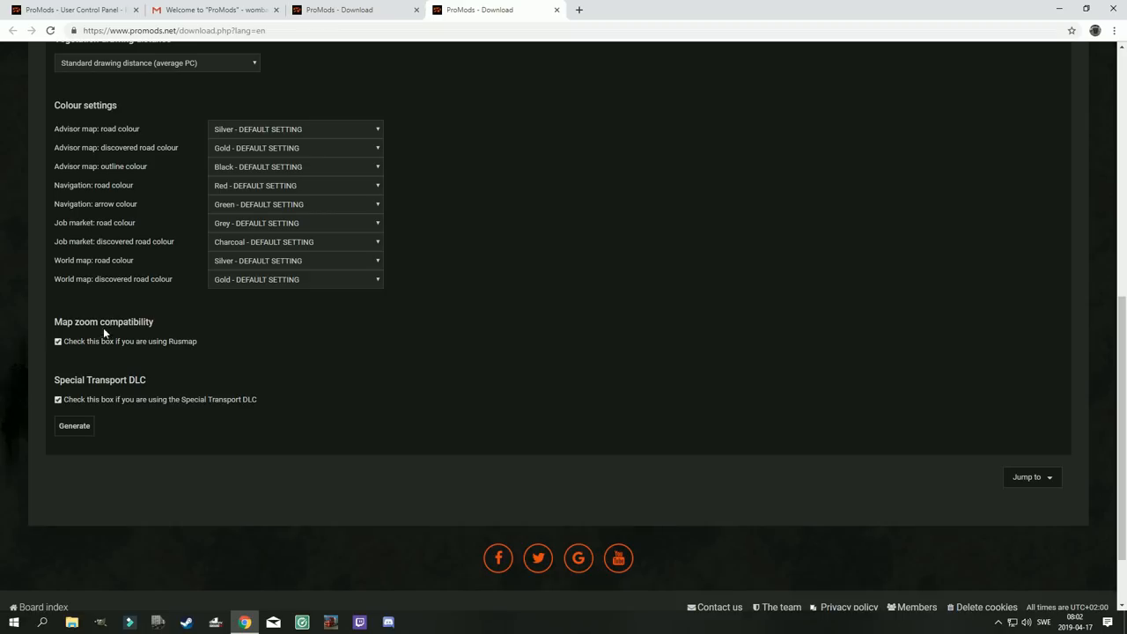
mouse_move(119, 338)
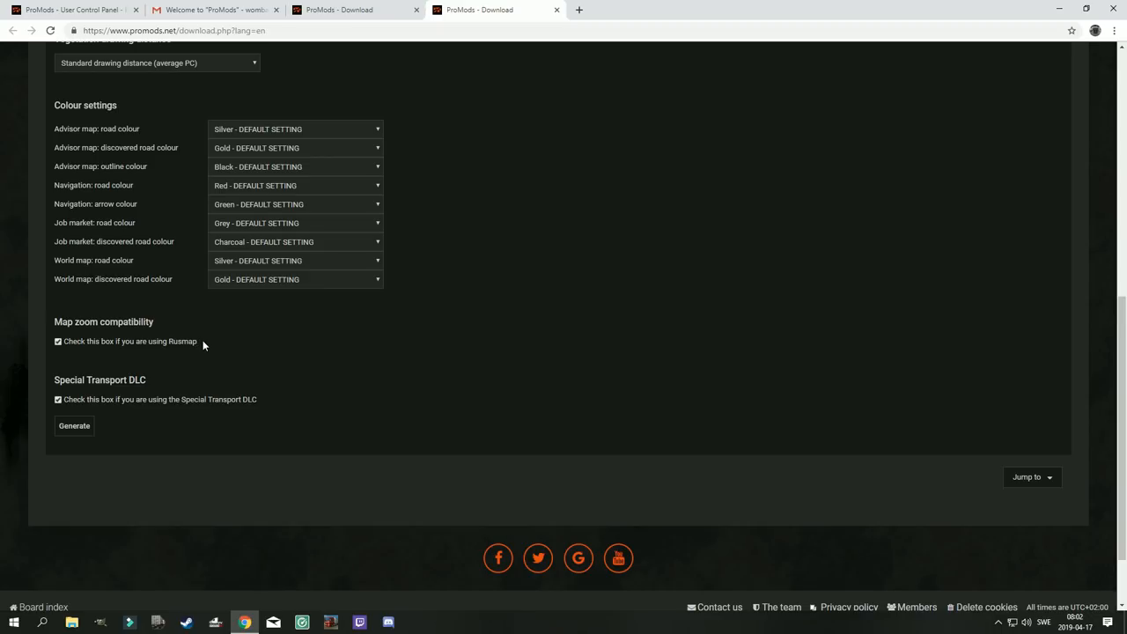
mouse_move(413, 361)
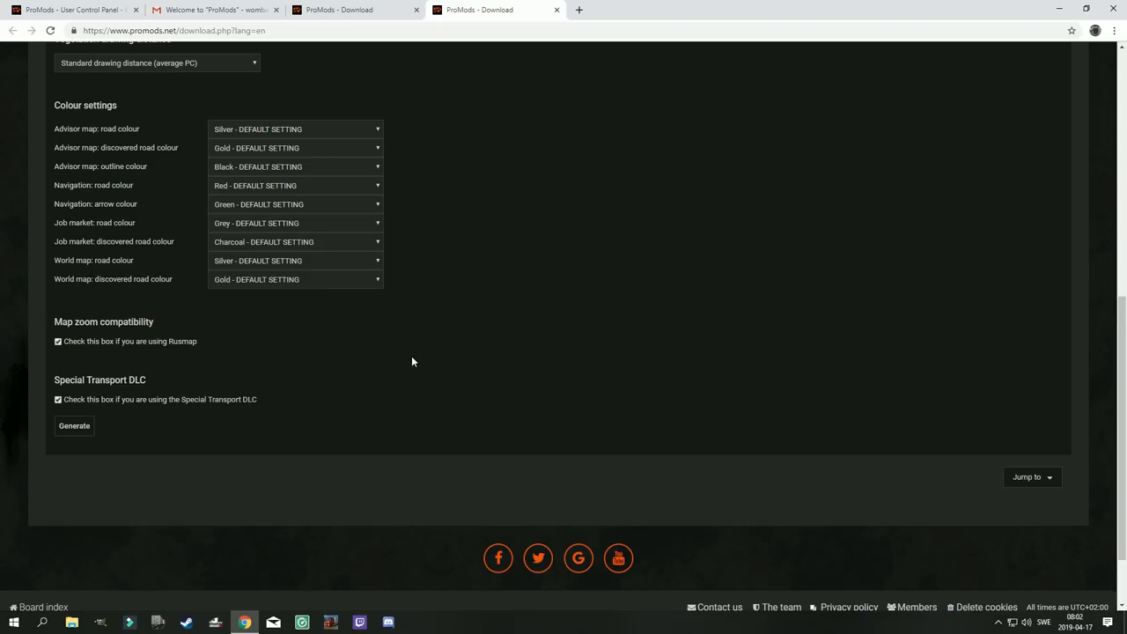
scroll(up, 3)
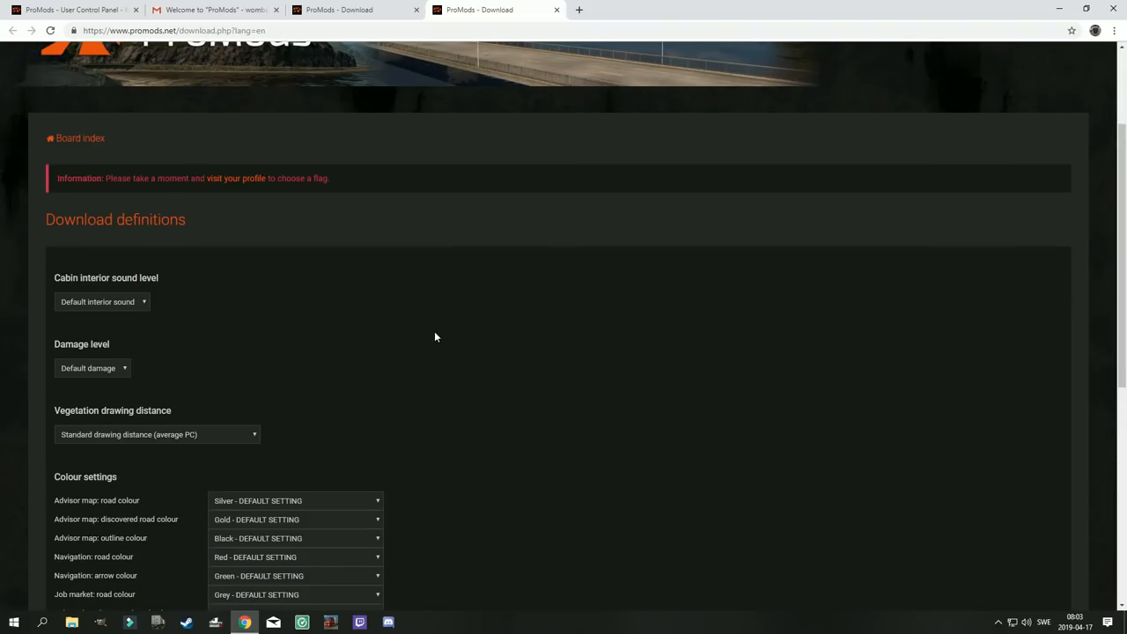
scroll(down, 3)
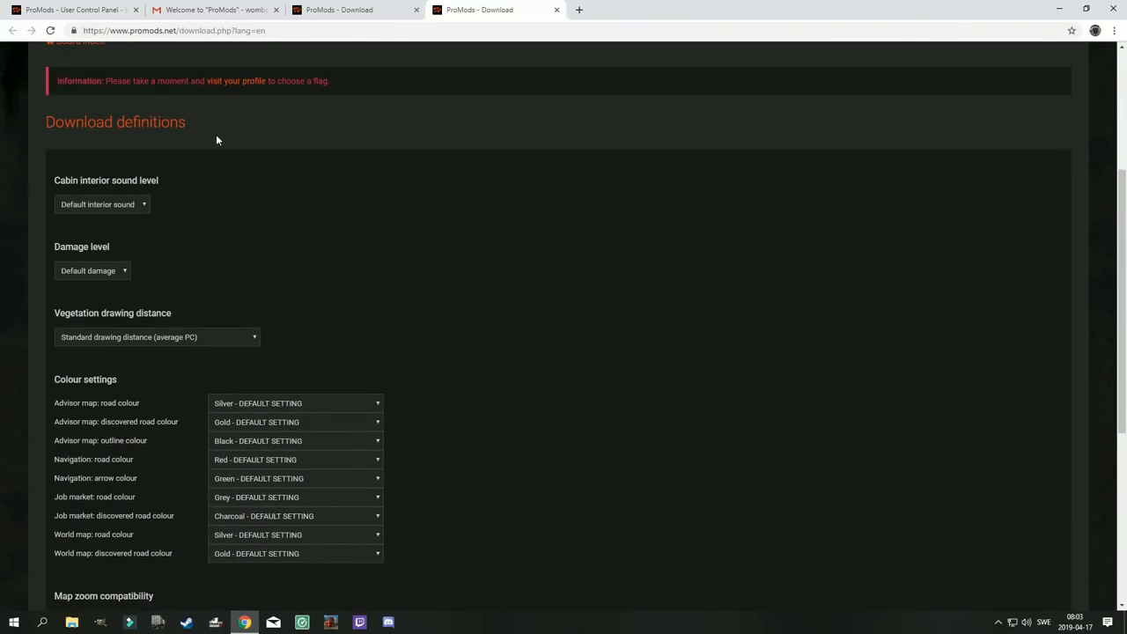
mouse_move(472, 345)
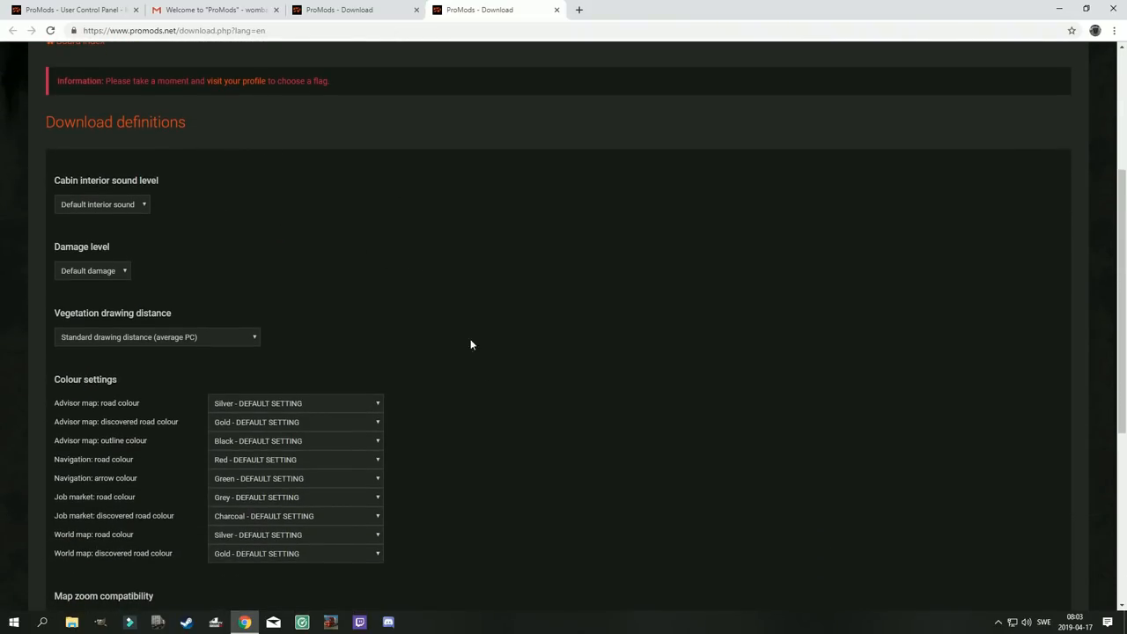
mouse_move(238, 188)
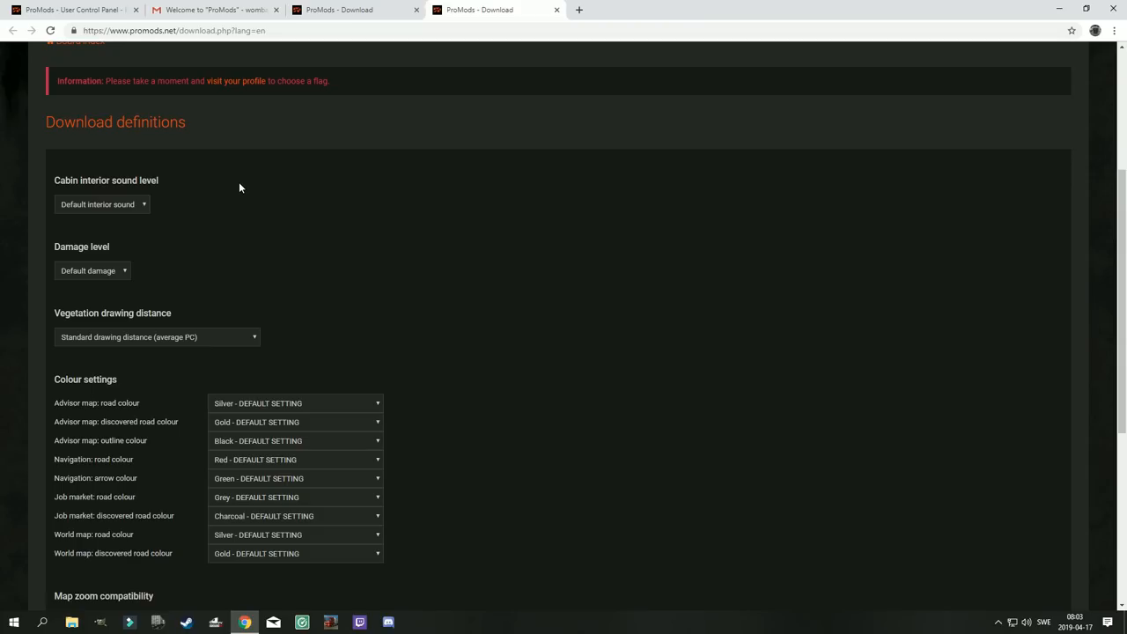
mouse_move(145, 204)
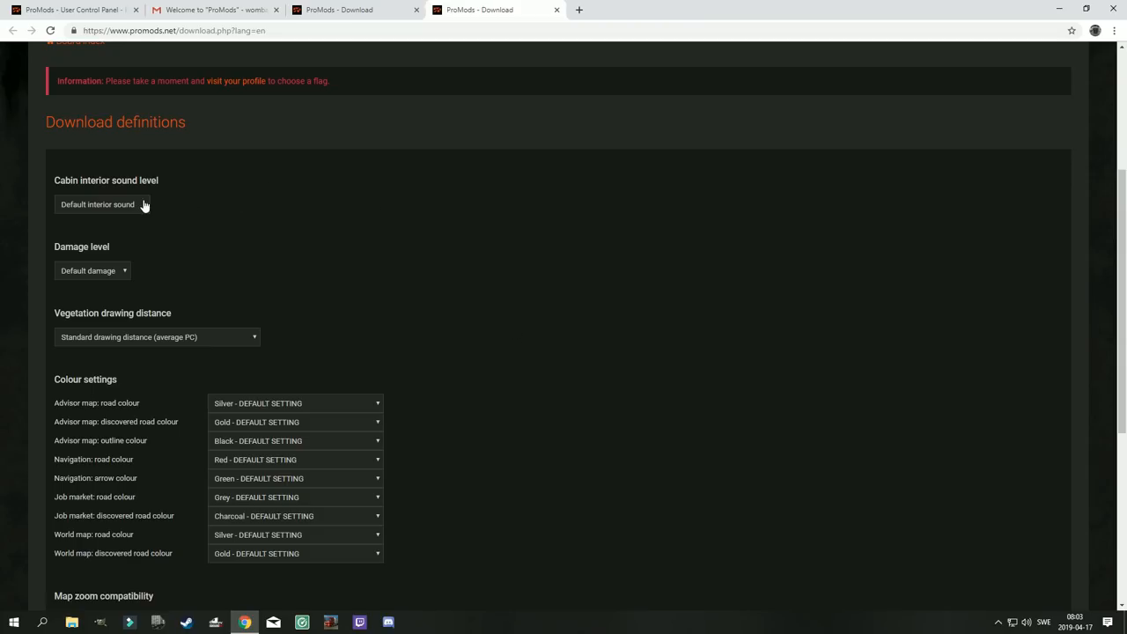
click(104, 204)
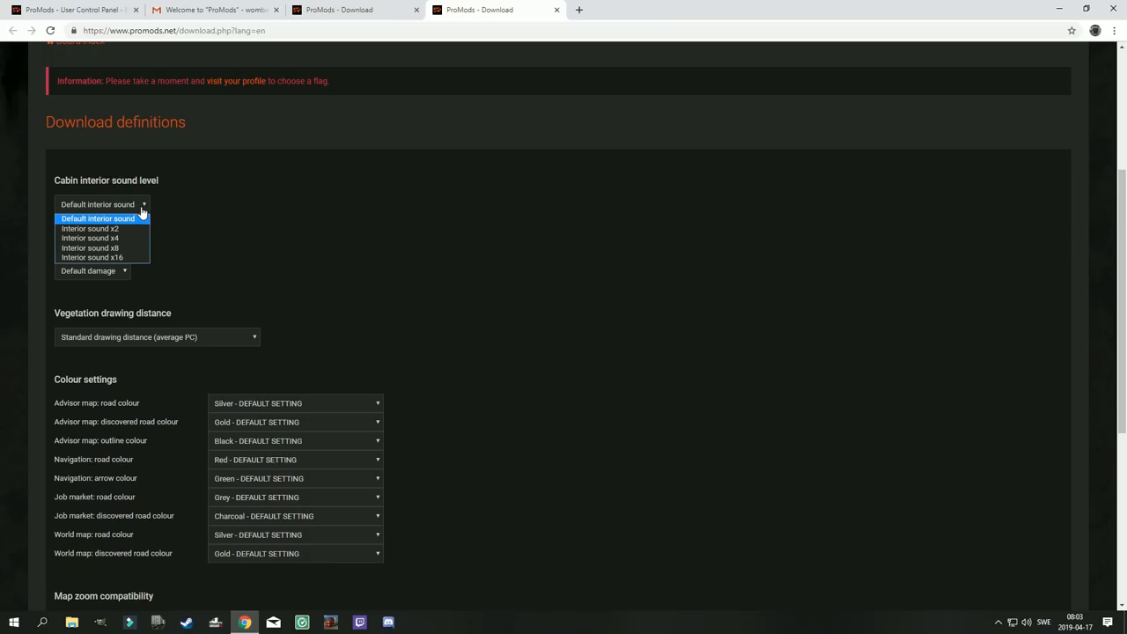
mouse_move(132, 204)
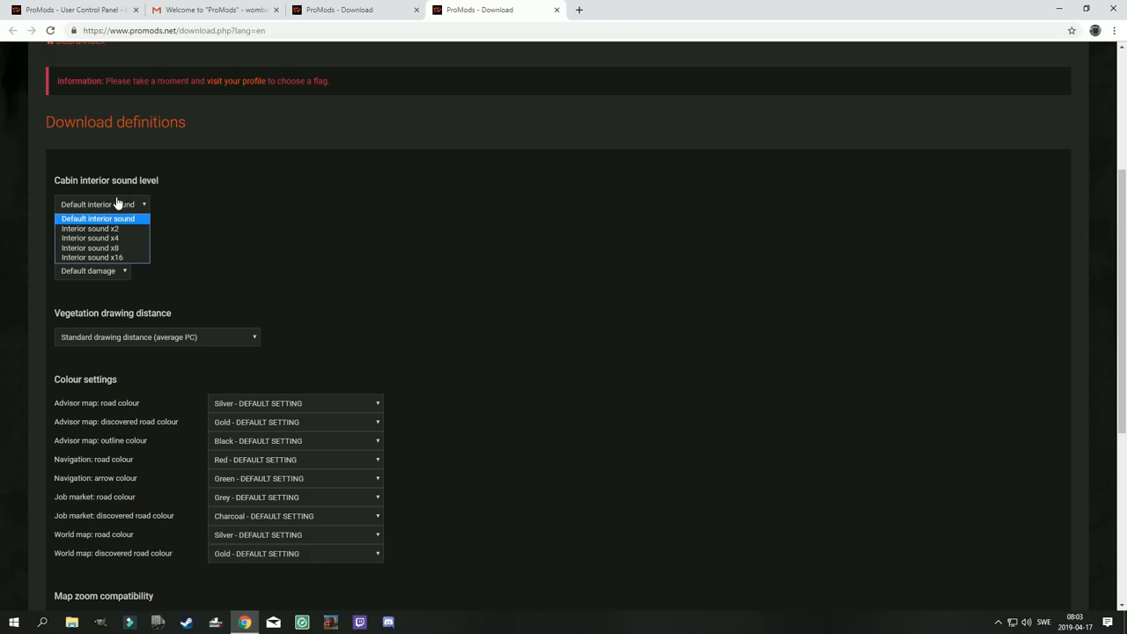
mouse_move(132, 219)
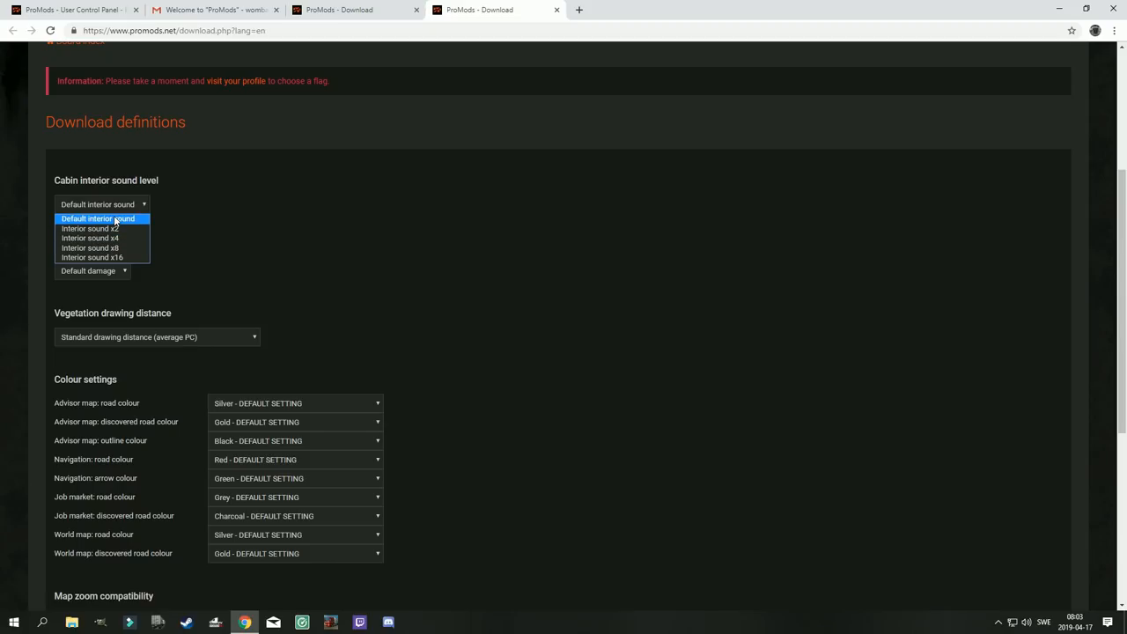
mouse_move(127, 226)
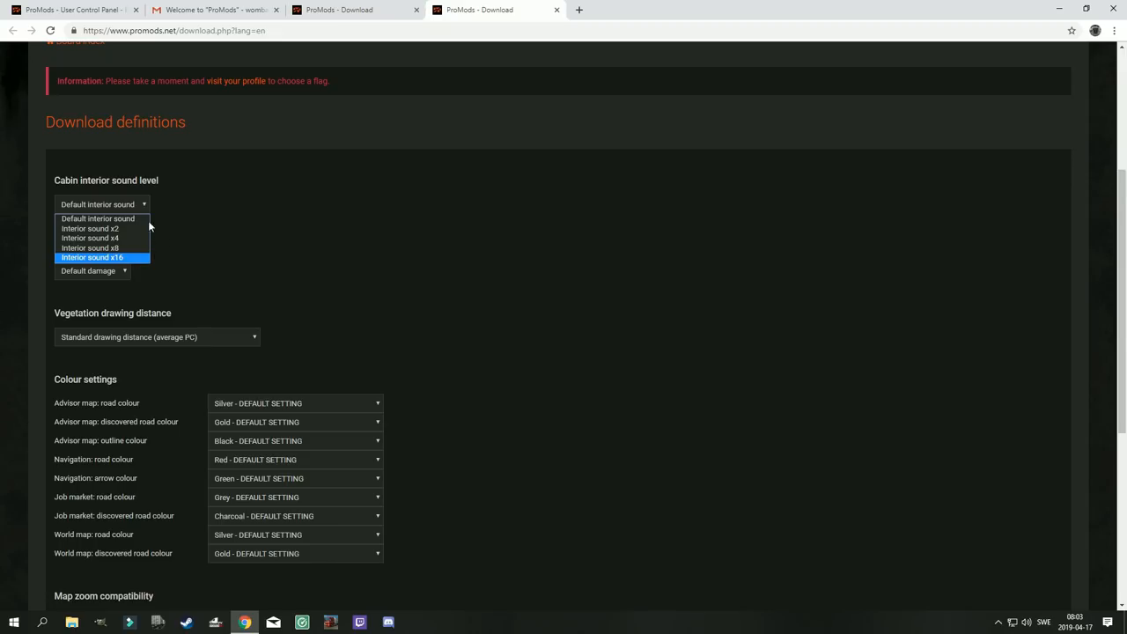
click(107, 218)
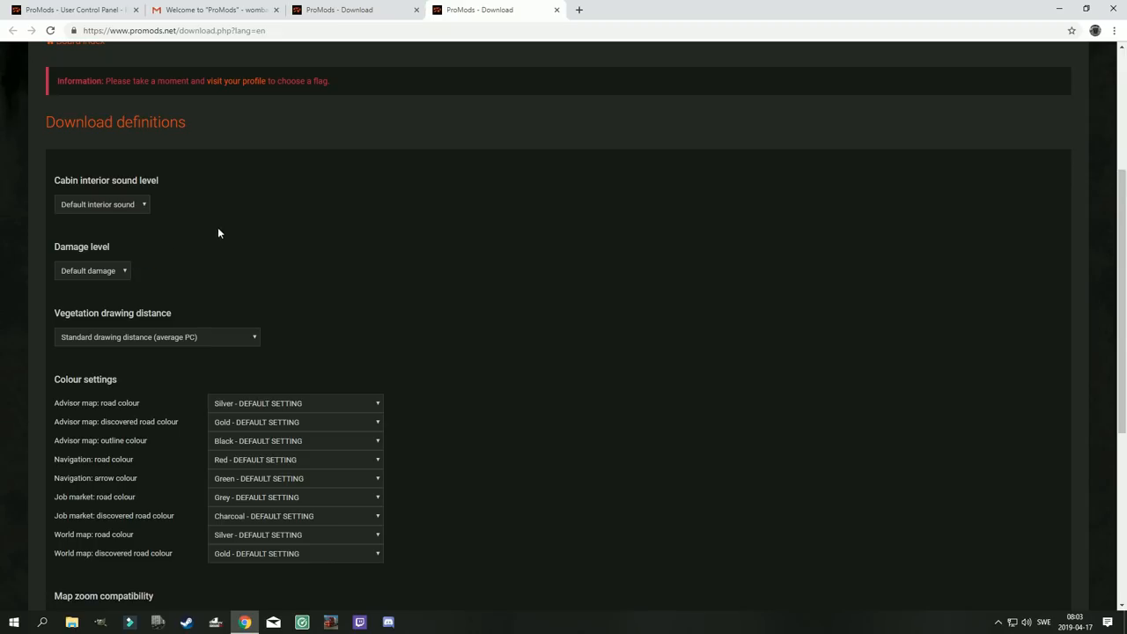
mouse_move(160, 223)
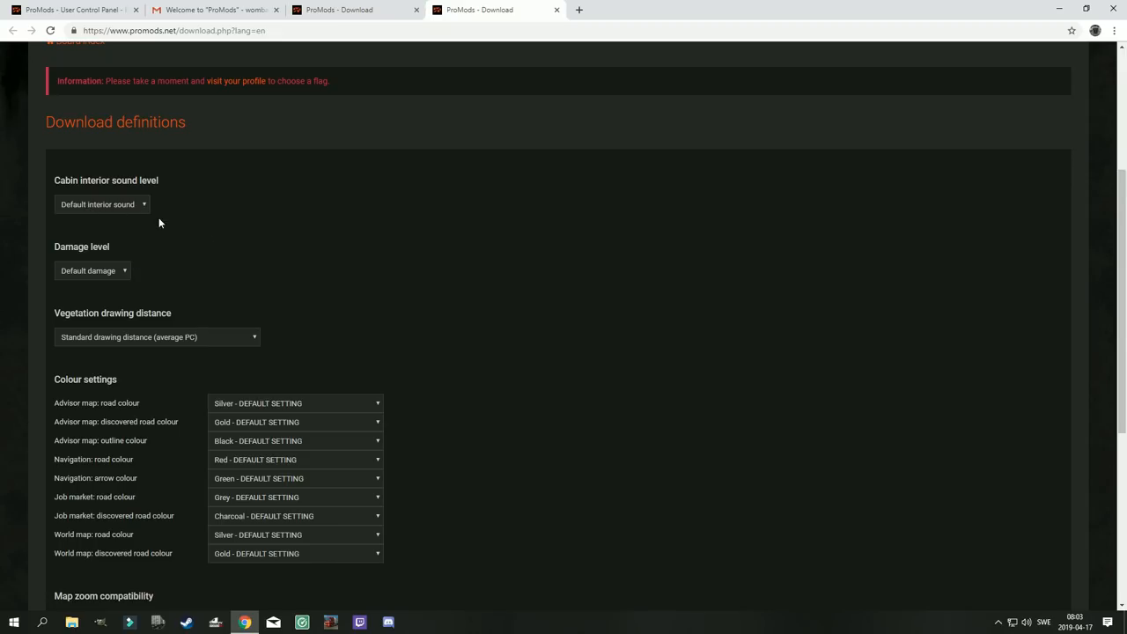
mouse_move(221, 236)
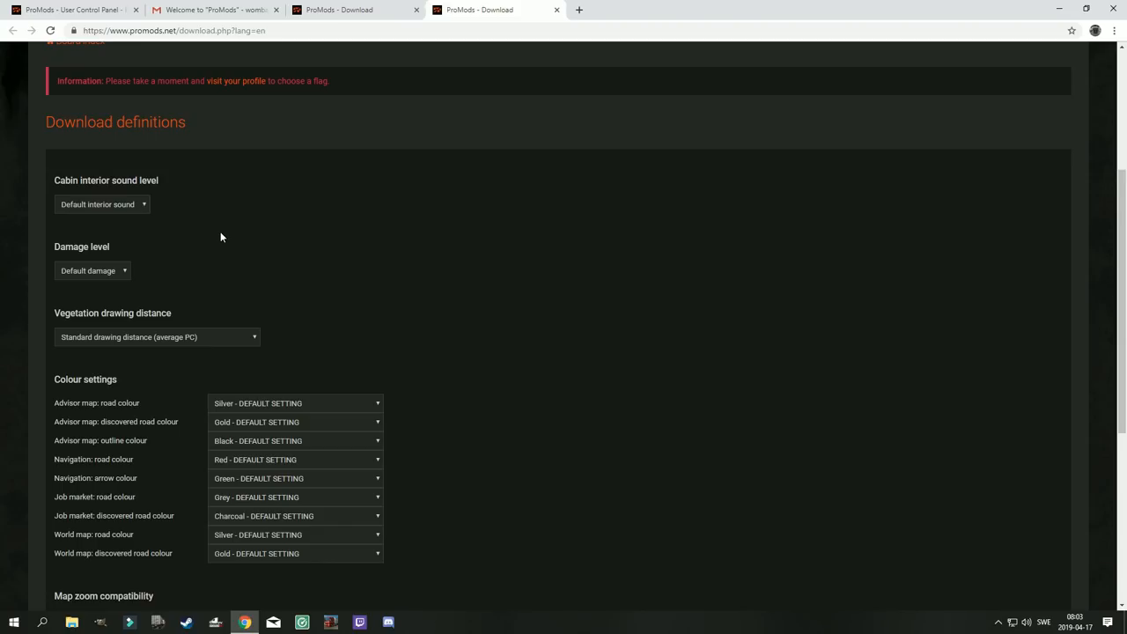
mouse_move(169, 219)
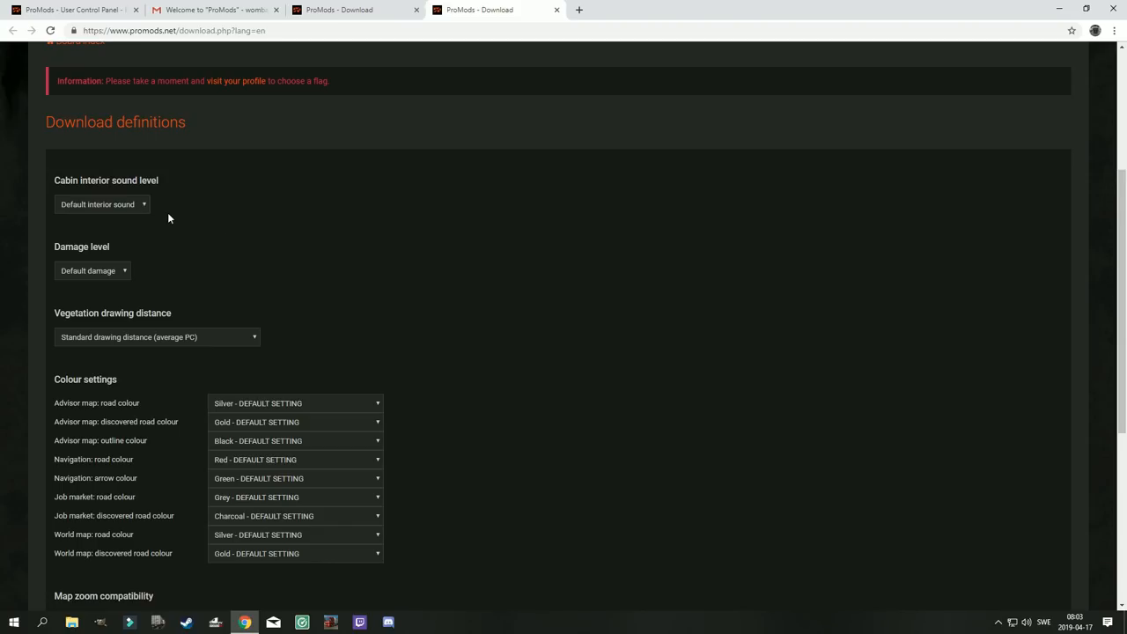
mouse_move(183, 211)
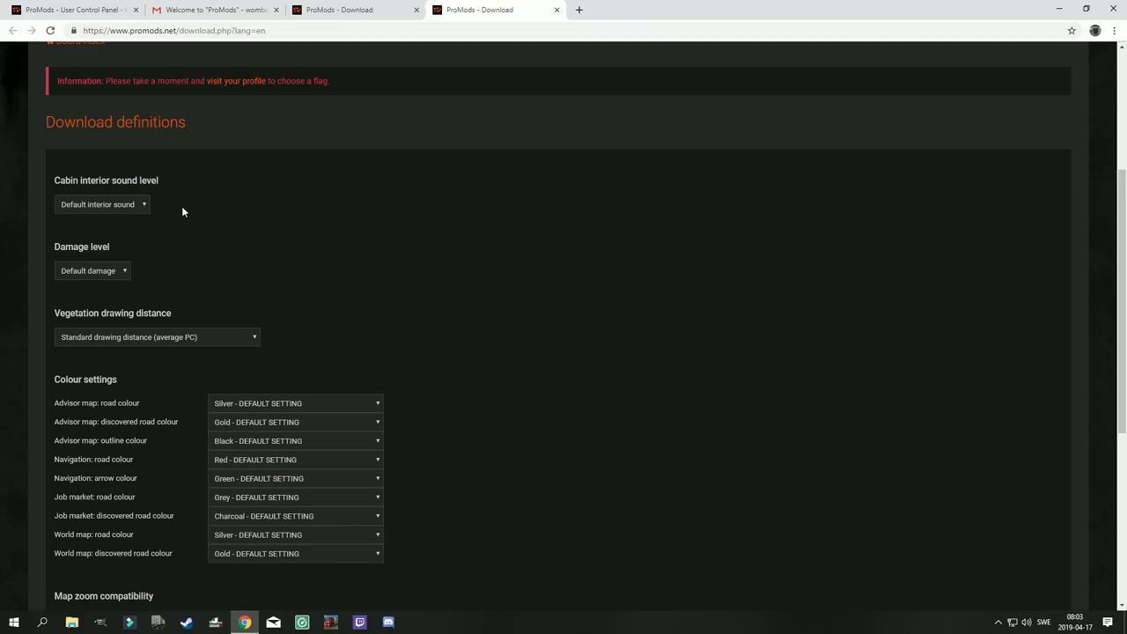
mouse_move(175, 199)
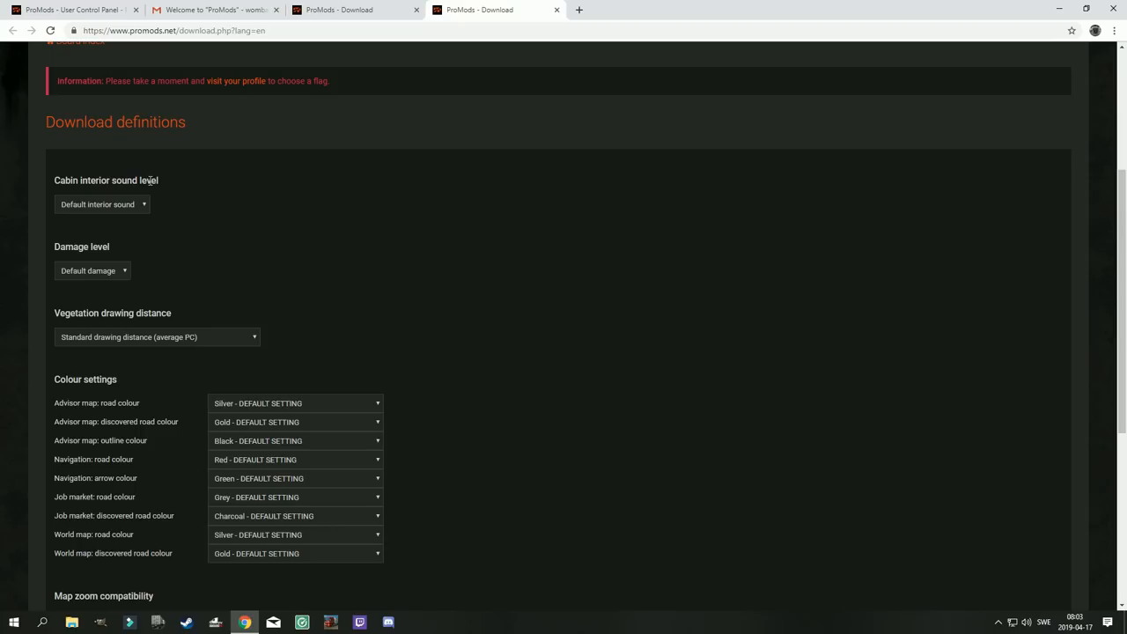
mouse_move(156, 247)
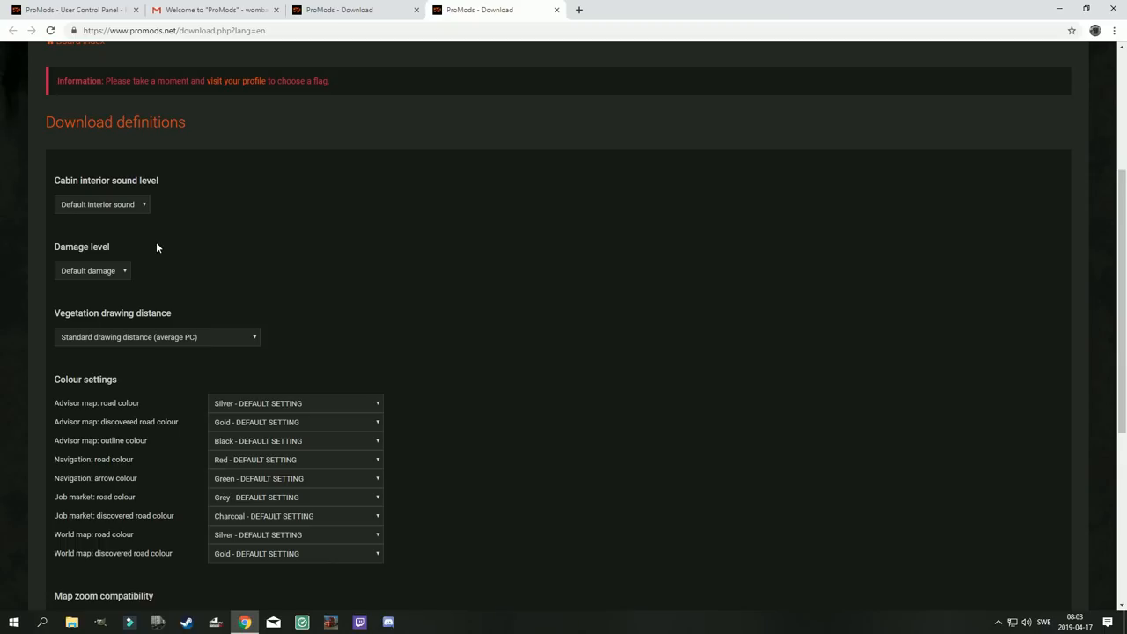
click(91, 270)
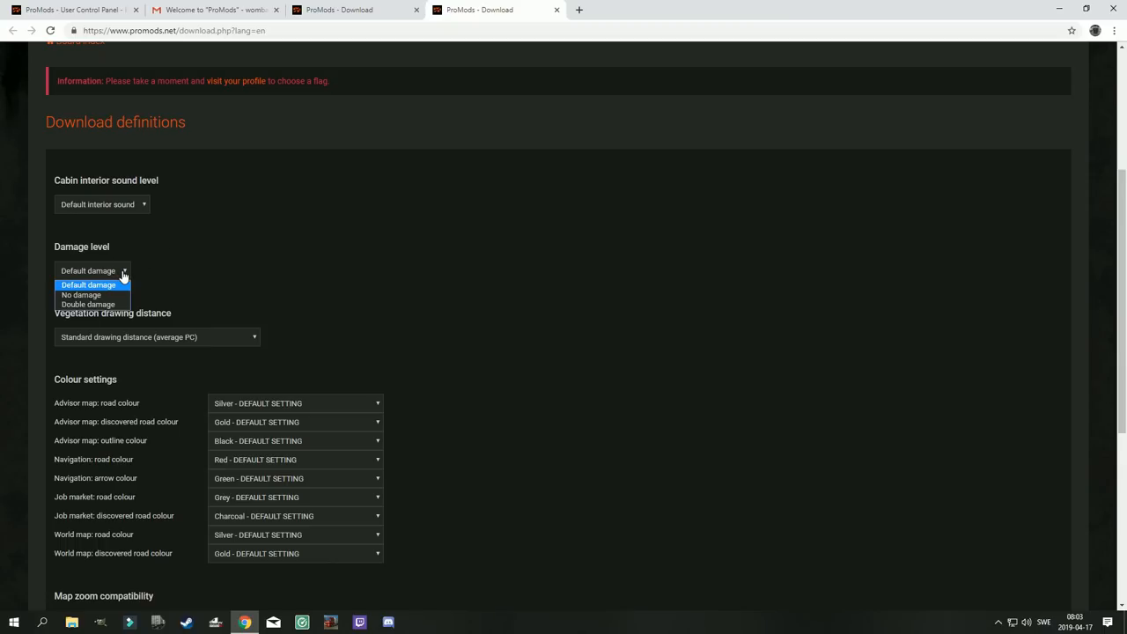
mouse_move(226, 271)
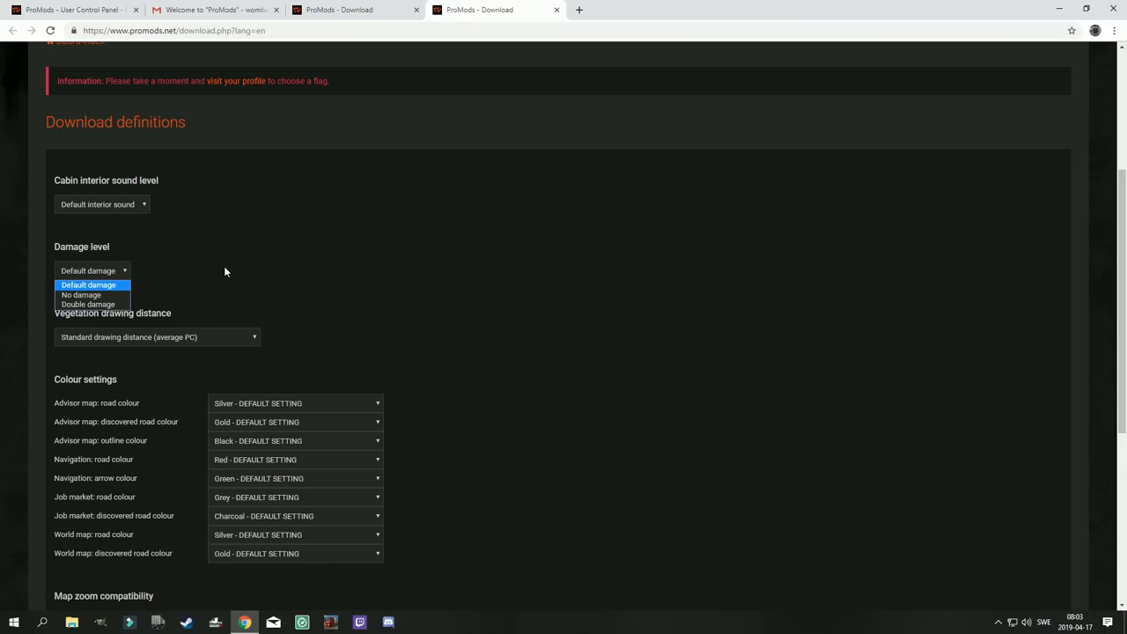
mouse_move(79, 294)
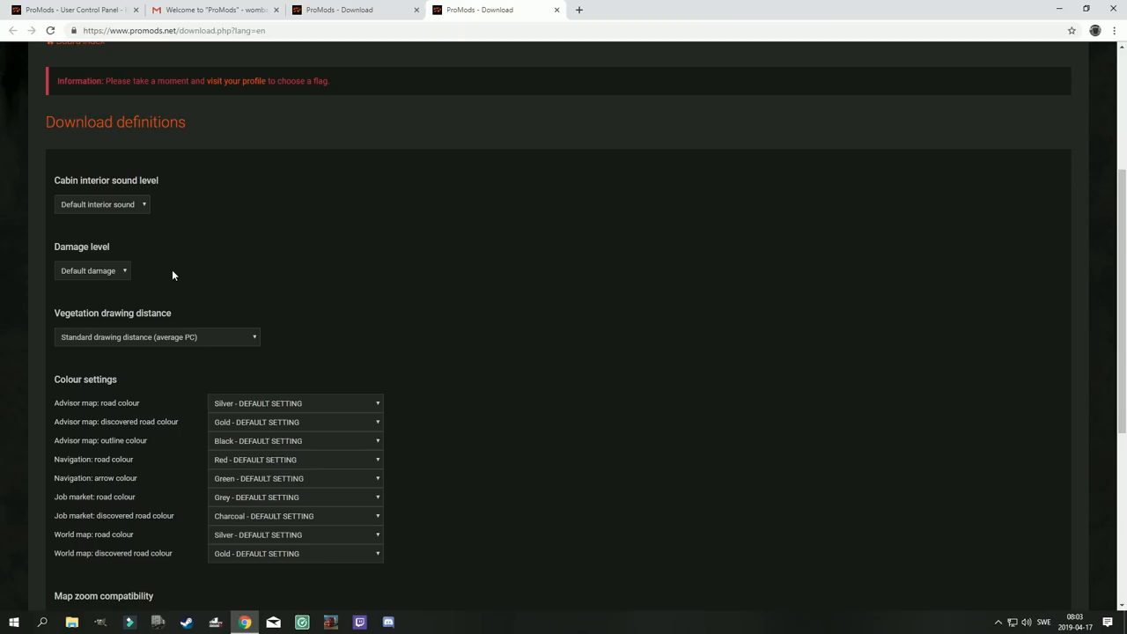
scroll(down, 3)
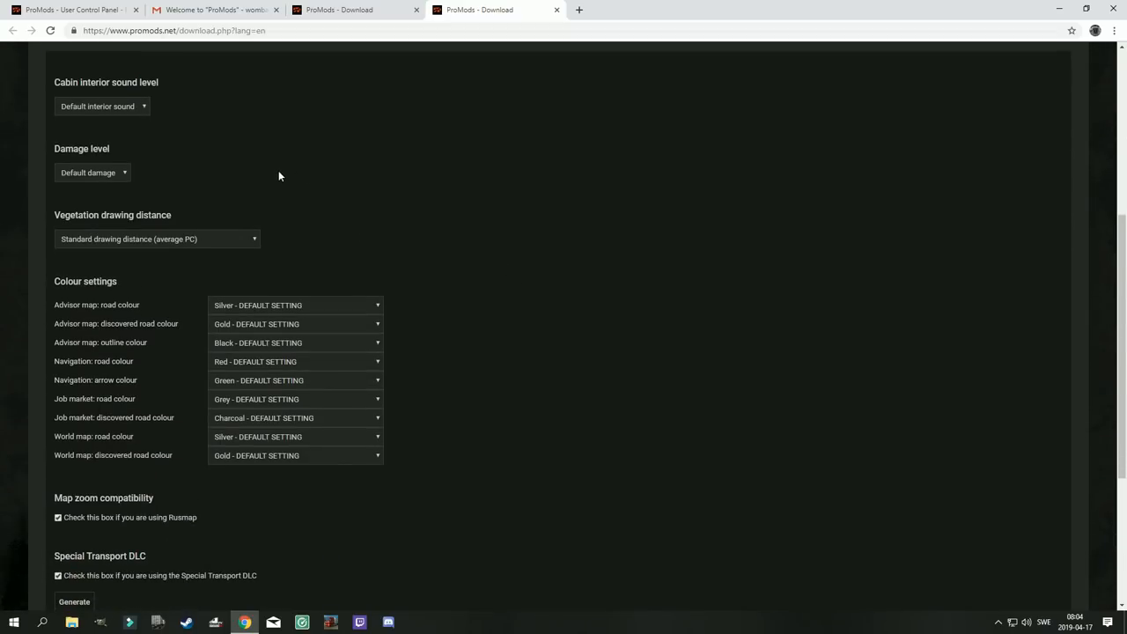
mouse_move(256, 243)
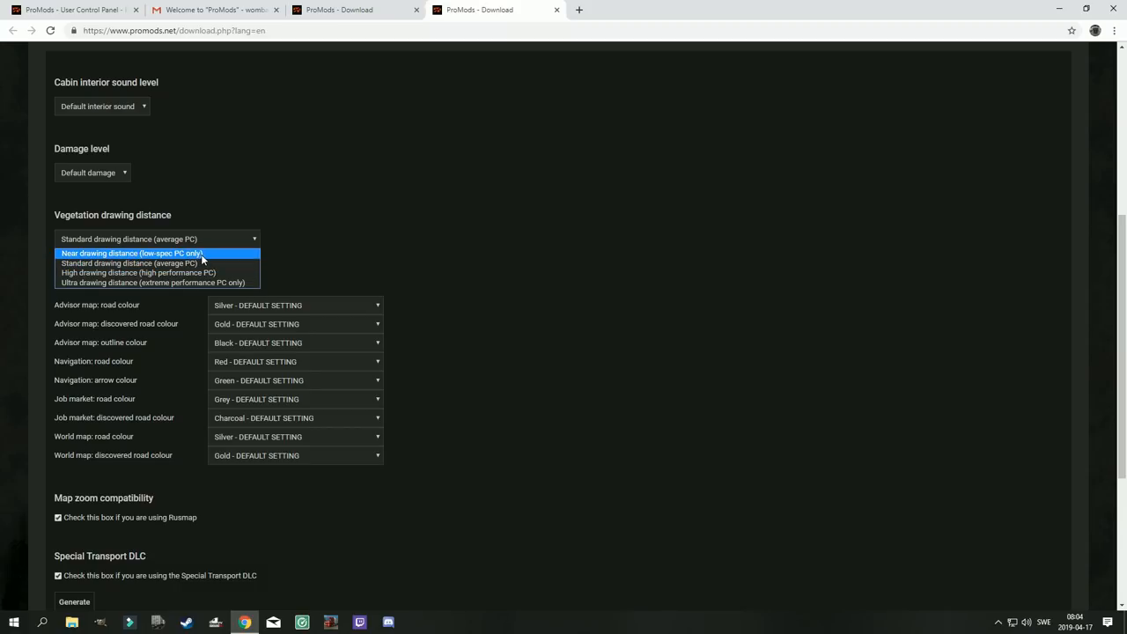
mouse_move(202, 257)
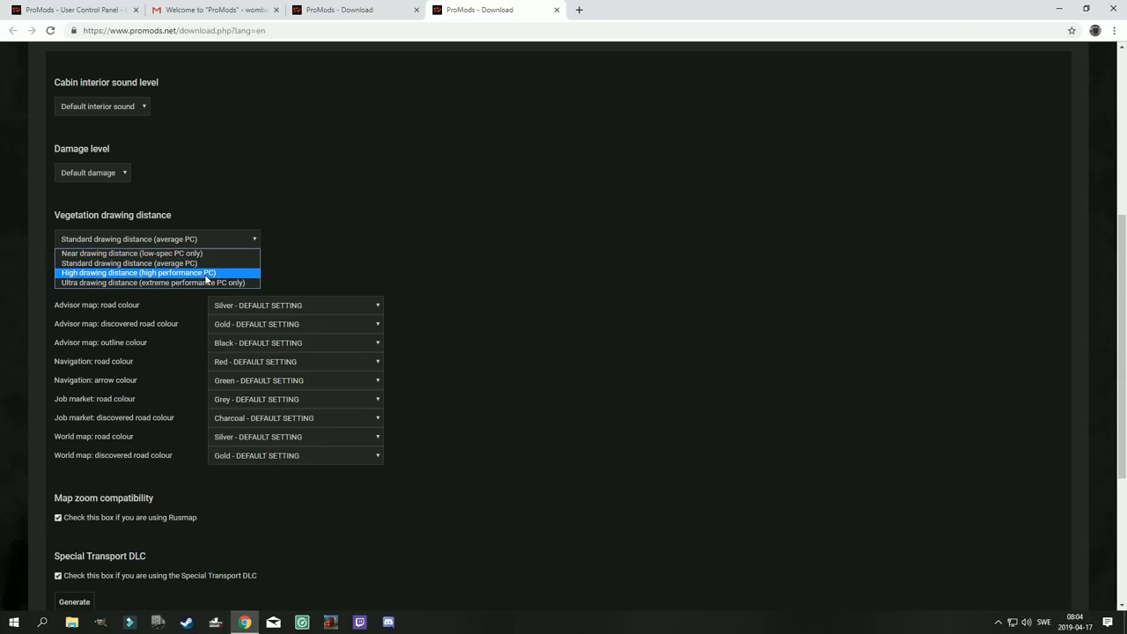
mouse_move(208, 283)
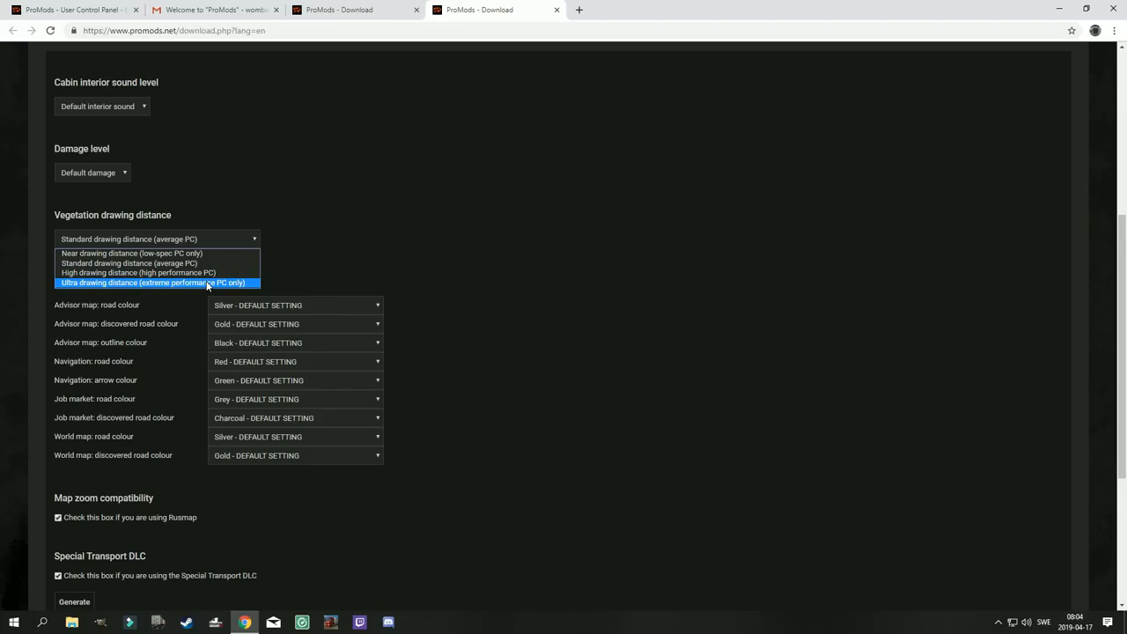
mouse_move(208, 285)
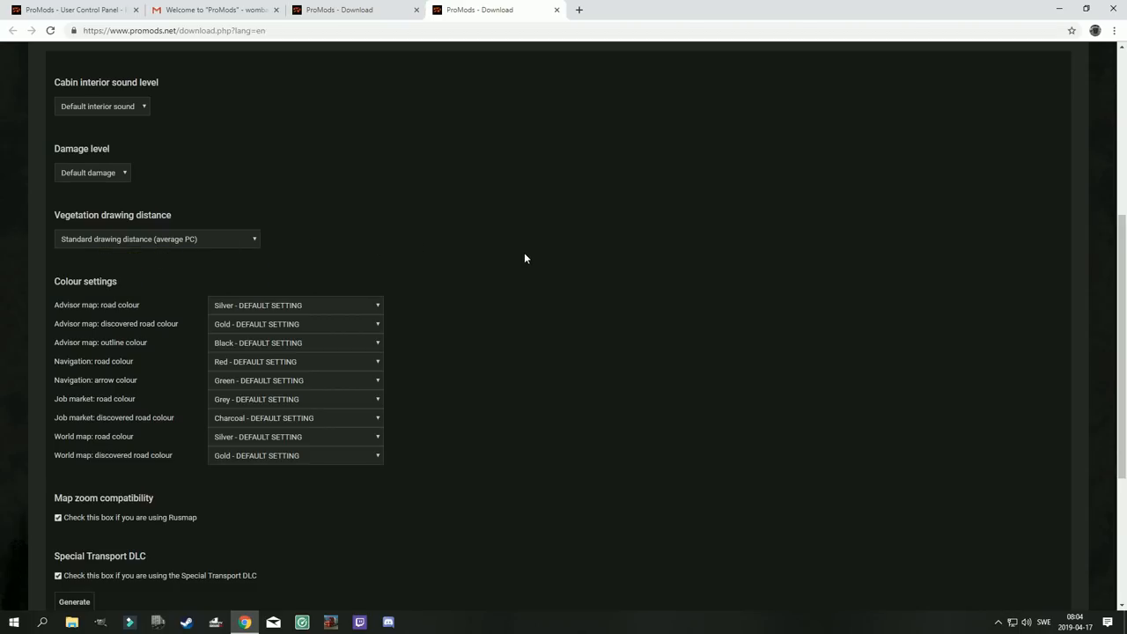
scroll(down, 3)
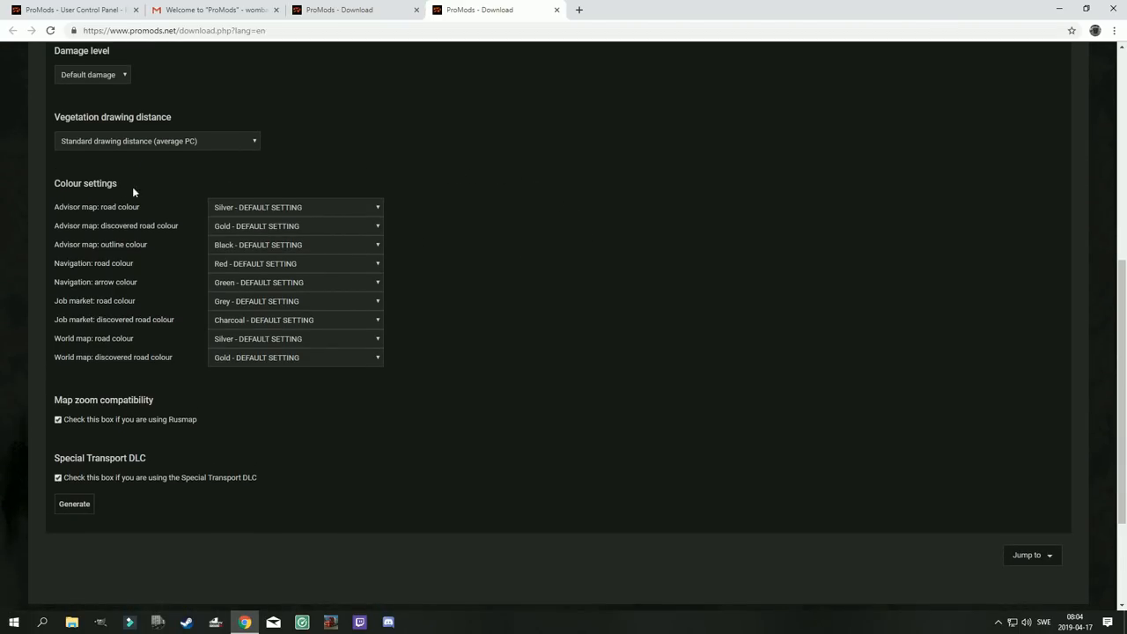
mouse_move(99, 217)
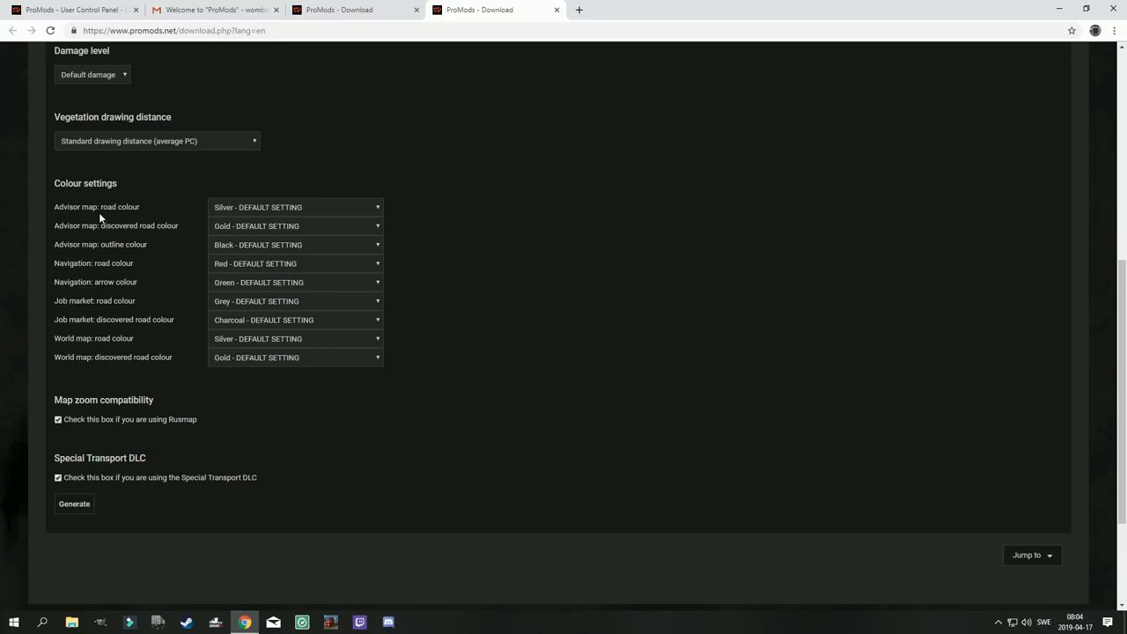
mouse_move(138, 245)
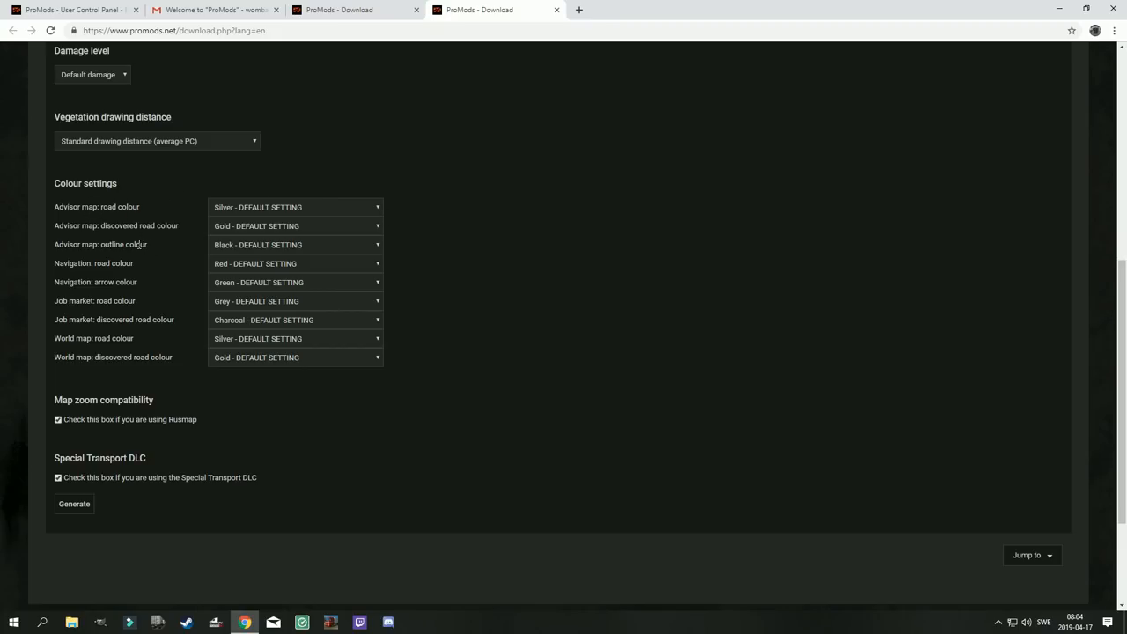
mouse_move(117, 363)
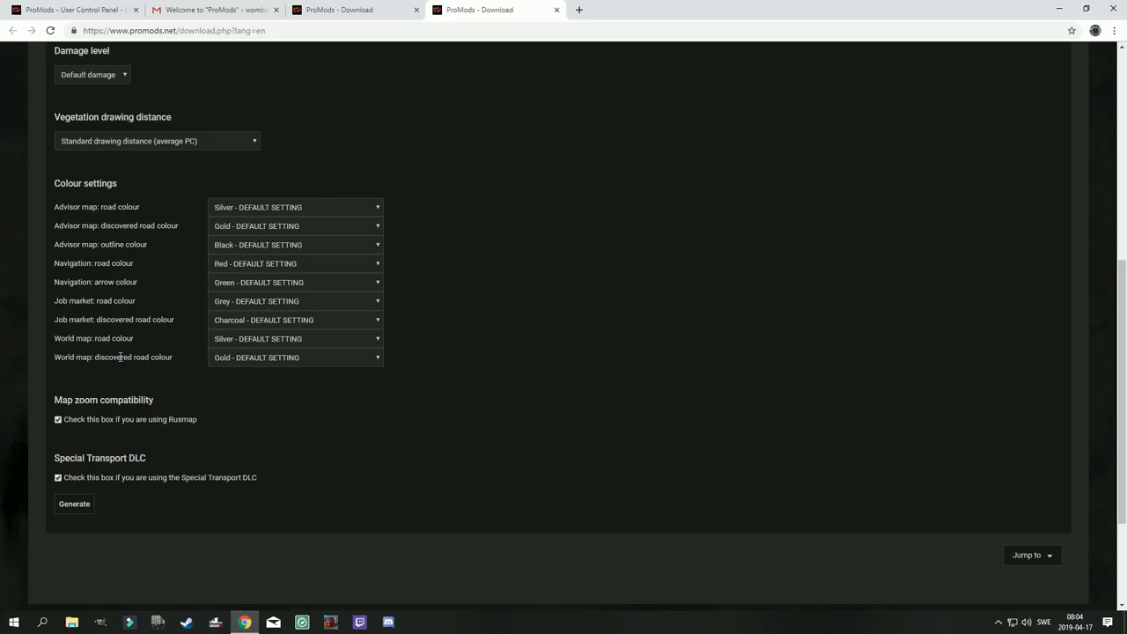
mouse_move(530, 257)
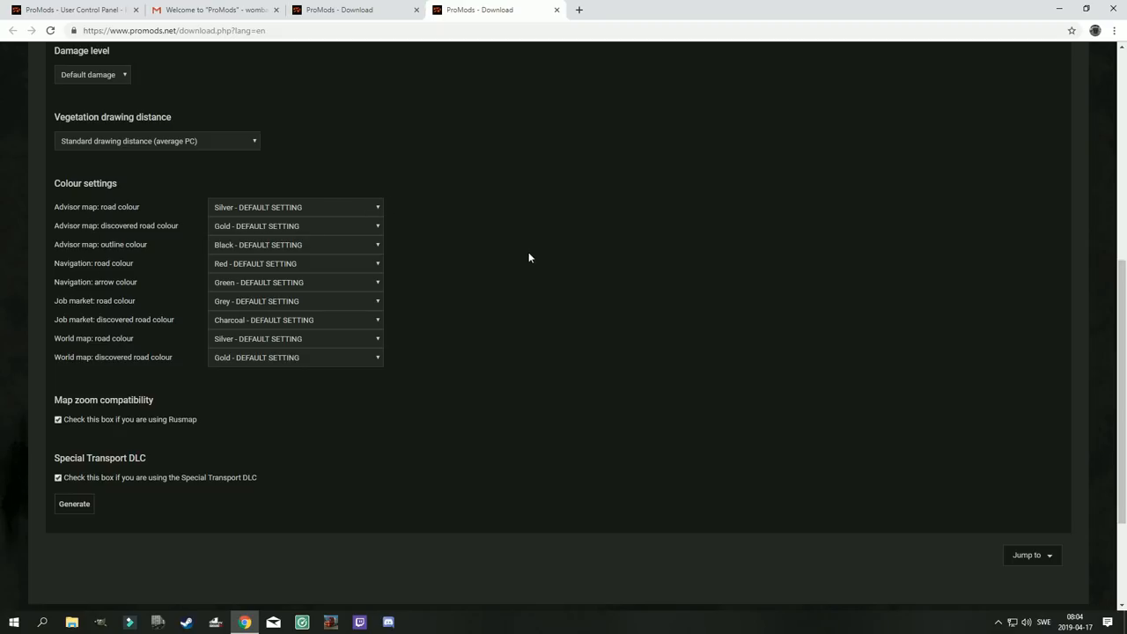
click(295, 207)
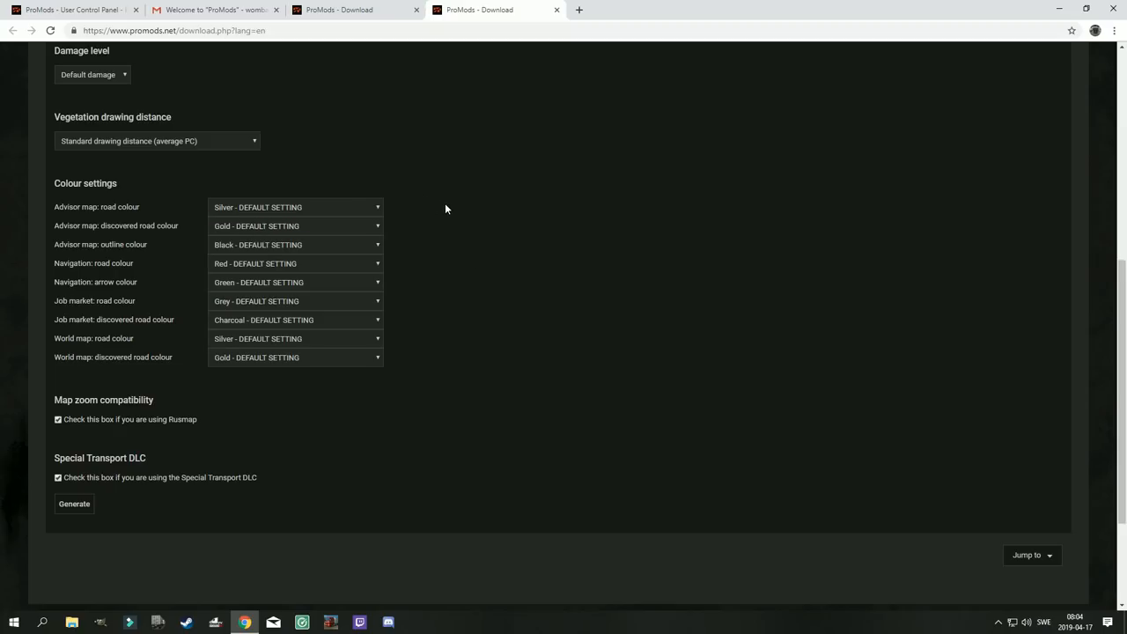
mouse_move(517, 186)
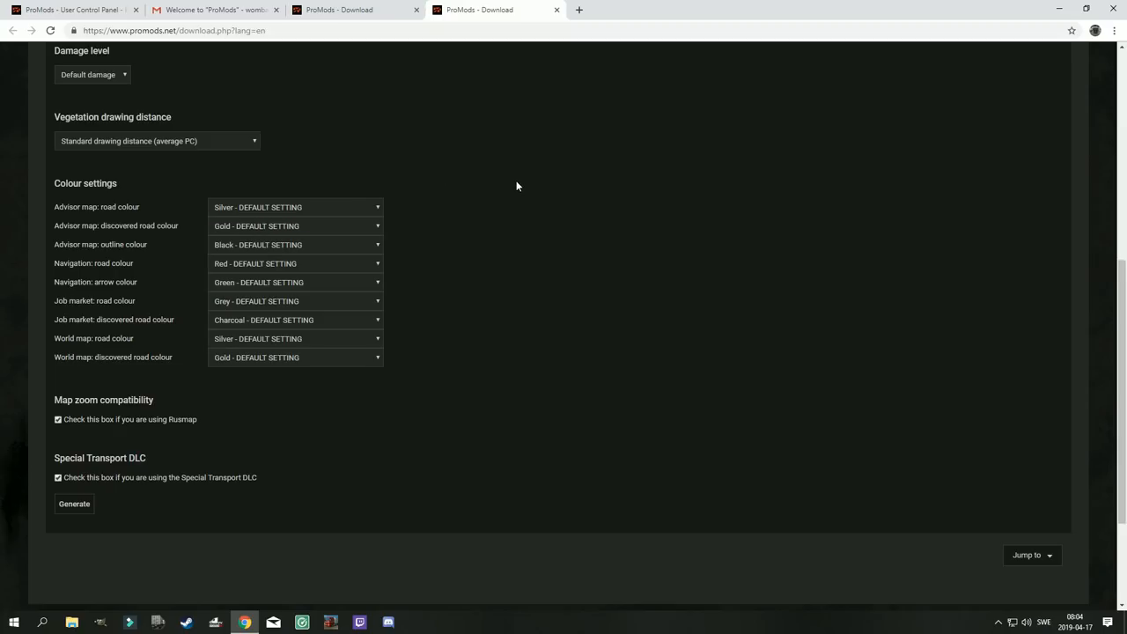
mouse_move(496, 245)
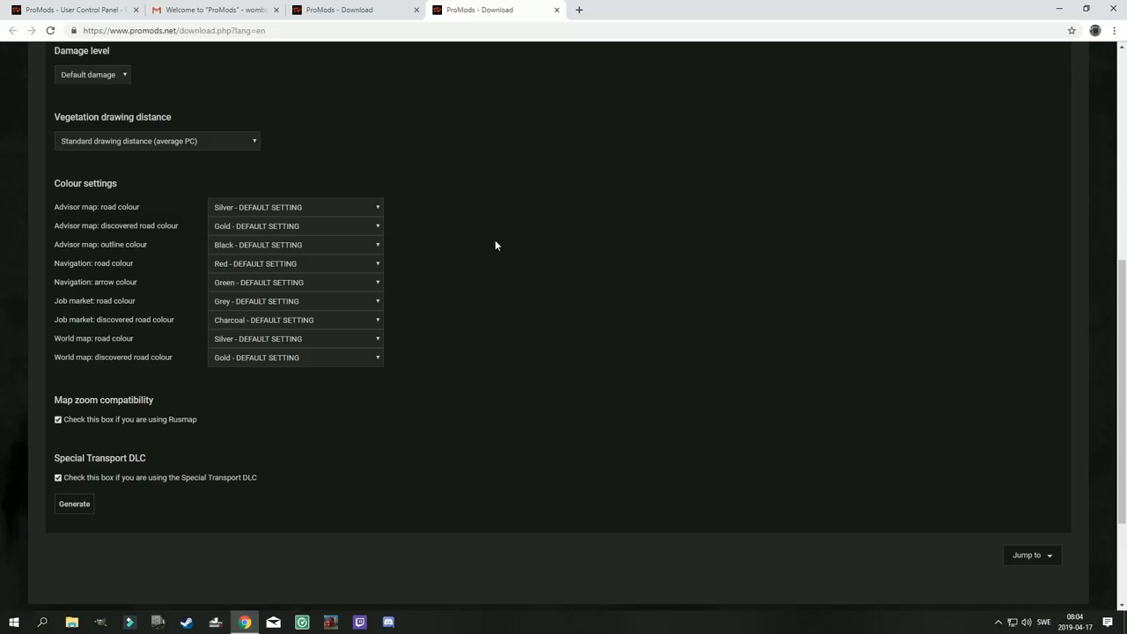
mouse_move(448, 230)
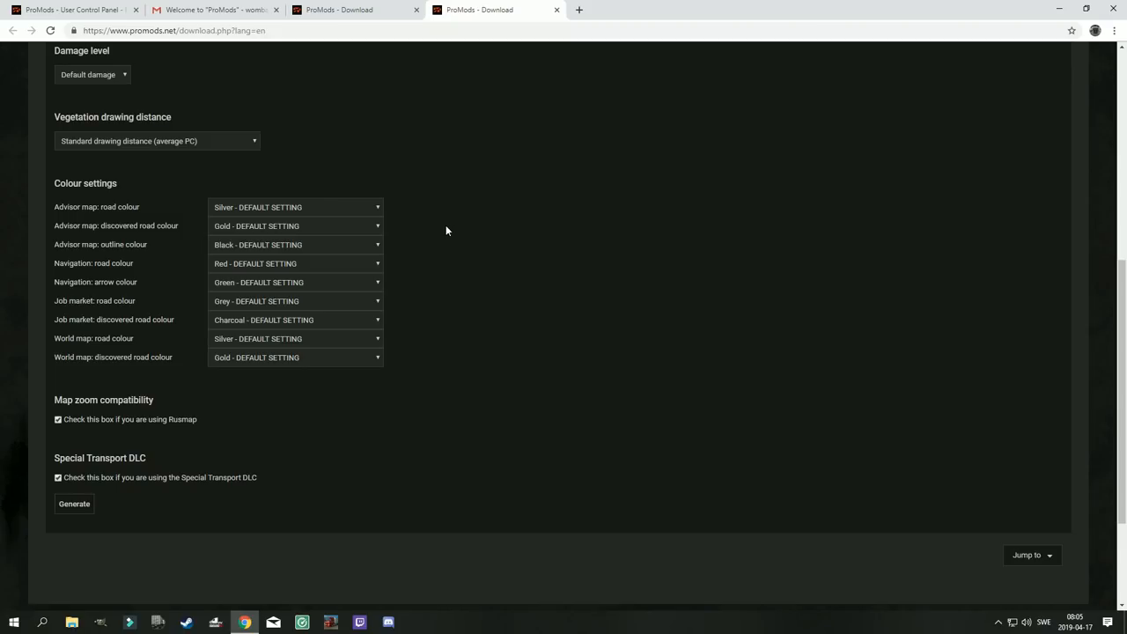
click(295, 357)
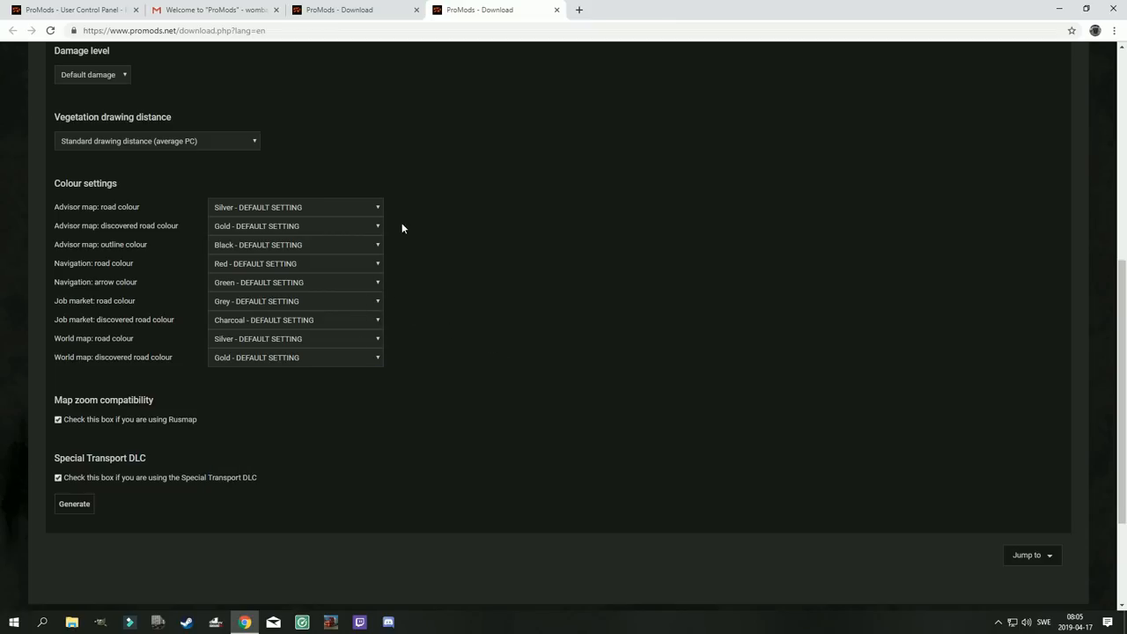
scroll(down, 3)
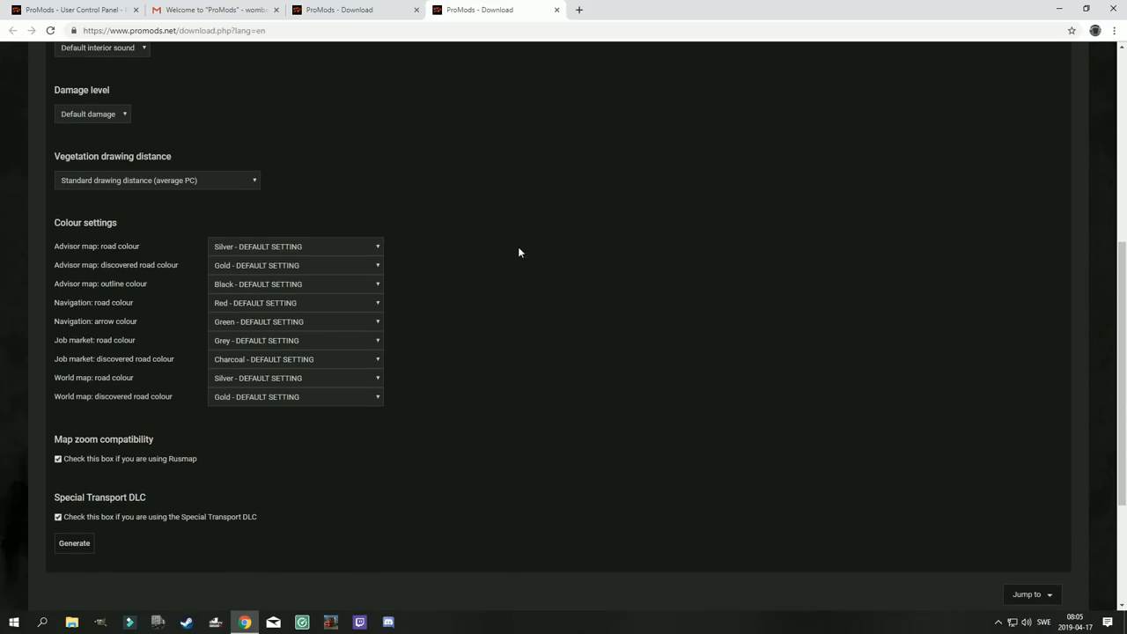
scroll(down, 3)
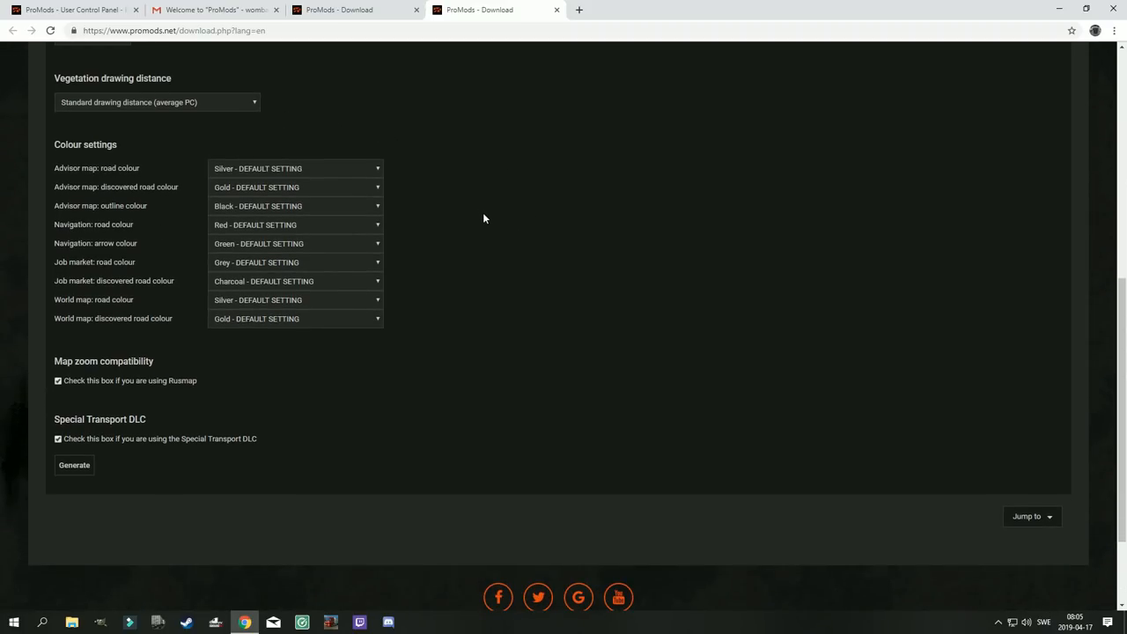
mouse_move(109, 411)
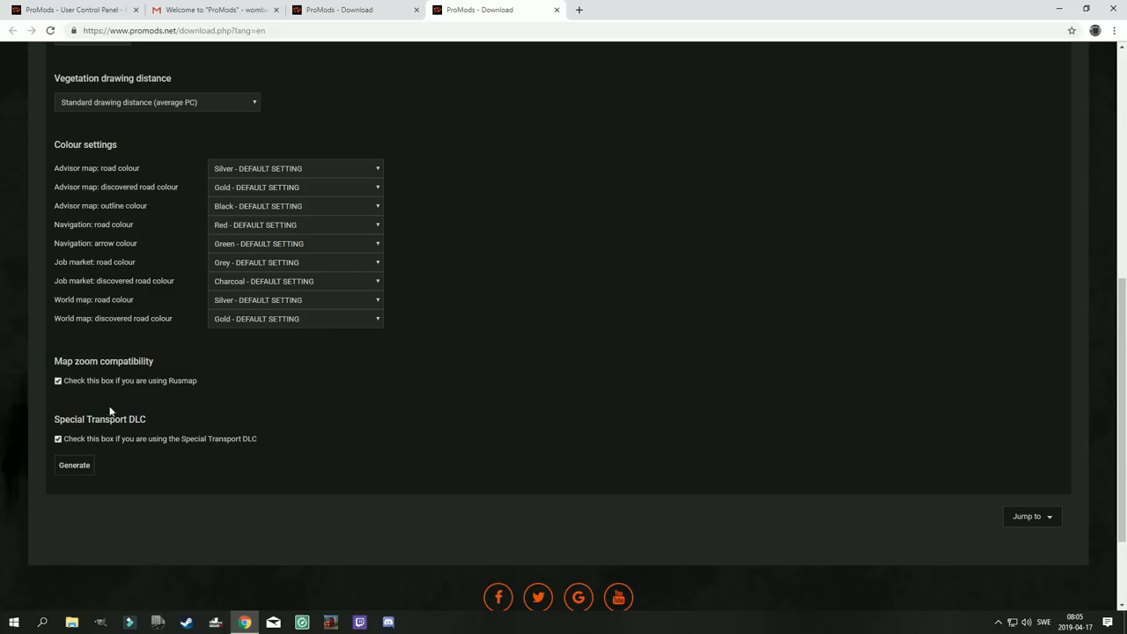
Generate and download the def file, then advance the guide to step 2
click(73, 465)
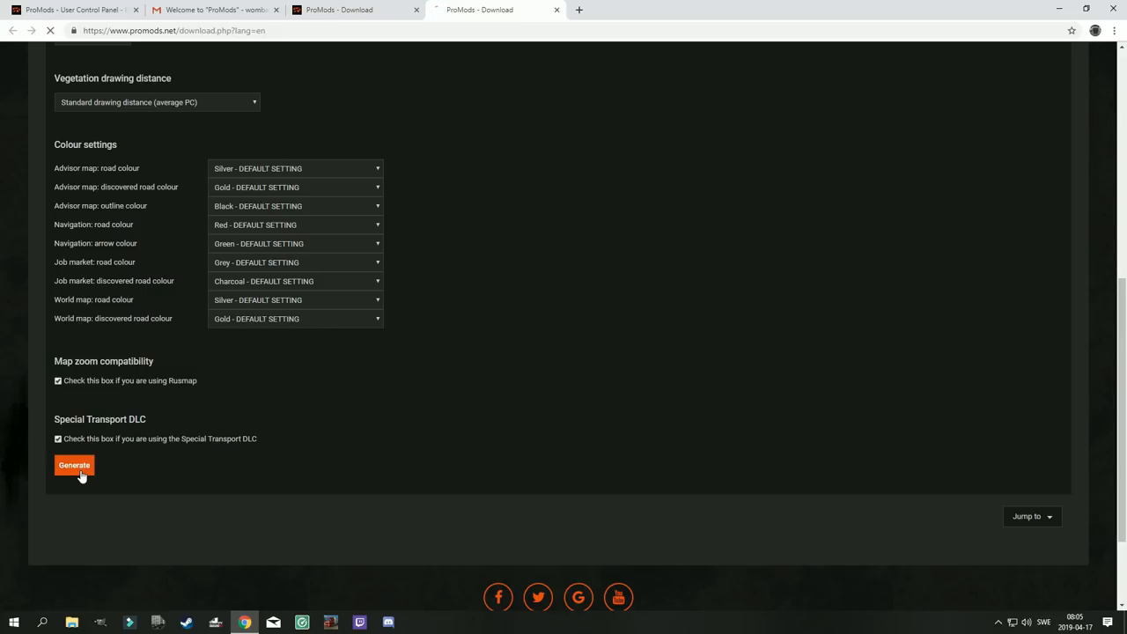
click(74, 465)
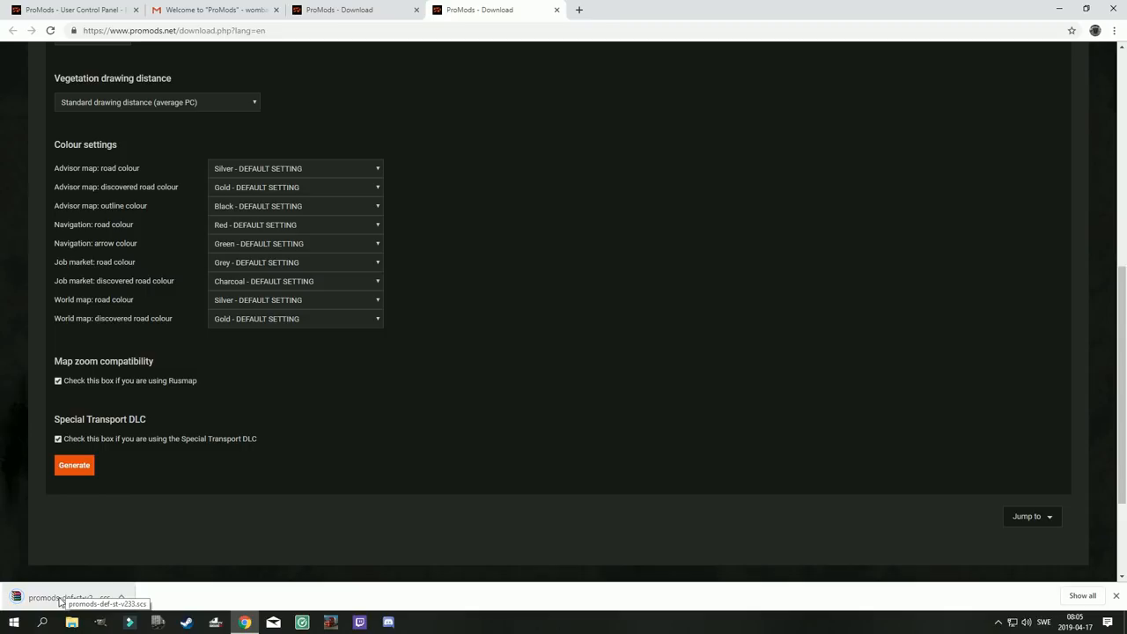
mouse_move(497, 122)
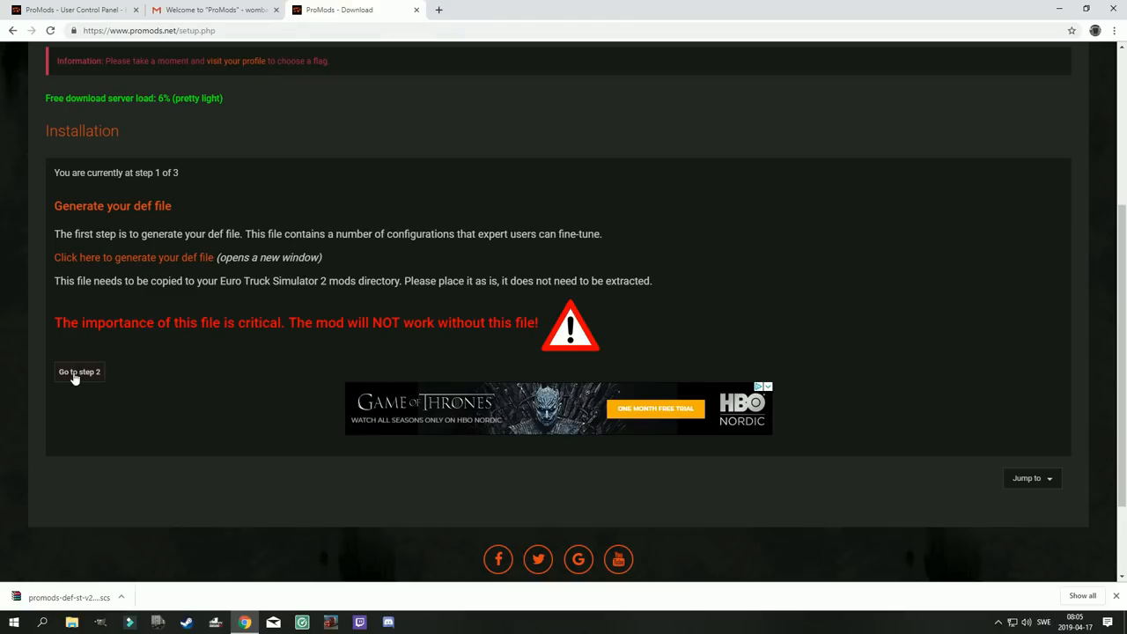
mouse_move(79, 371)
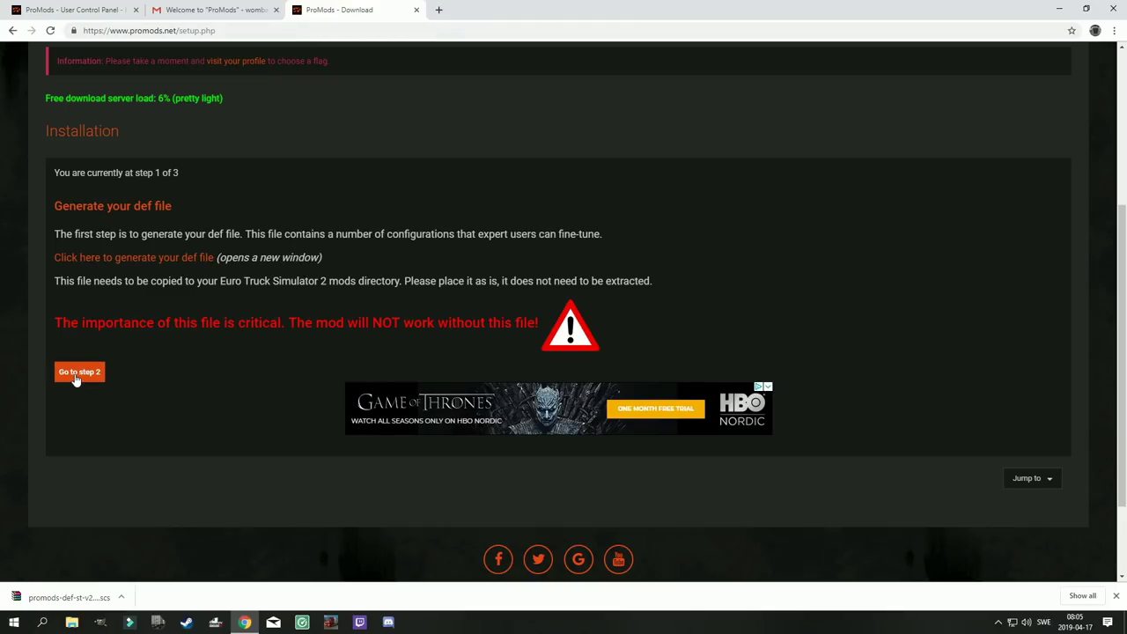
click(79, 371)
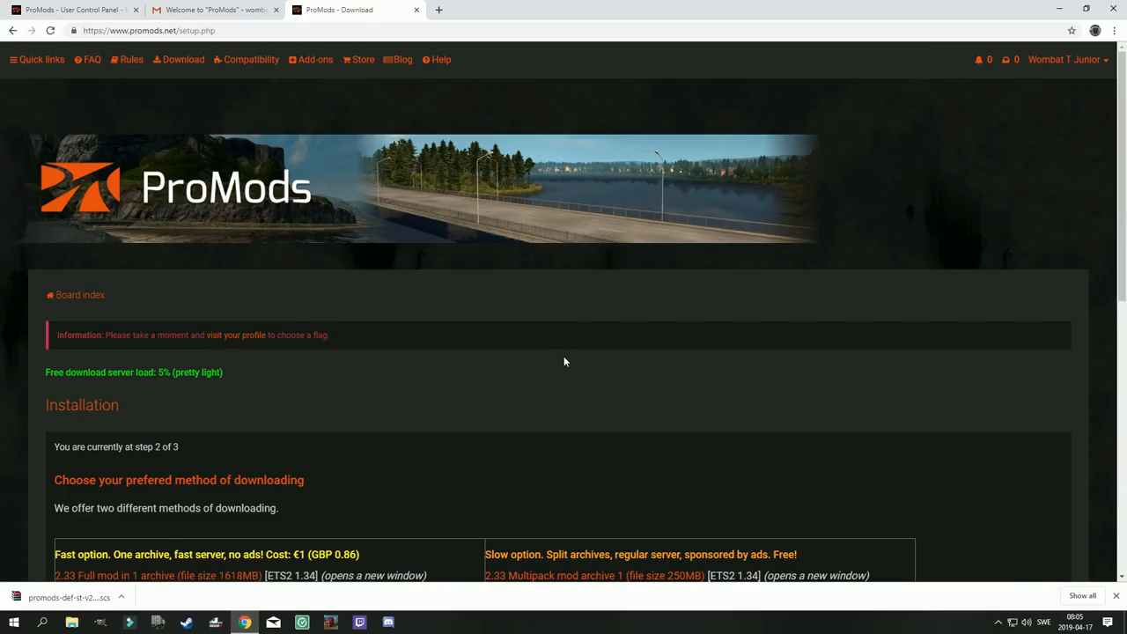
scroll(down, 3)
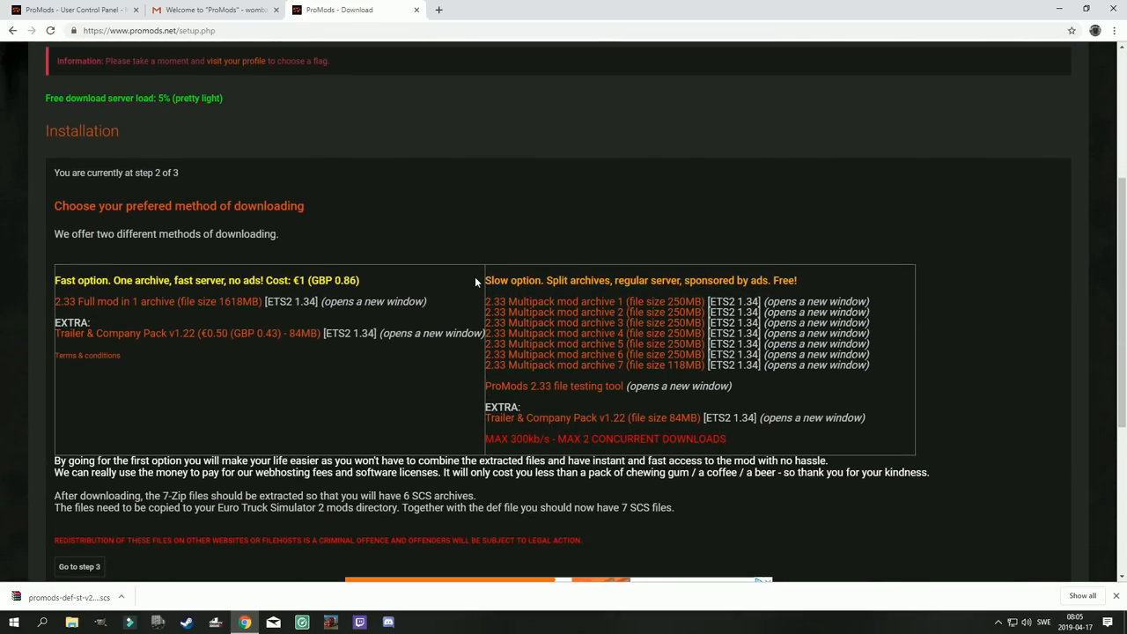
mouse_move(430, 256)
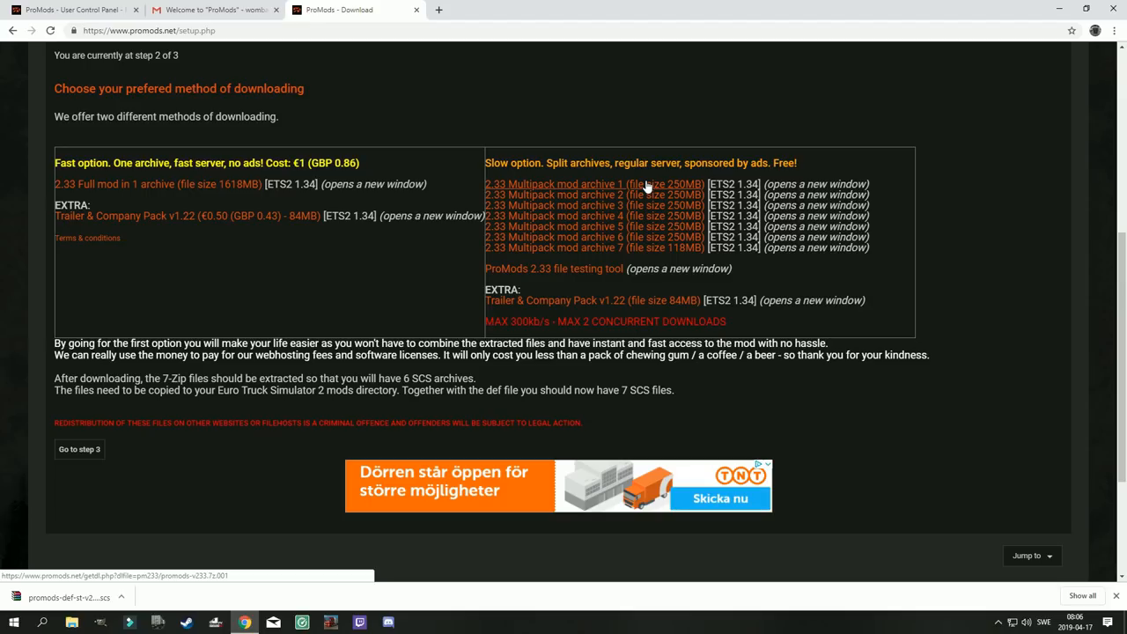
mouse_move(203, 184)
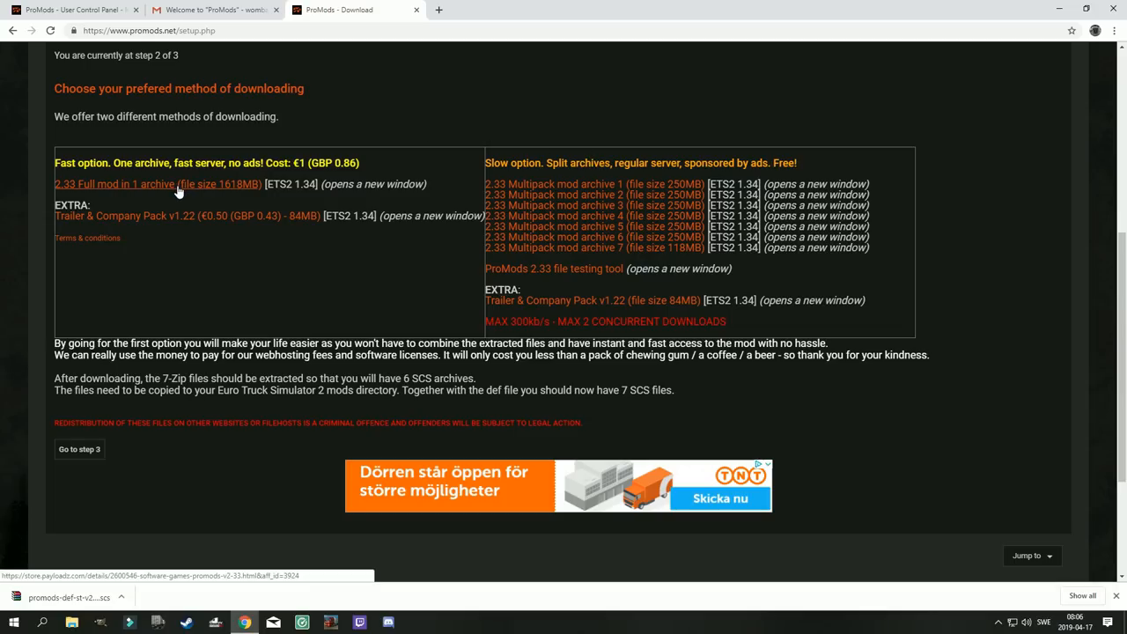
mouse_move(175, 188)
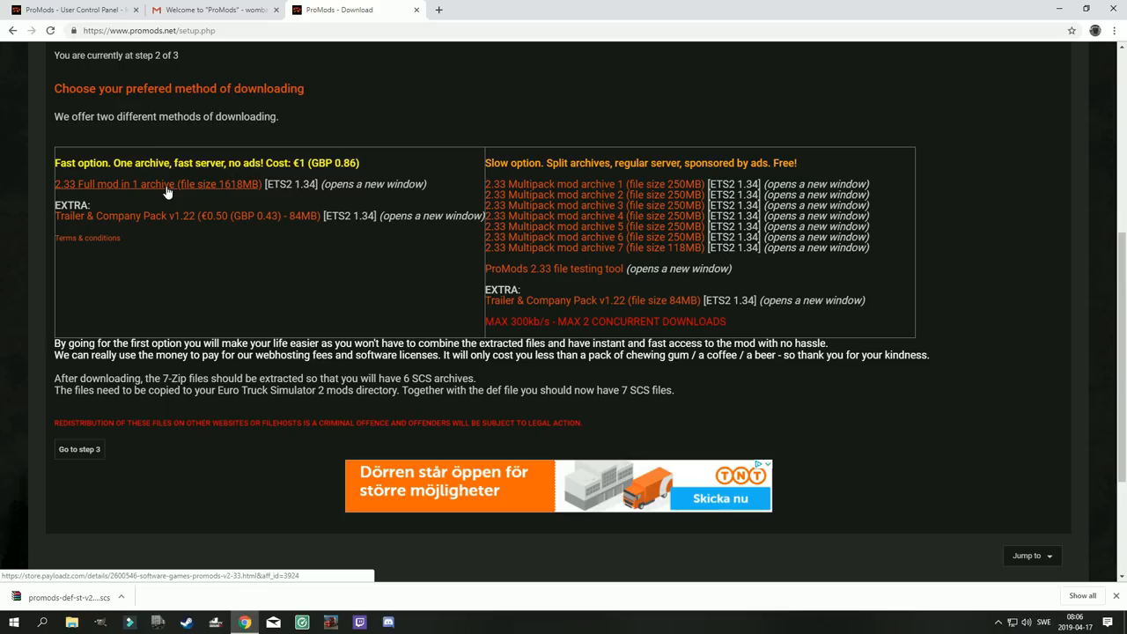
mouse_move(223, 188)
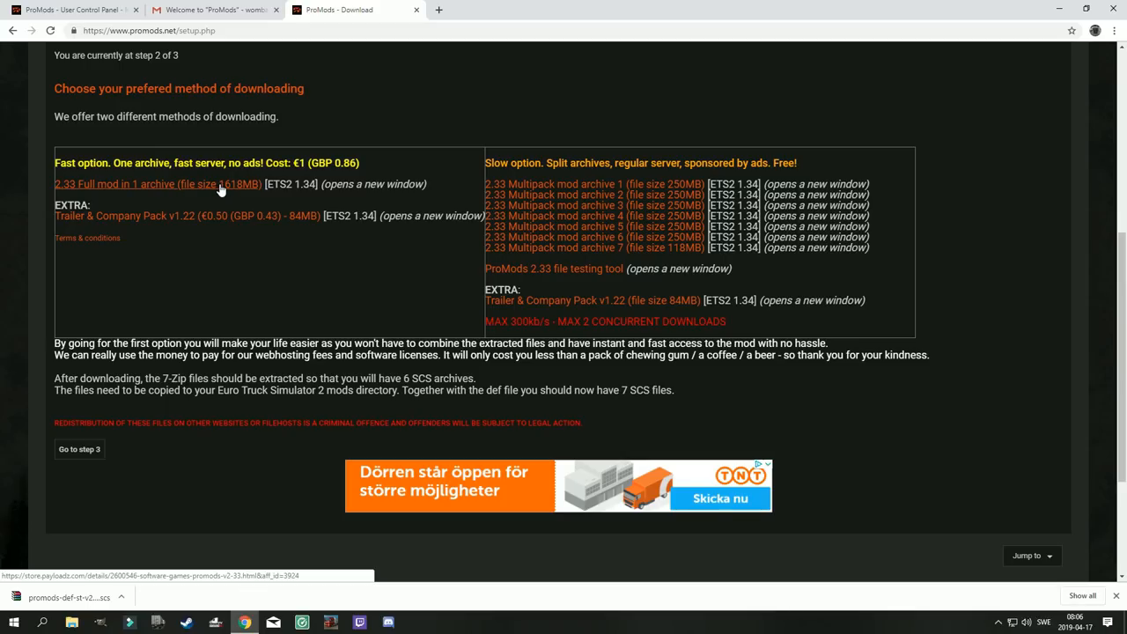
mouse_move(192, 188)
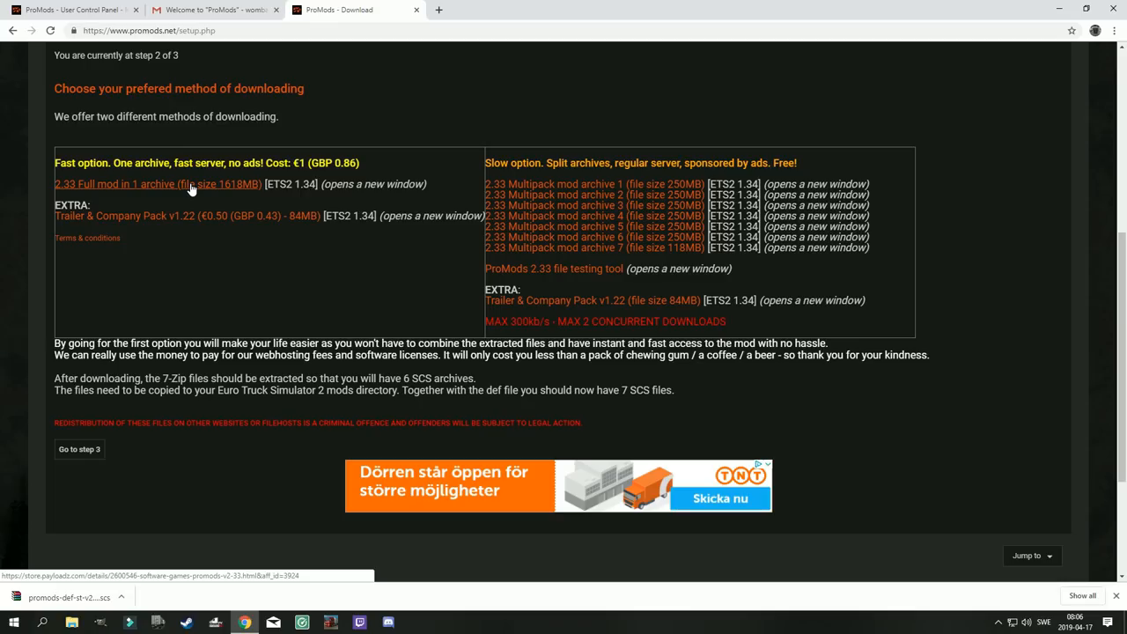
mouse_move(621, 184)
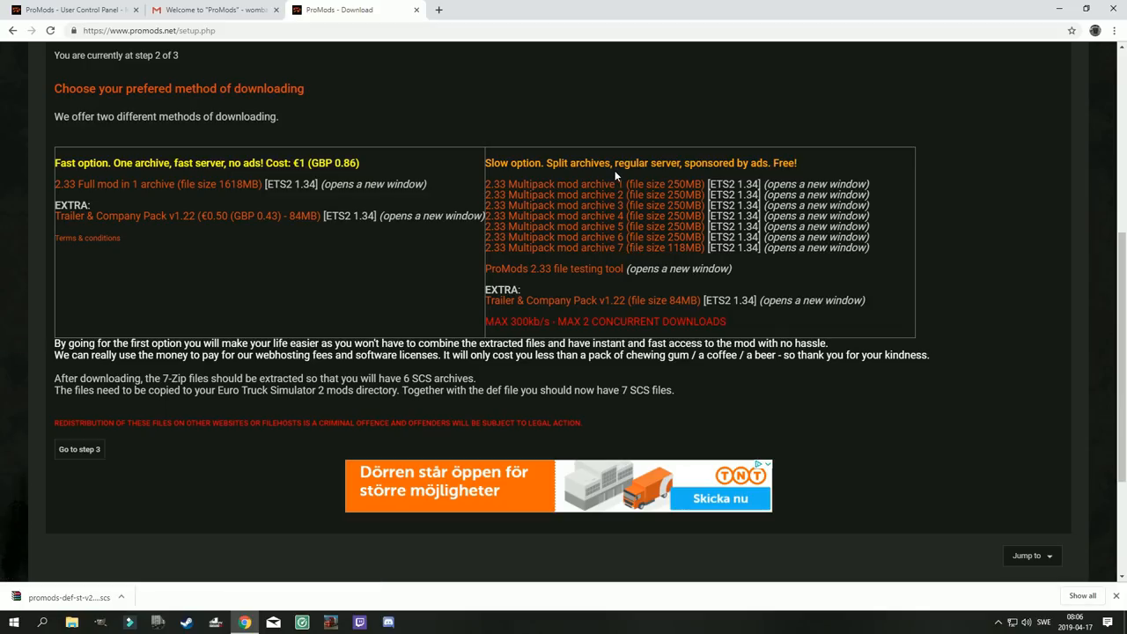
mouse_move(317, 209)
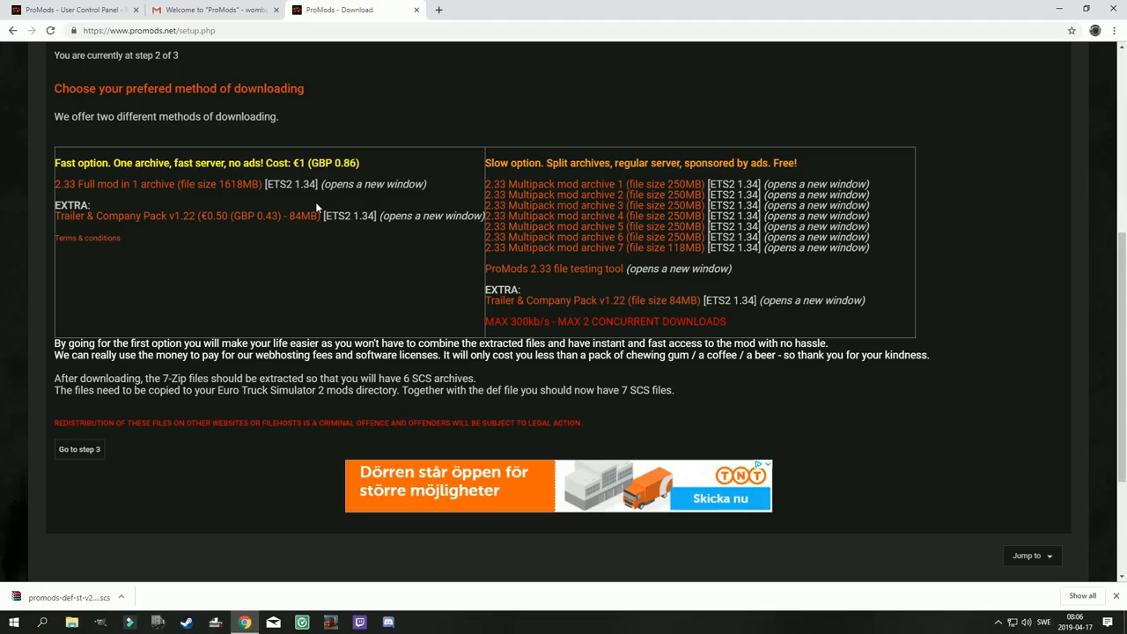
mouse_move(136, 218)
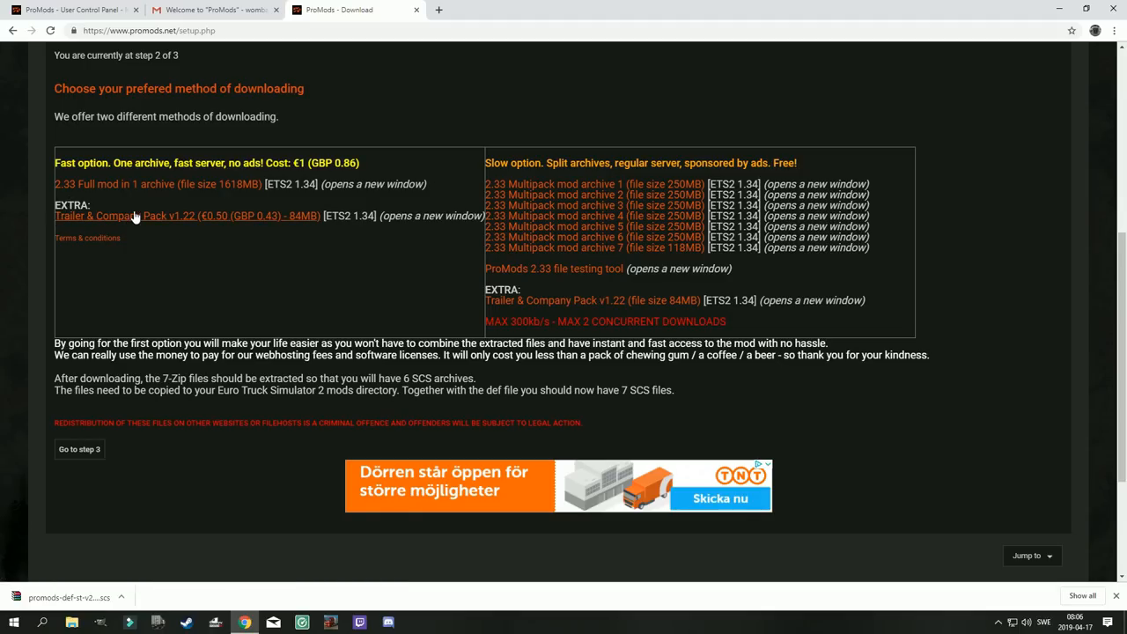
mouse_move(202, 223)
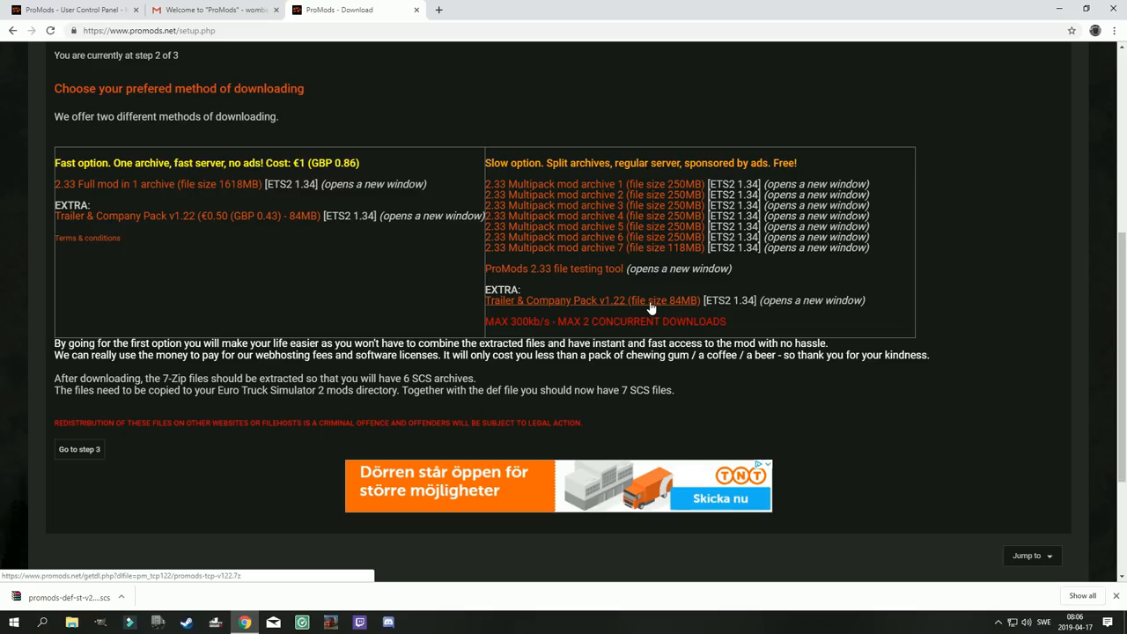
mouse_move(620, 305)
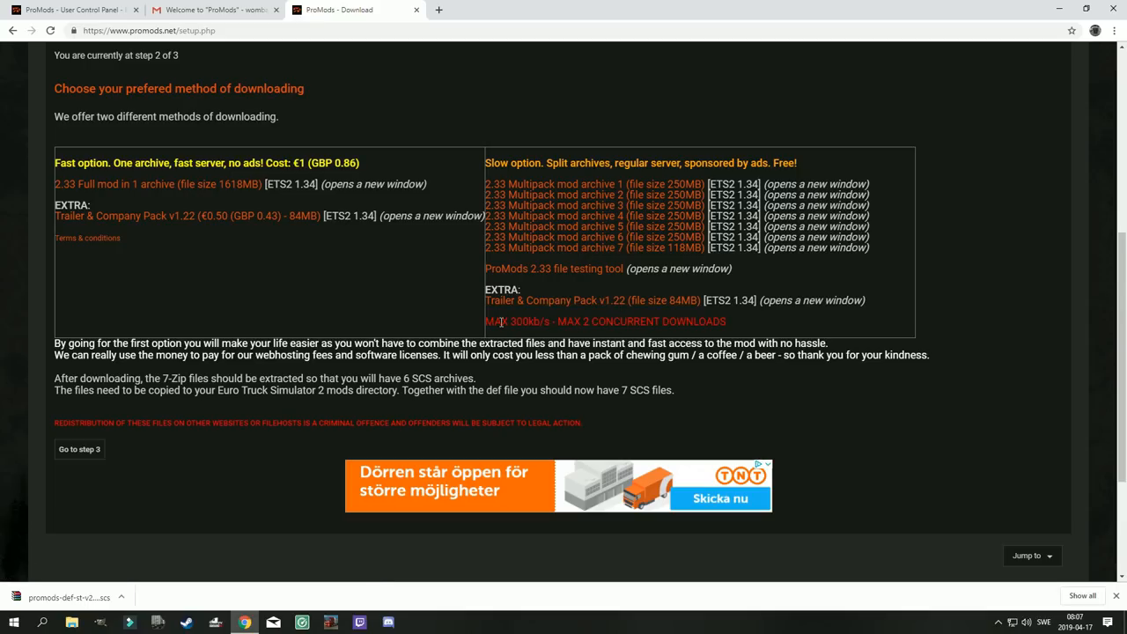
drag(502, 320, 723, 321)
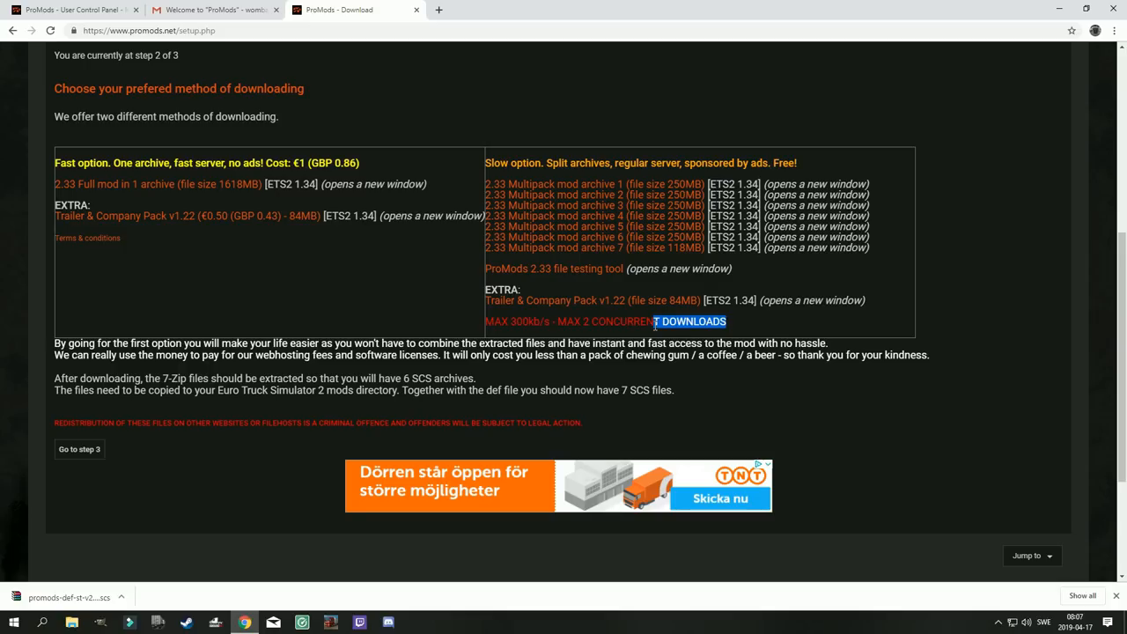
mouse_move(828, 256)
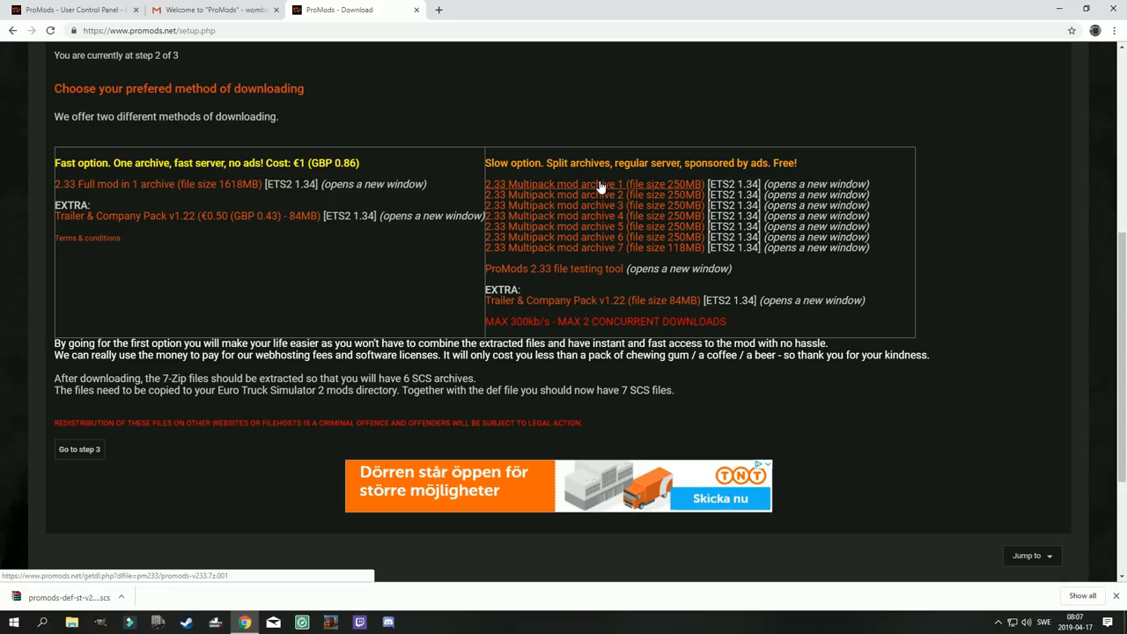
Start the promods-v233.7z.002 archive download and return to the step 2 options
click(594, 184)
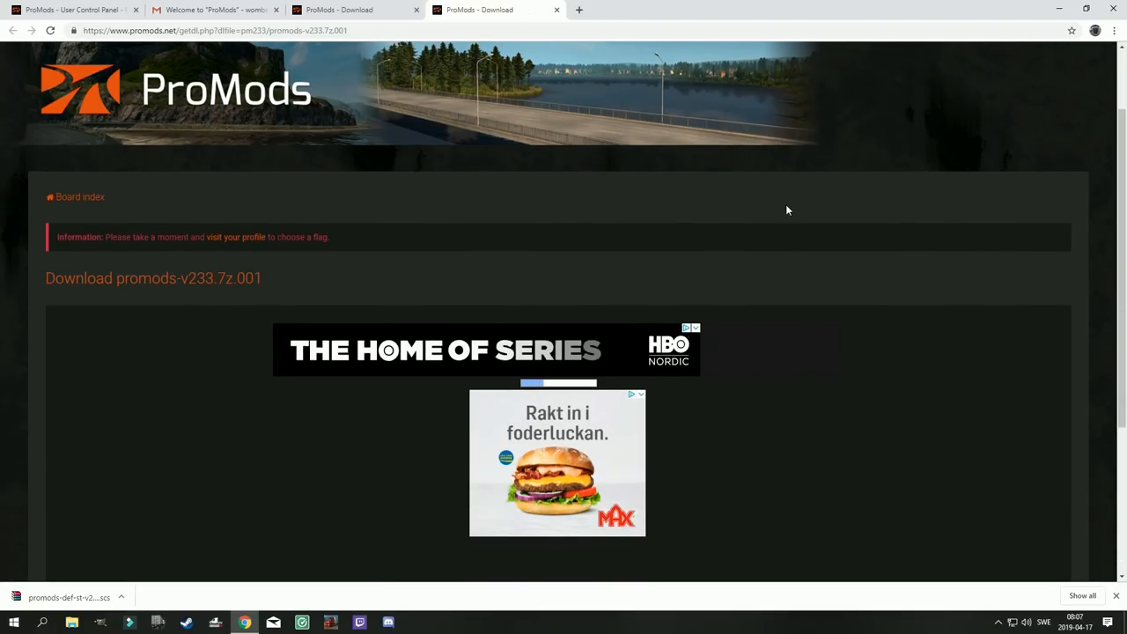
scroll(down, 3)
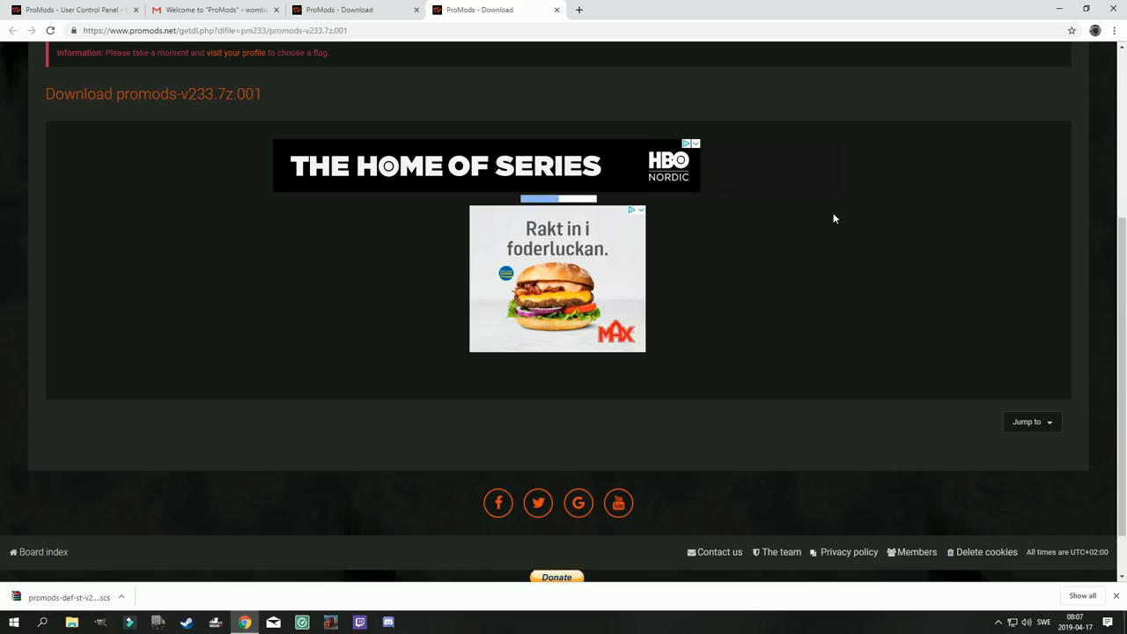
scroll(up, 3)
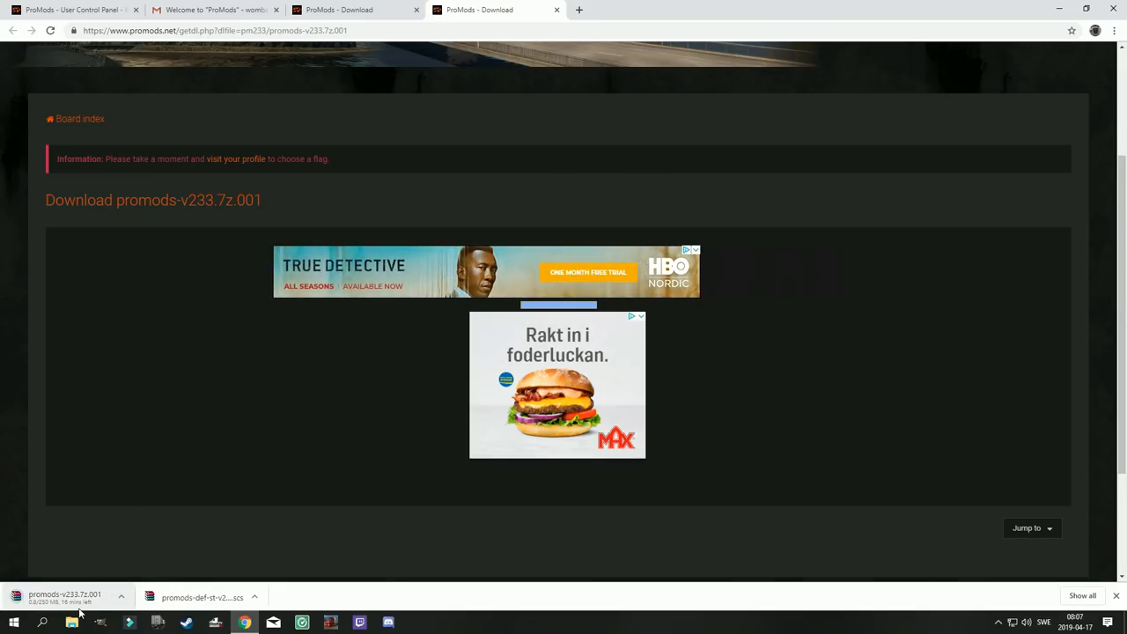
mouse_move(210, 459)
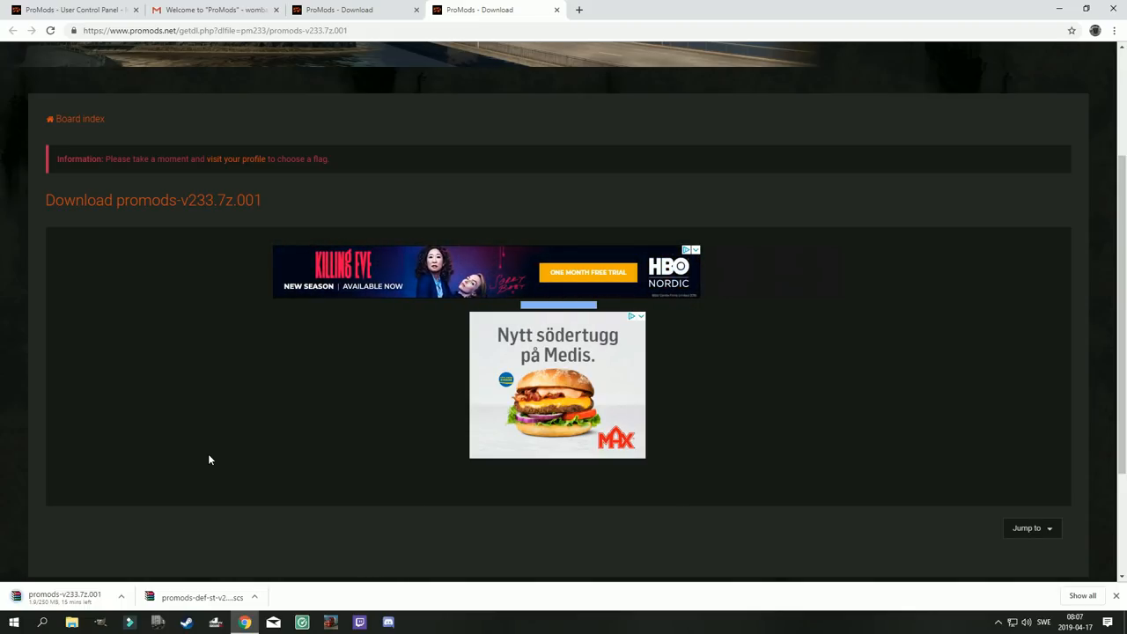
mouse_move(261, 338)
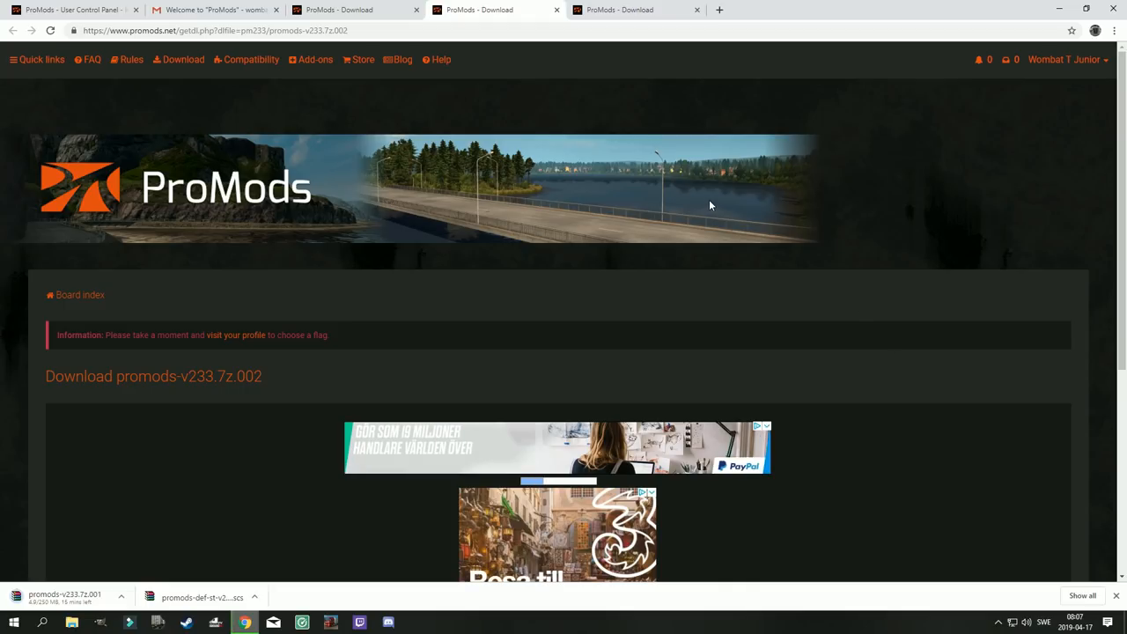
scroll(down, 3)
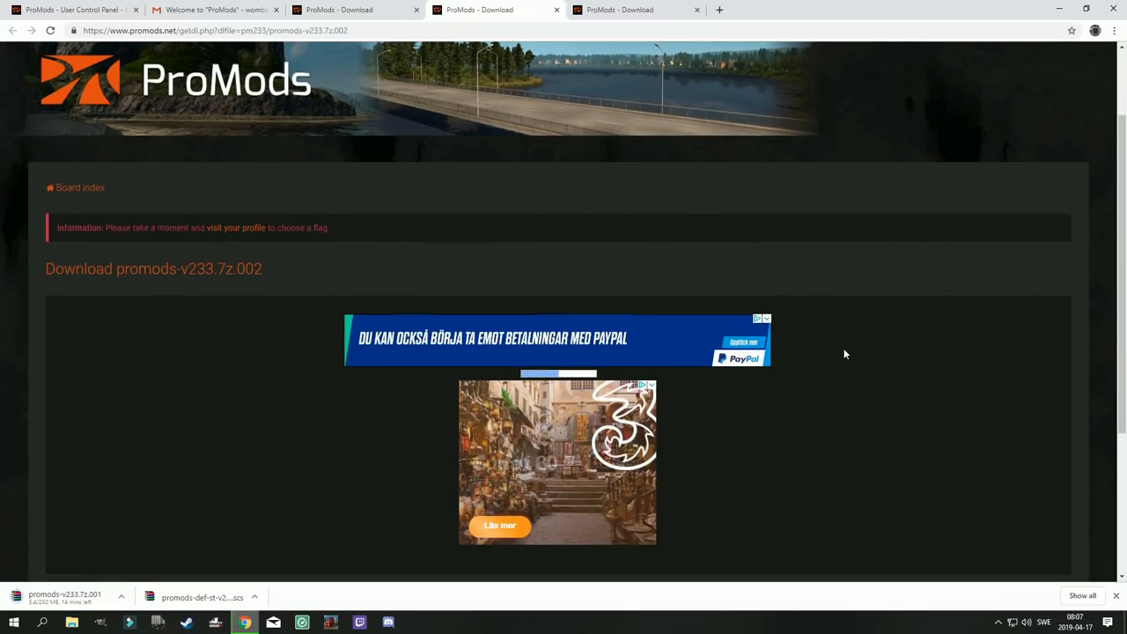
scroll(down, 3)
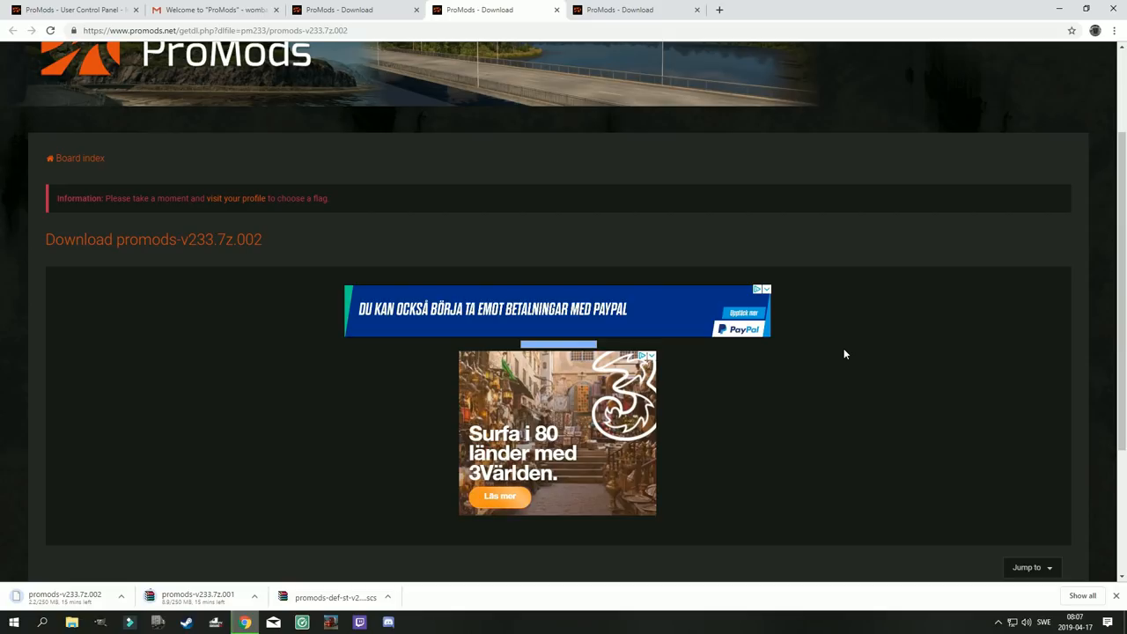
mouse_move(946, 493)
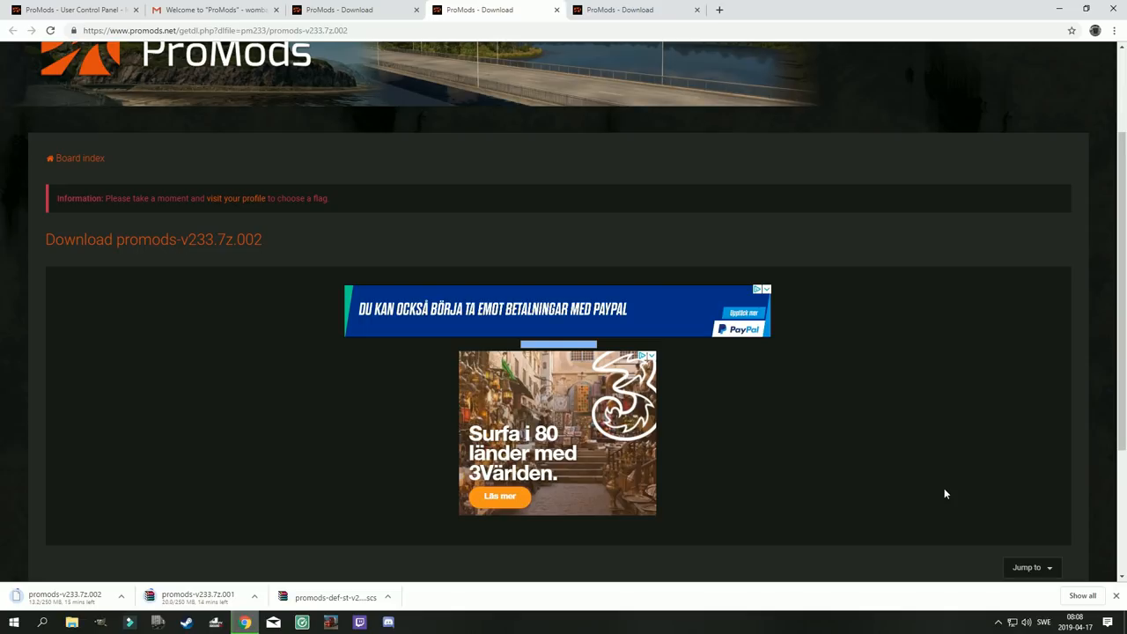
mouse_move(943, 392)
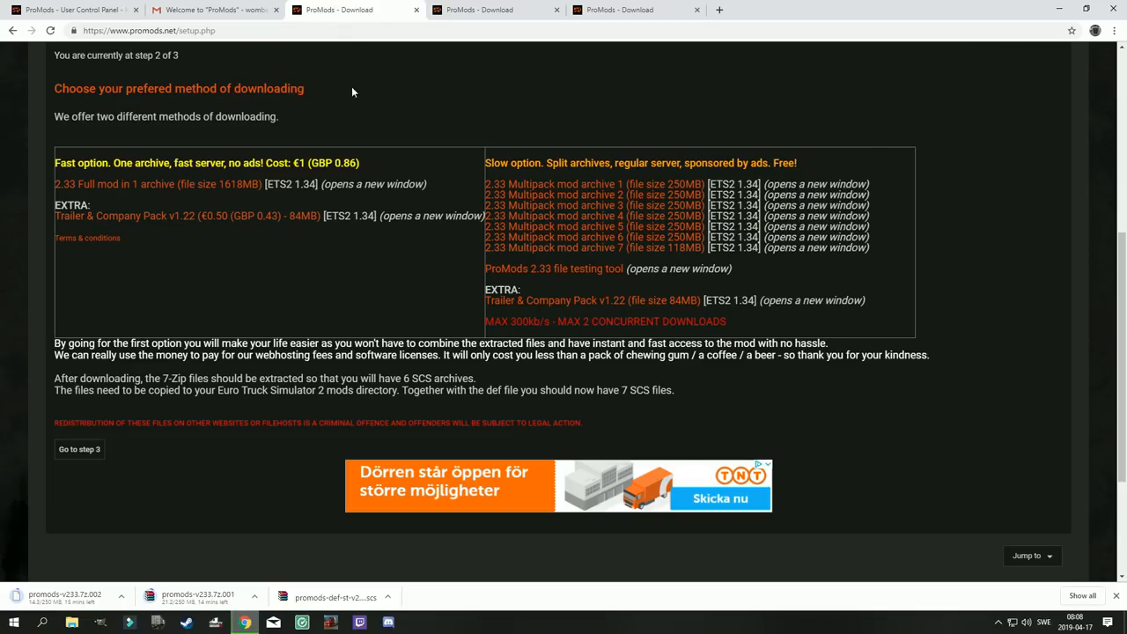
mouse_move(561, 271)
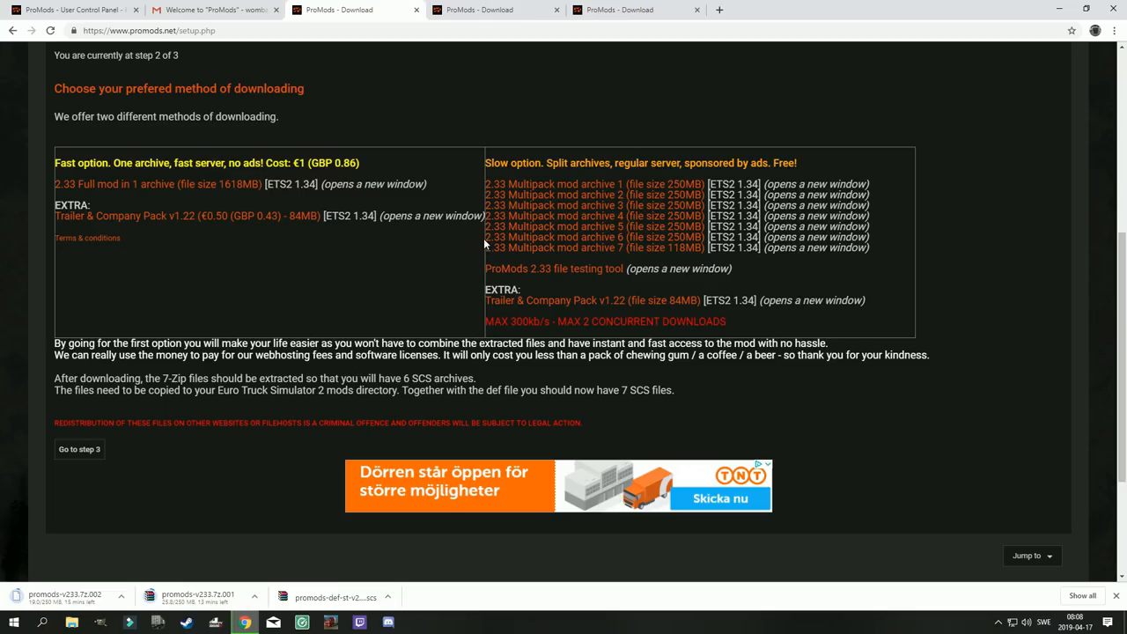
mouse_move(560, 276)
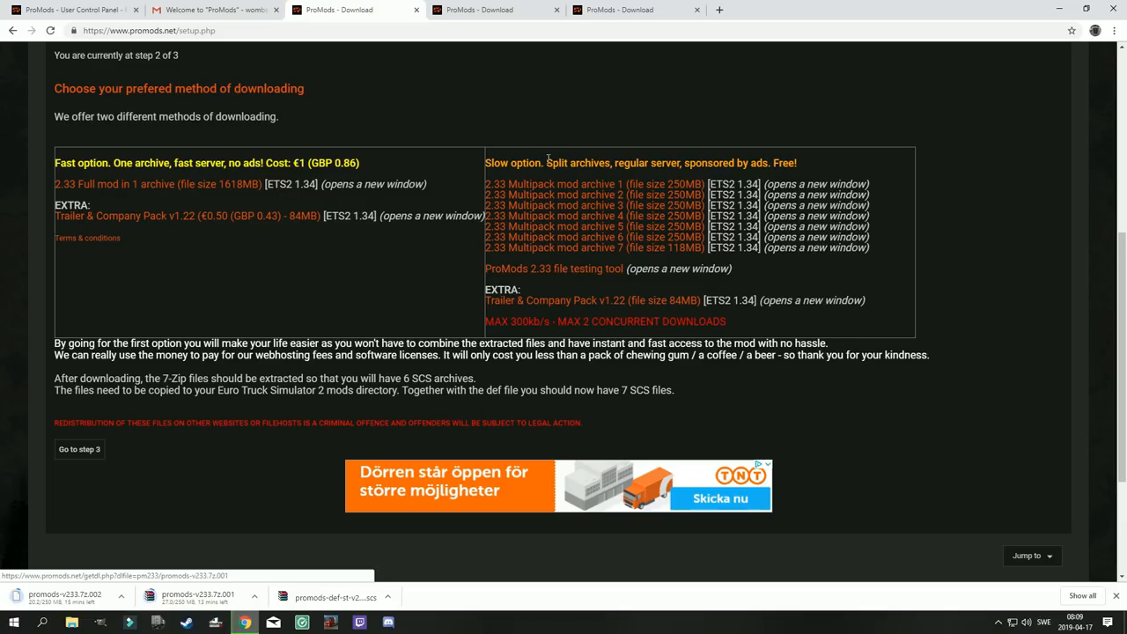
mouse_move(566, 274)
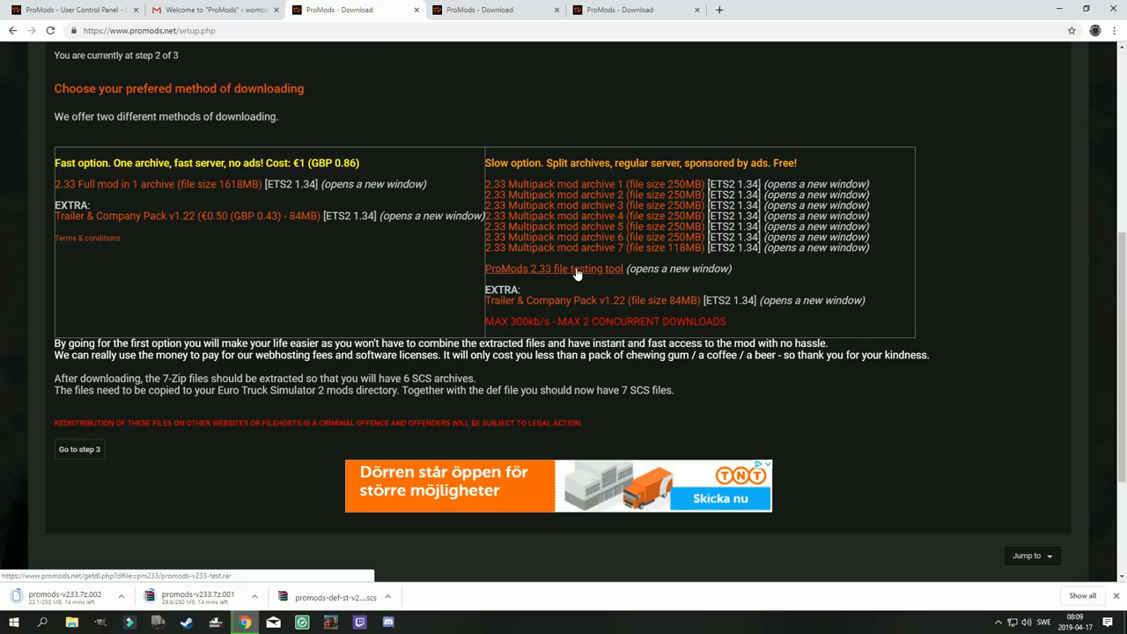
Download promods-v233-test.rar from the 'ProMods 2.33 file testing tool' link
click(550, 268)
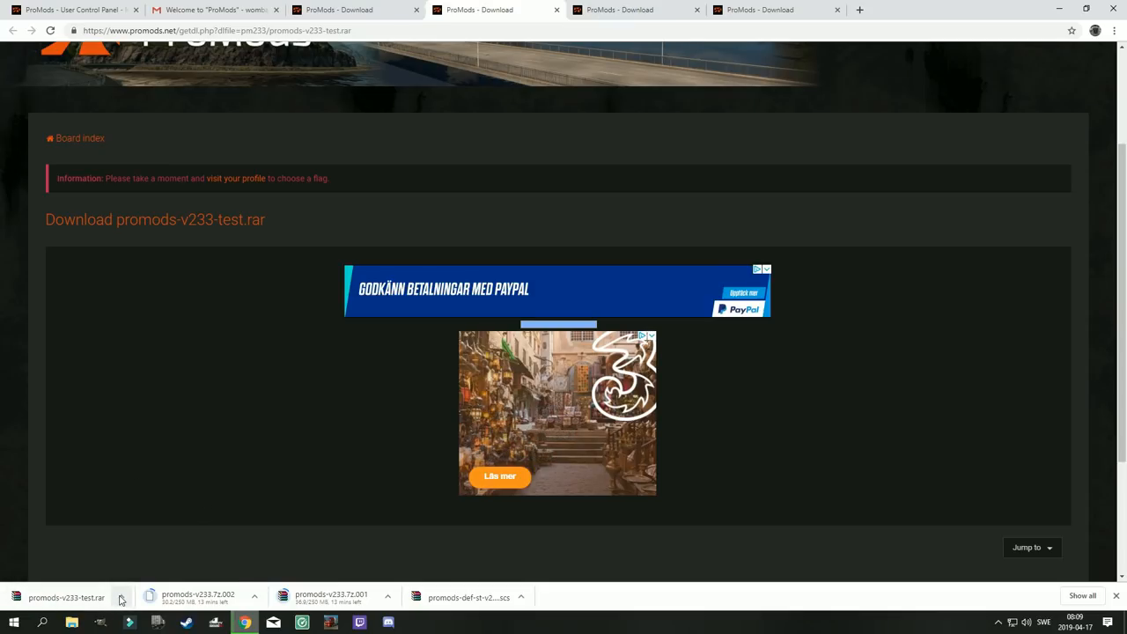
Extract promods-v233-test.rar into a promods-v233-test folder and open that folder
click(120, 595)
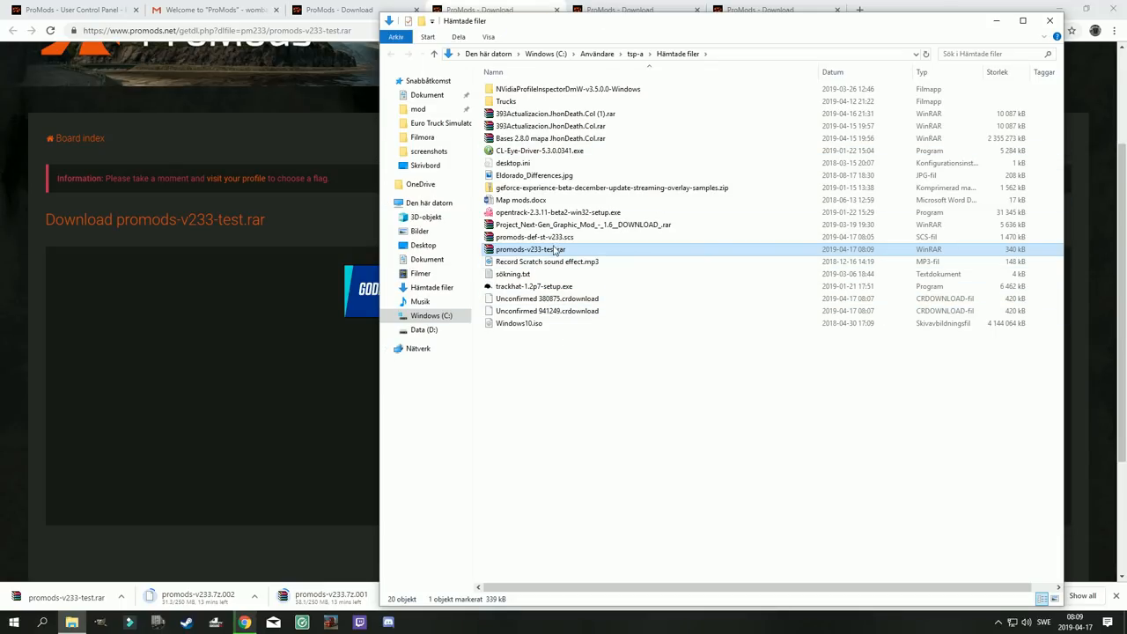
right_click(526, 249)
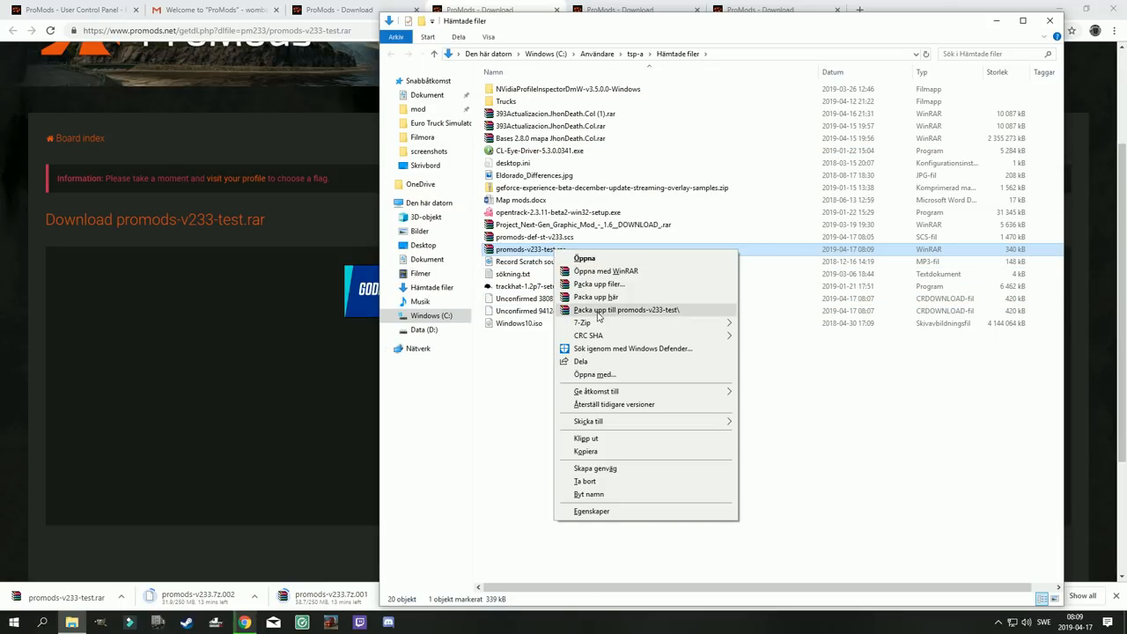
click(628, 309)
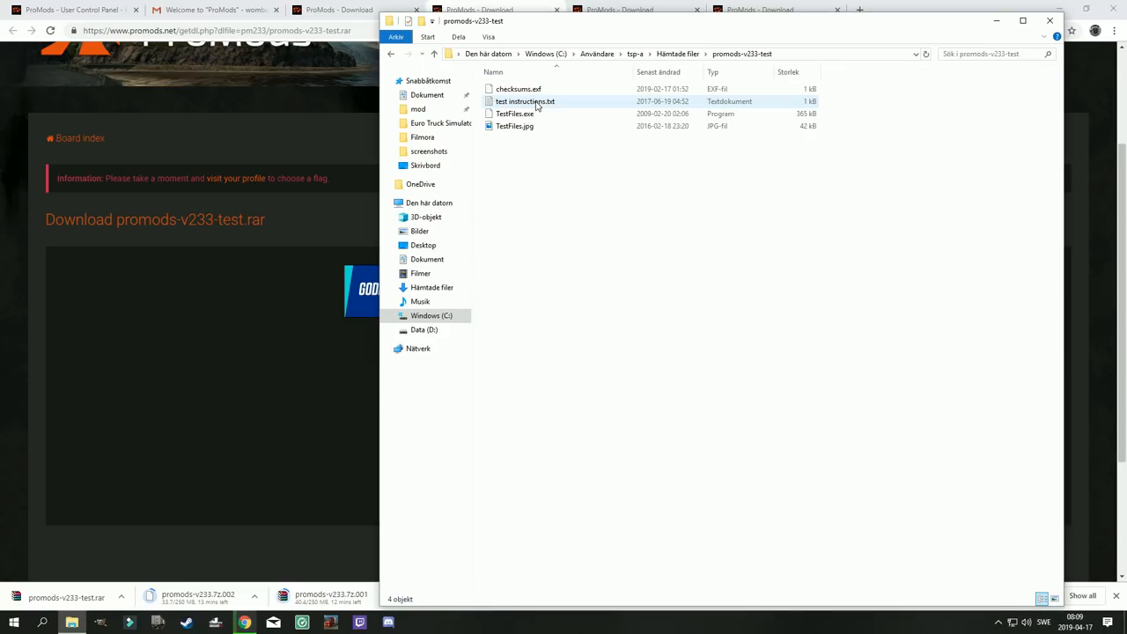
click(516, 114)
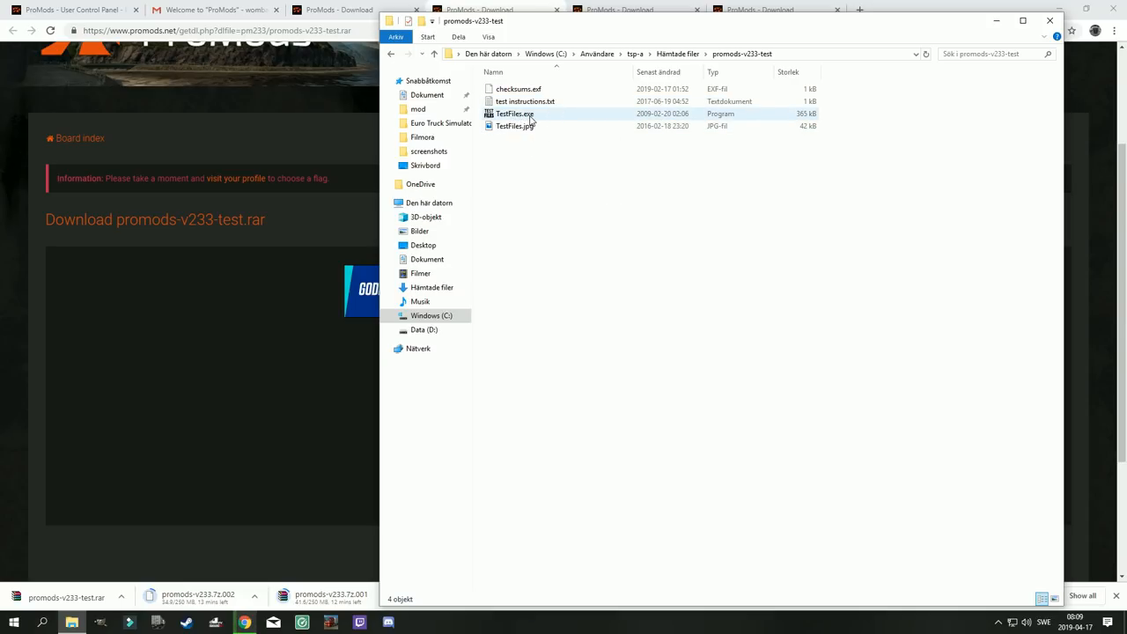
mouse_move(527, 115)
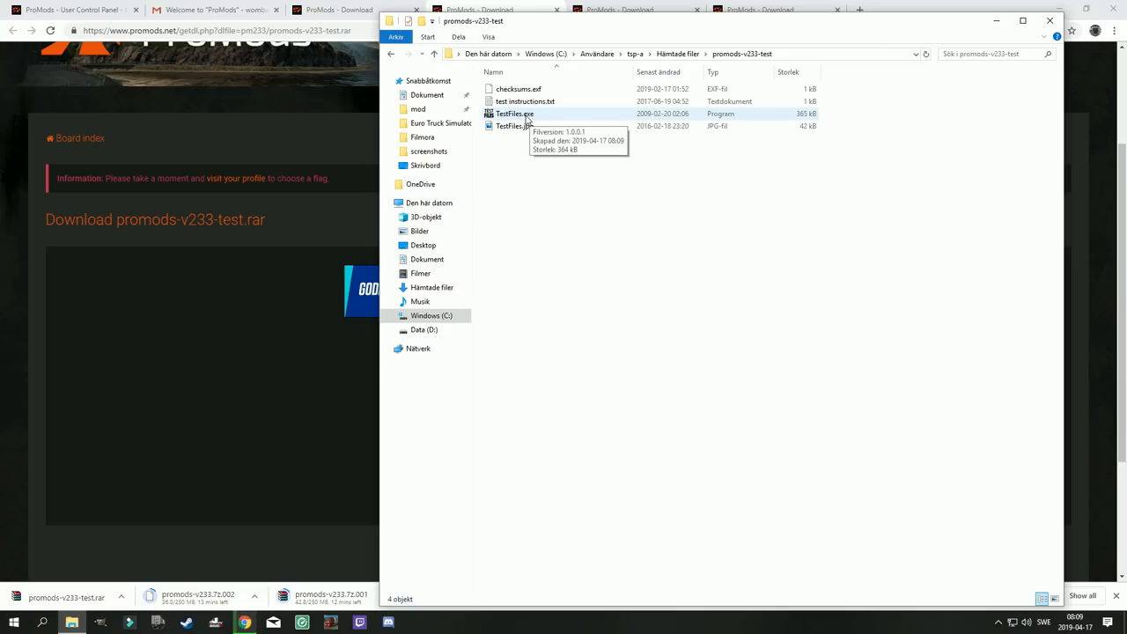
mouse_move(542, 126)
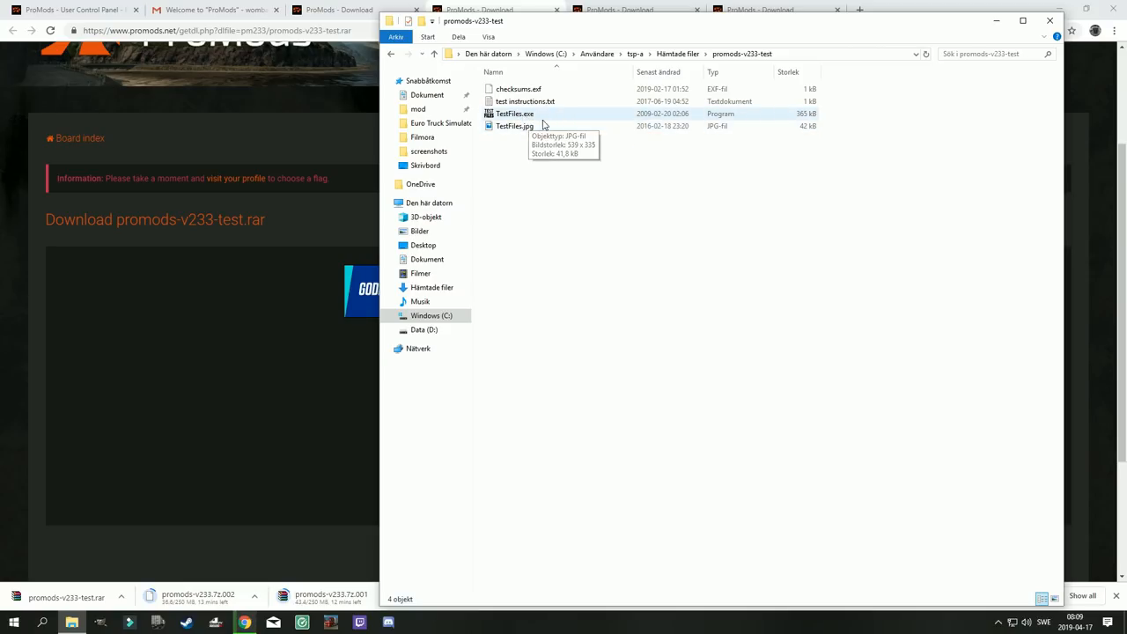
Open TestFiles.jpg showing every archive part passing the checksum test
click(516, 126)
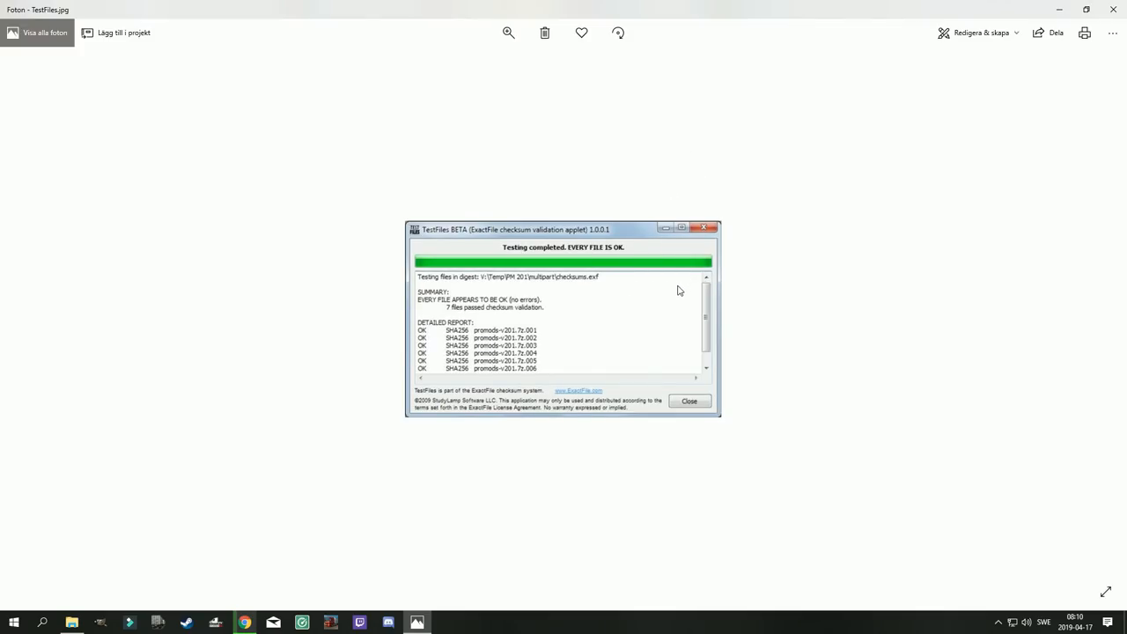
mouse_move(738, 303)
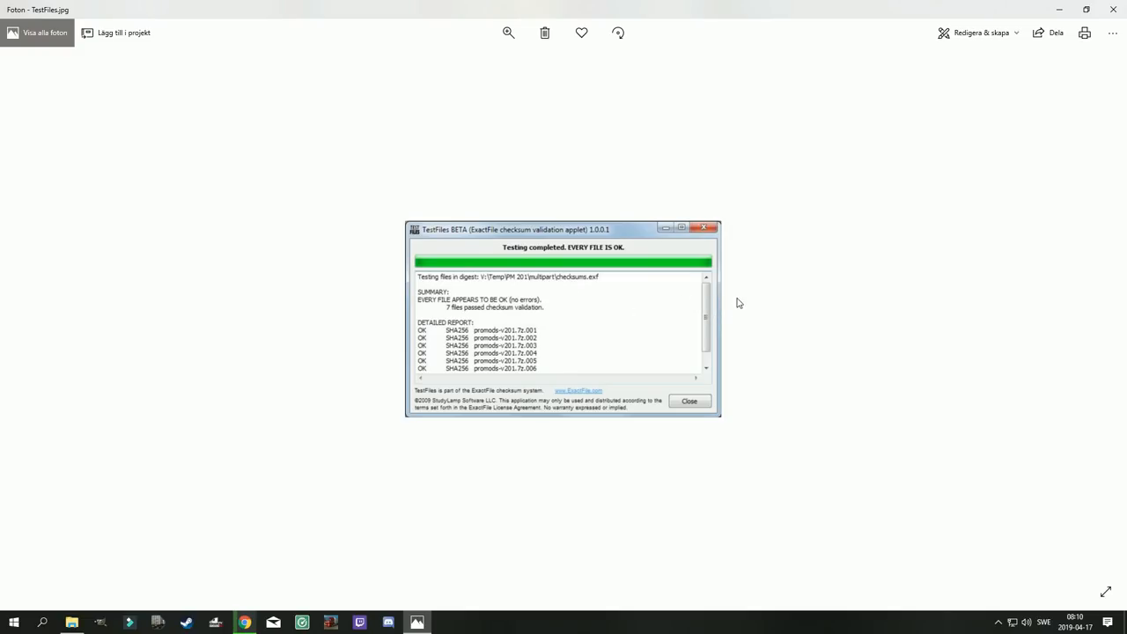
mouse_move(577, 309)
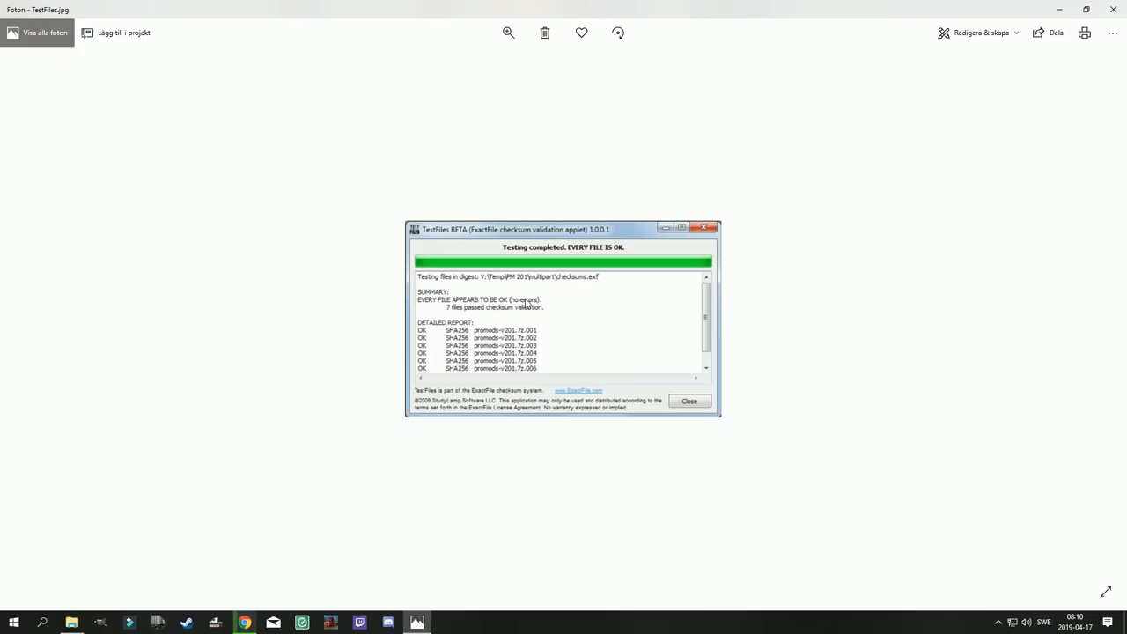
mouse_move(425, 311)
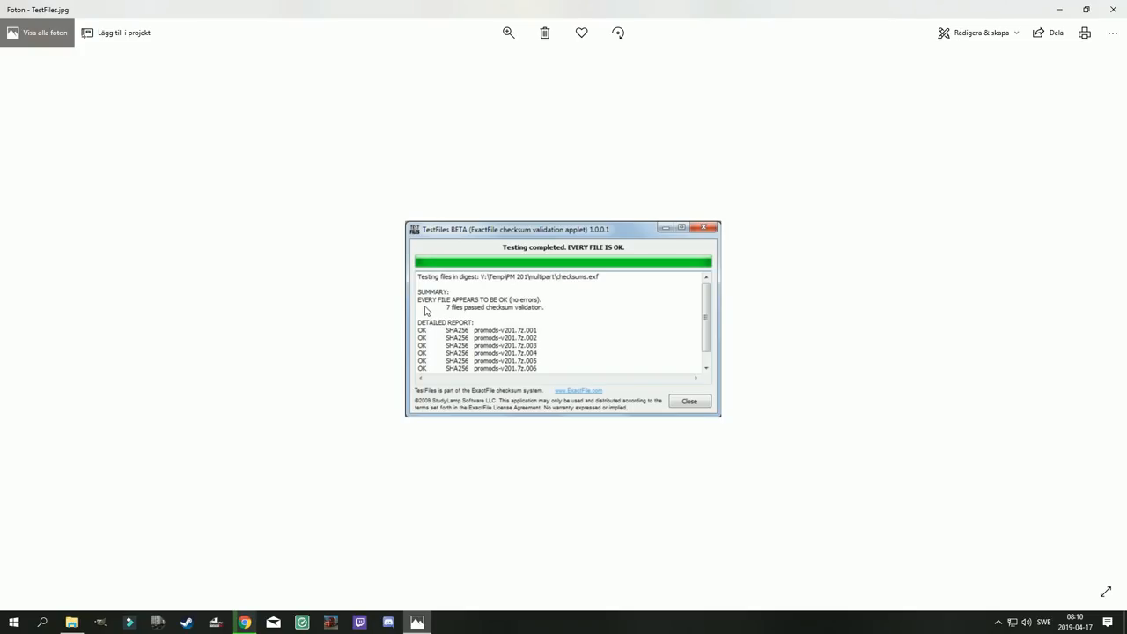
mouse_move(472, 379)
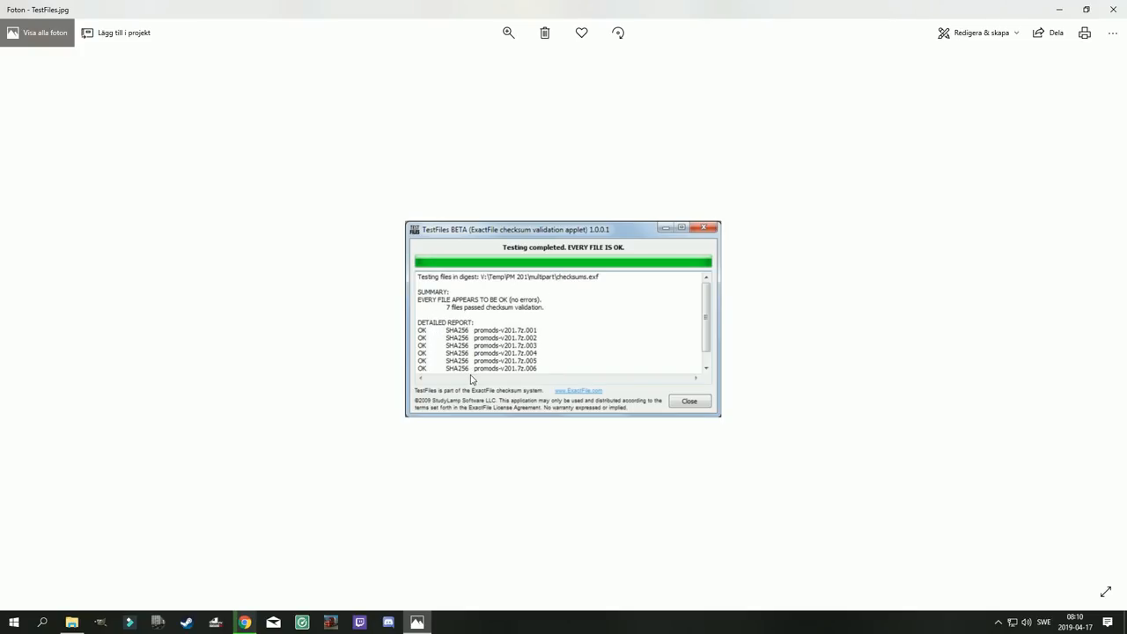
mouse_move(501, 361)
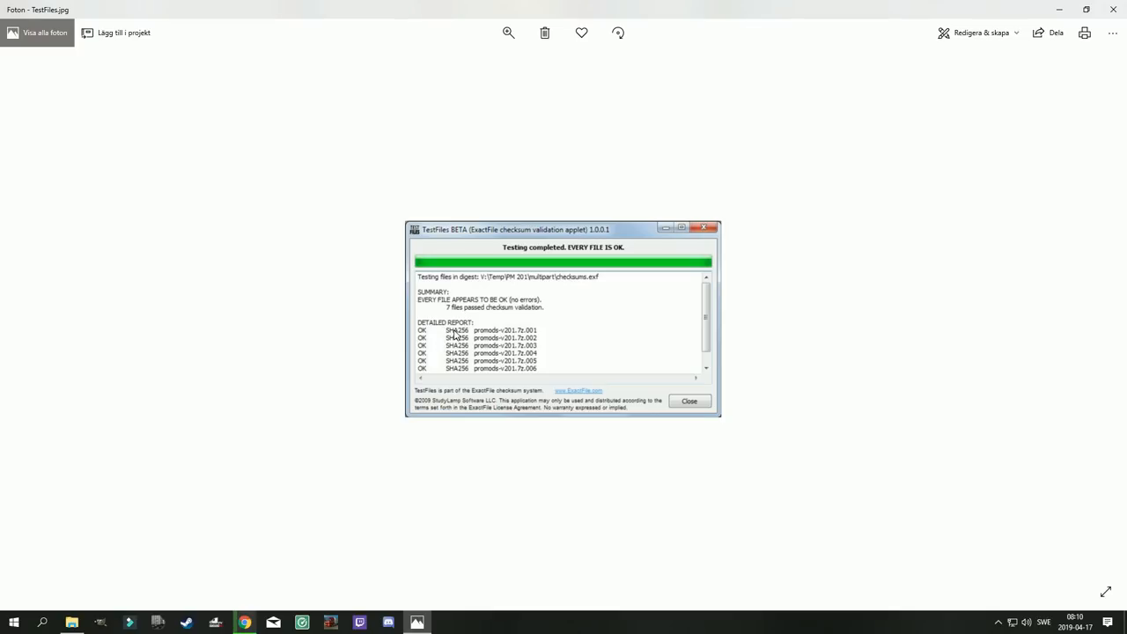
mouse_move(522, 375)
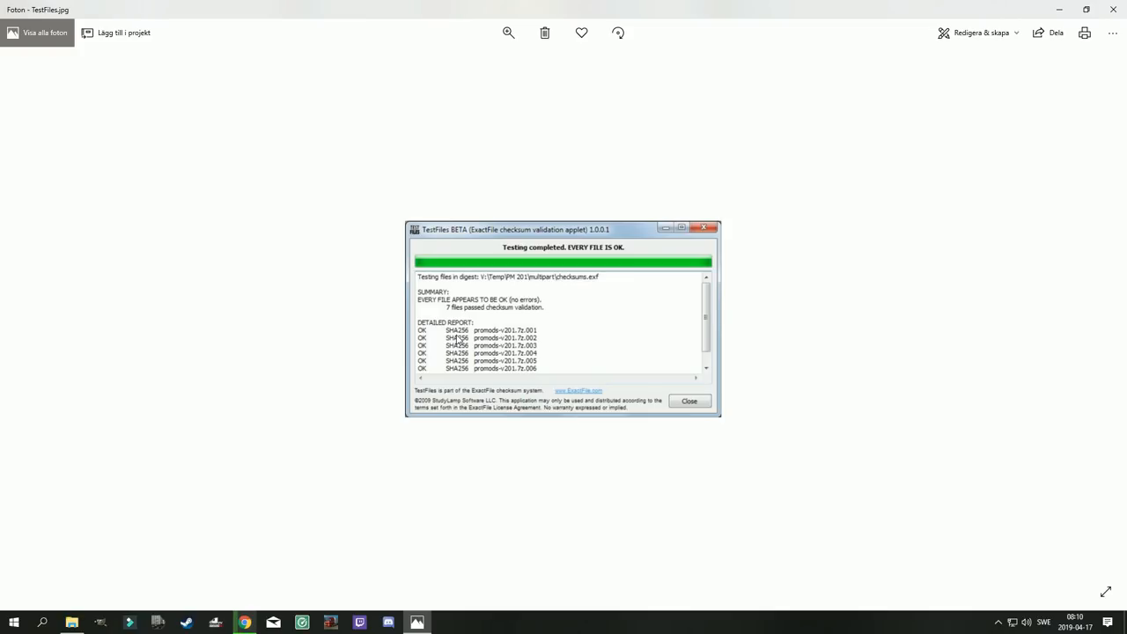
mouse_move(471, 337)
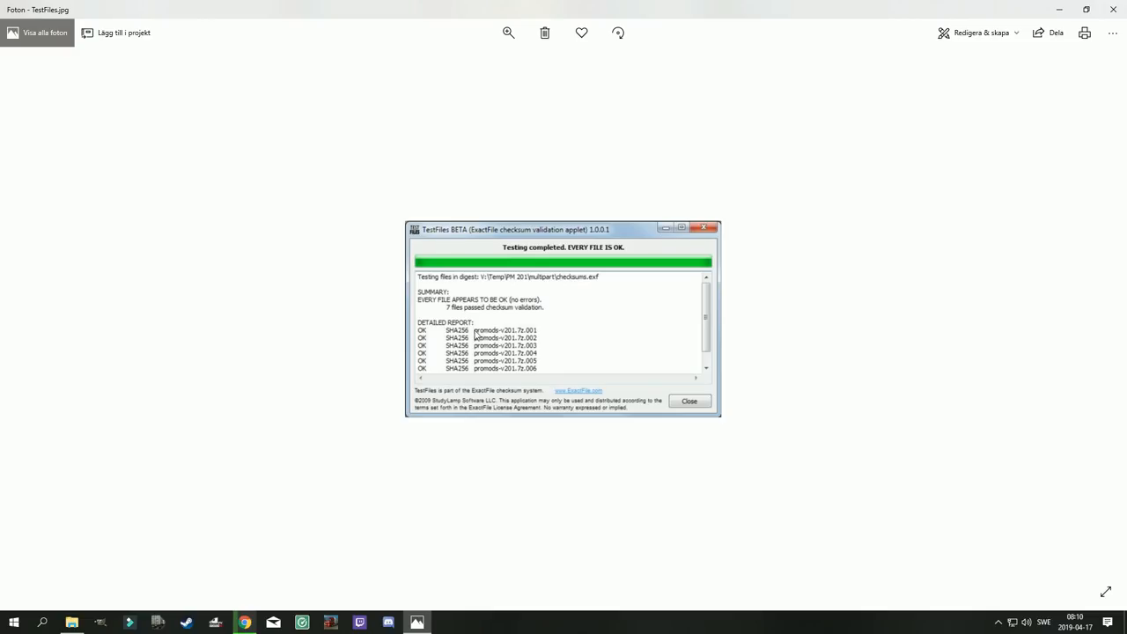
mouse_move(425, 335)
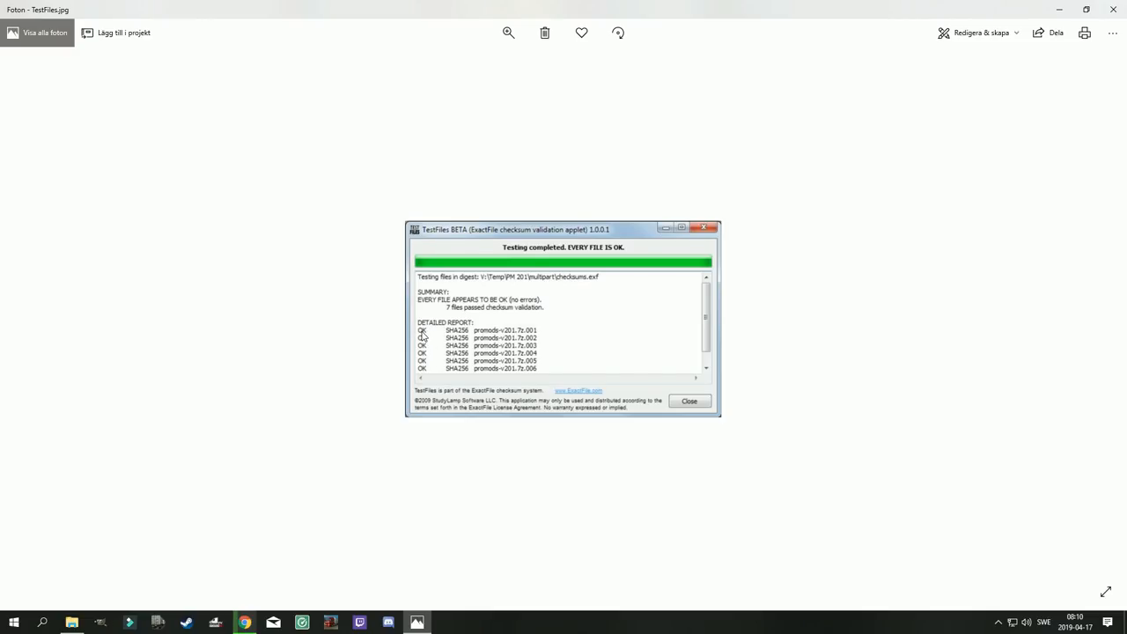
mouse_move(500, 353)
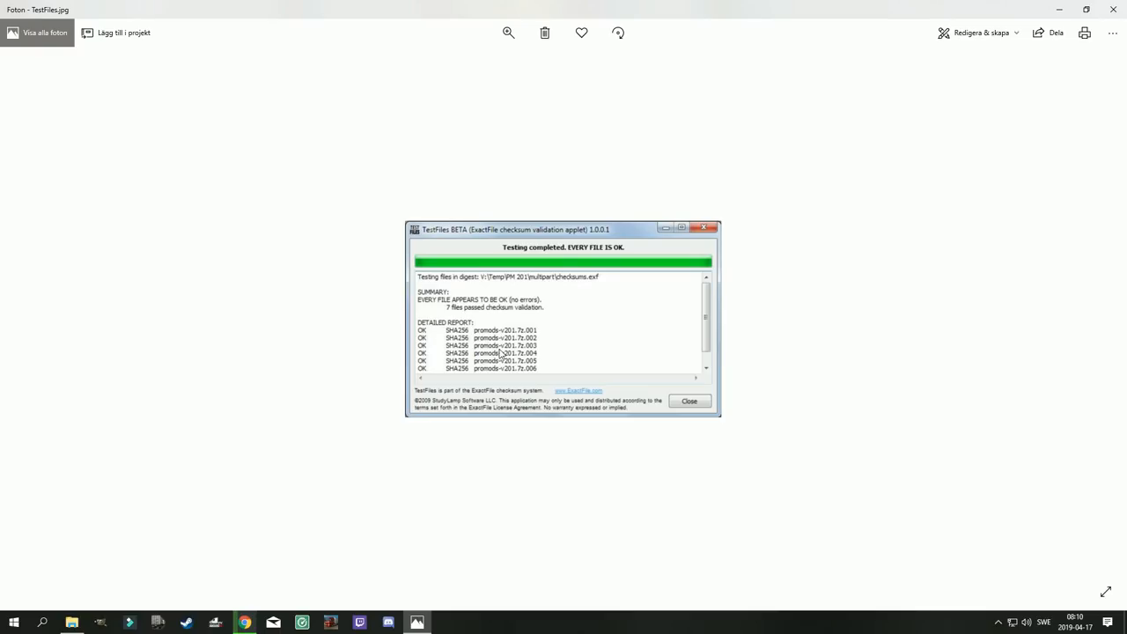
mouse_move(465, 363)
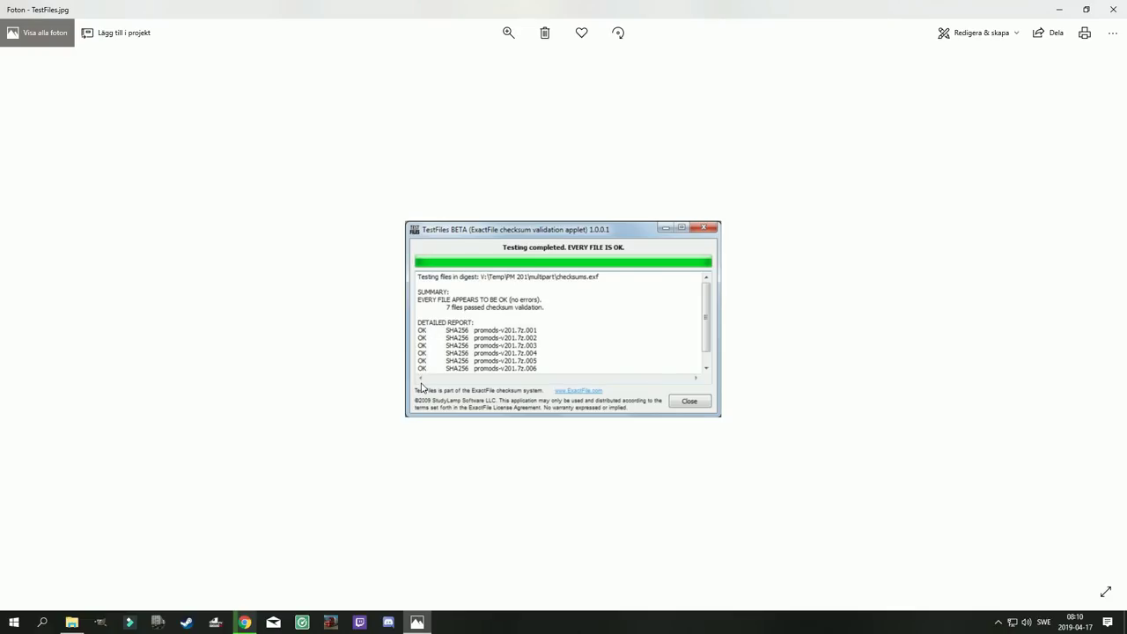
mouse_move(444, 331)
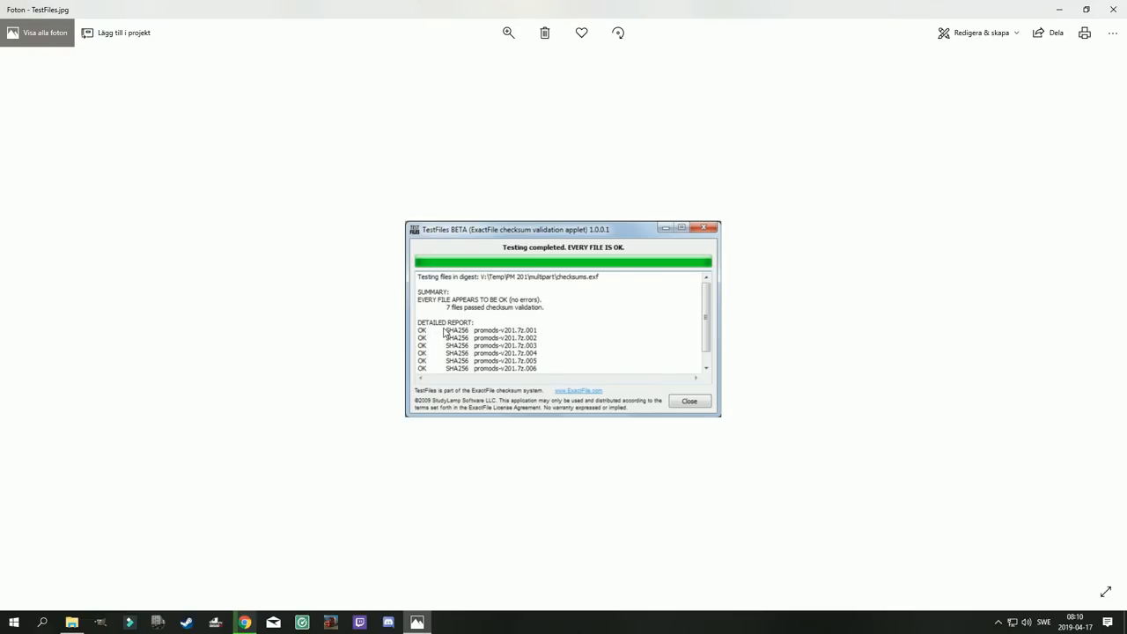
mouse_move(422, 332)
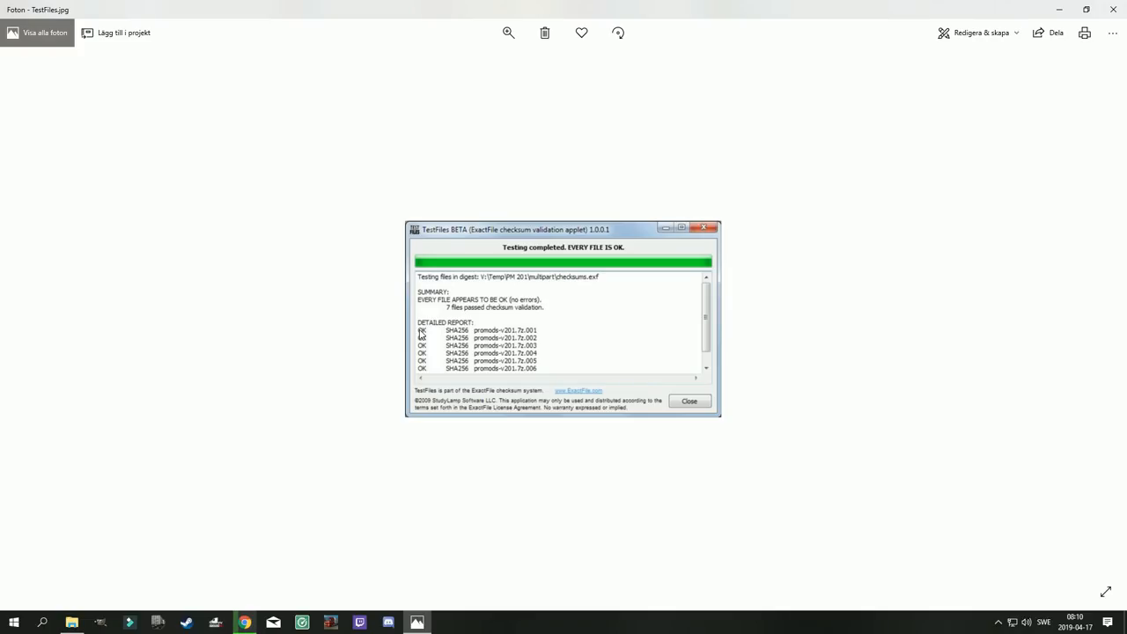
mouse_move(484, 363)
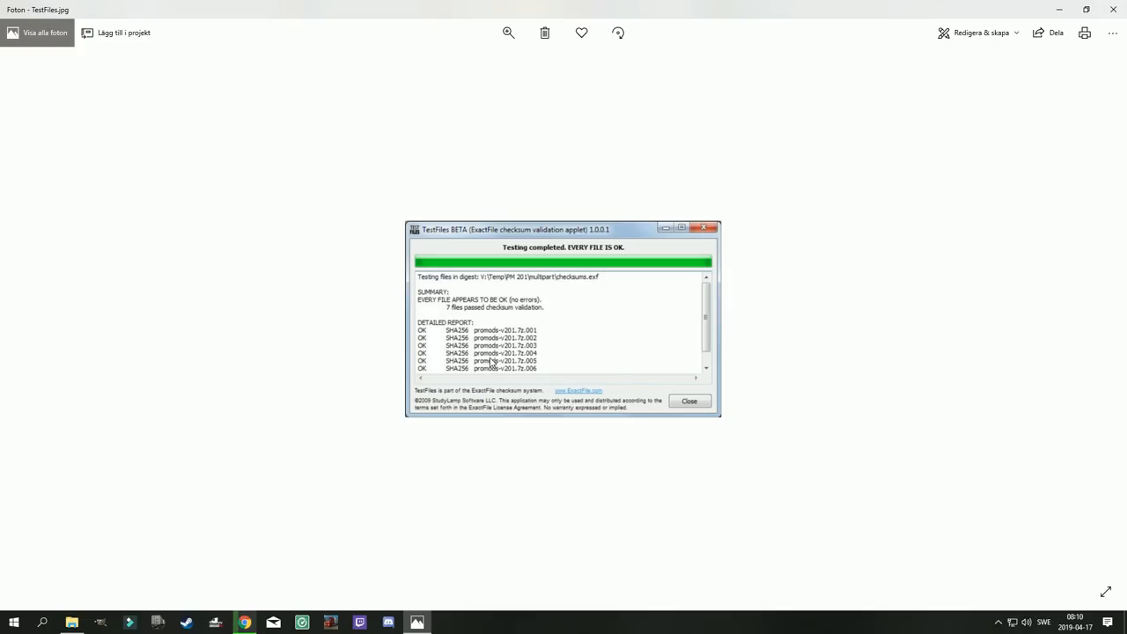
mouse_move(431, 370)
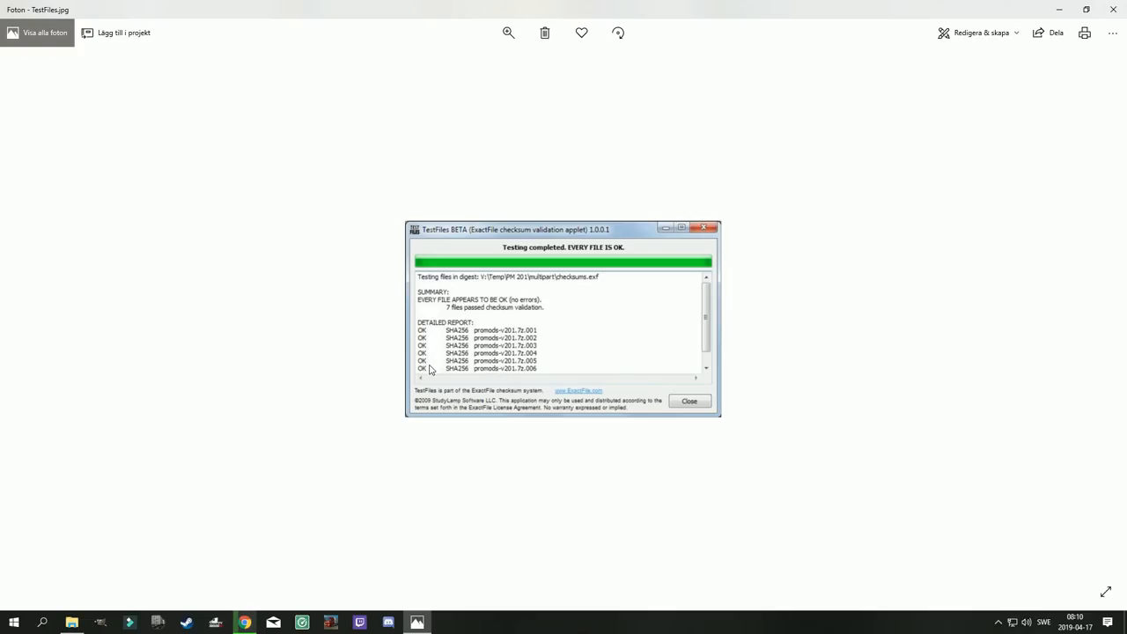
mouse_move(465, 380)
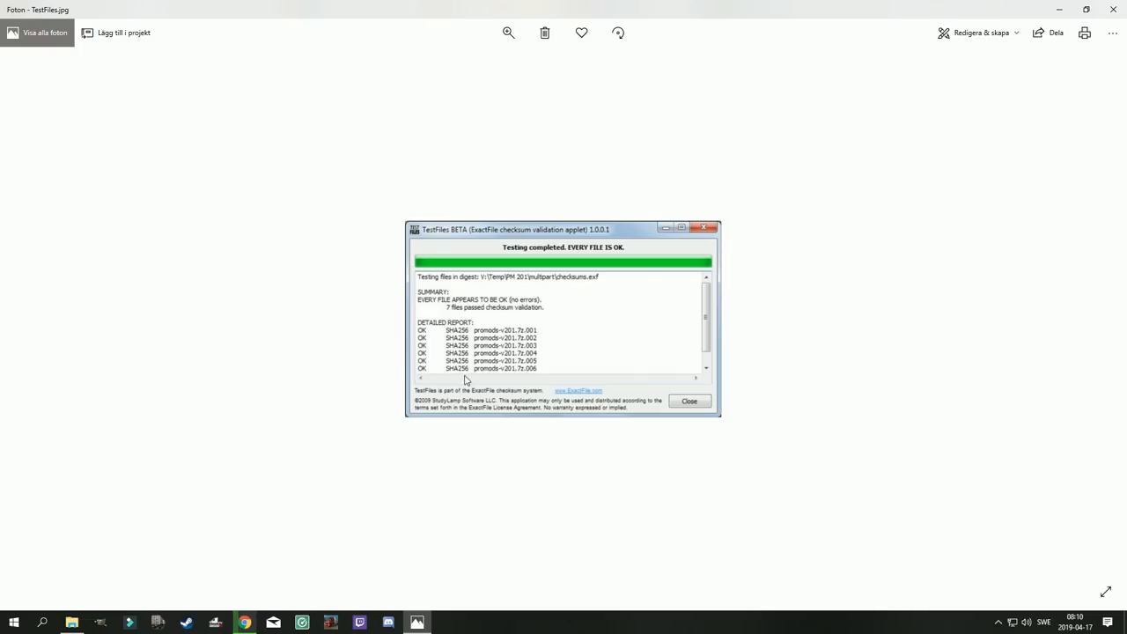
mouse_move(547, 375)
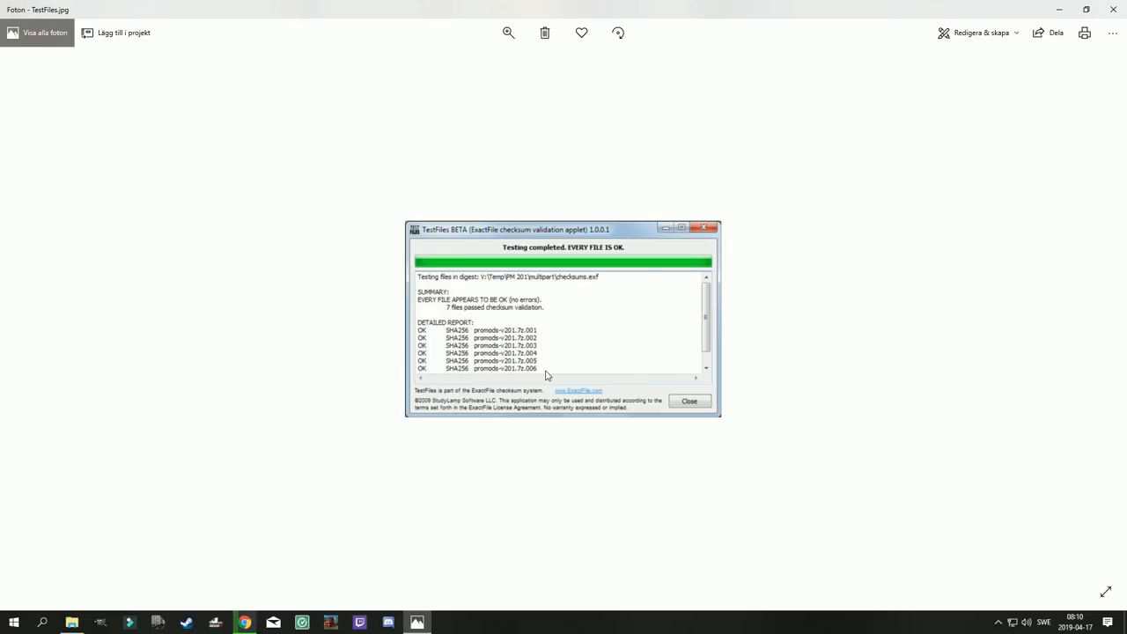
mouse_move(989, 146)
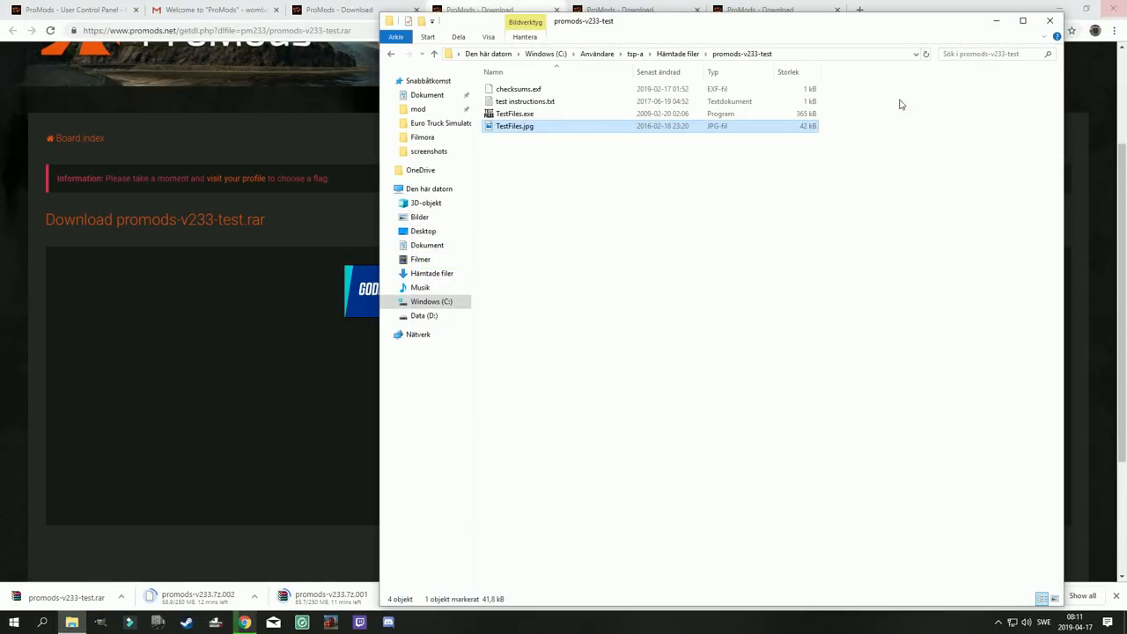
mouse_move(1009, 32)
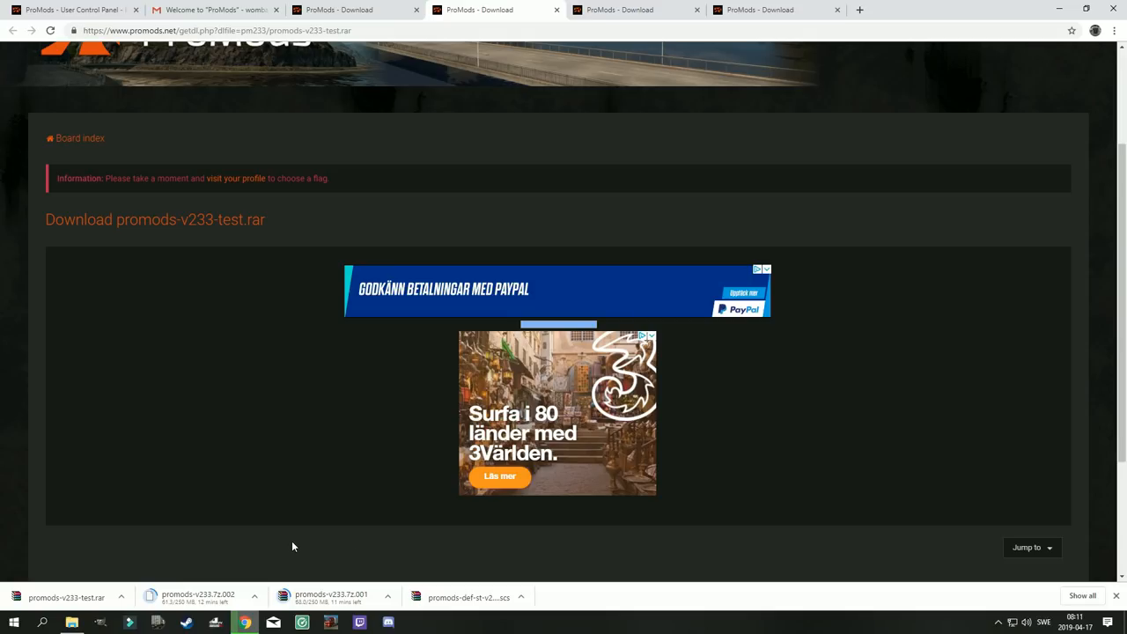
mouse_move(364, 541)
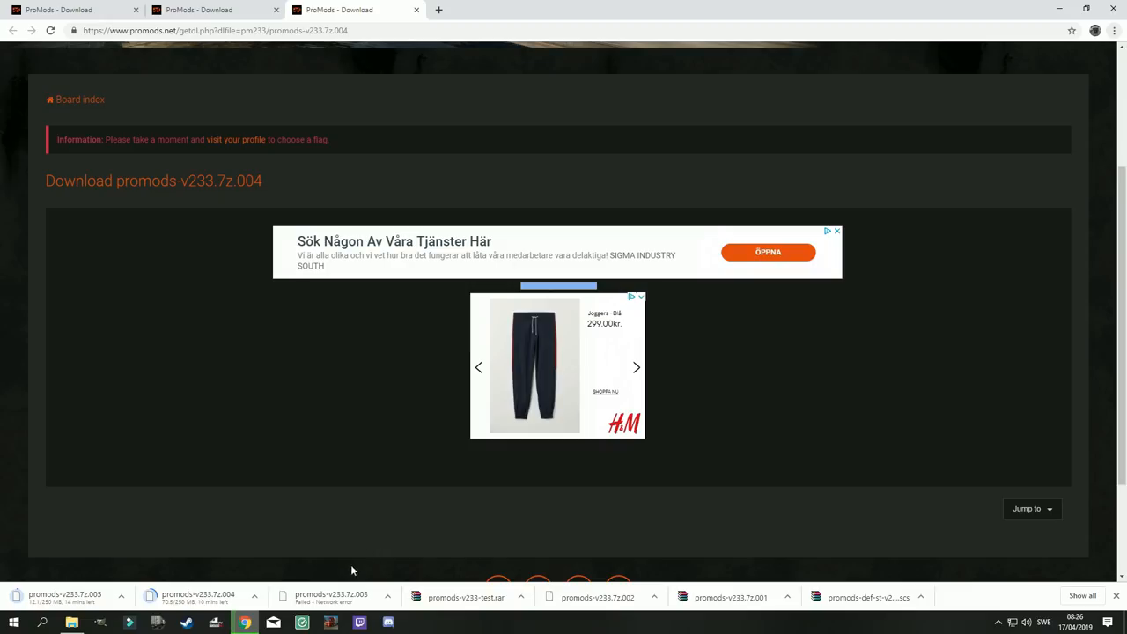
mouse_move(313, 598)
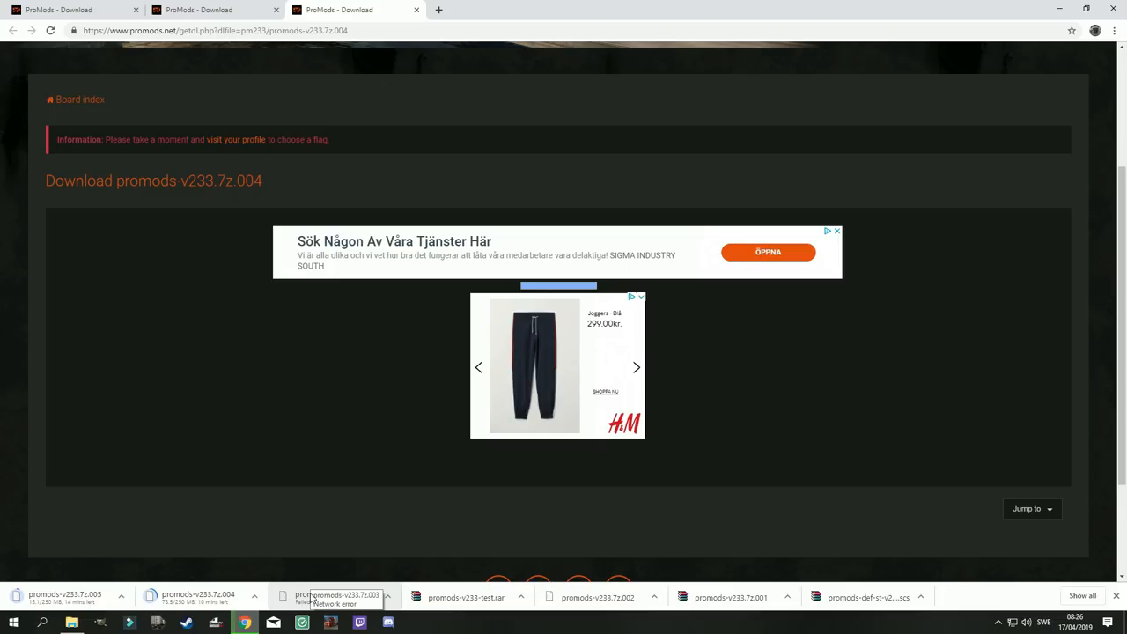
mouse_move(303, 483)
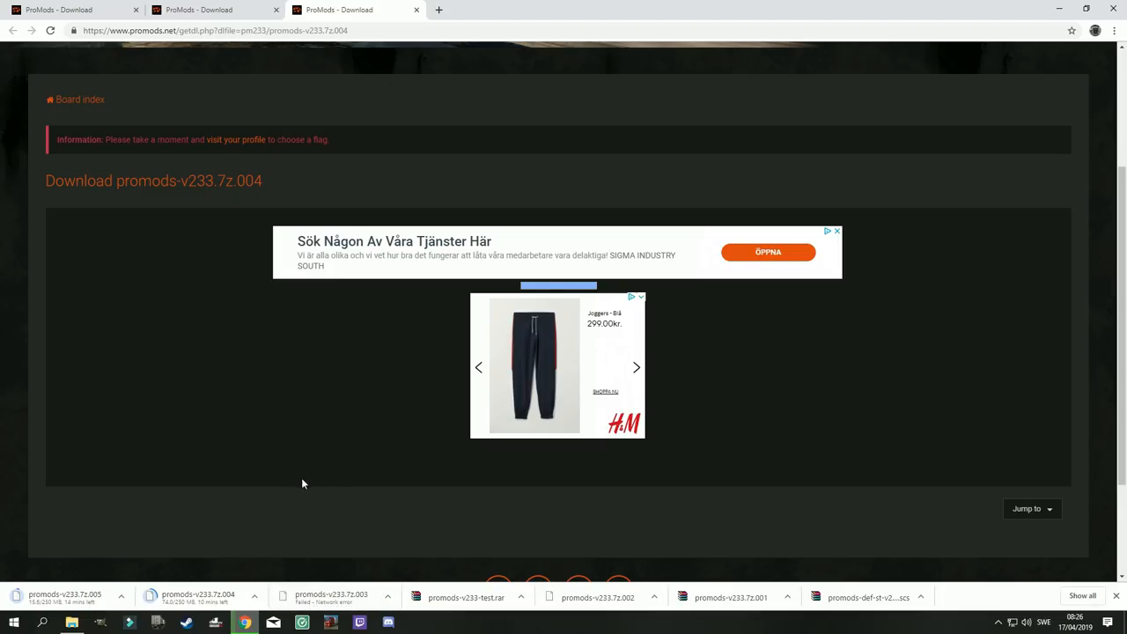
mouse_move(374, 504)
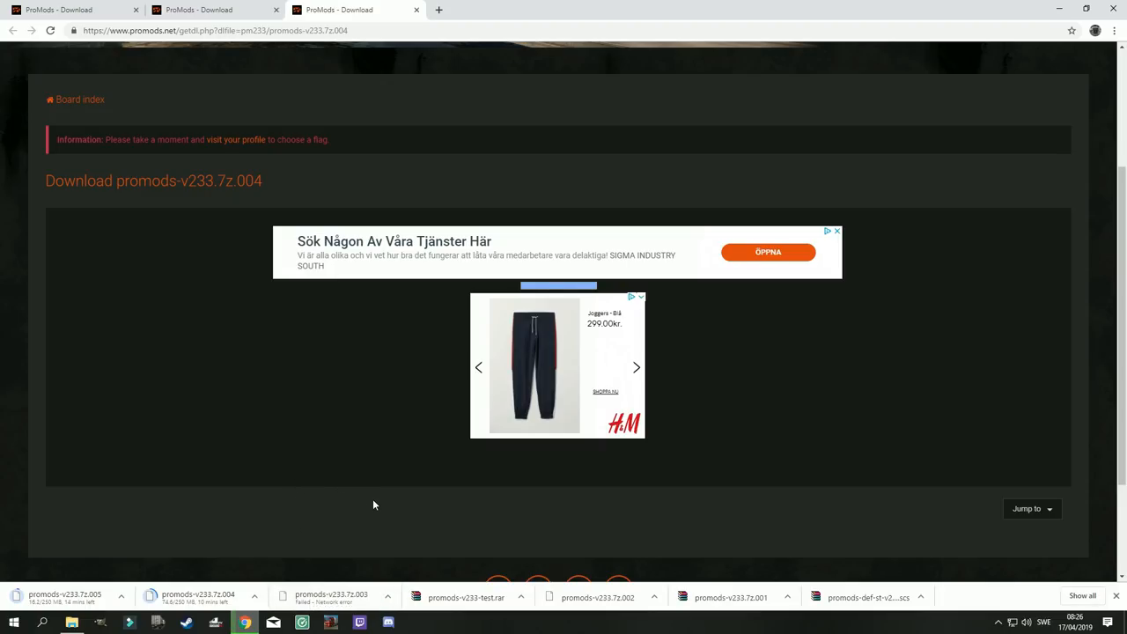
mouse_move(594, 520)
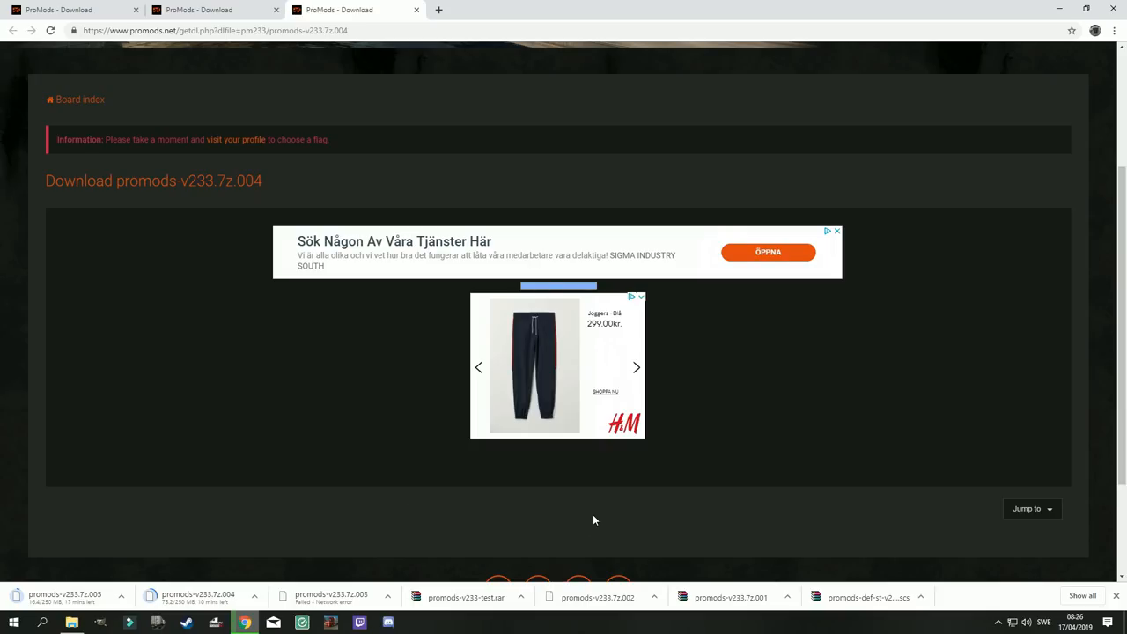
mouse_move(628, 514)
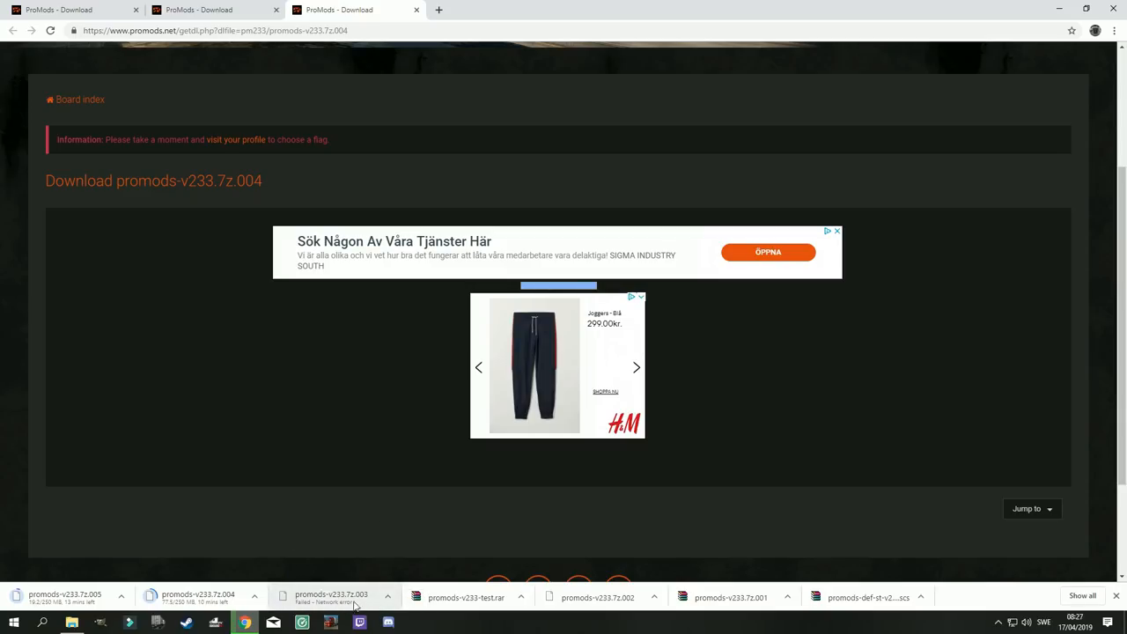
mouse_move(290, 535)
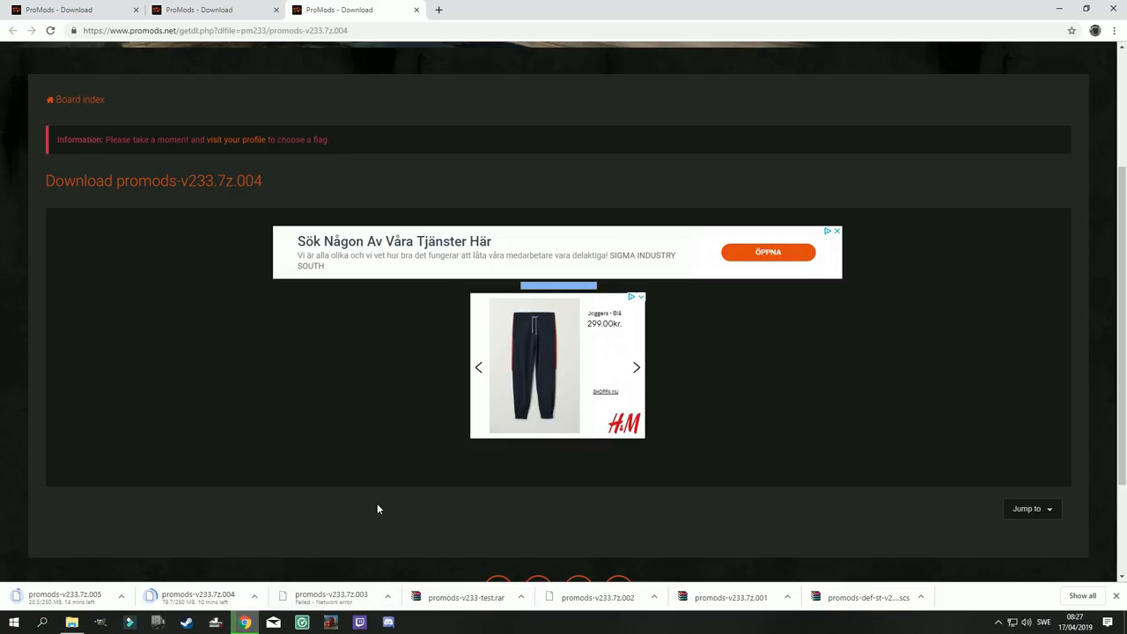
mouse_move(364, 480)
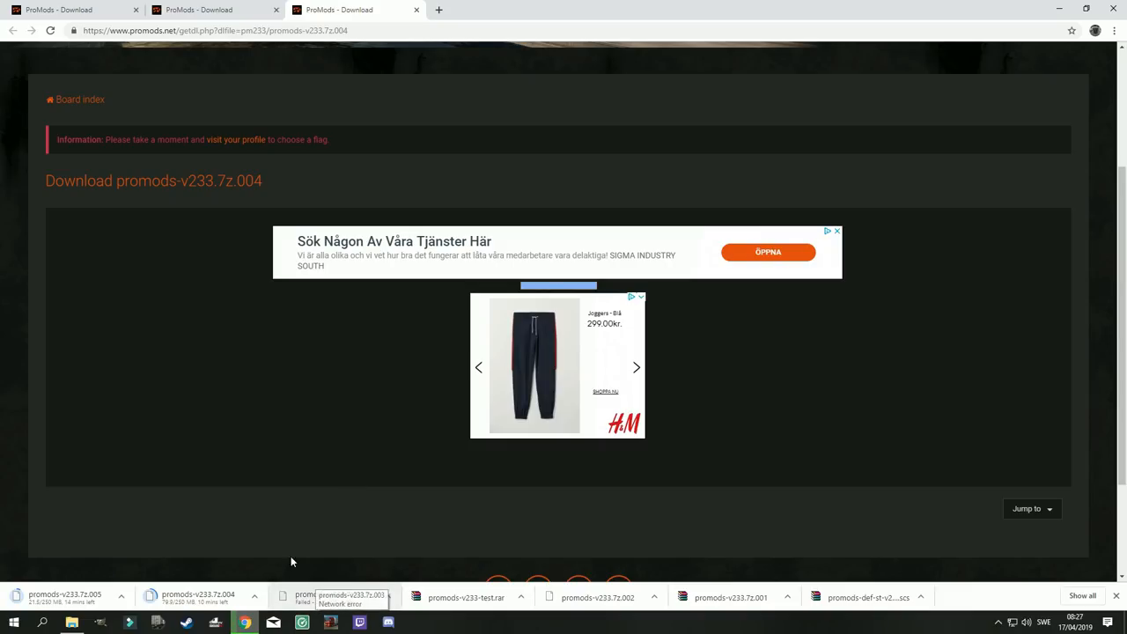
mouse_move(348, 515)
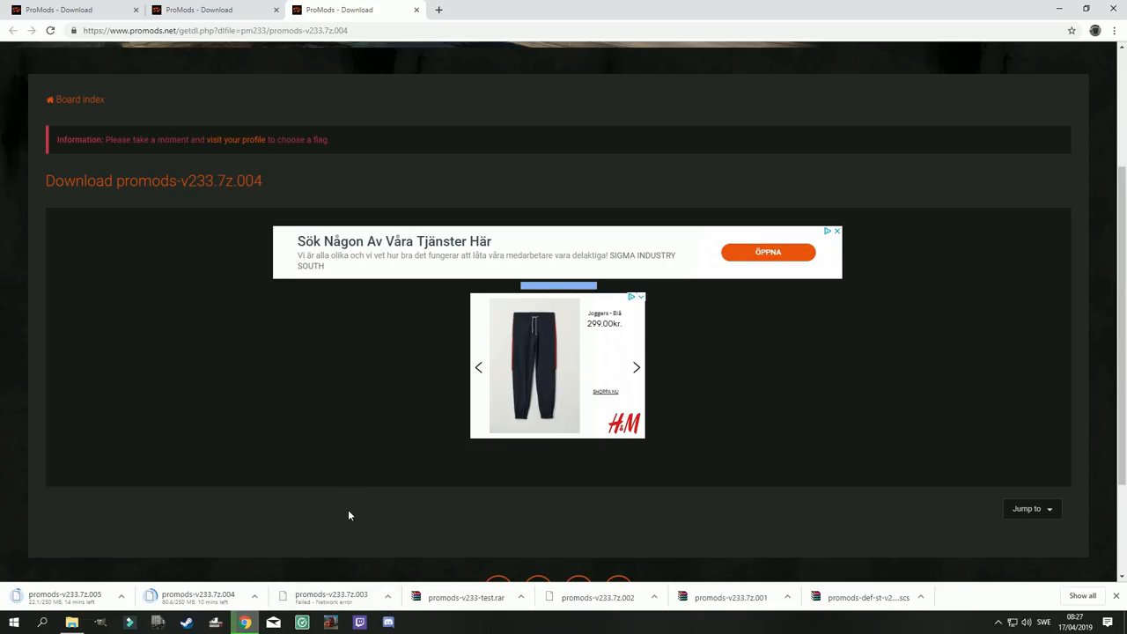
mouse_move(345, 511)
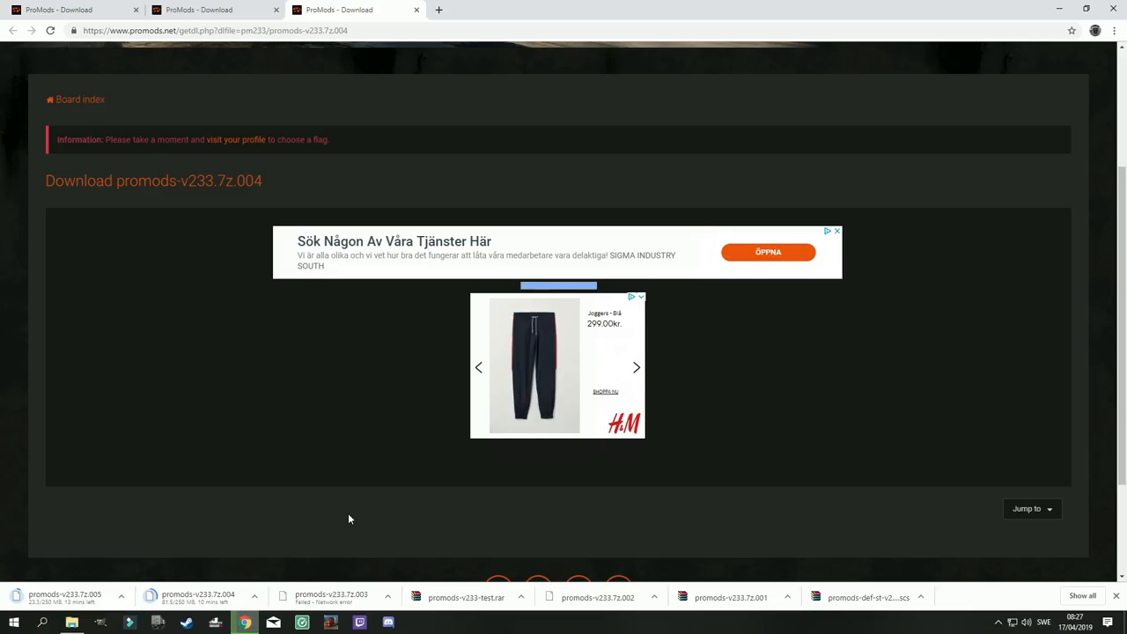
mouse_move(325, 598)
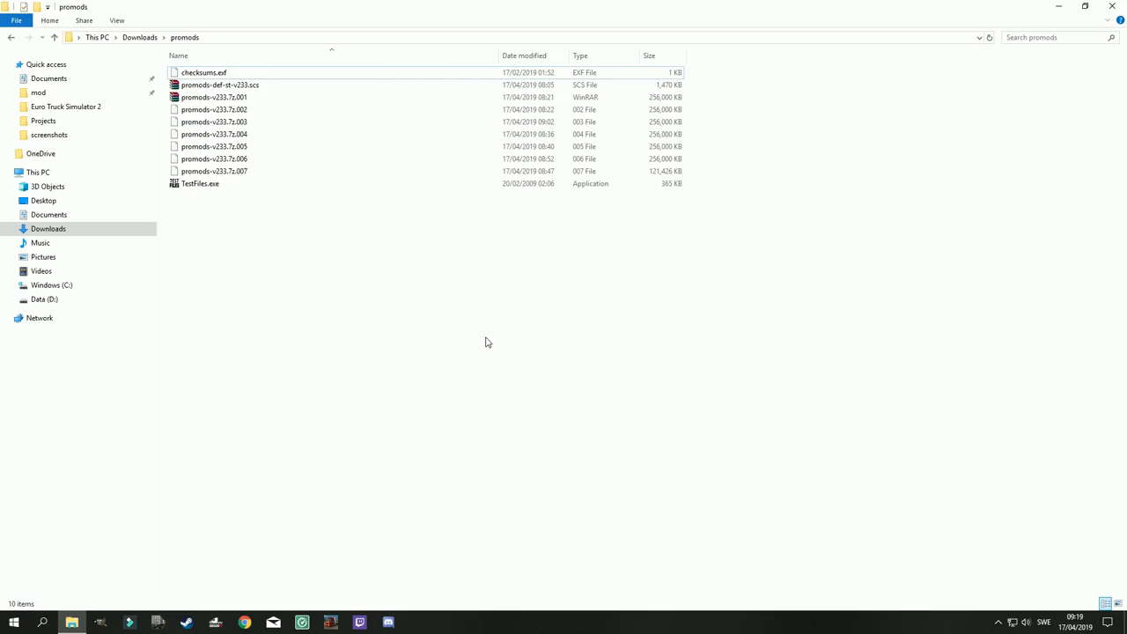
mouse_move(491, 343)
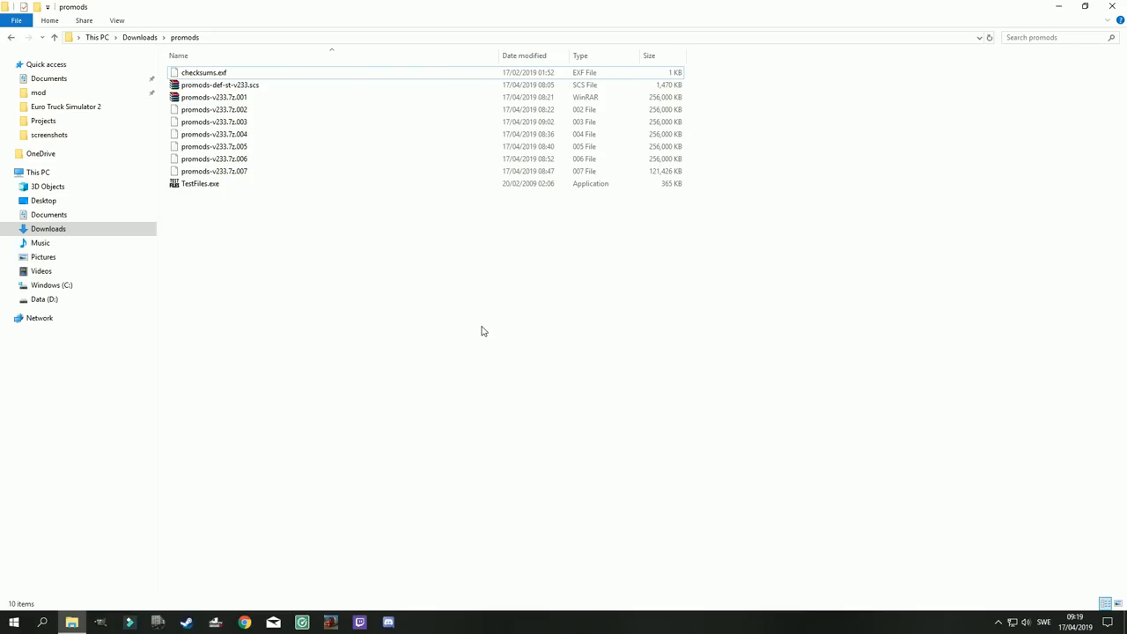
Select the checksums file and TestFiles.exe in the Downloads\promods folder
click(209, 97)
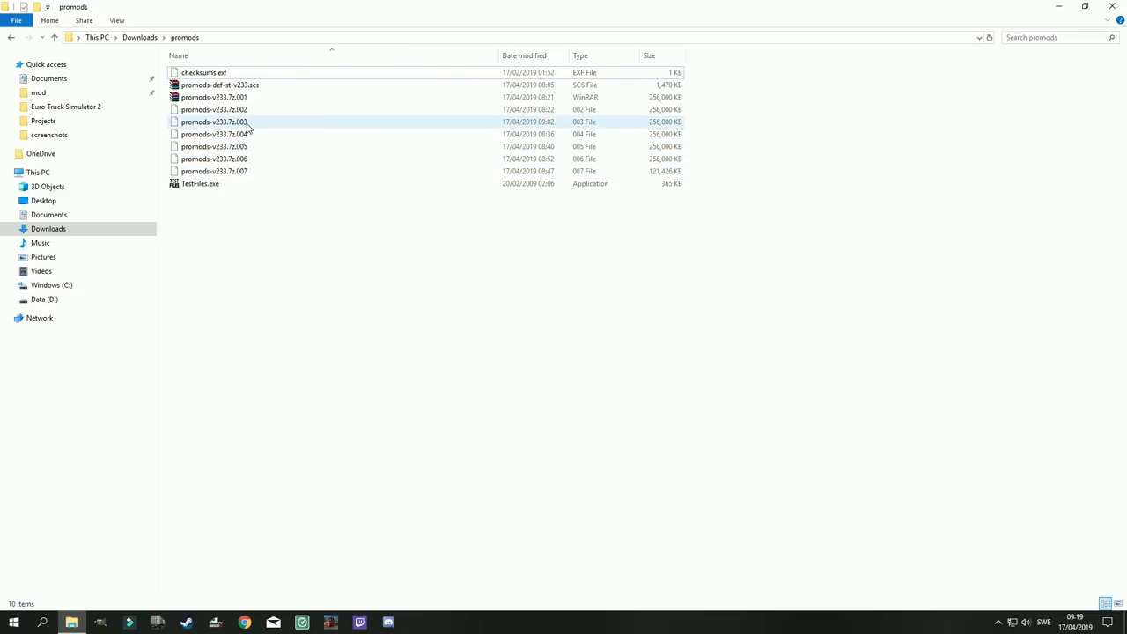
mouse_move(246, 121)
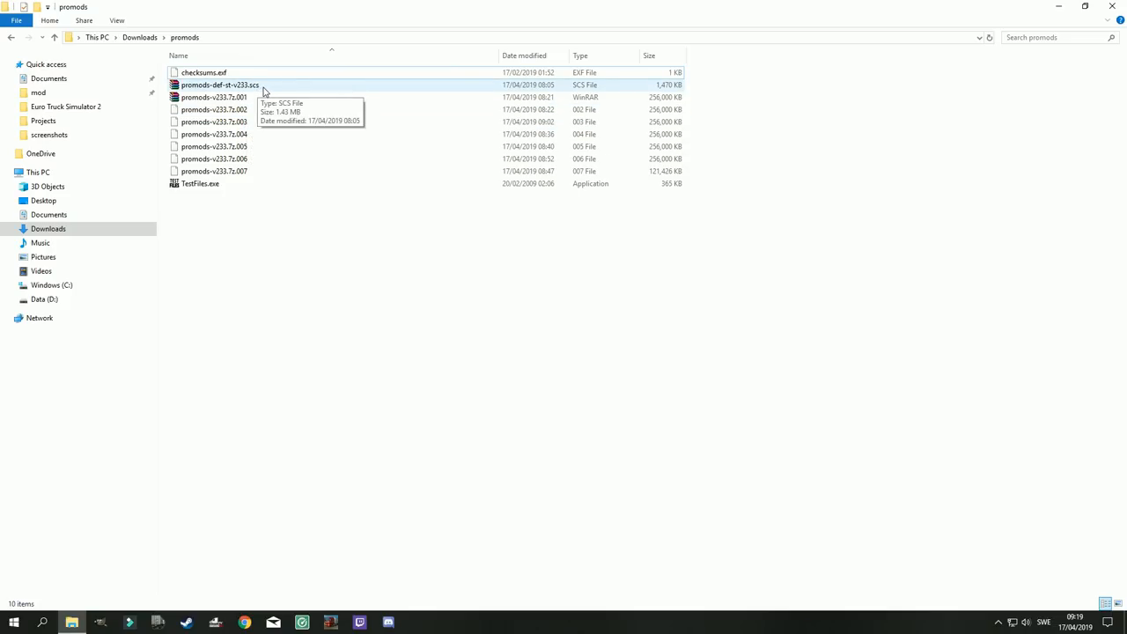
mouse_move(262, 88)
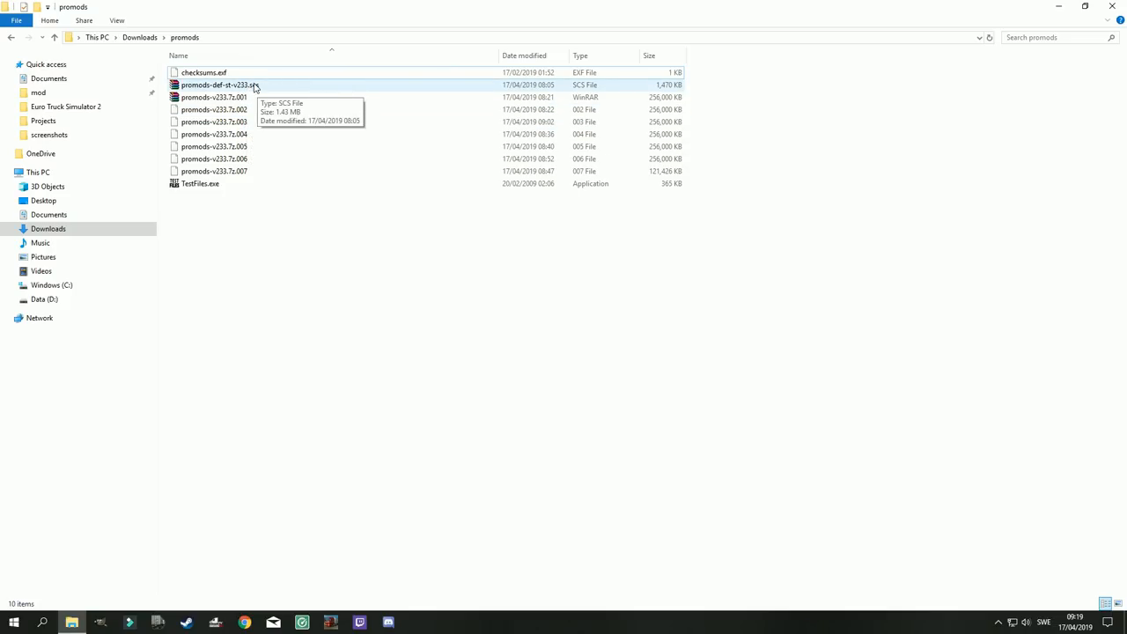
click(197, 72)
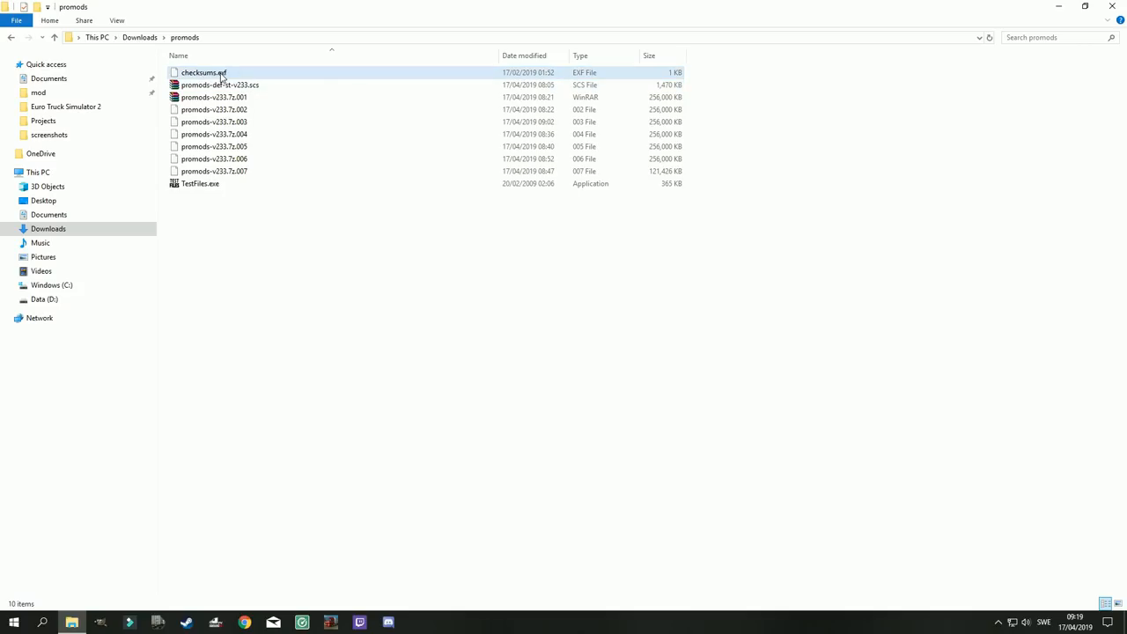
mouse_move(216, 74)
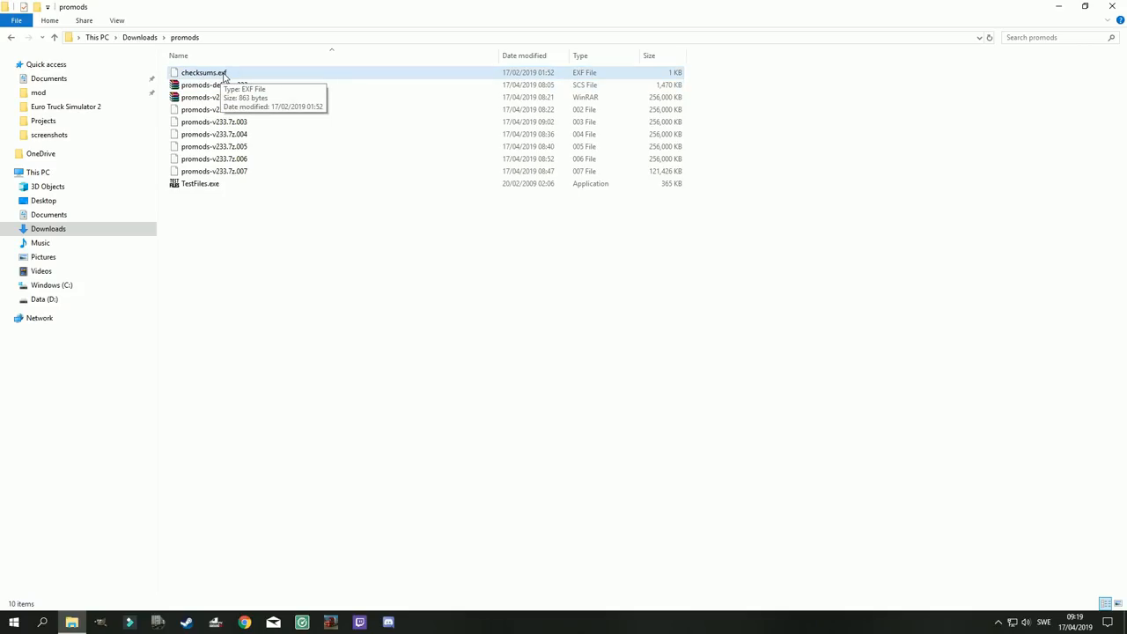
click(200, 183)
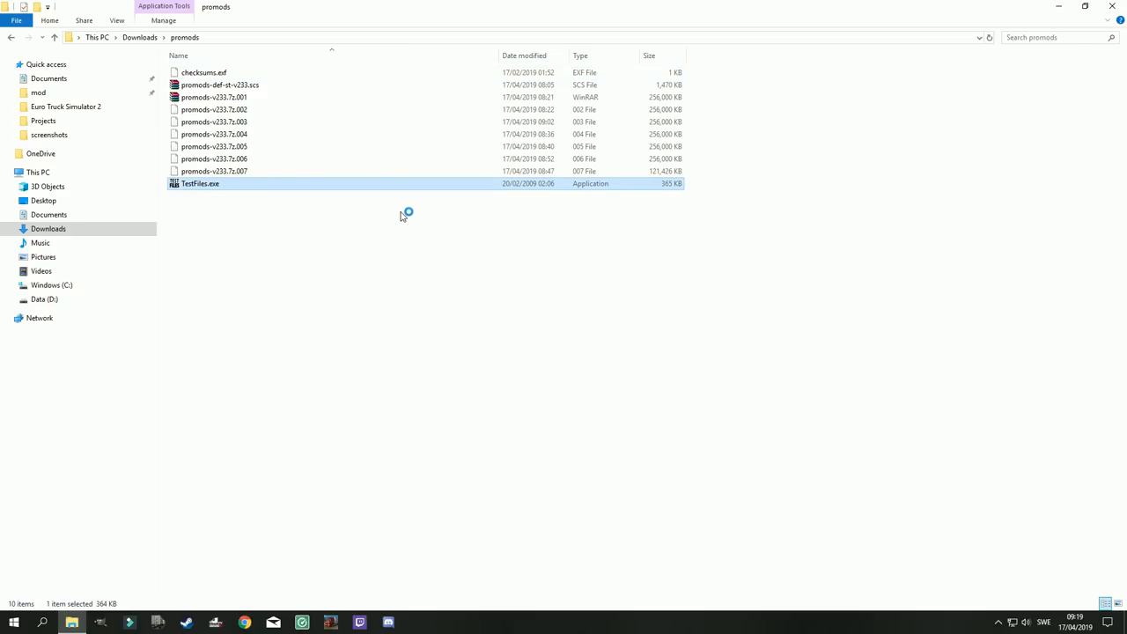
mouse_move(718, 225)
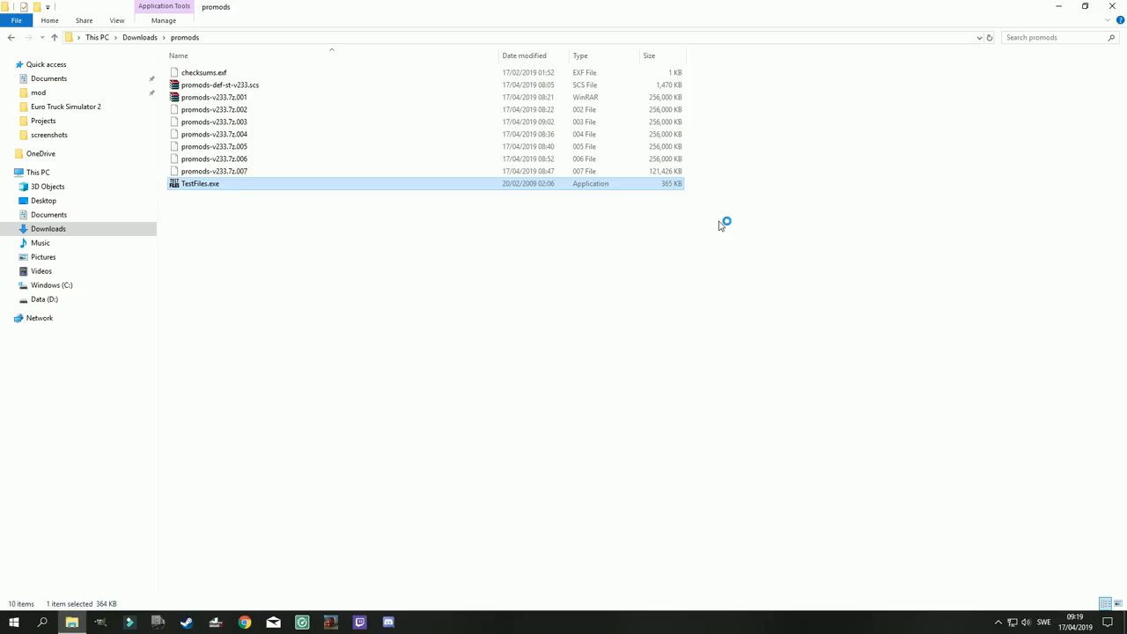
Run TestFiles on the seven ProMods parts and close the all-OK report
double_click(199, 183)
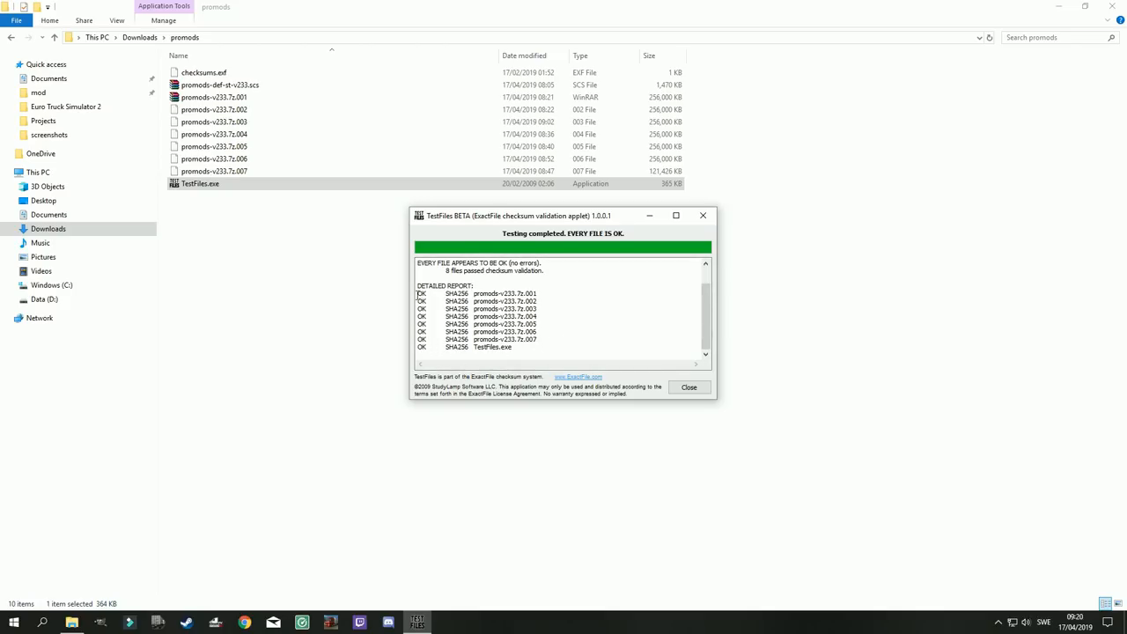
mouse_move(528, 301)
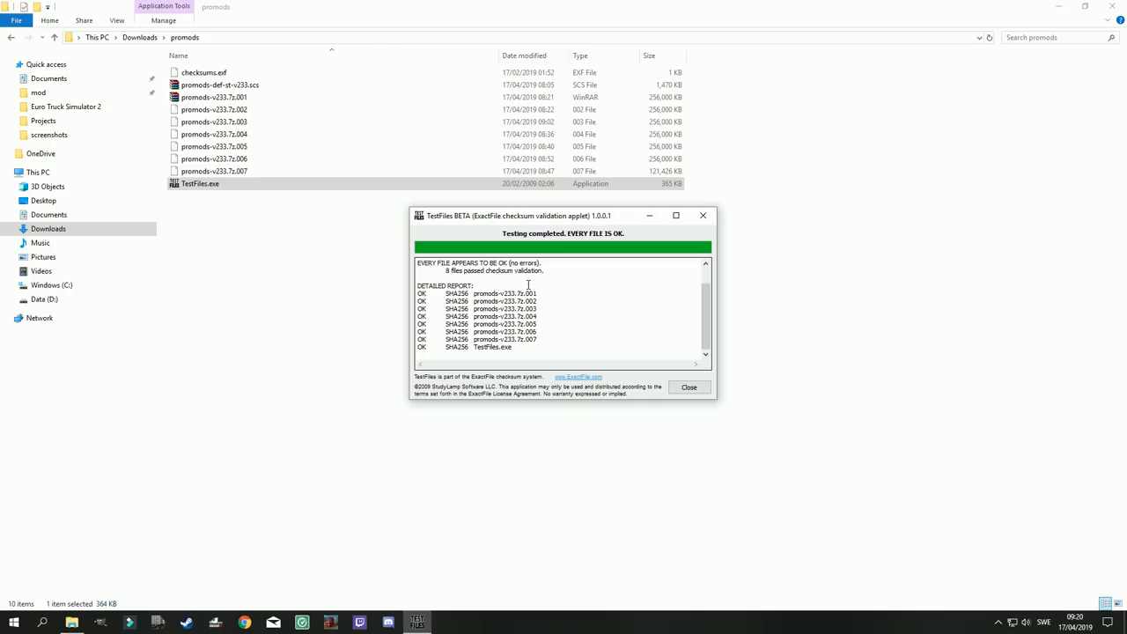
mouse_move(625, 329)
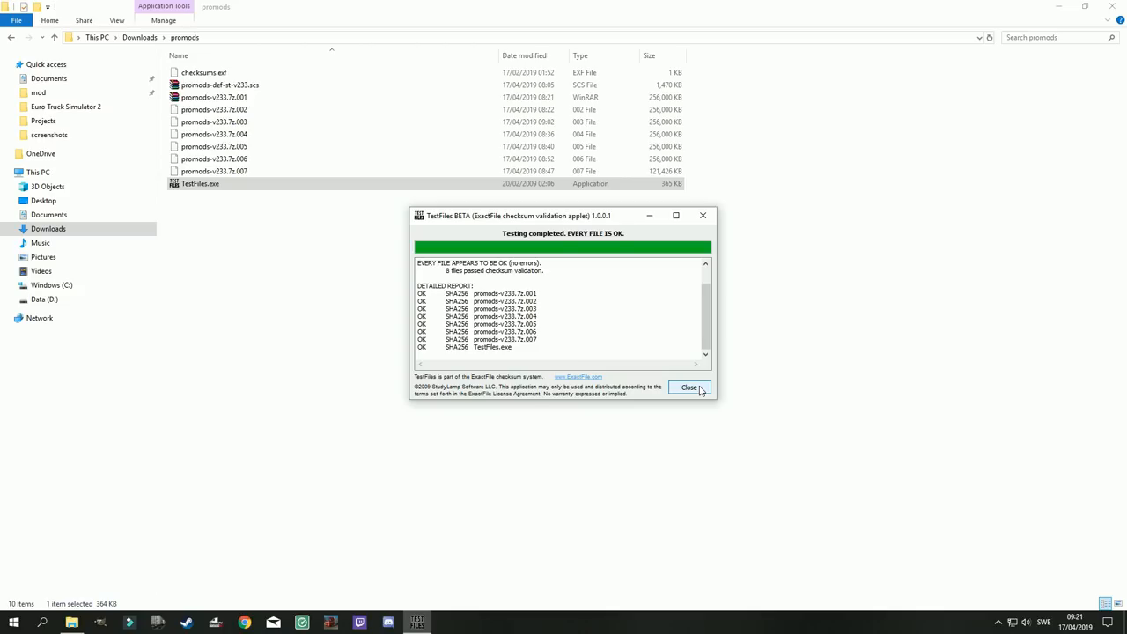
mouse_move(697, 390)
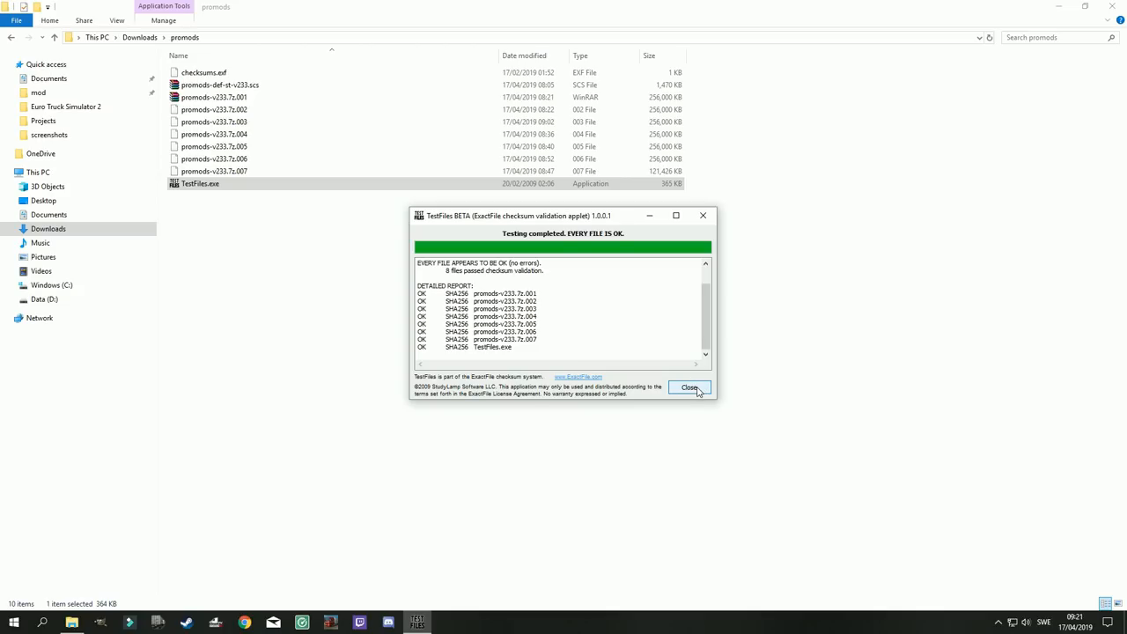
click(689, 387)
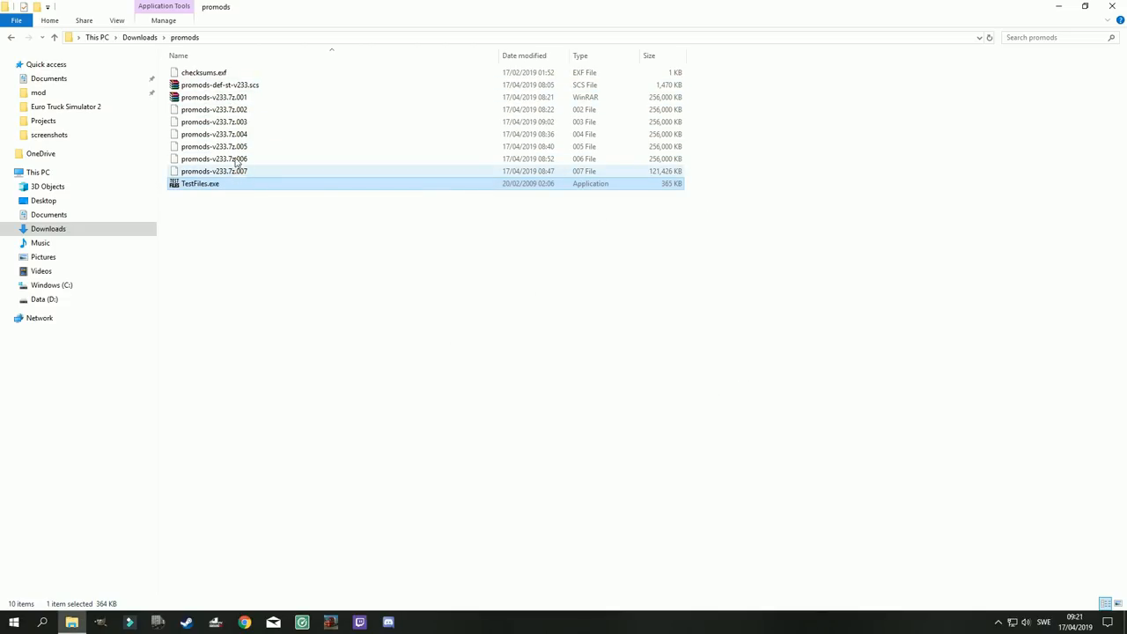
mouse_move(282, 109)
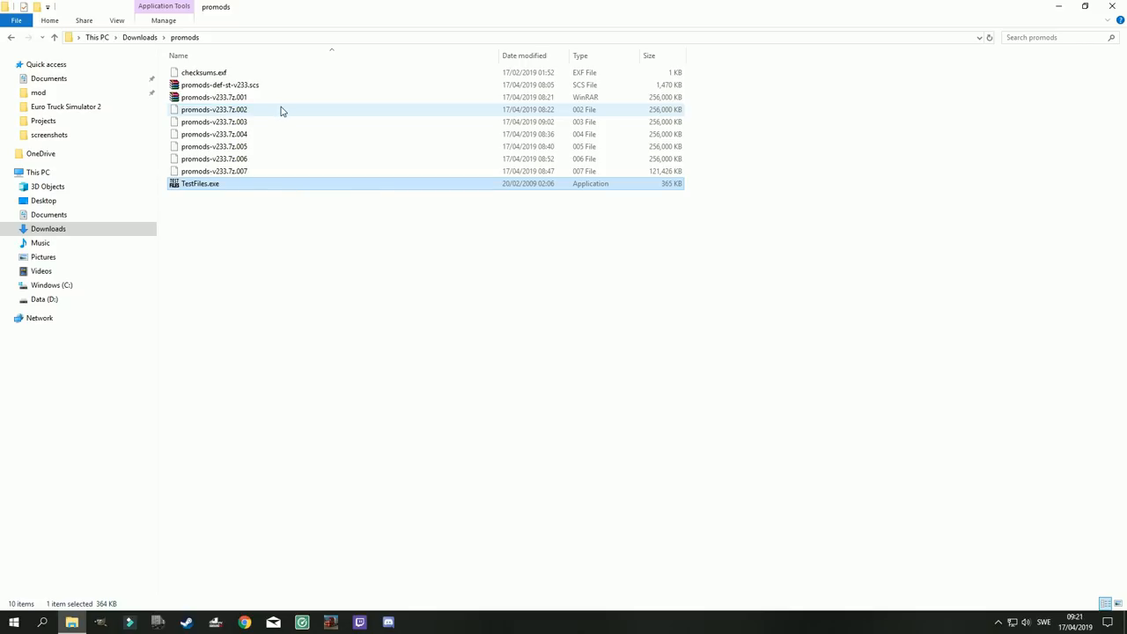
mouse_move(231, 99)
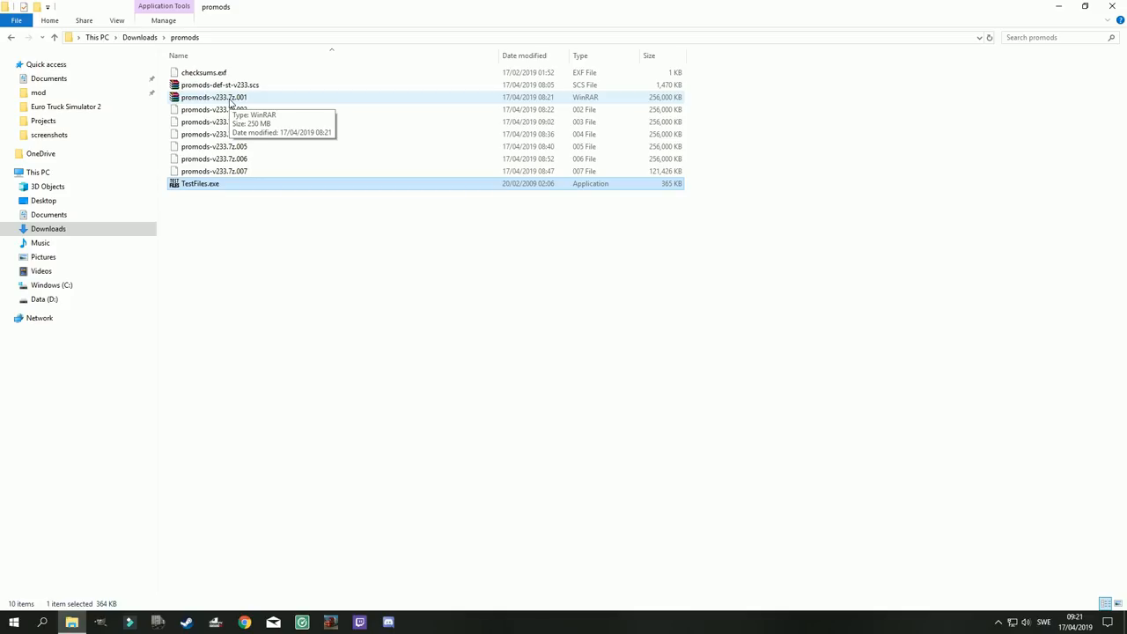
Extract promods-v233.7z.001 into the promods folder
right_click(232, 99)
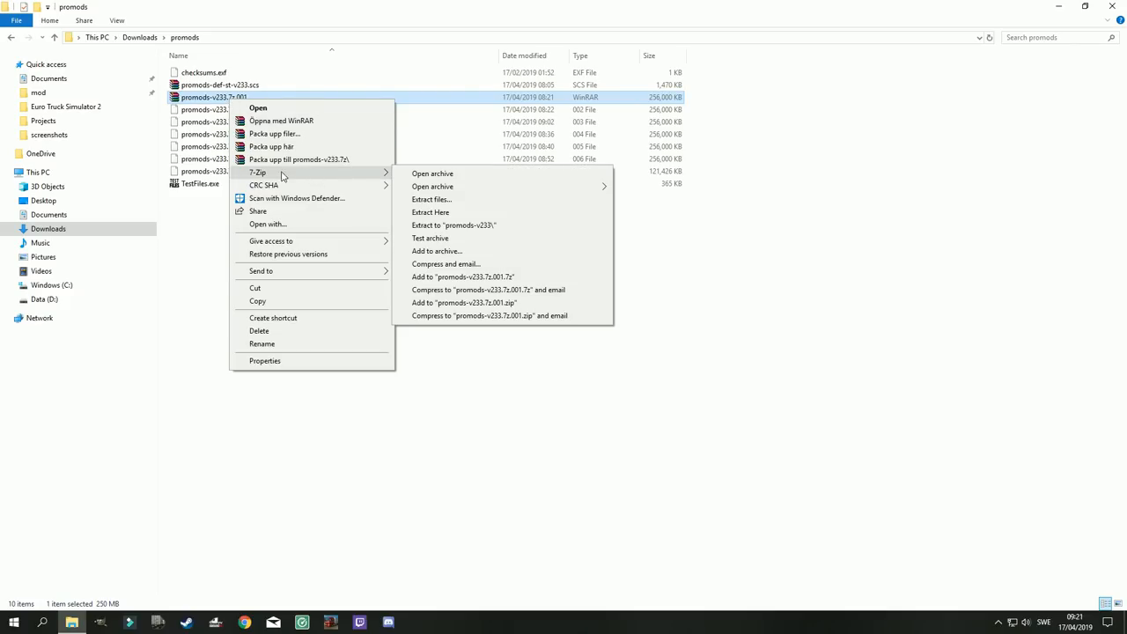
mouse_move(453, 212)
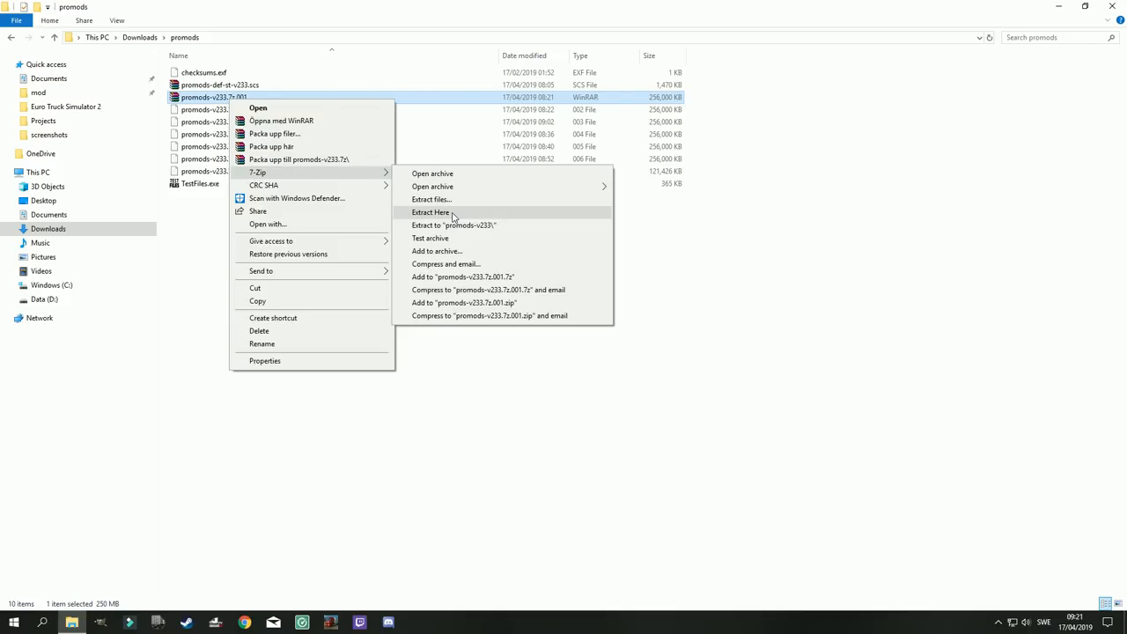
click(427, 212)
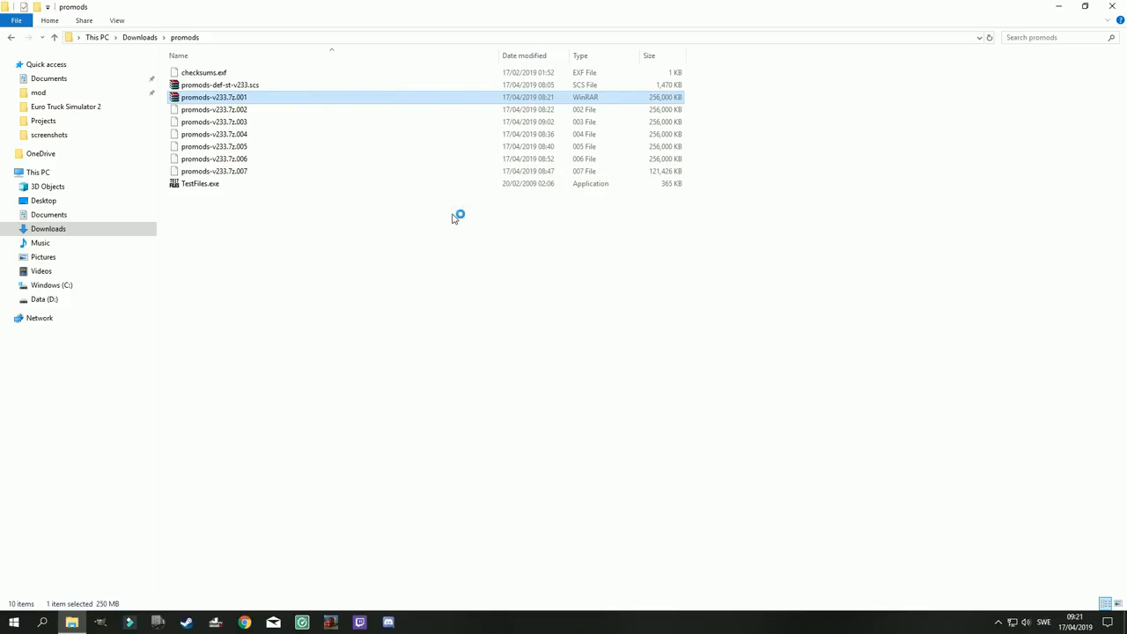
double_click(214, 96)
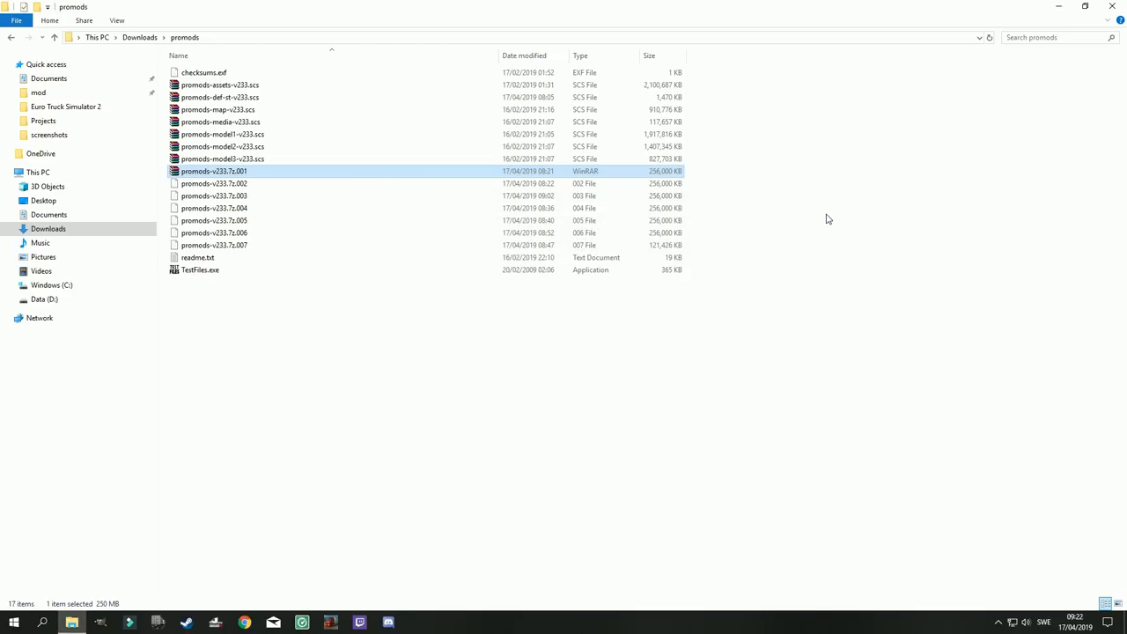
mouse_move(845, 234)
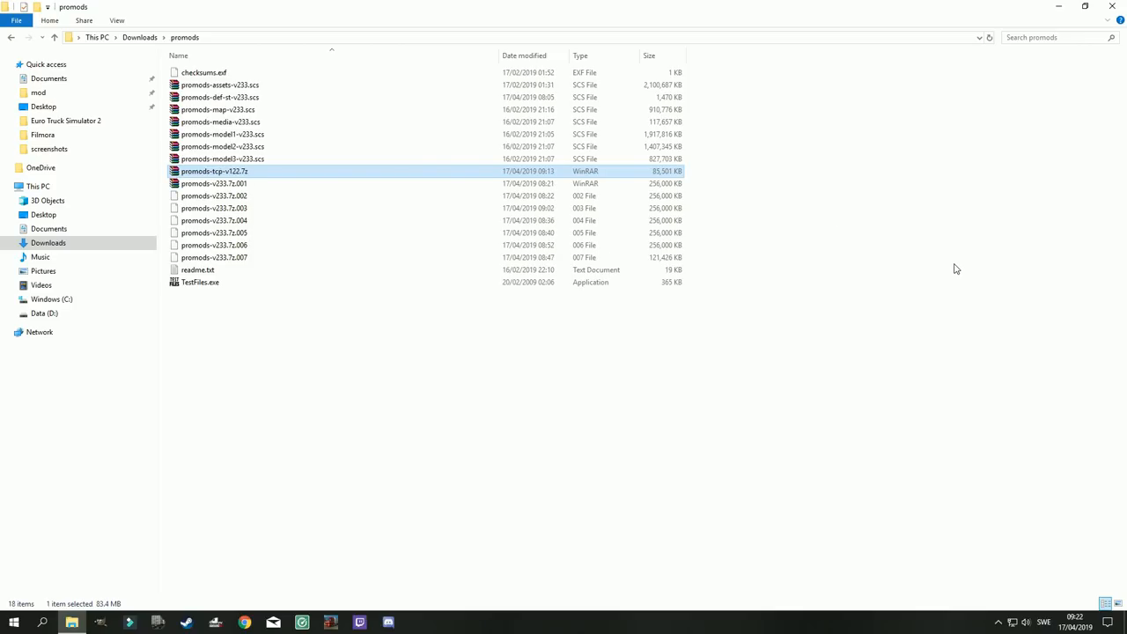
mouse_move(220, 178)
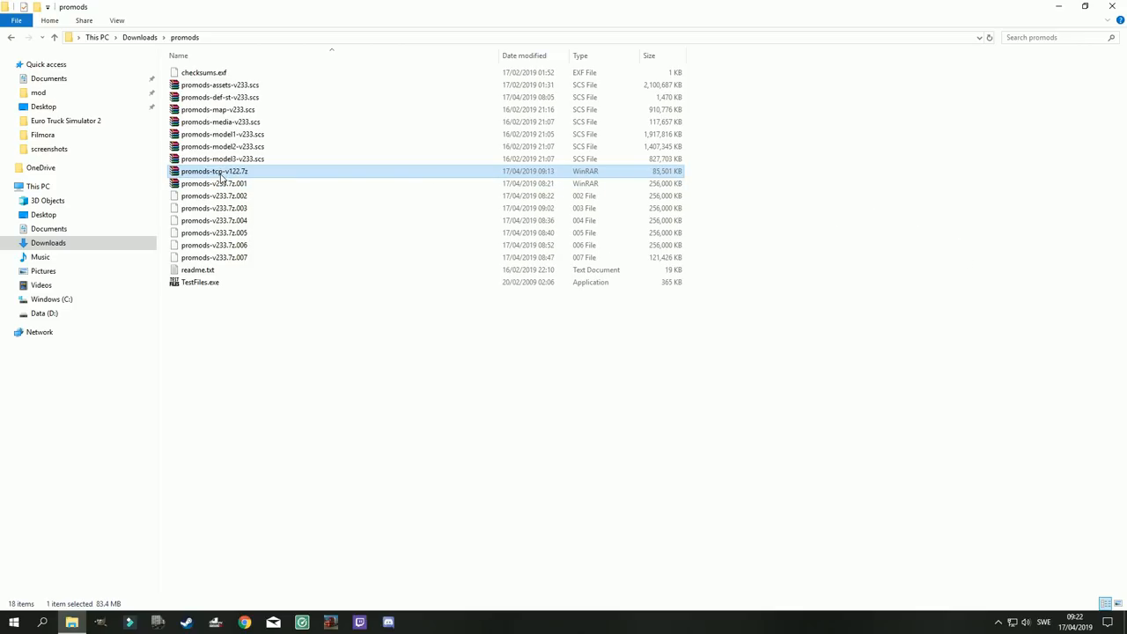
mouse_move(225, 171)
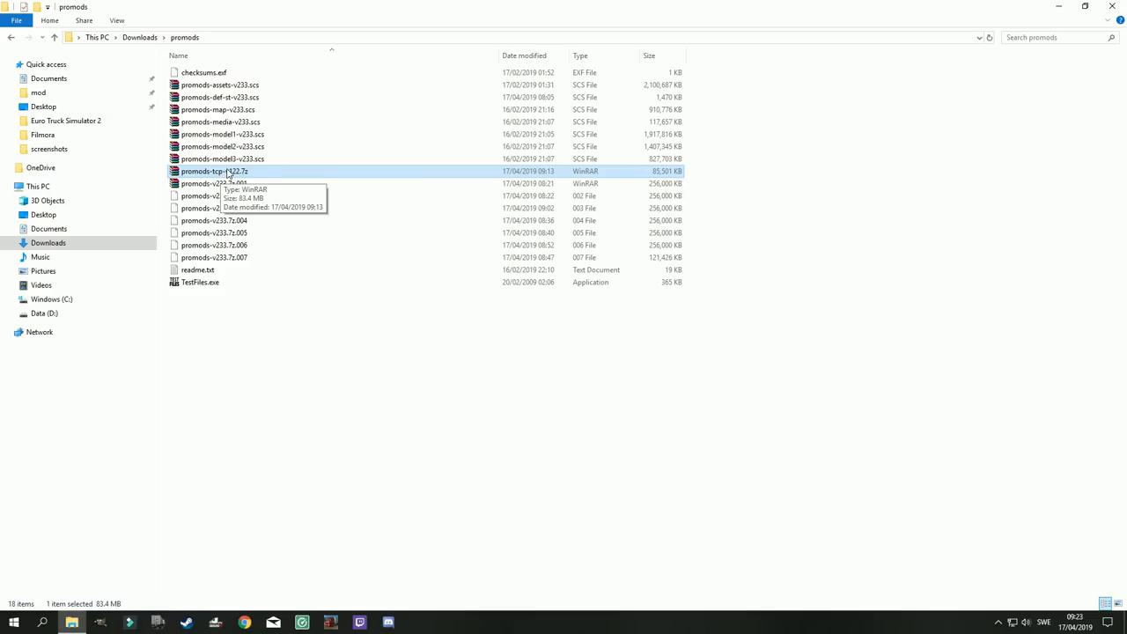
Extract promods-tcp-v122.7z here with 7-Zip
right_click(214, 171)
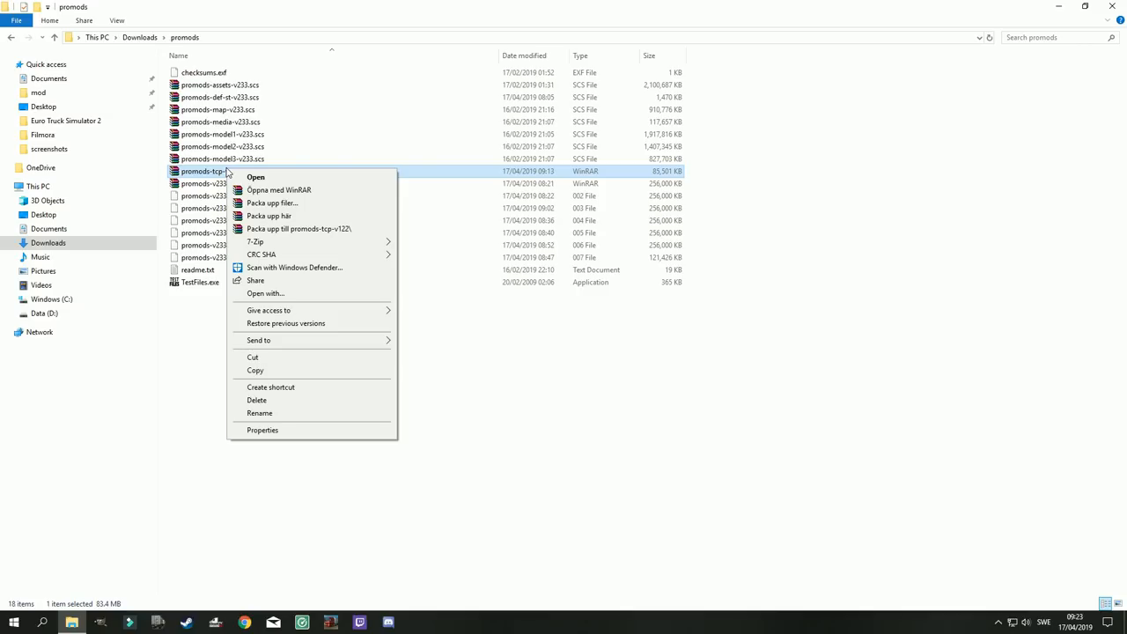
mouse_move(255, 241)
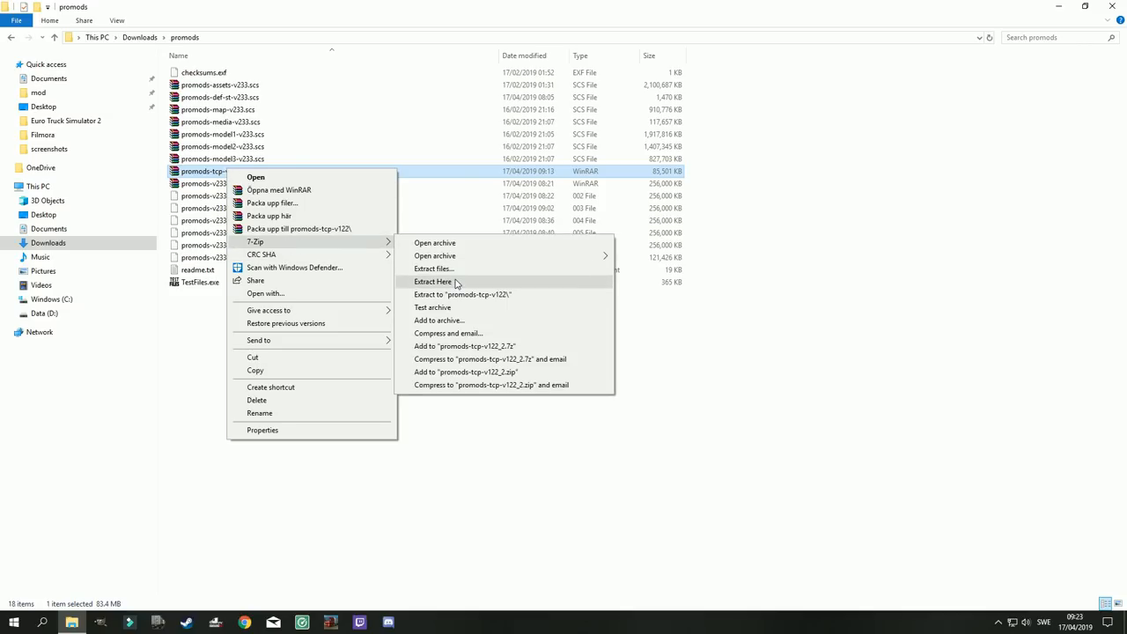
click(433, 281)
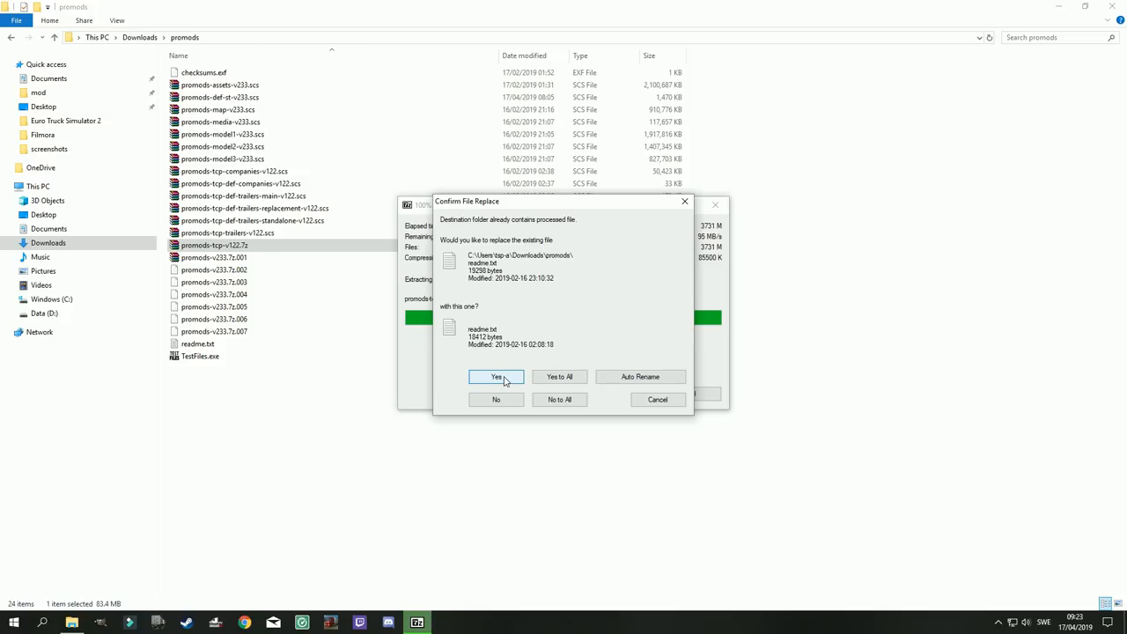
mouse_move(658, 381)
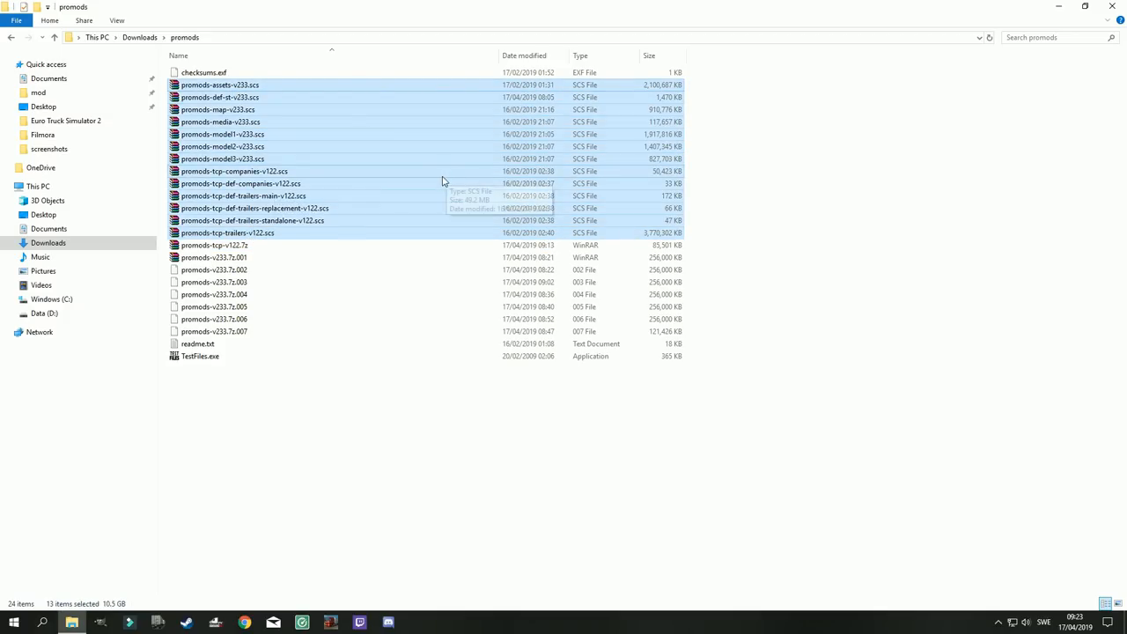
mouse_move(832, 262)
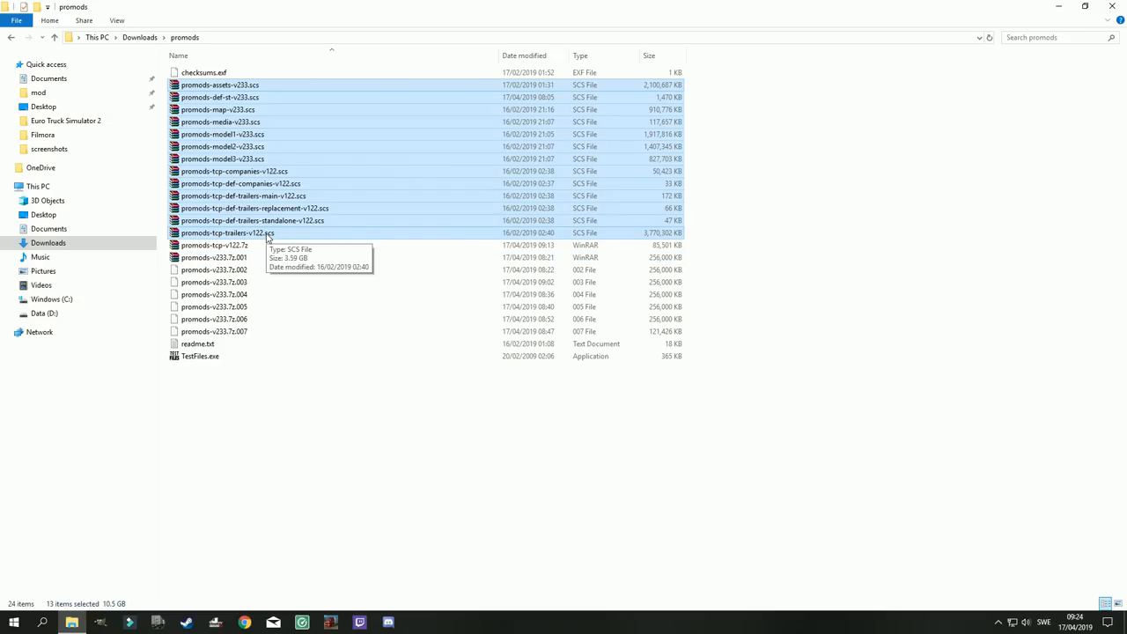
mouse_move(265, 96)
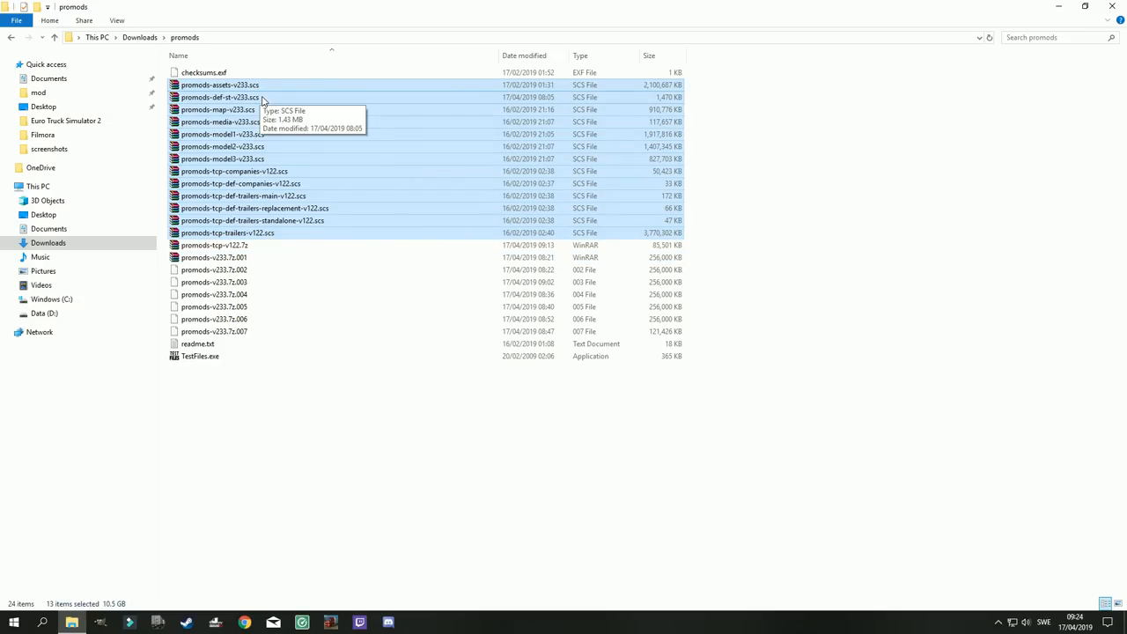
Copy the 13 .scs packages into Documents\Euro Truck Simulator 2\mod
right_click(246, 97)
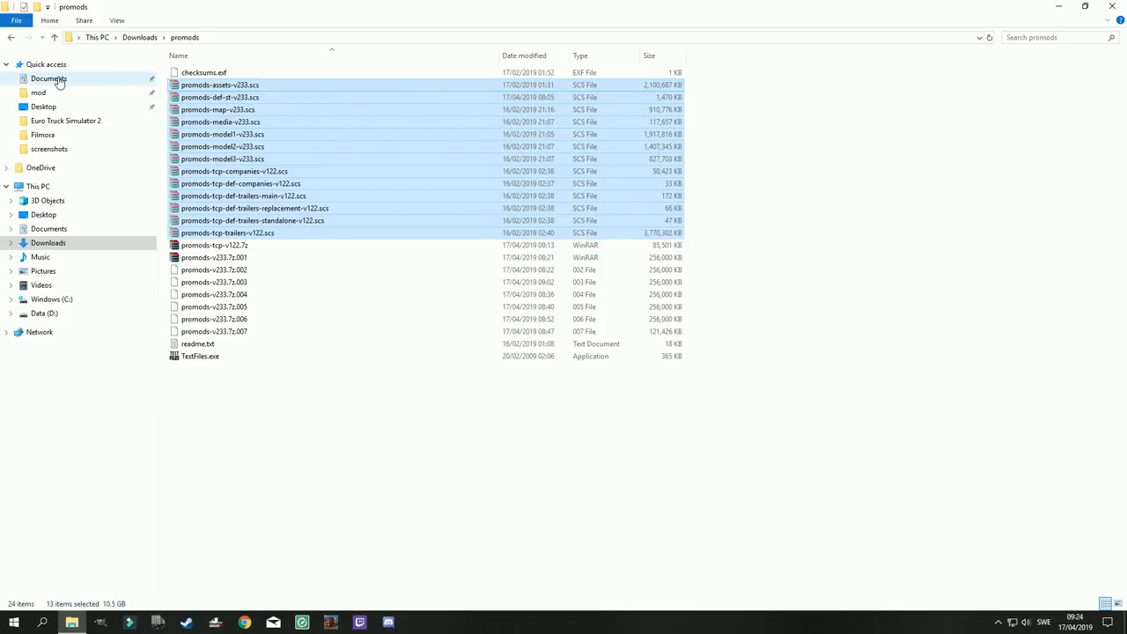
click(50, 79)
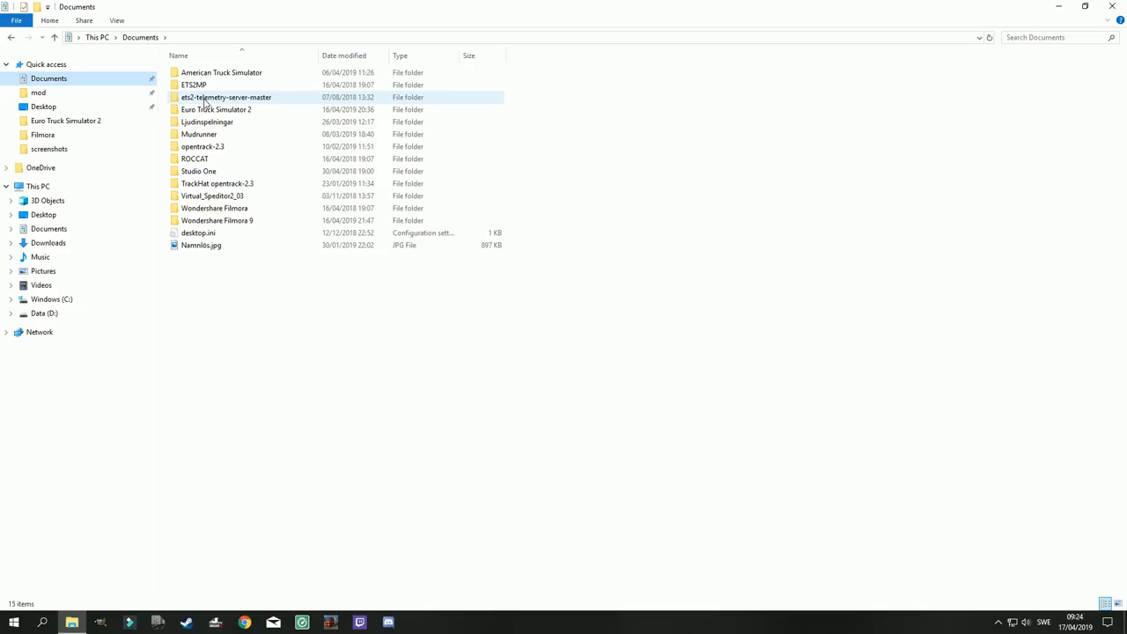
double_click(215, 109)
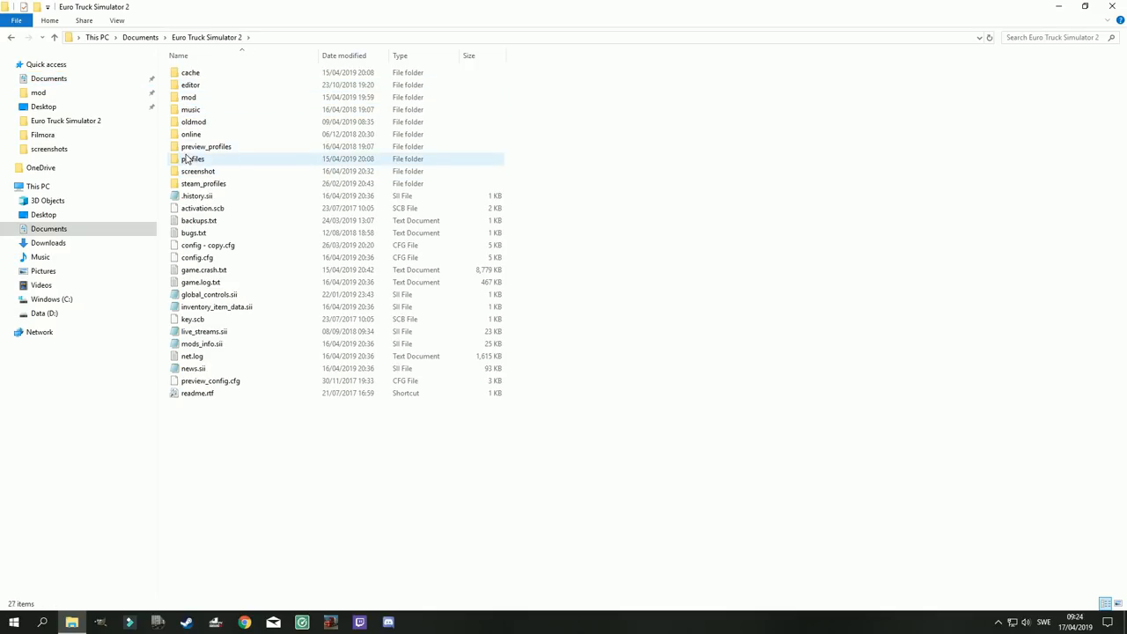
double_click(190, 97)
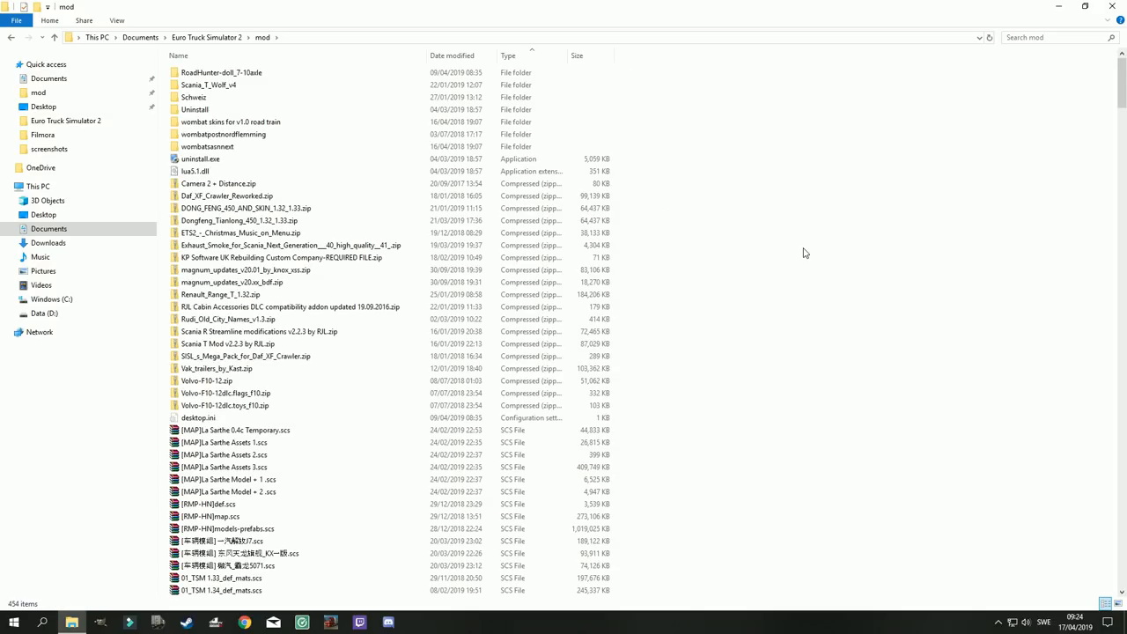
right_click(805, 253)
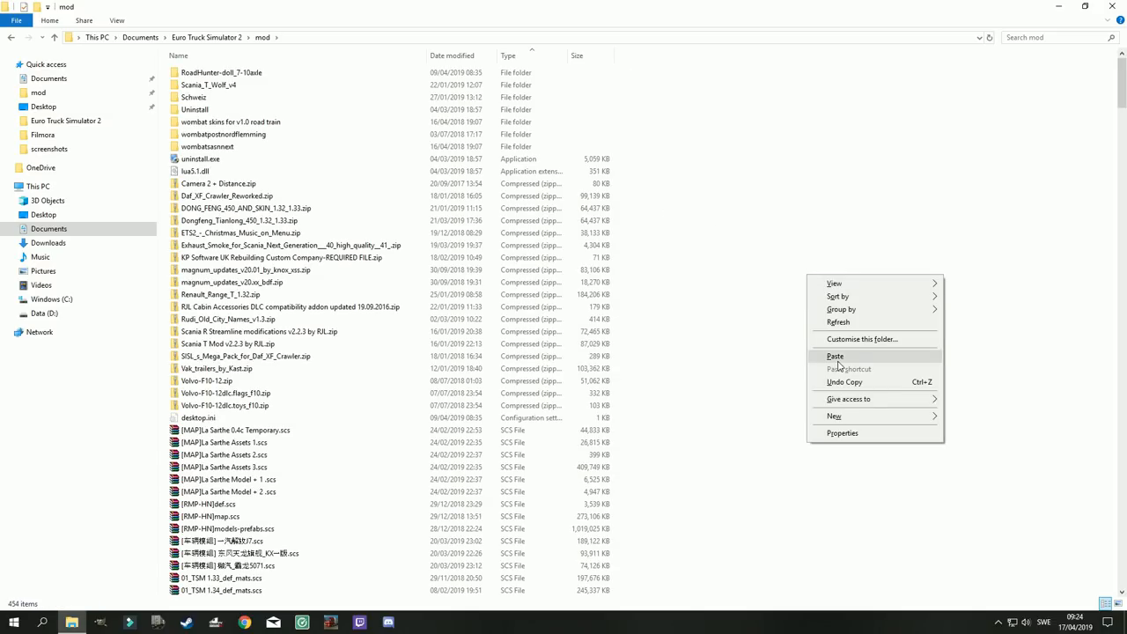
mouse_move(710, 496)
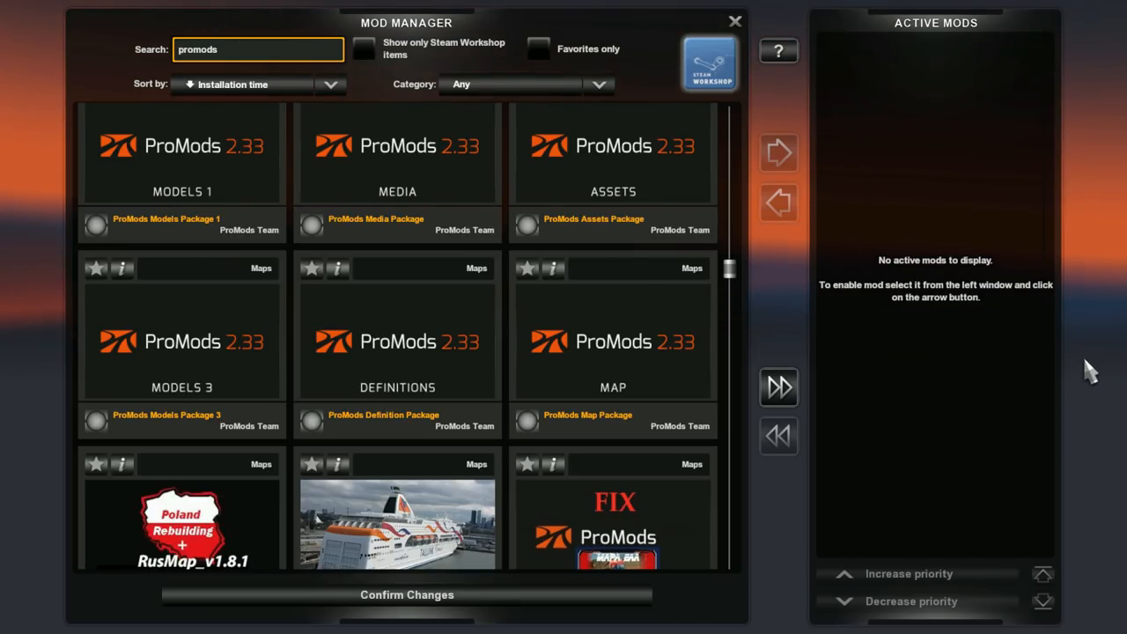
mouse_move(1092, 342)
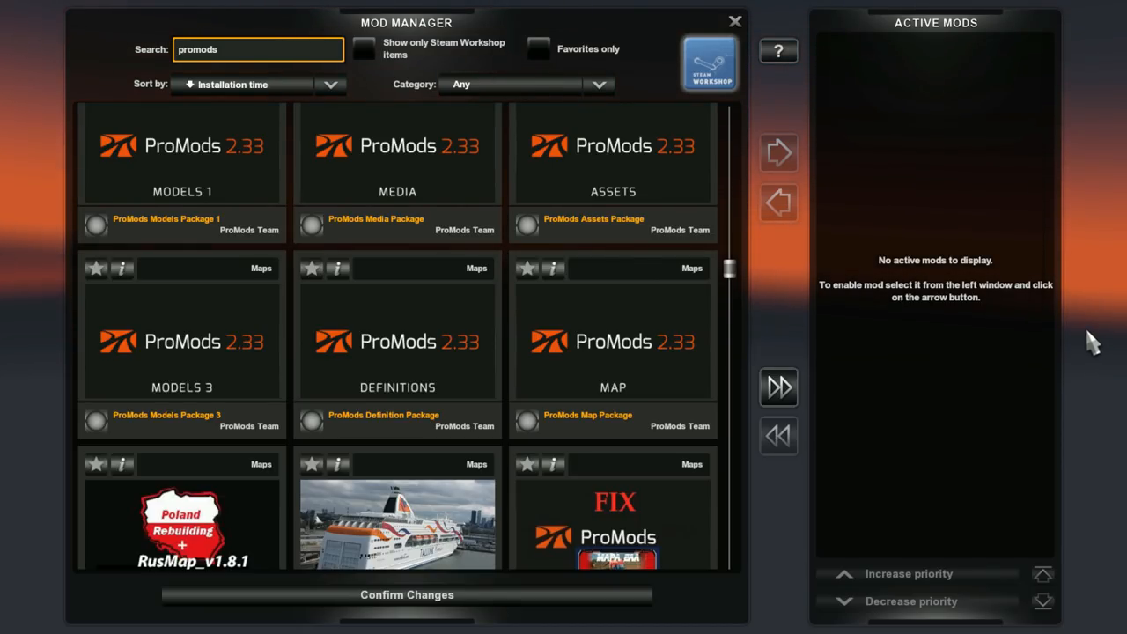
mouse_move(1101, 264)
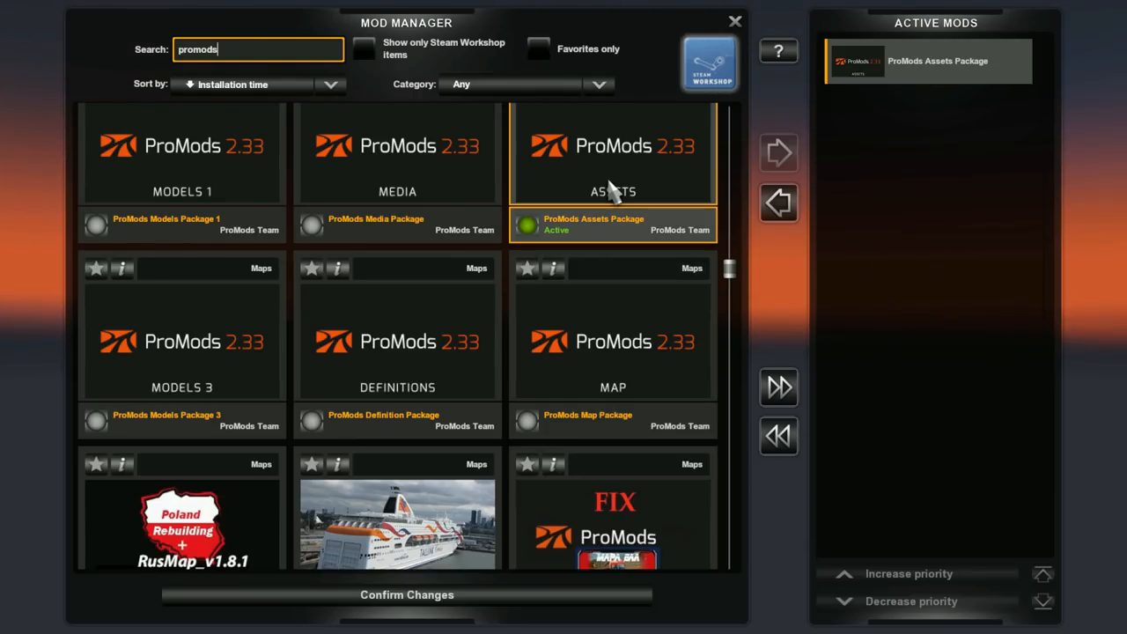
mouse_move(216, 218)
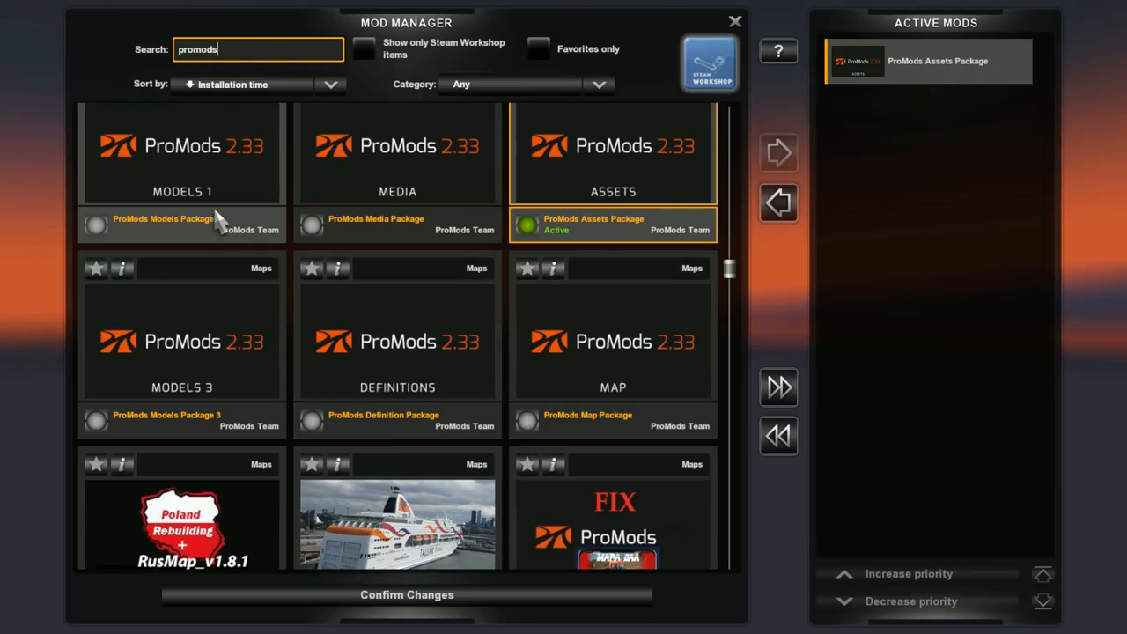
Activate ProMods Models Package 1 and scroll to the remaining ProMods 2.33 packages
click(96, 225)
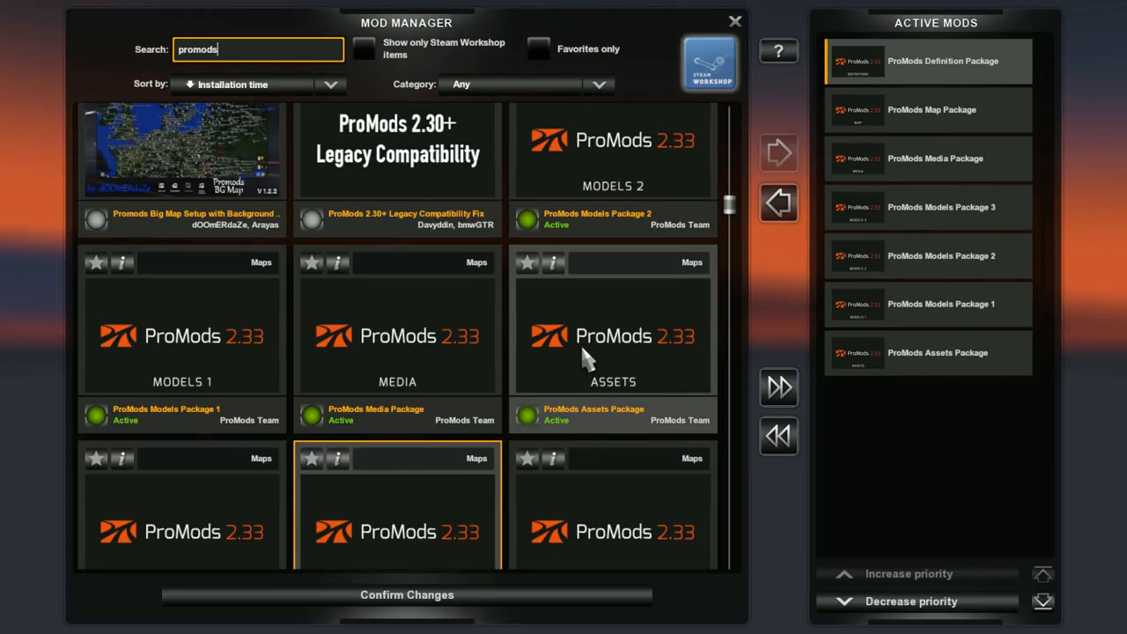
scroll(down, 3)
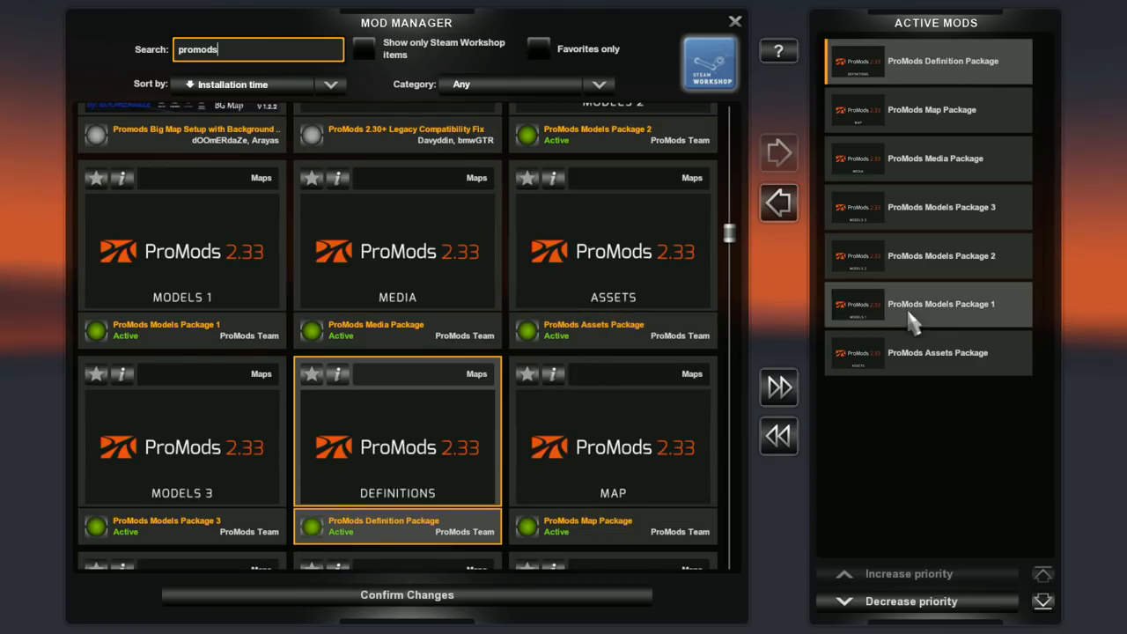
mouse_move(951, 105)
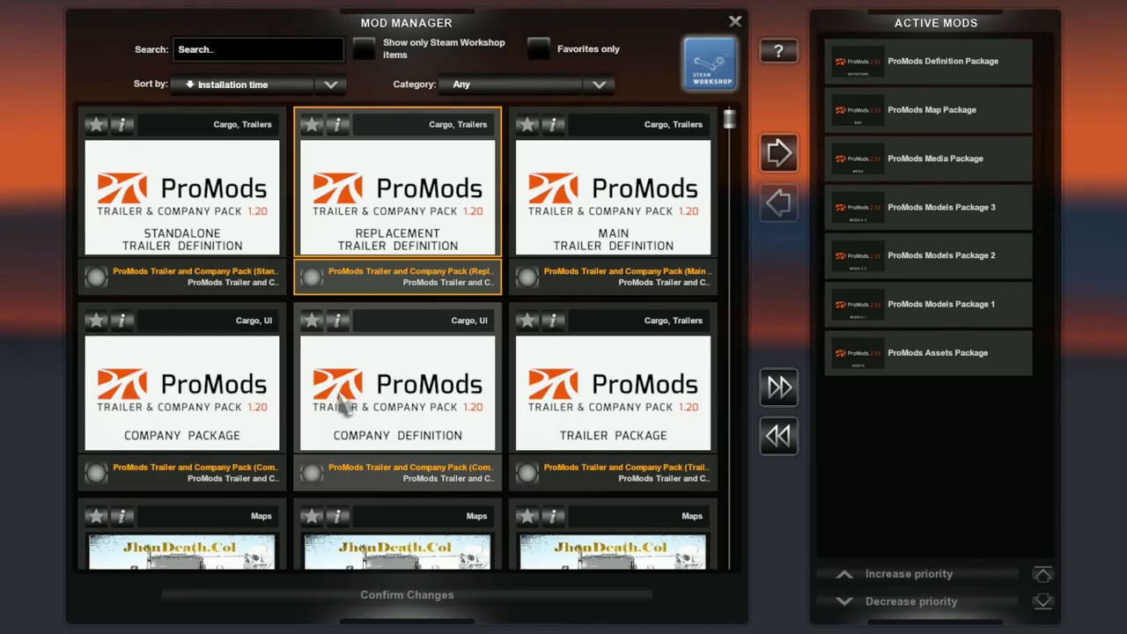
mouse_move(440, 230)
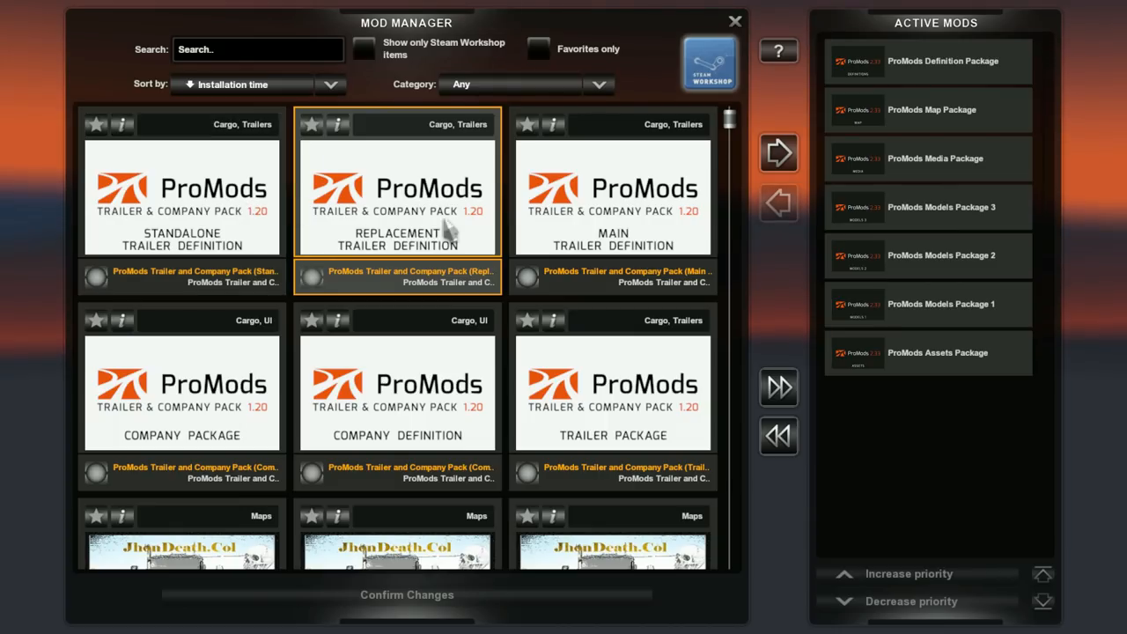
mouse_move(639, 388)
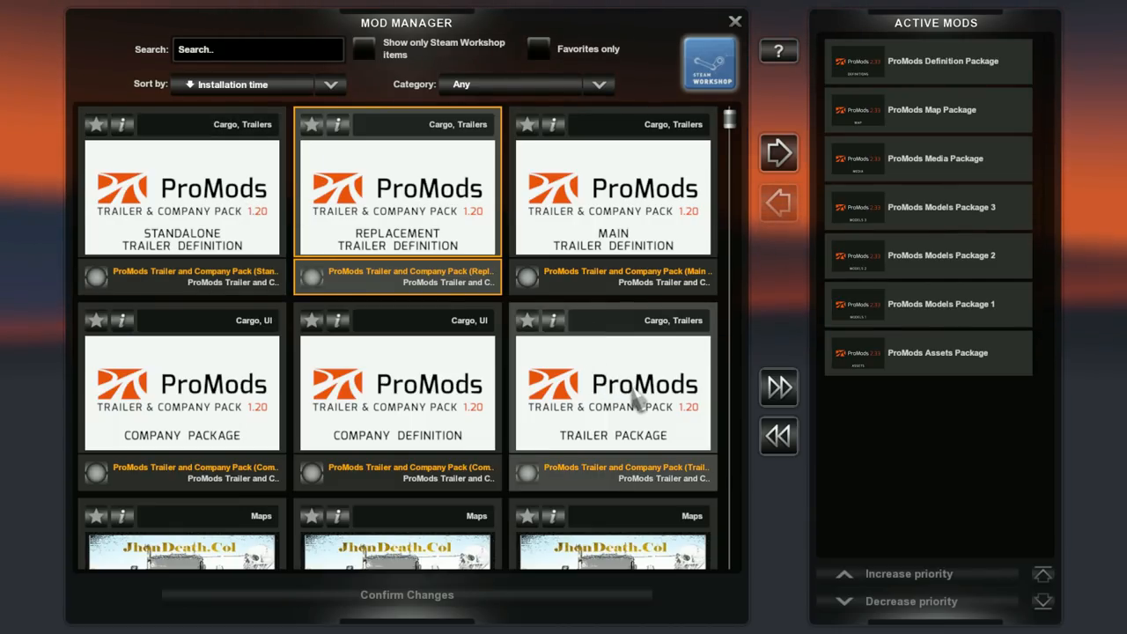
mouse_move(636, 405)
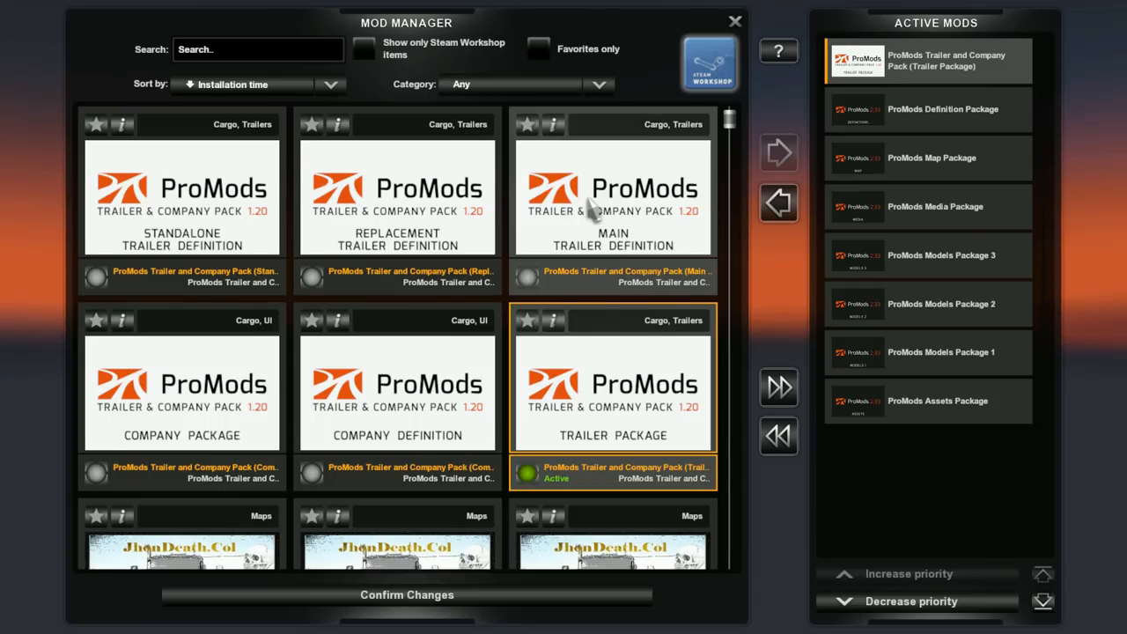
mouse_move(616, 216)
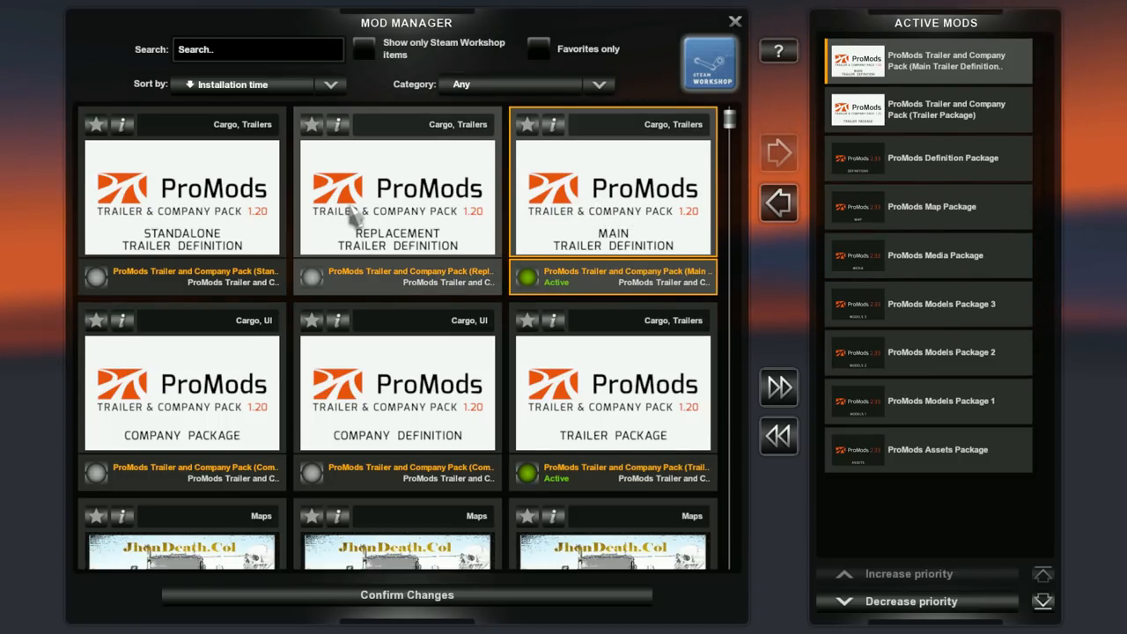
mouse_move(394, 219)
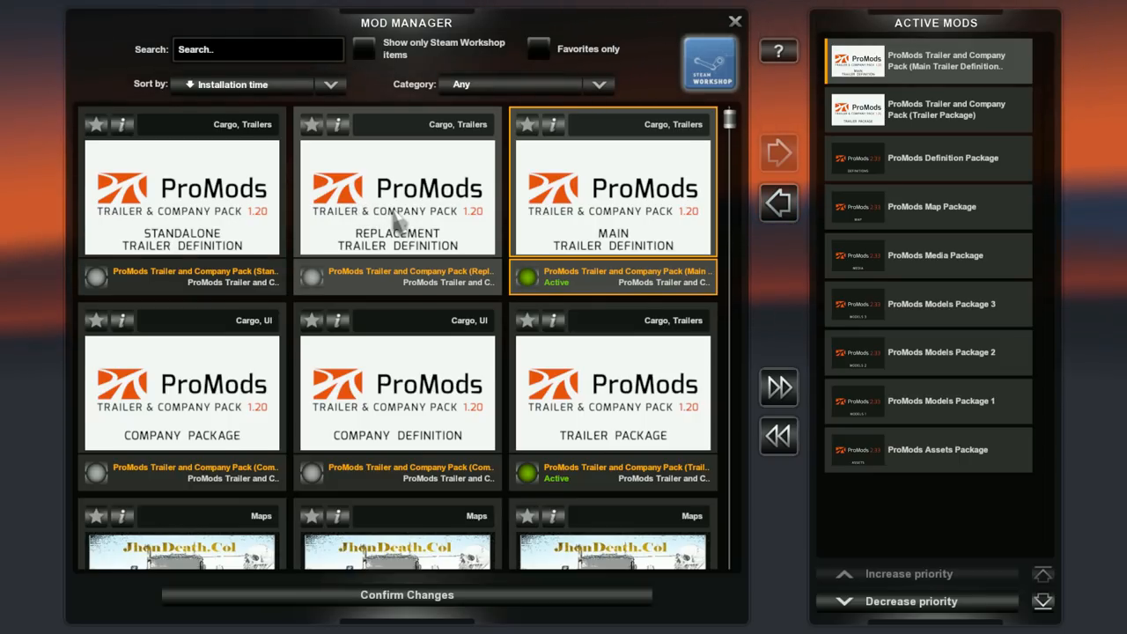
mouse_move(179, 224)
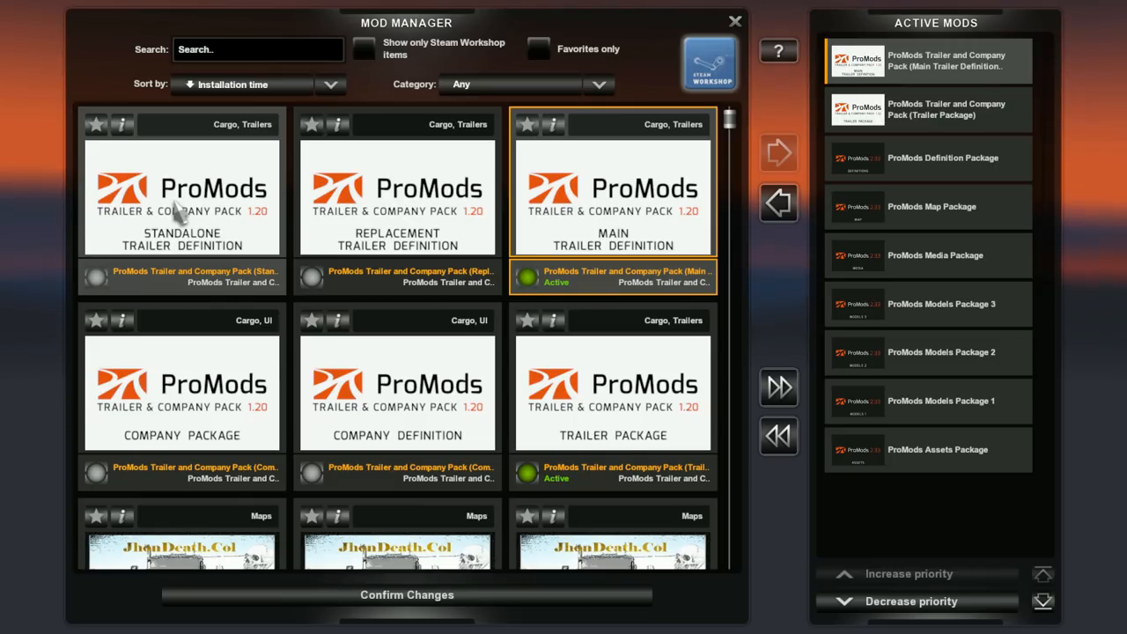
mouse_move(444, 231)
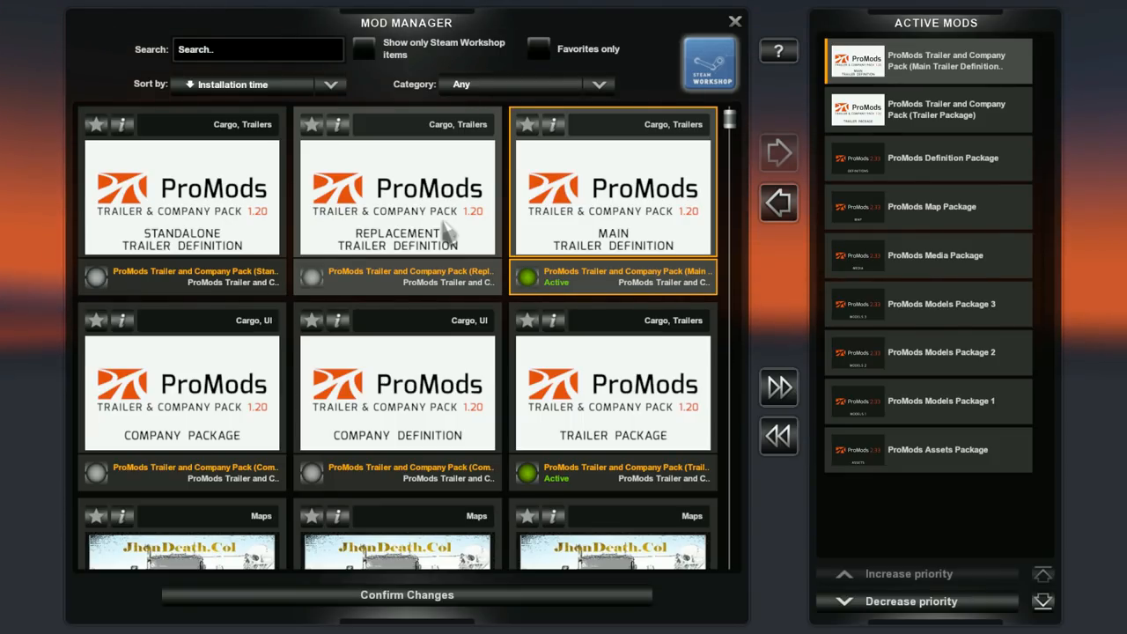
mouse_move(169, 244)
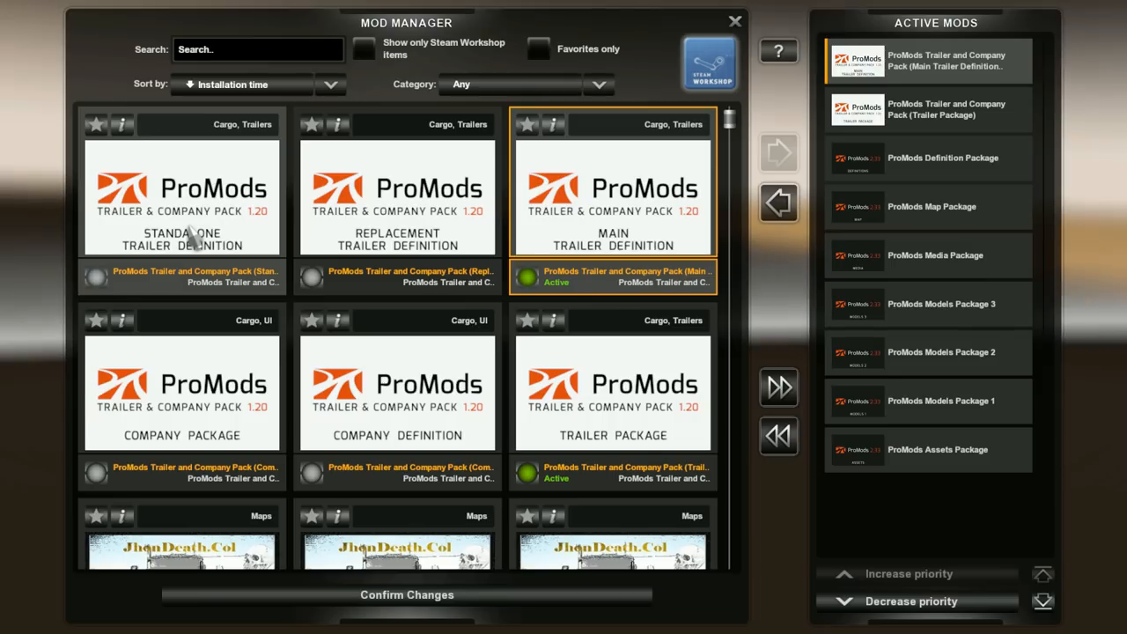
mouse_move(224, 237)
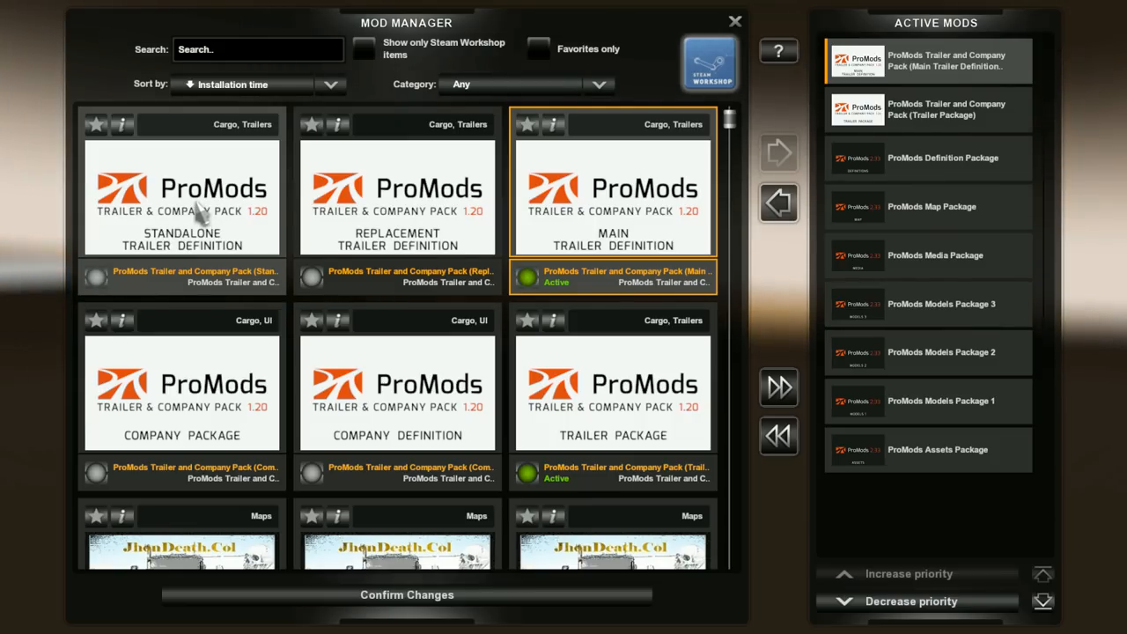
Activate the TCP Standalone Trailer Definition package
click(183, 195)
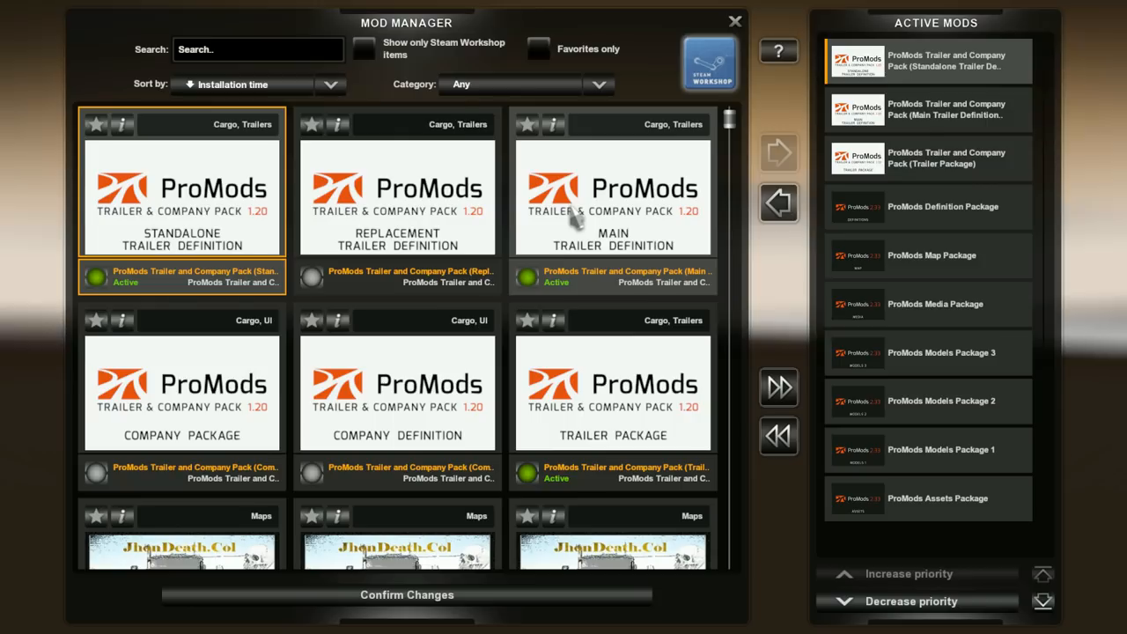
mouse_move(942, 70)
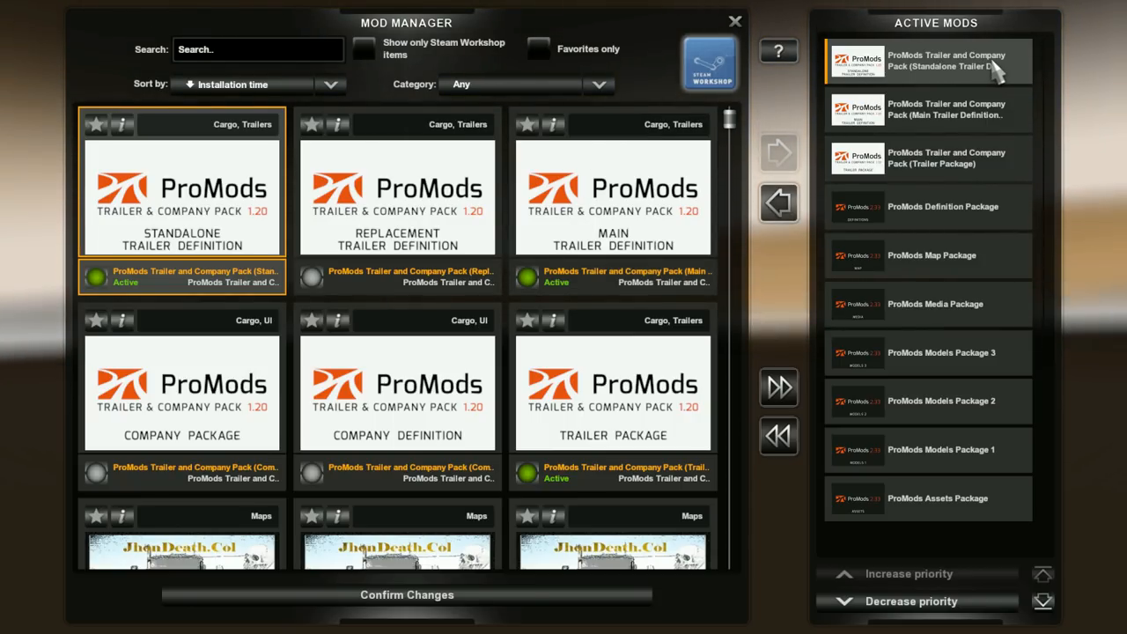
mouse_move(976, 65)
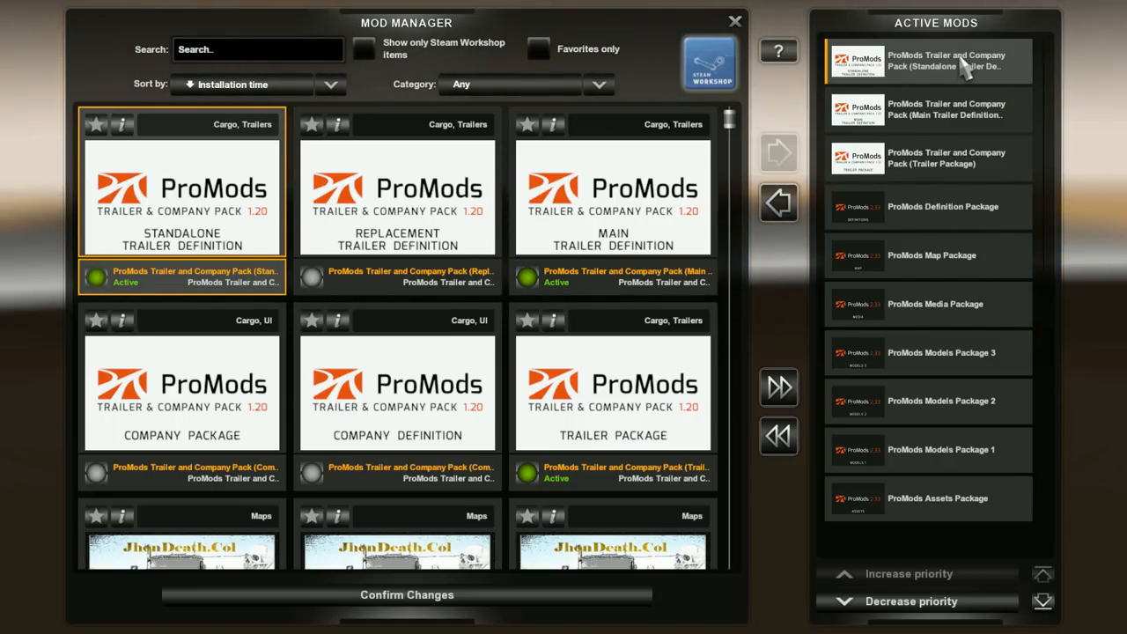
mouse_move(948, 62)
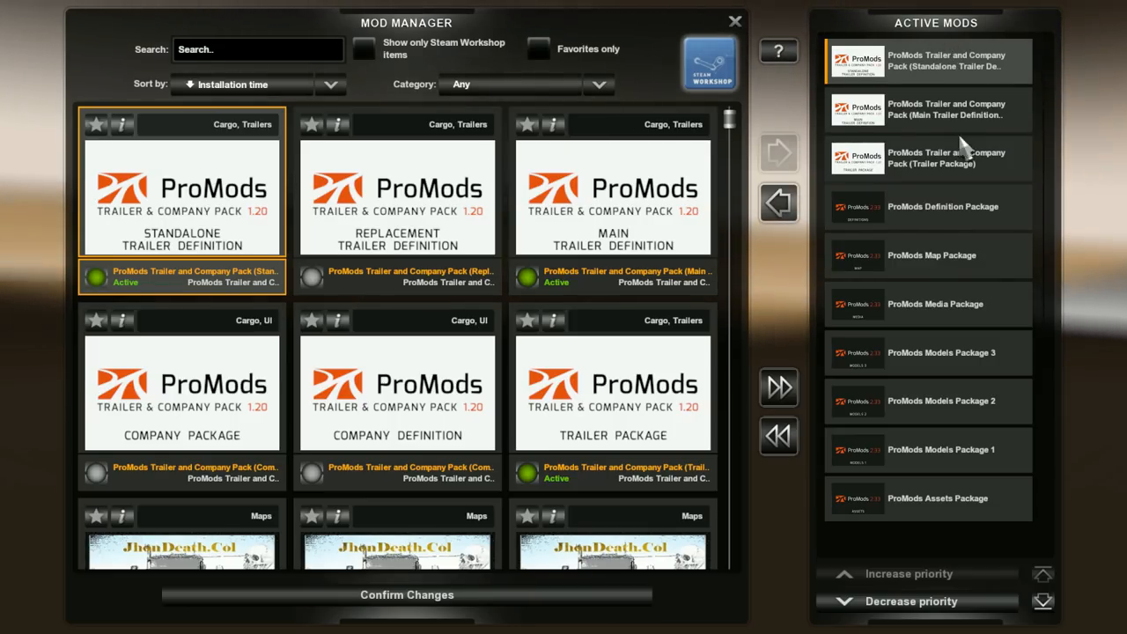
mouse_move(903, 57)
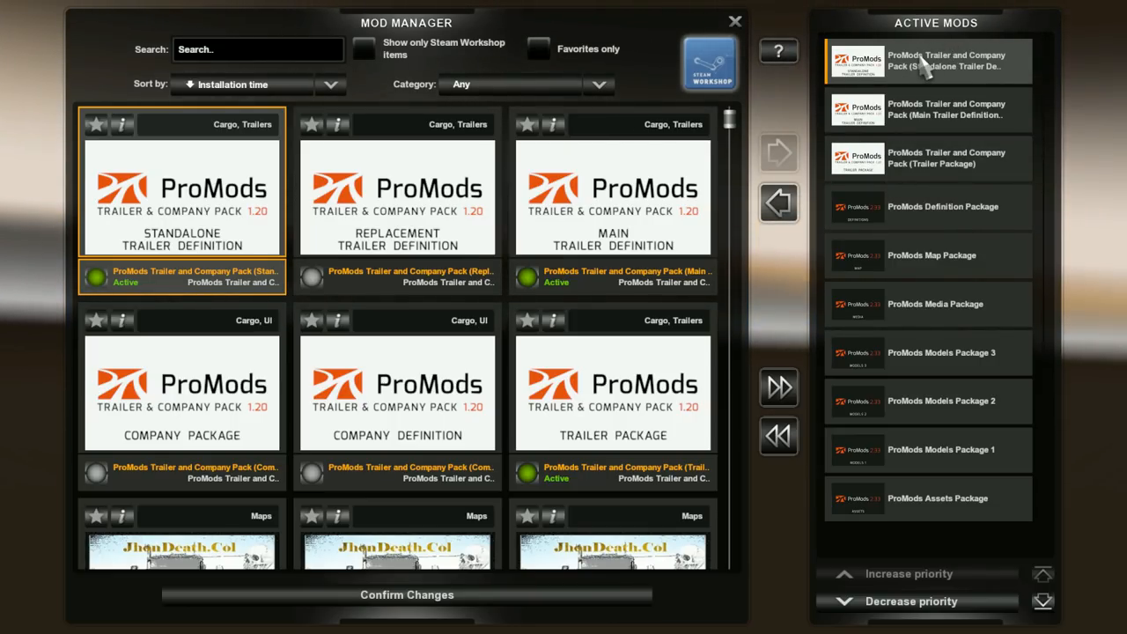
mouse_move(938, 27)
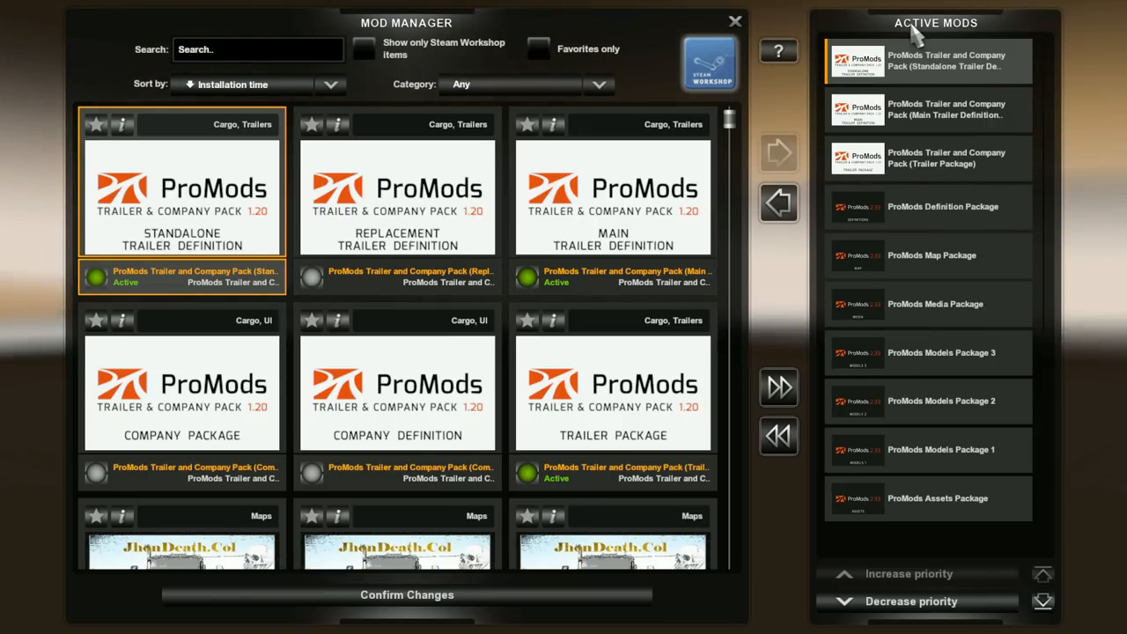
mouse_move(919, 33)
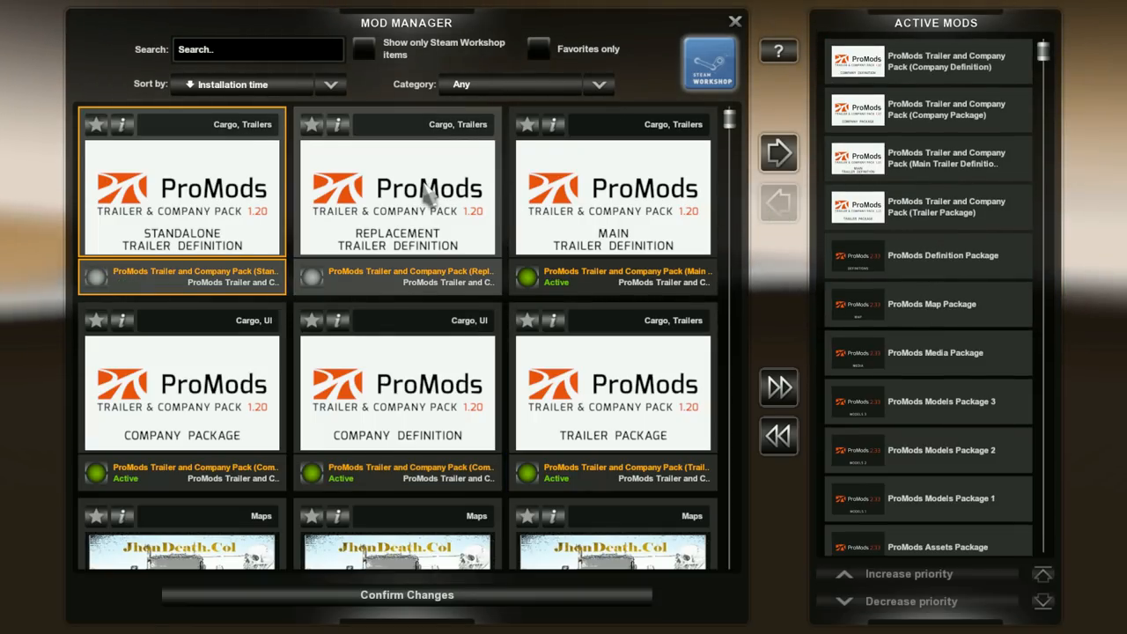
Add the TCP Replacement Trailer Definition to Active Mods
click(396, 194)
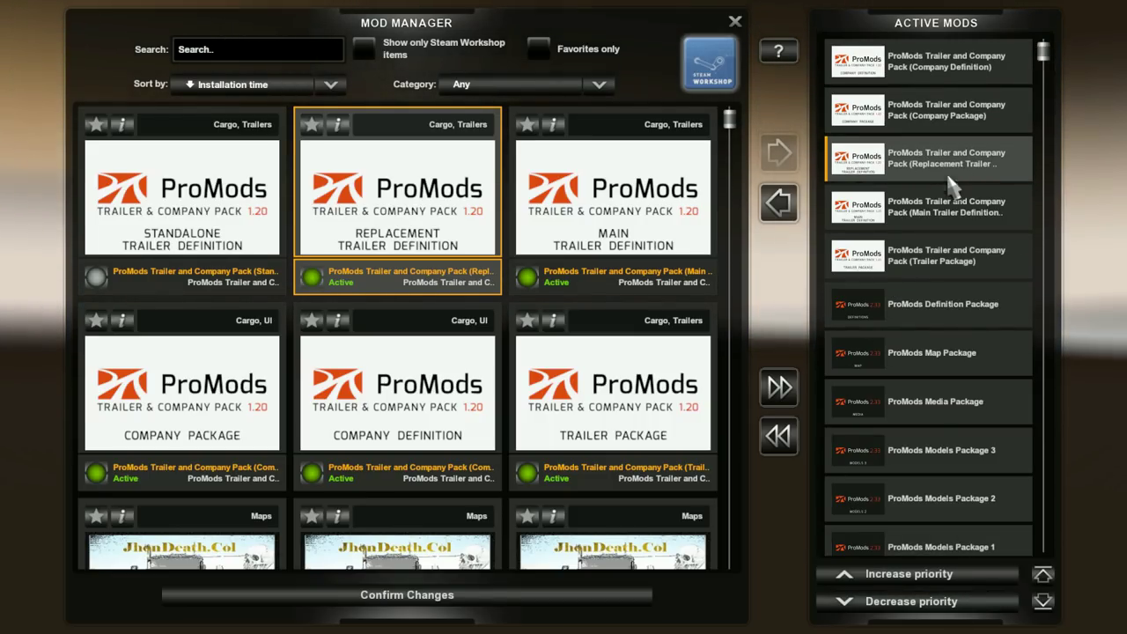
mouse_move(400, 234)
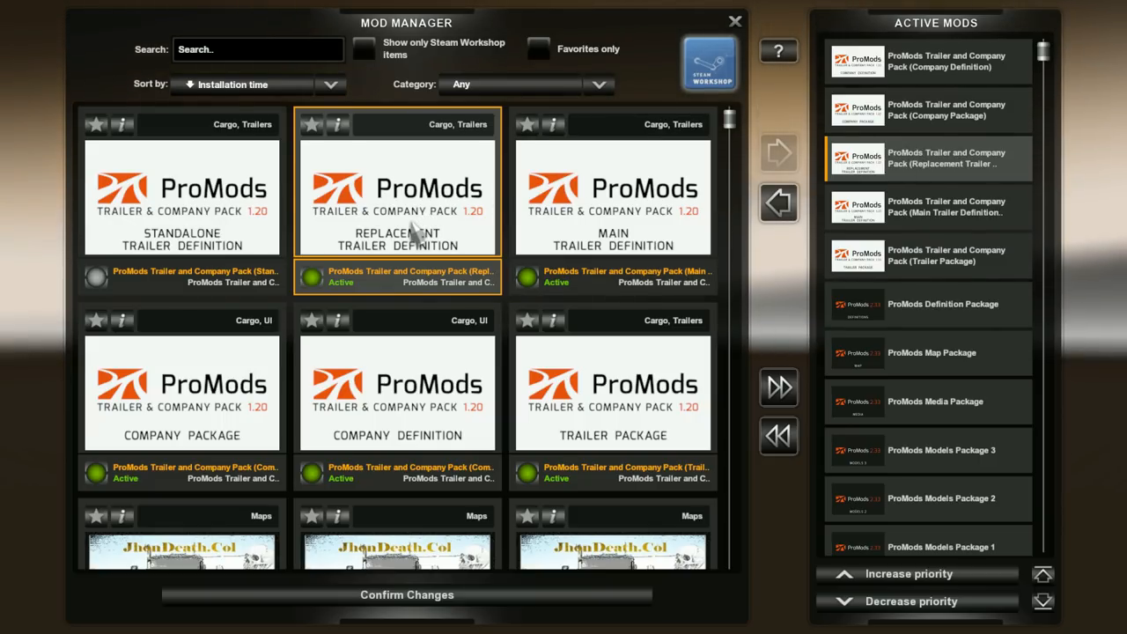
mouse_move(210, 240)
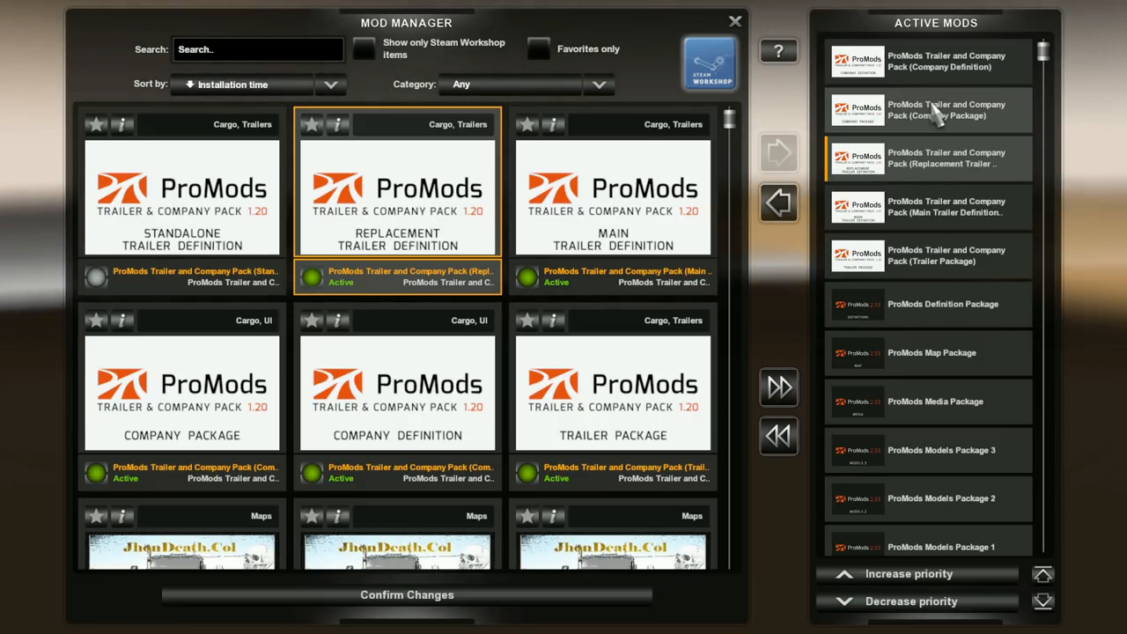
mouse_move(959, 139)
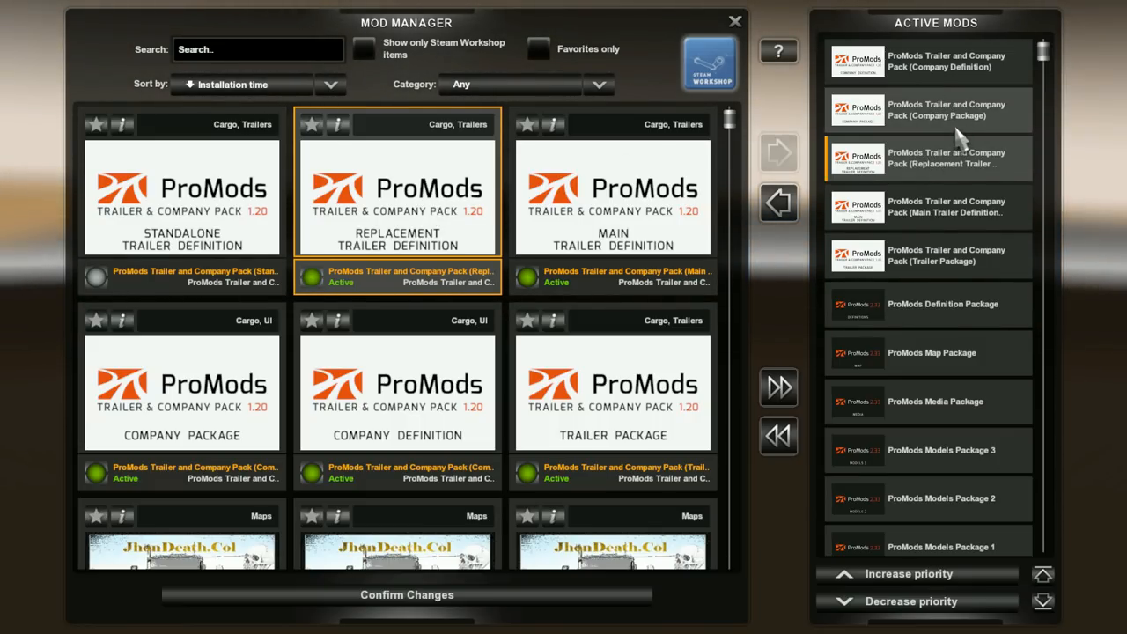
mouse_move(968, 150)
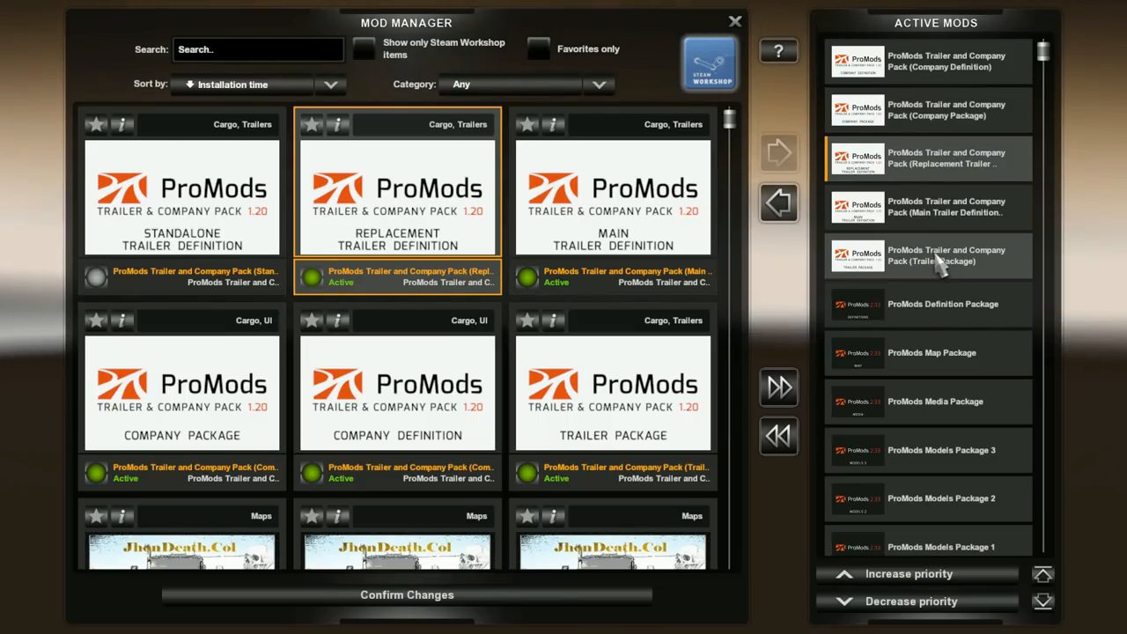
mouse_move(922, 275)
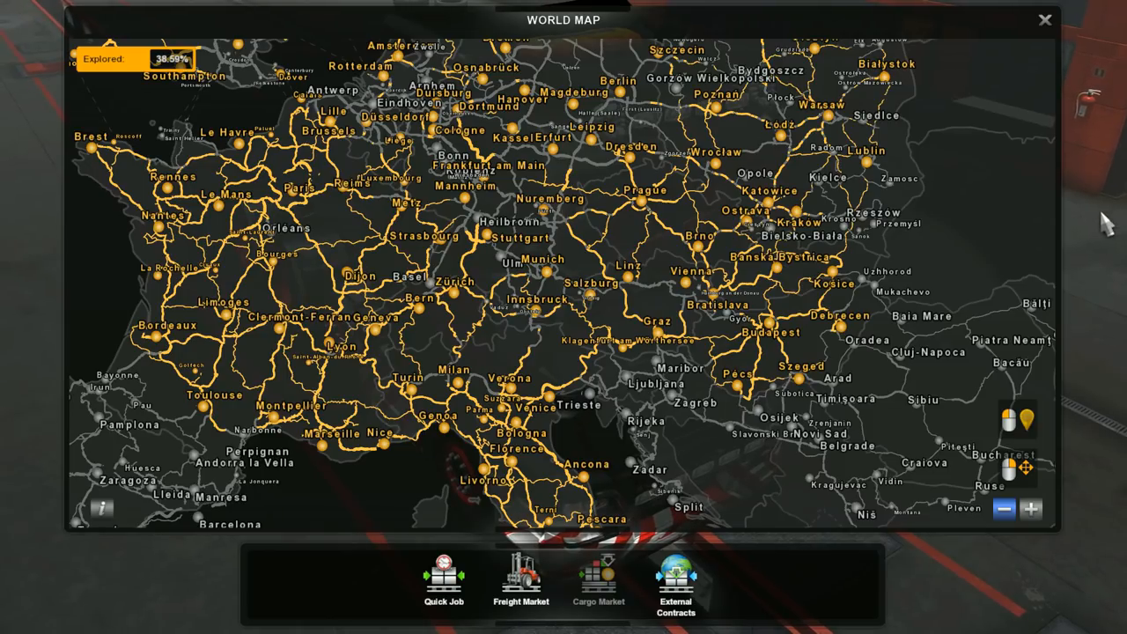
mouse_move(1061, 180)
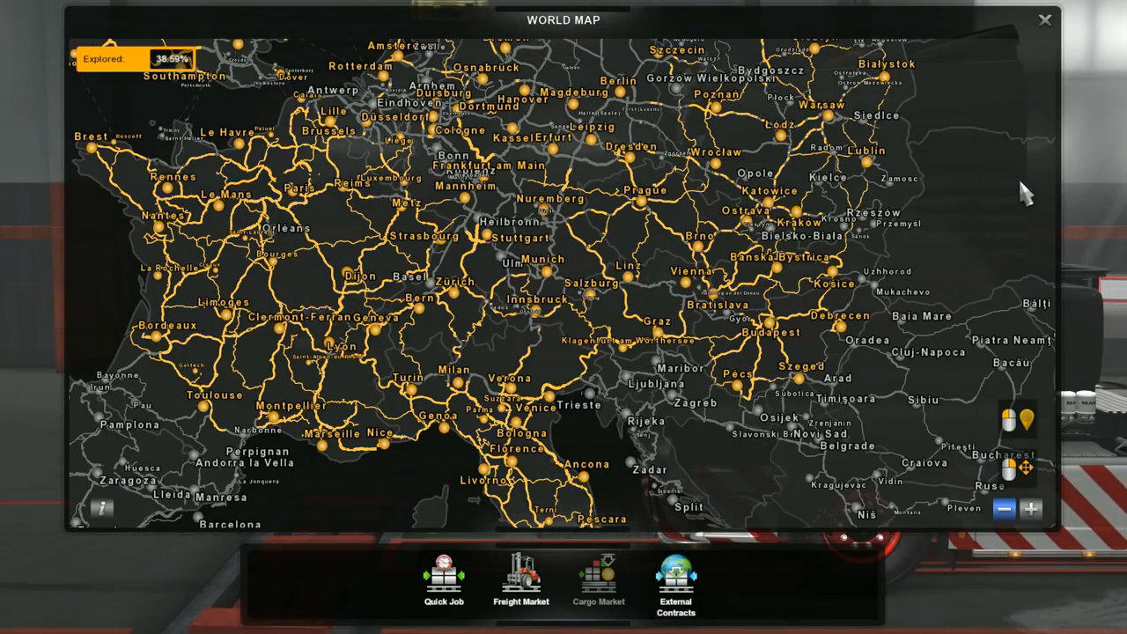
mouse_move(1027, 174)
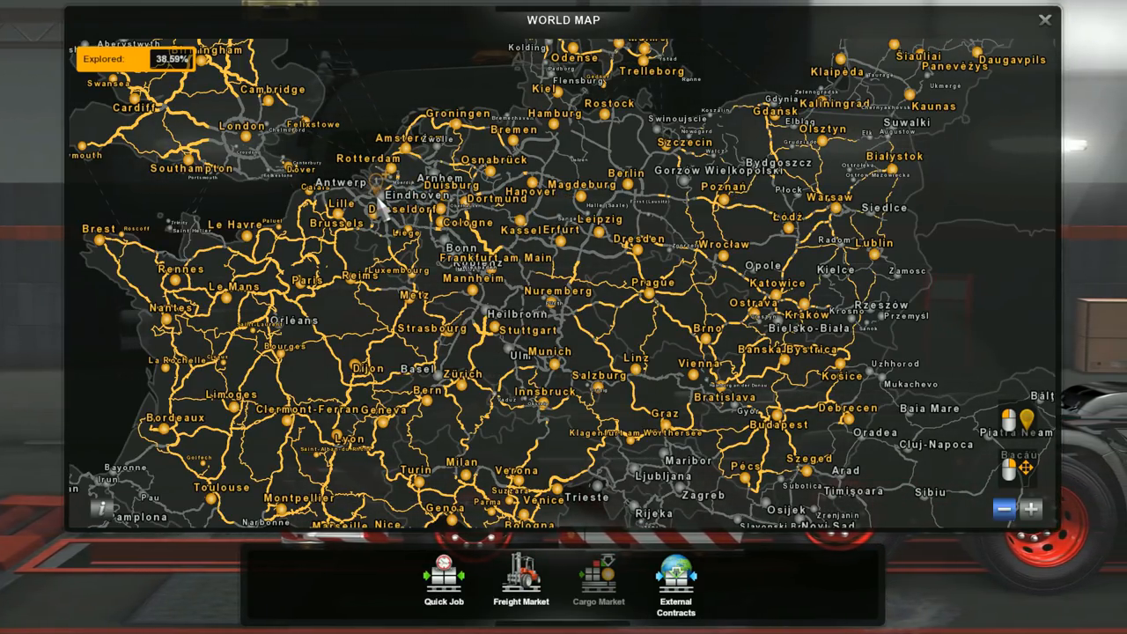
mouse_move(608, 273)
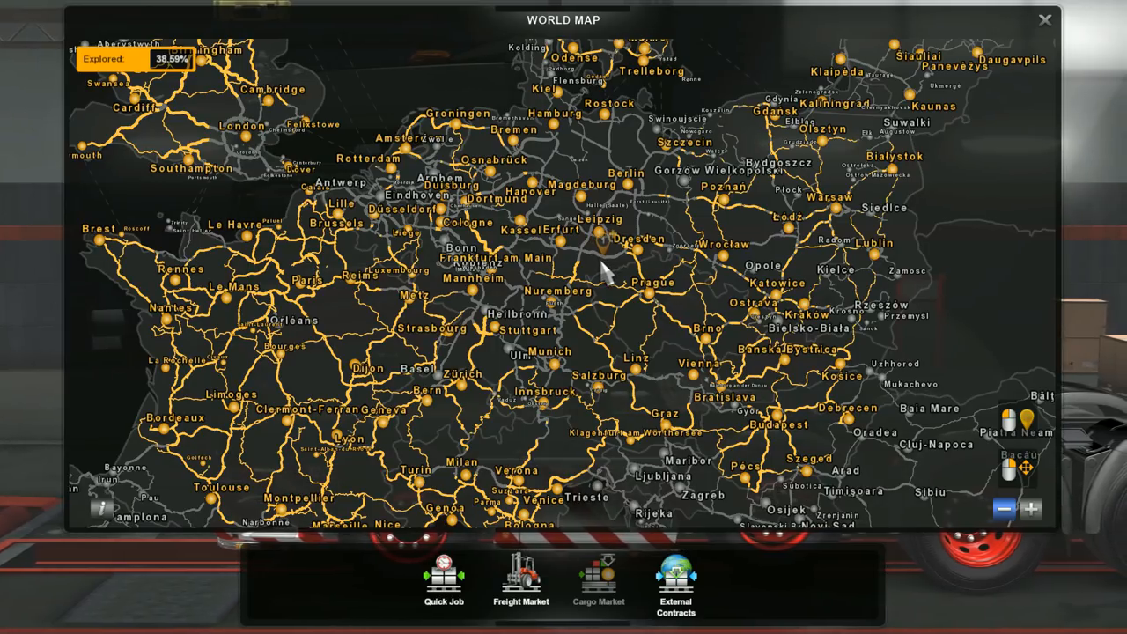
mouse_move(680, 302)
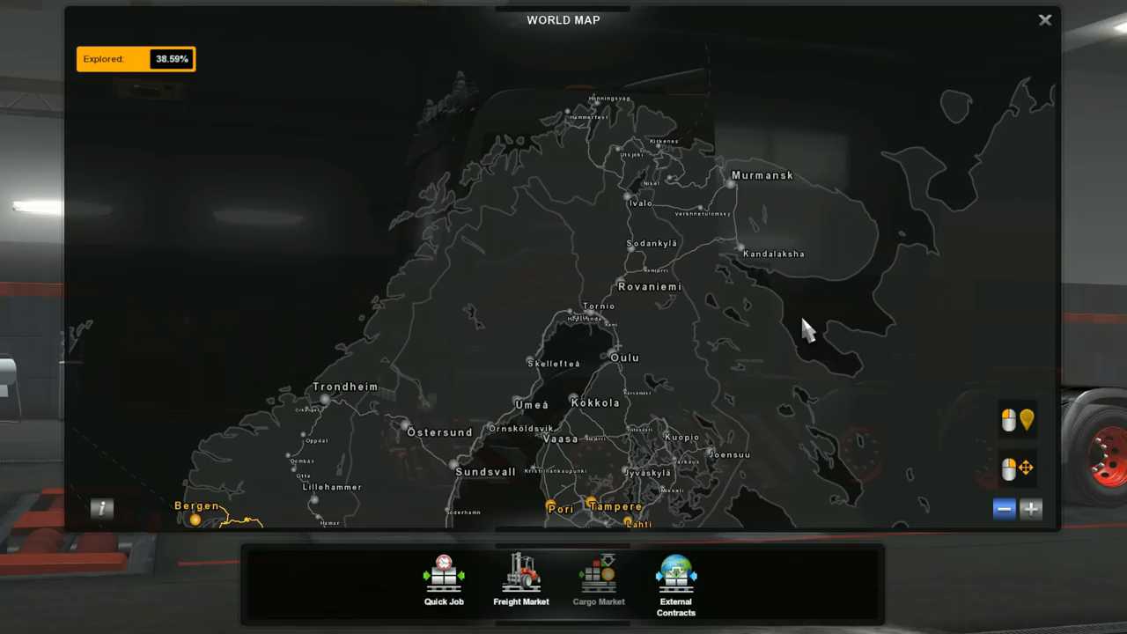
mouse_move(815, 207)
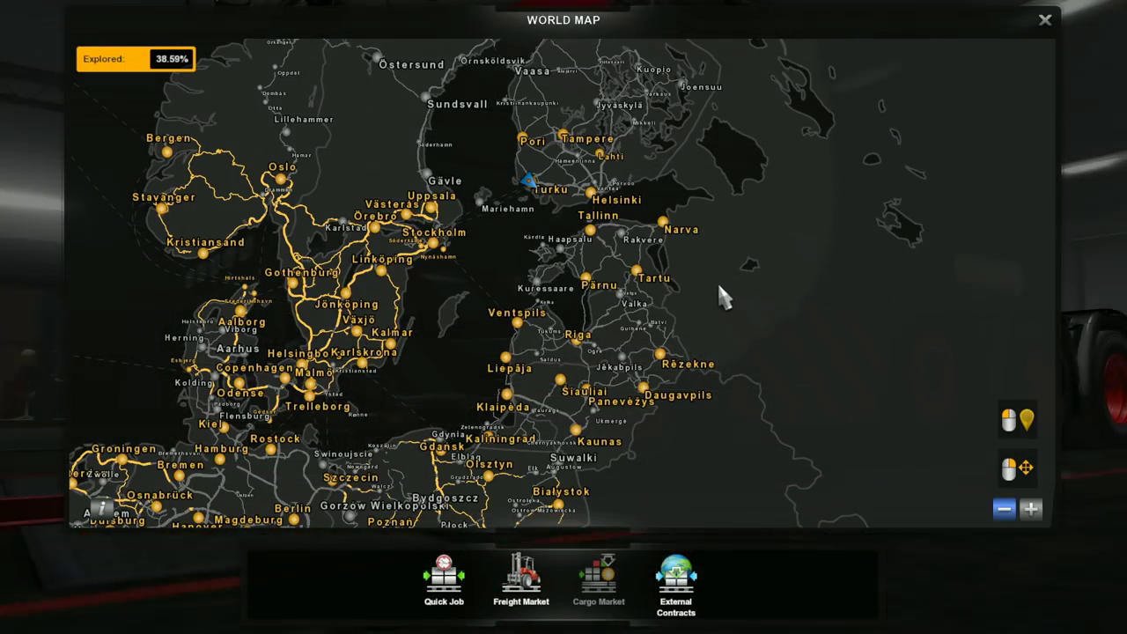
mouse_move(715, 237)
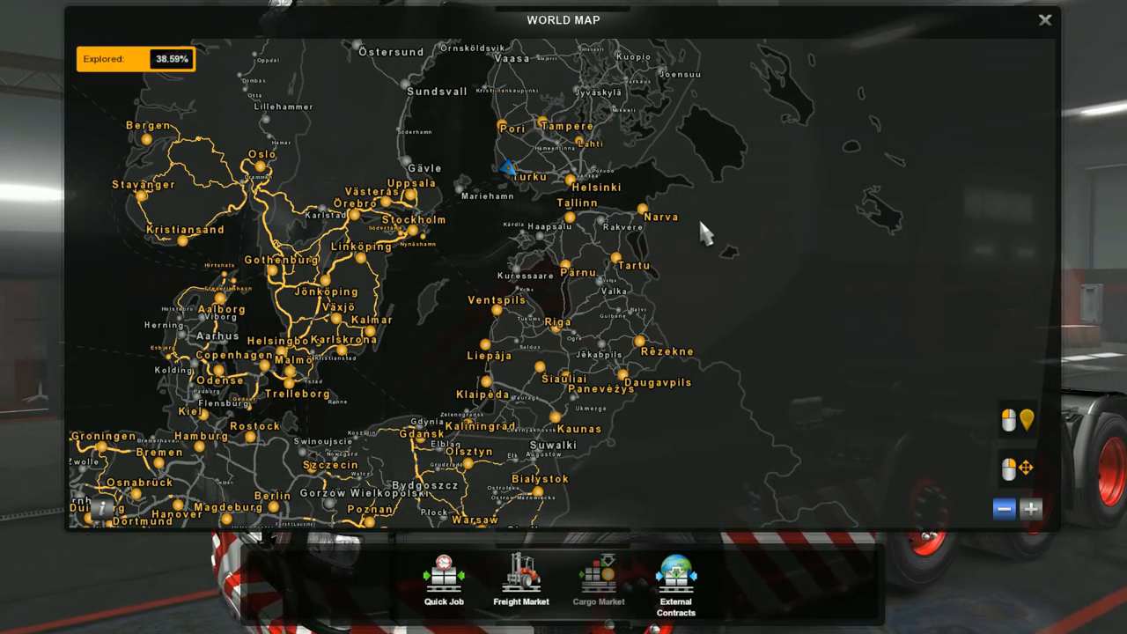
mouse_move(714, 283)
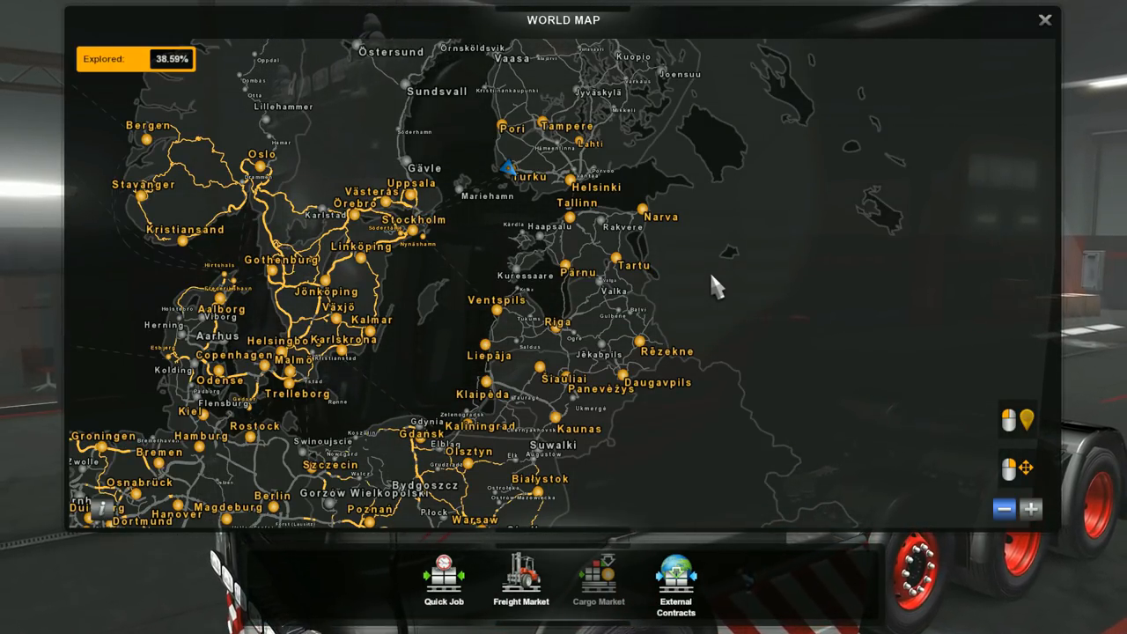
mouse_move(498, 313)
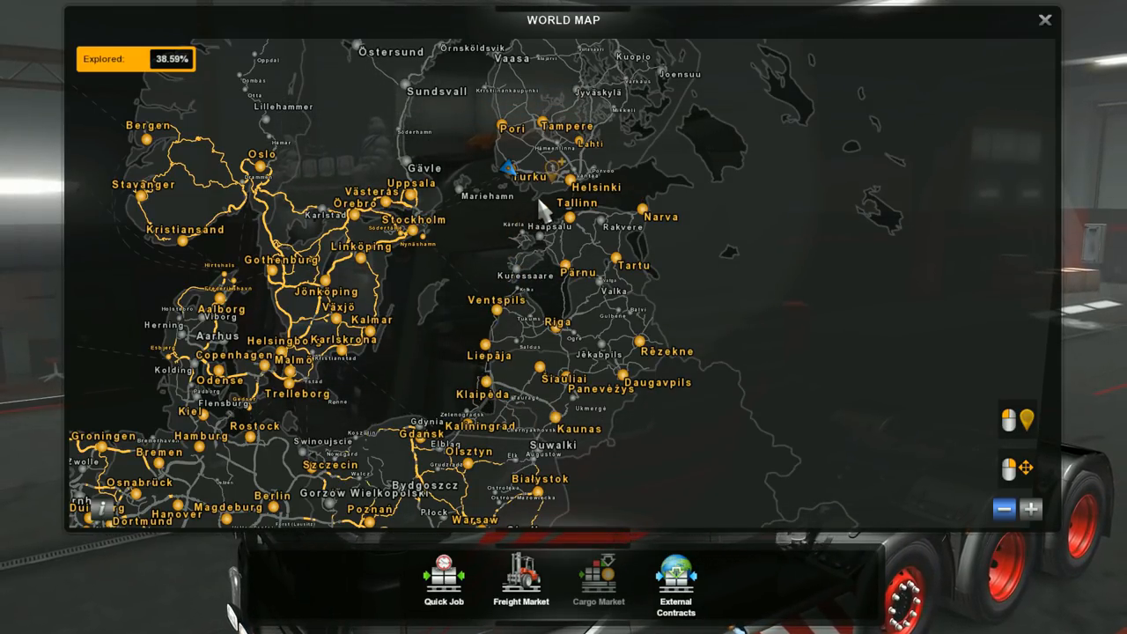
mouse_move(704, 255)
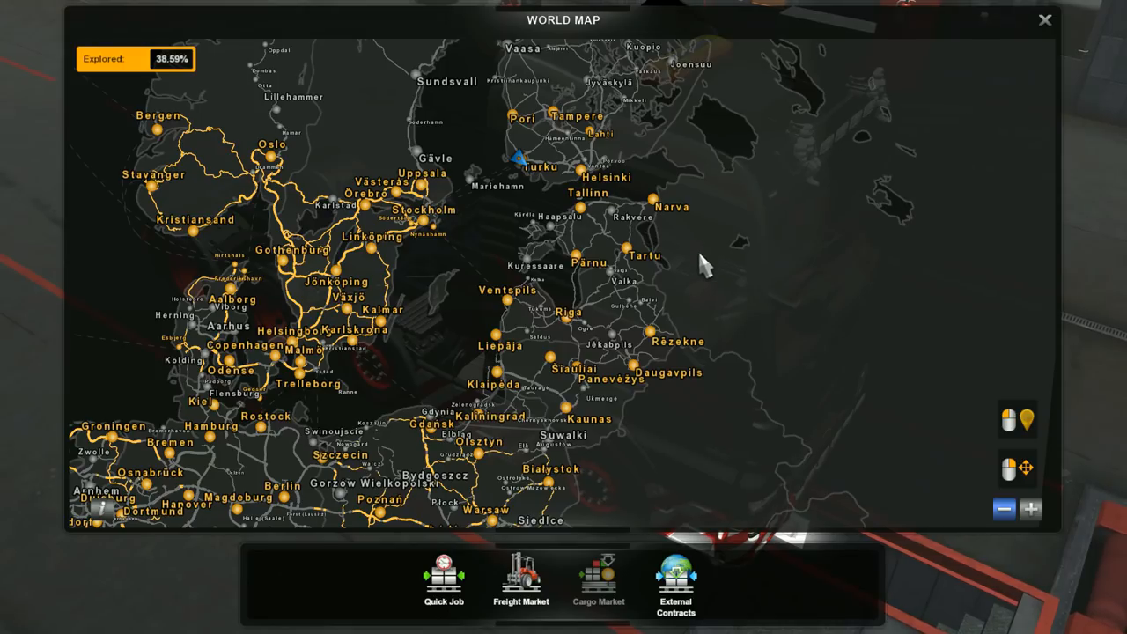
mouse_move(572, 332)
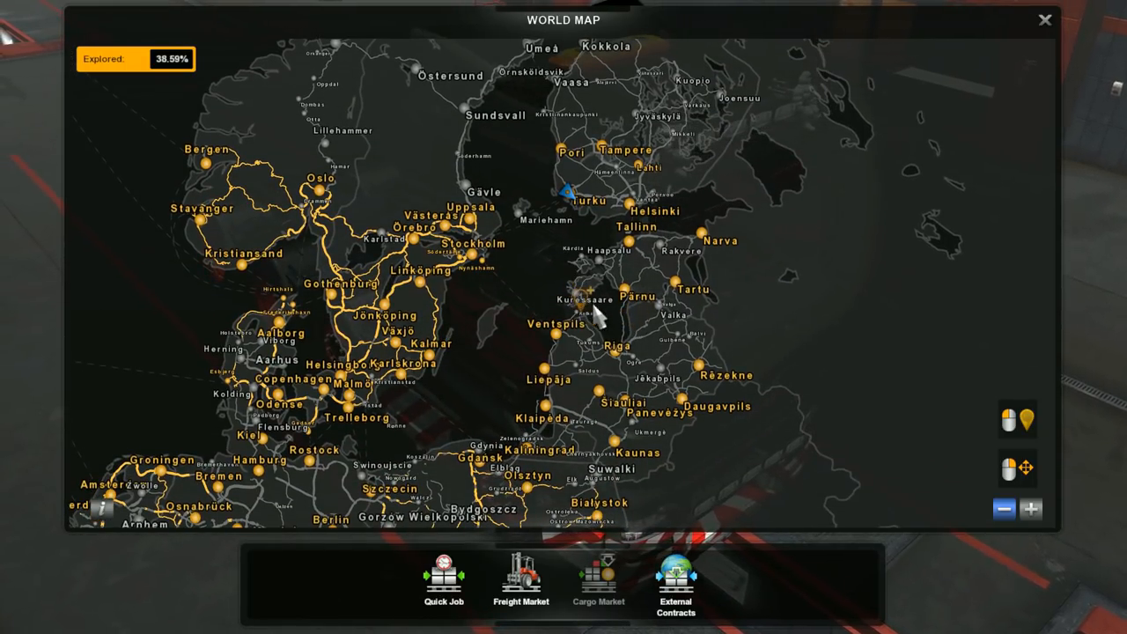
mouse_move(830, 323)
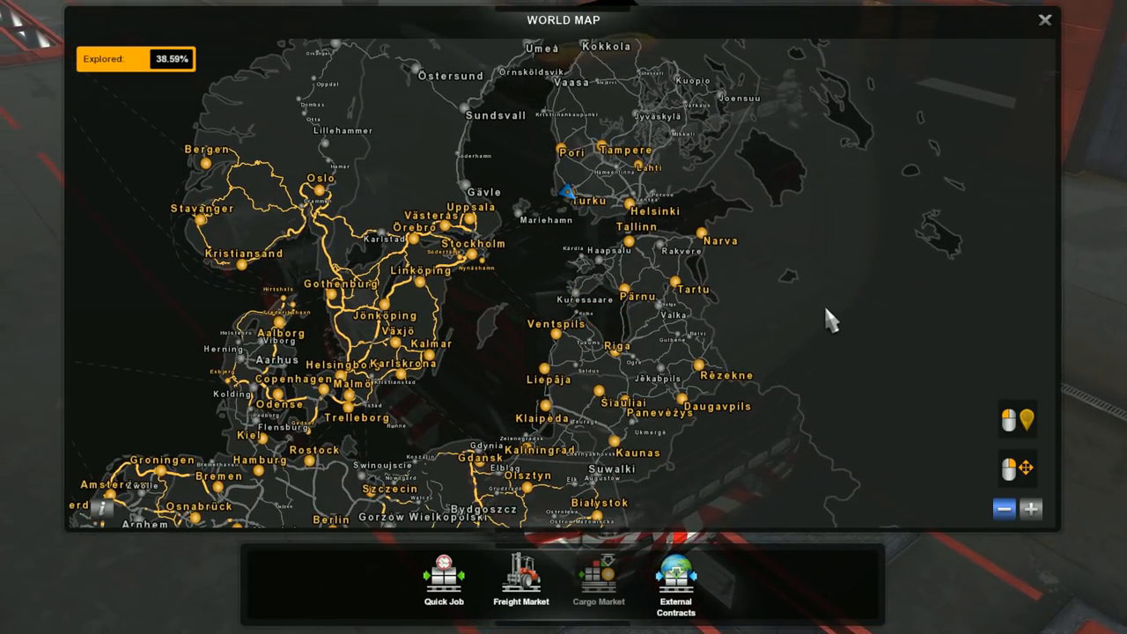